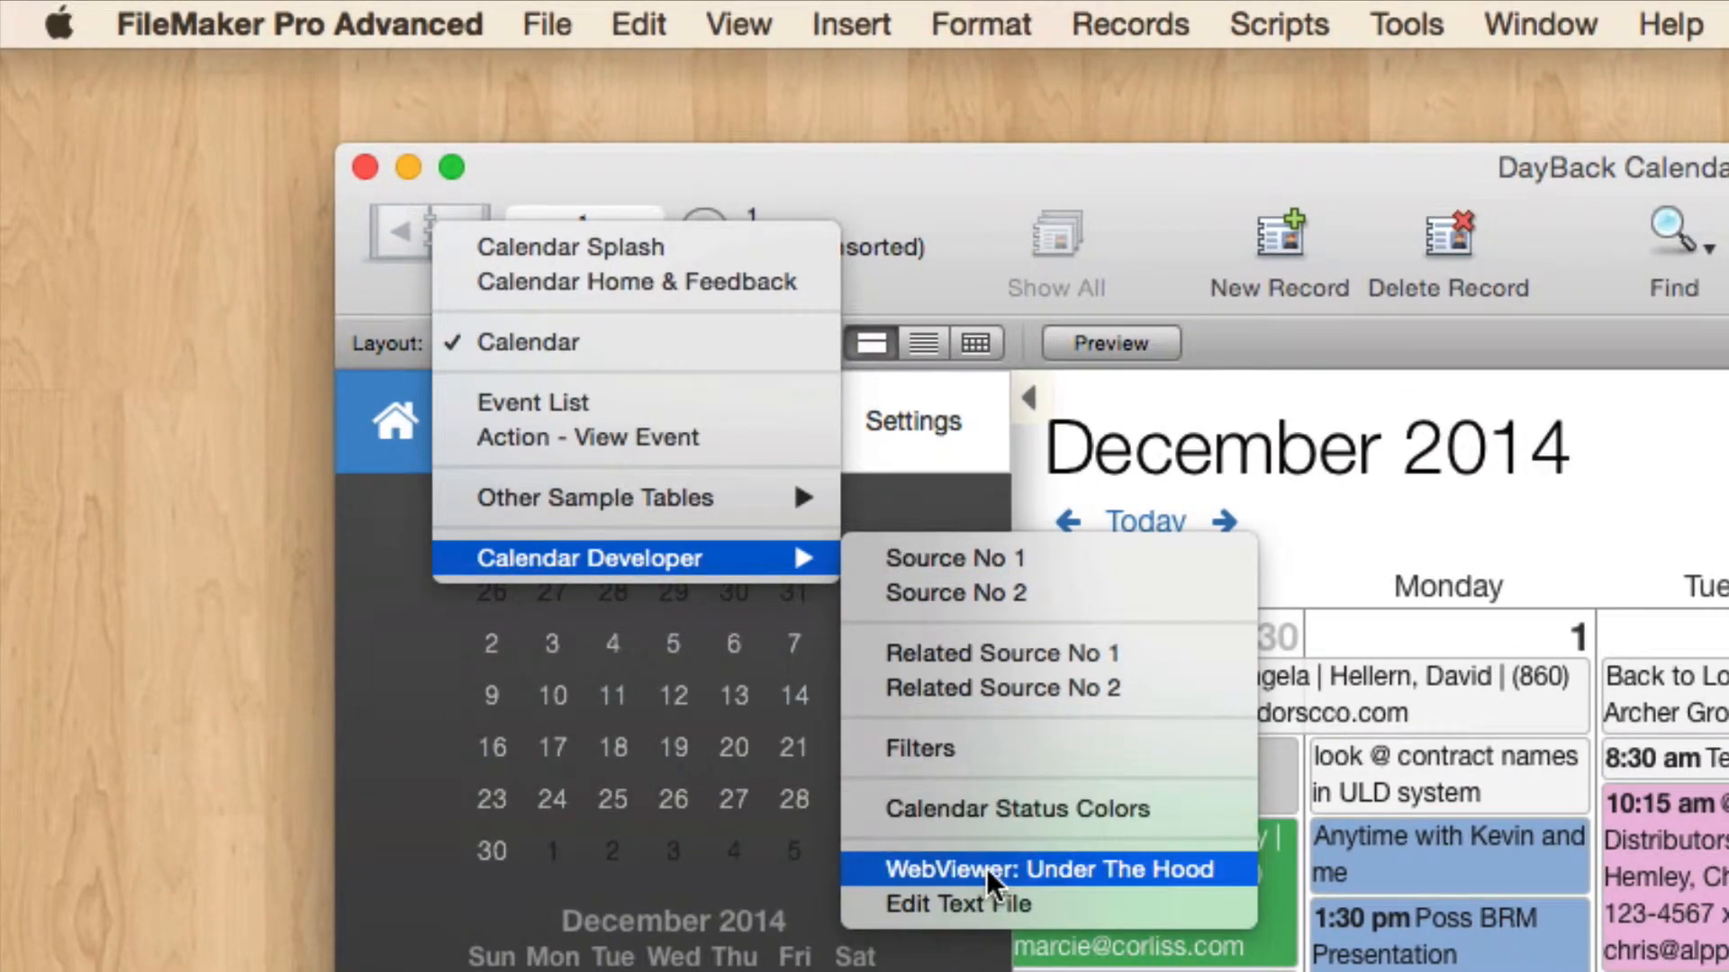
# Review the status filters and Propane Distributors event details, then restore the mini calendars.
pyautogui.click(1051, 870)
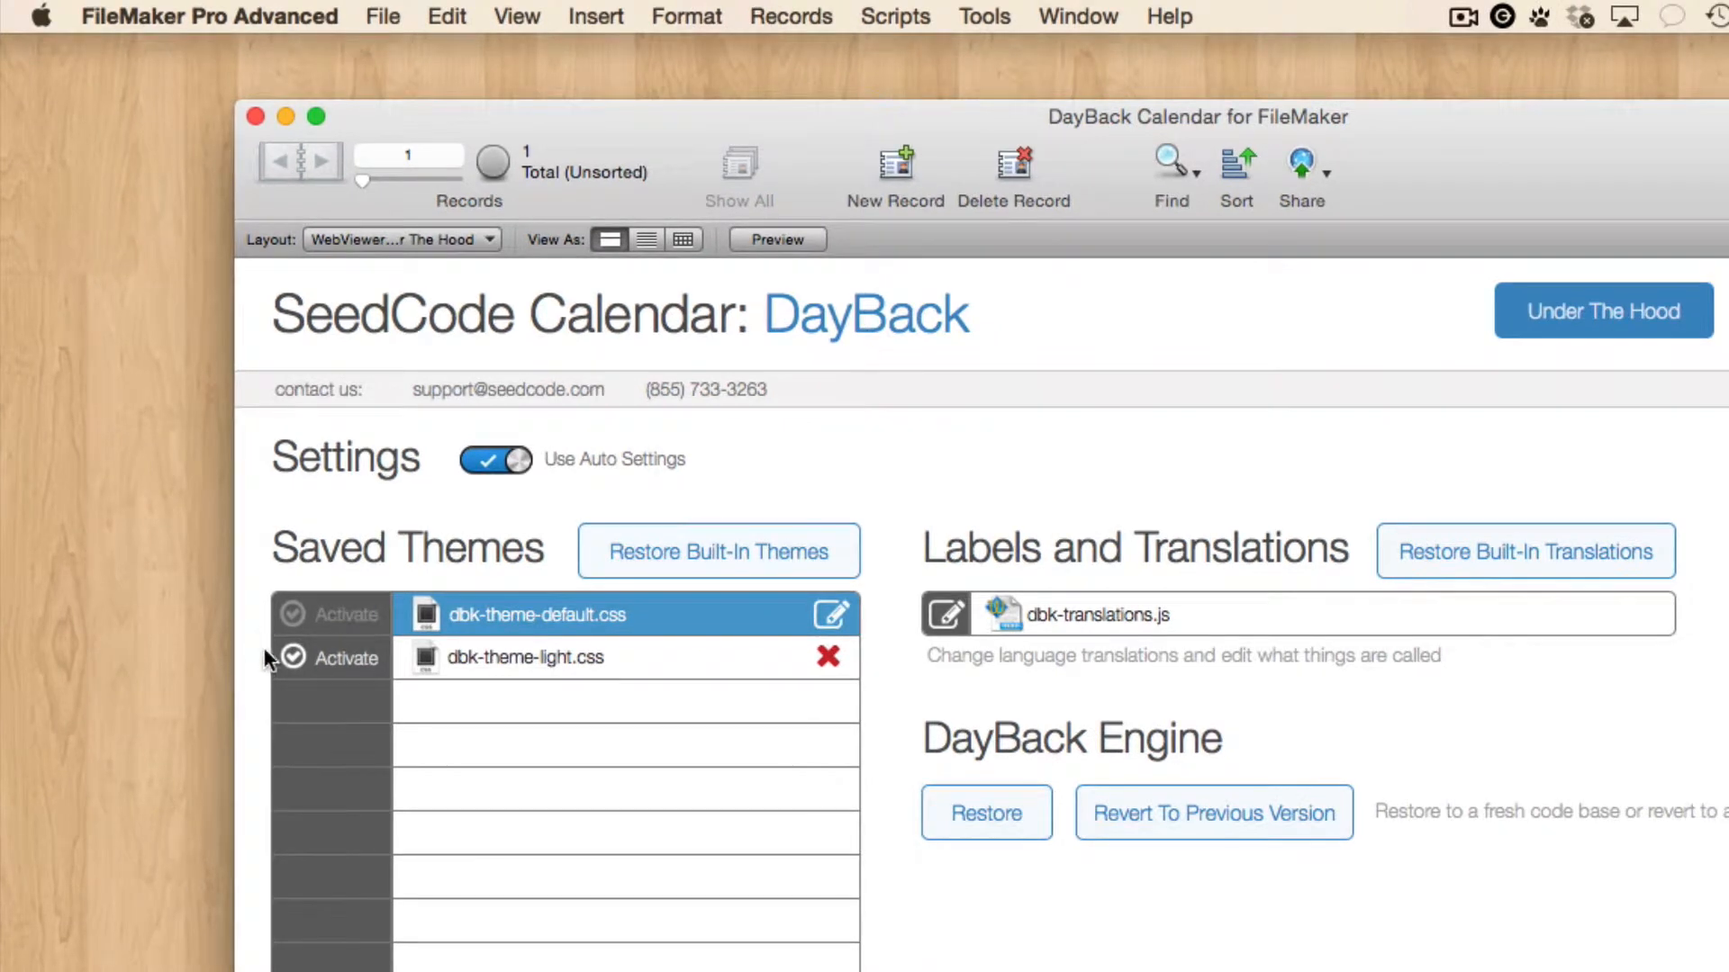
pyautogui.moveTo(475, 752)
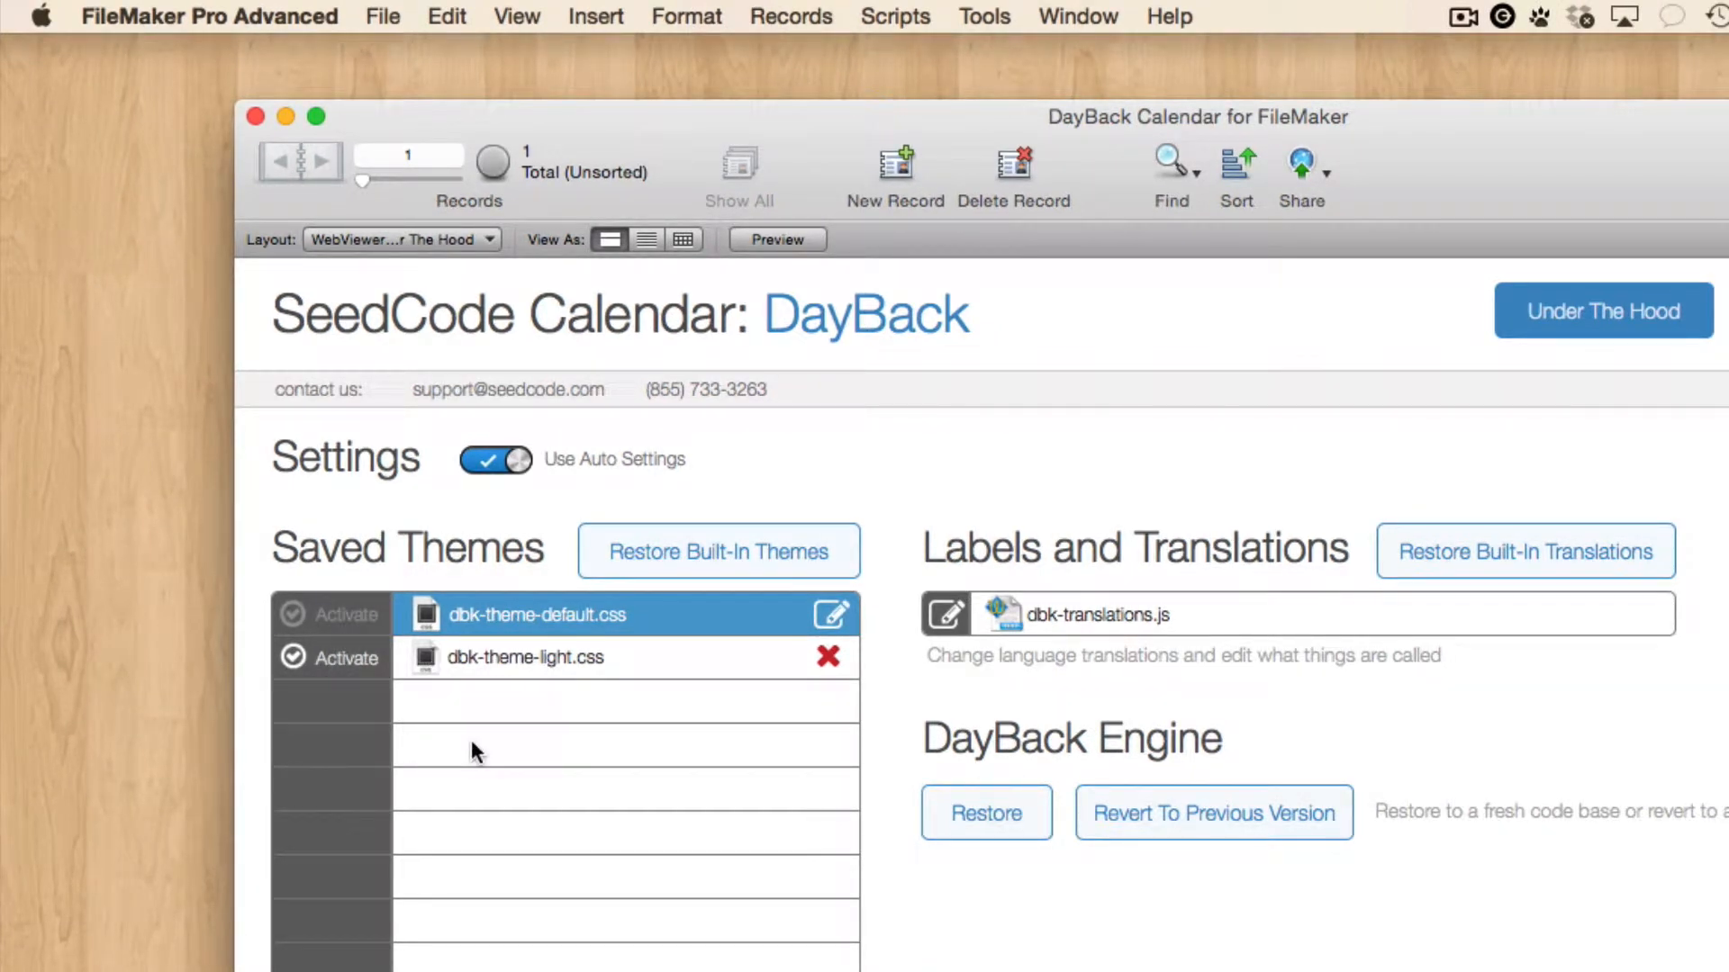
pyautogui.moveTo(452, 565)
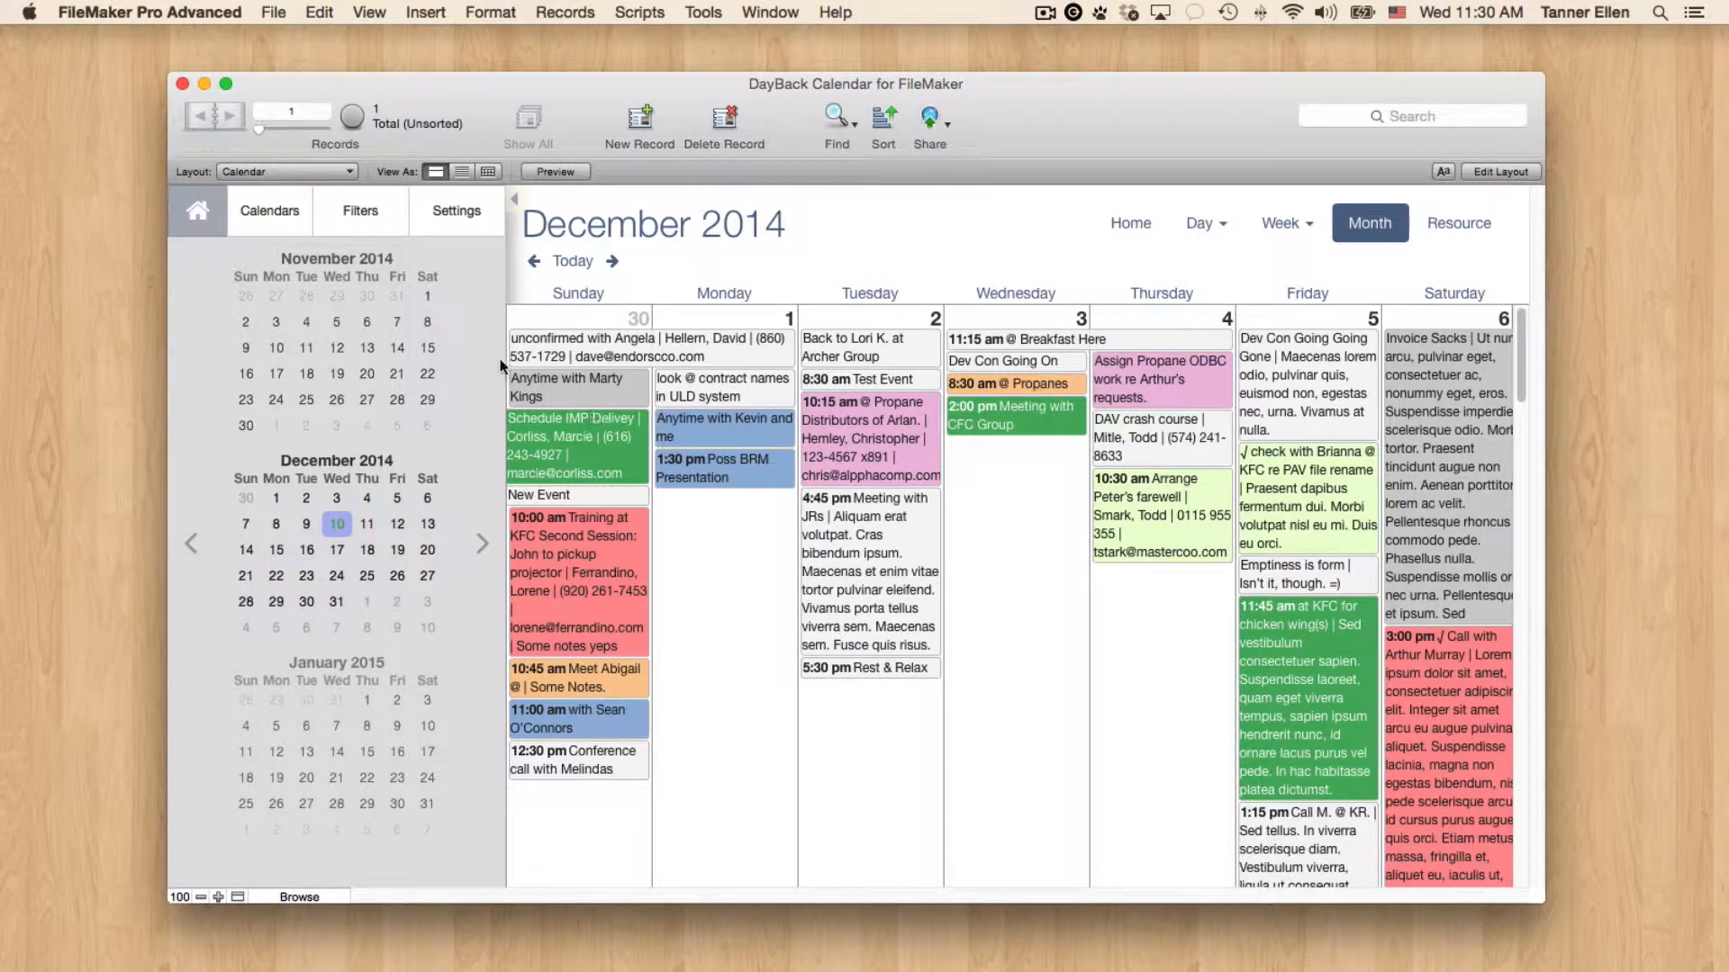
pyautogui.click(360, 211)
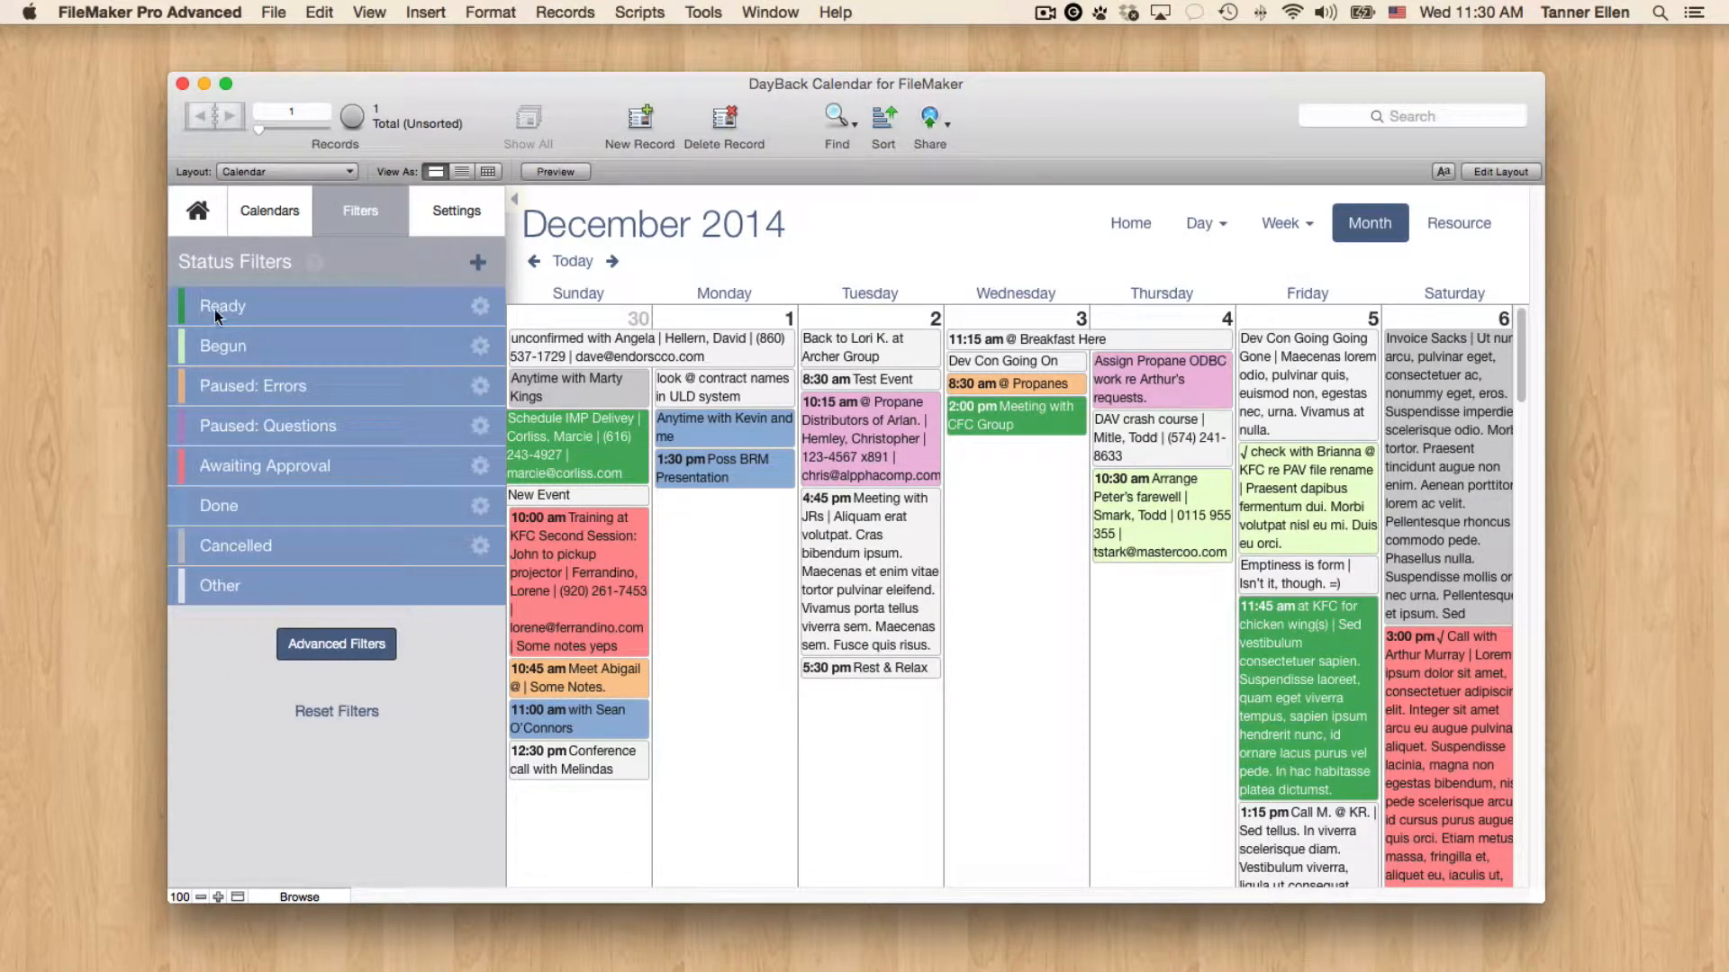
pyautogui.moveTo(339, 615)
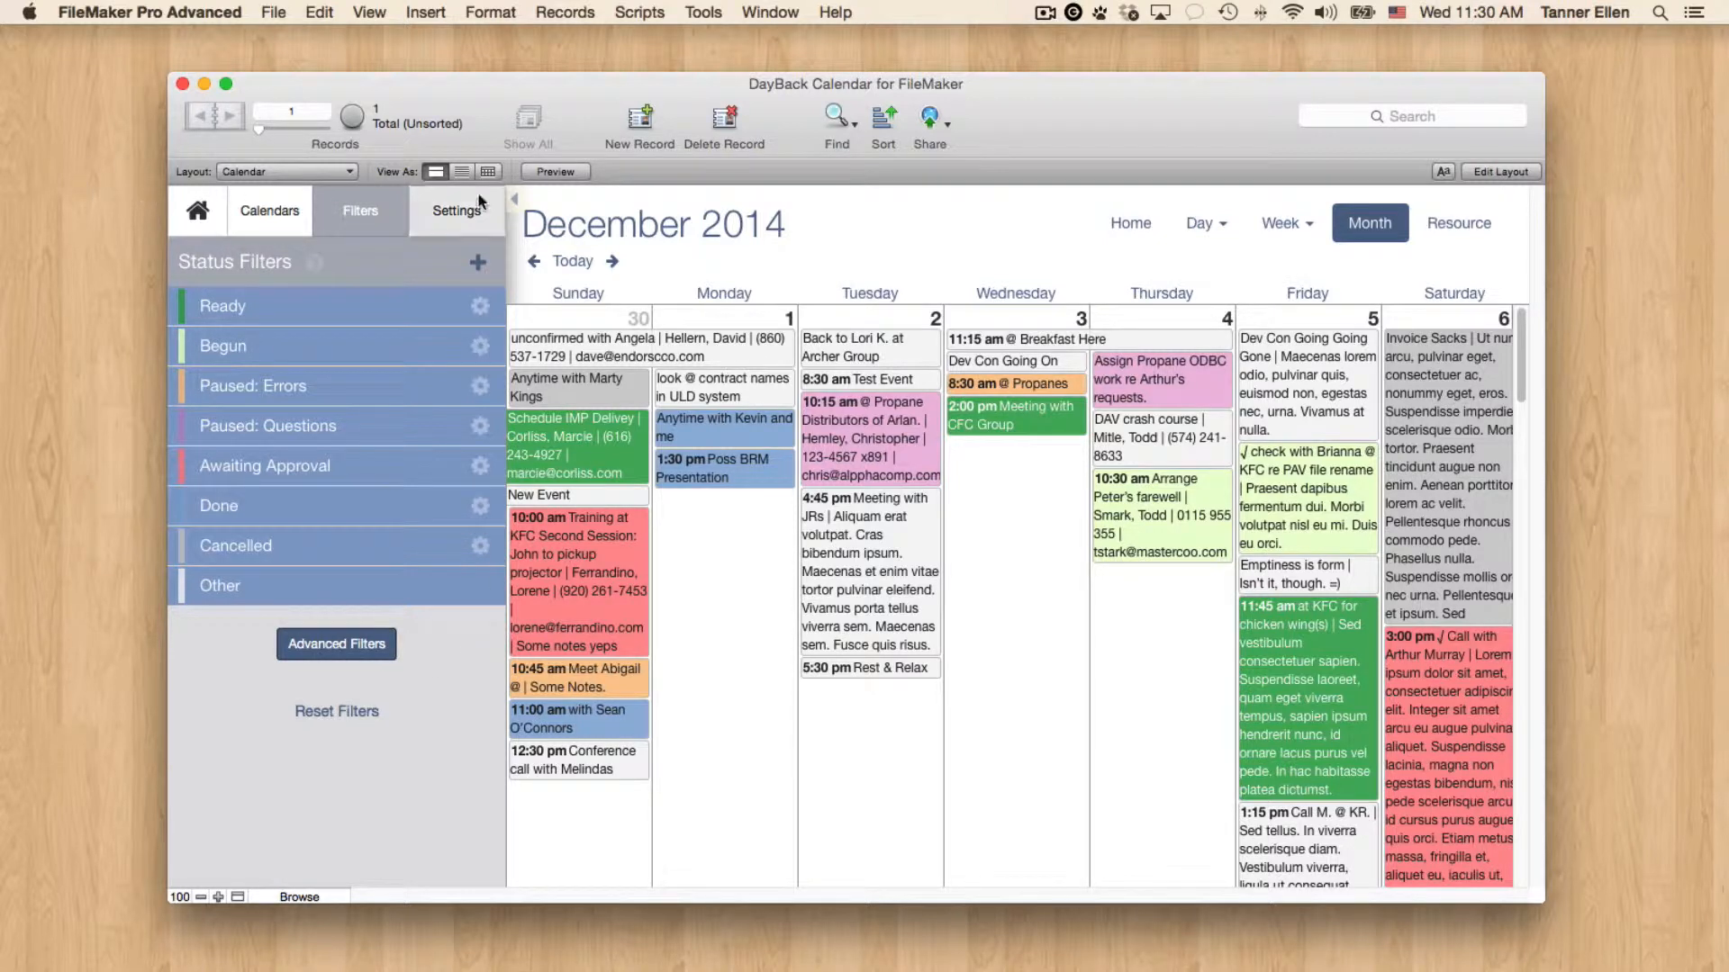
pyautogui.click(864, 420)
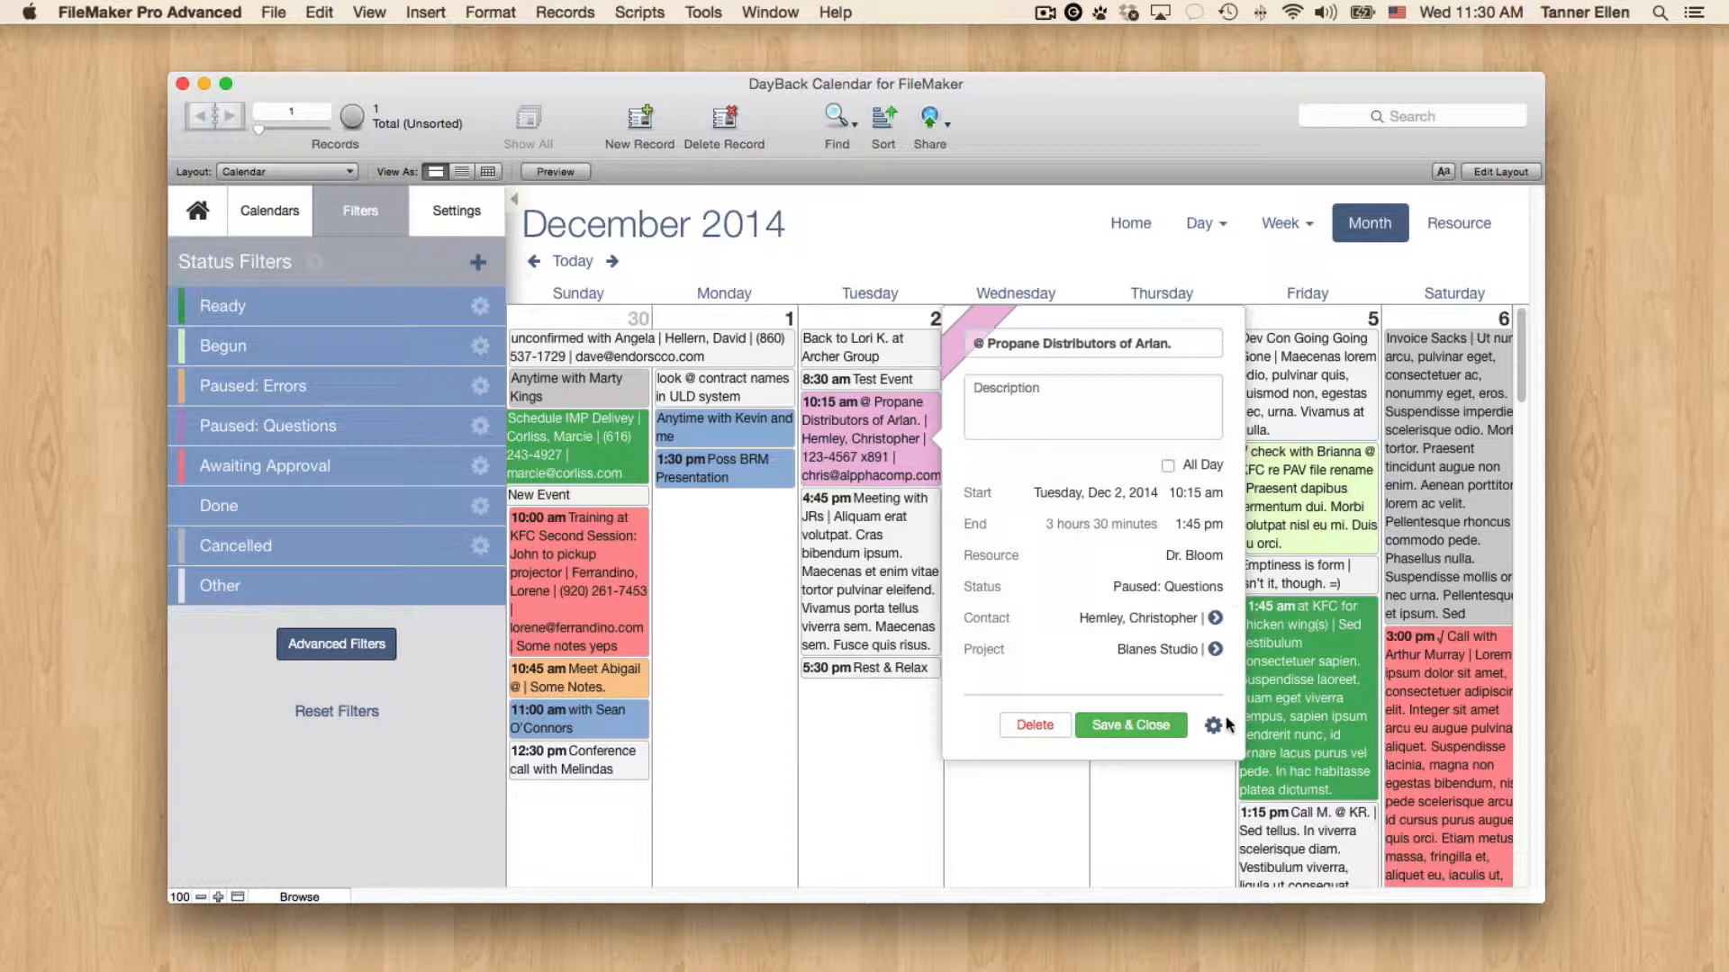
pyautogui.click(1130, 724)
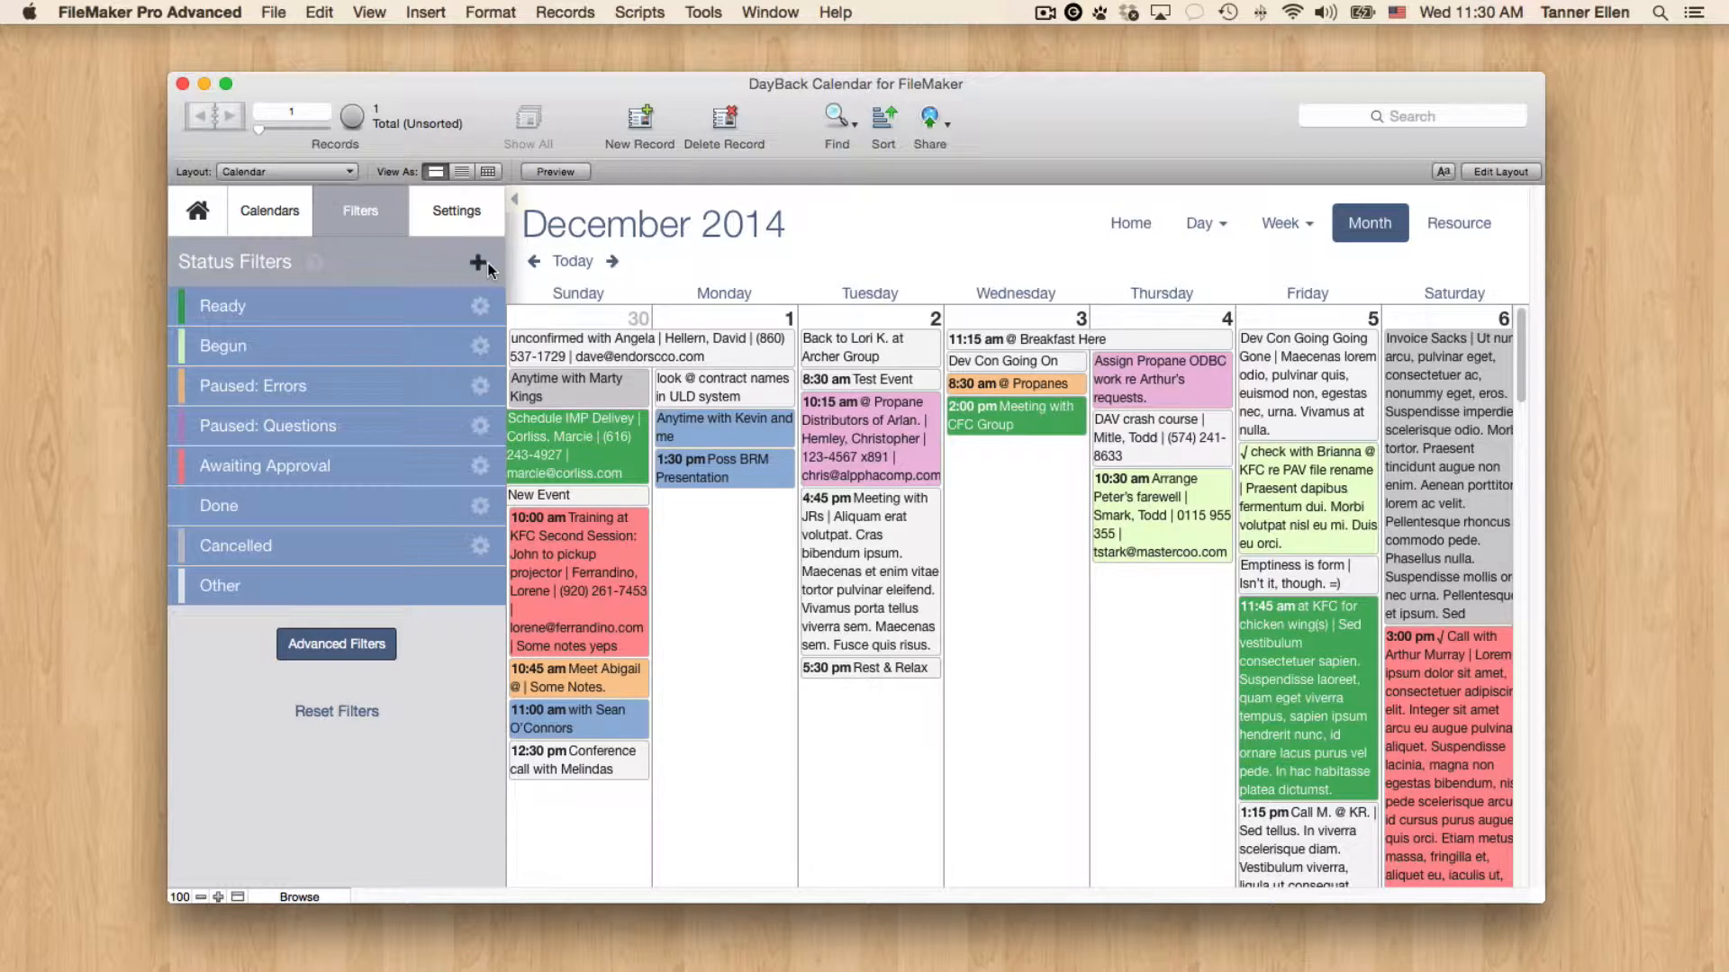
pyautogui.moveTo(397, 272)
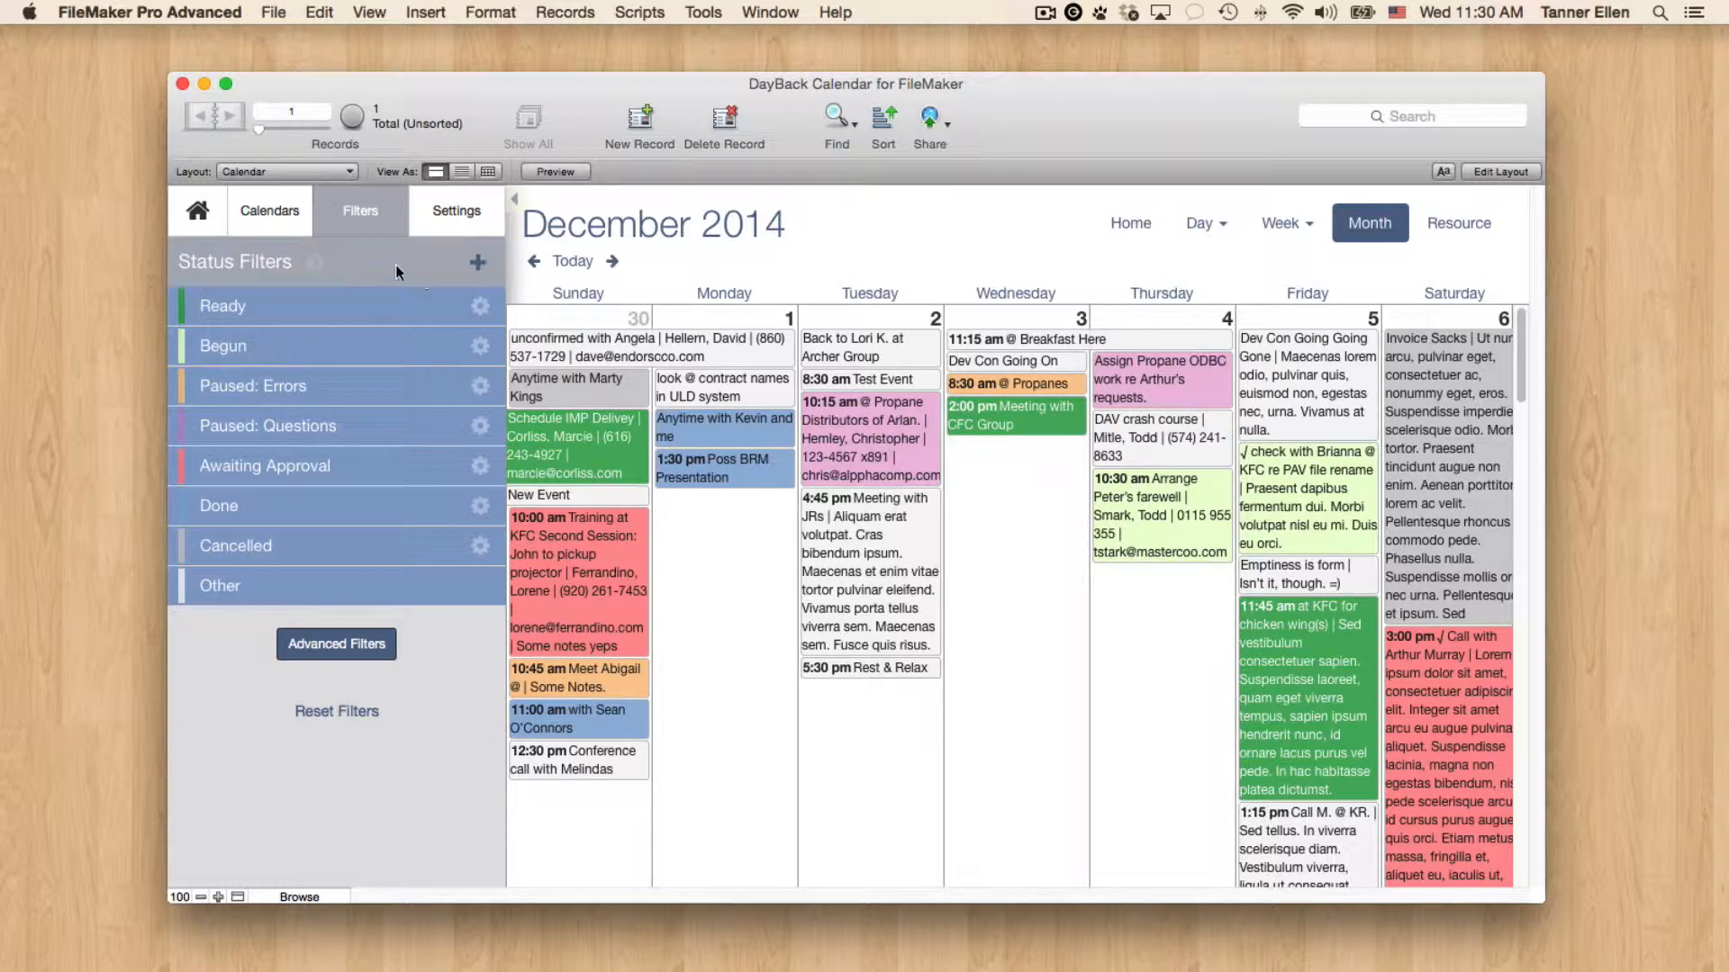
pyautogui.click(197, 211)
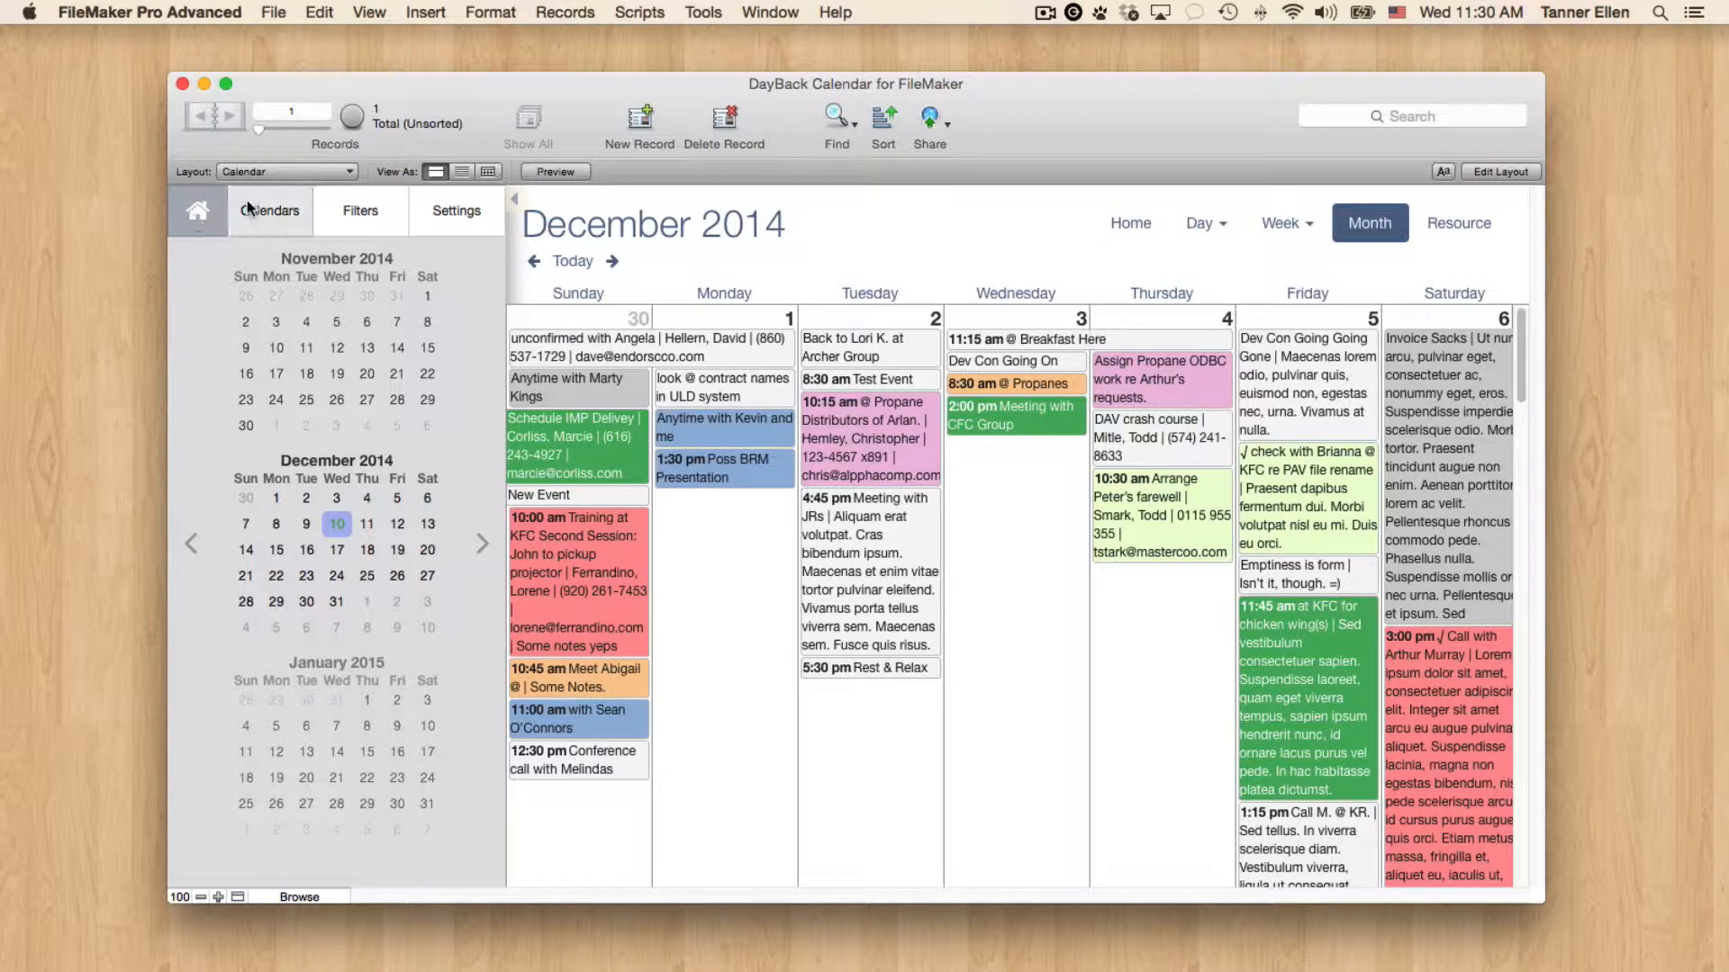
pyautogui.click(285, 172)
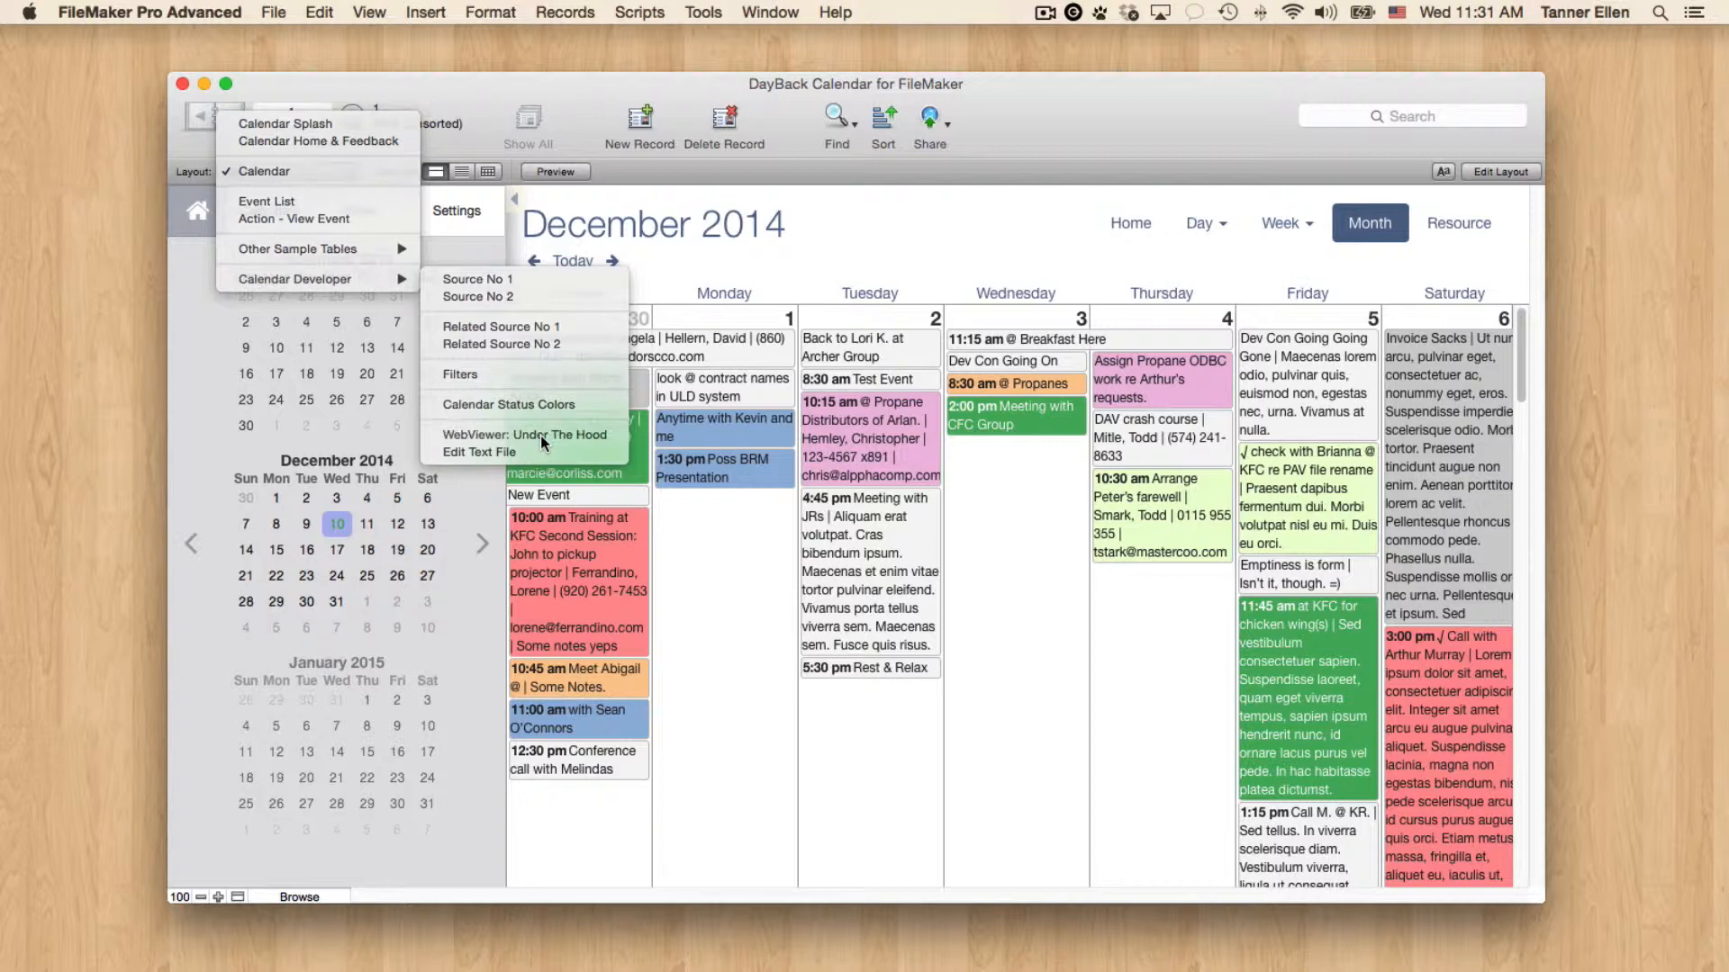
# Open dbk-theme-default.css from Under The Hood for editing and browse its style sections.
pyautogui.click(525, 434)
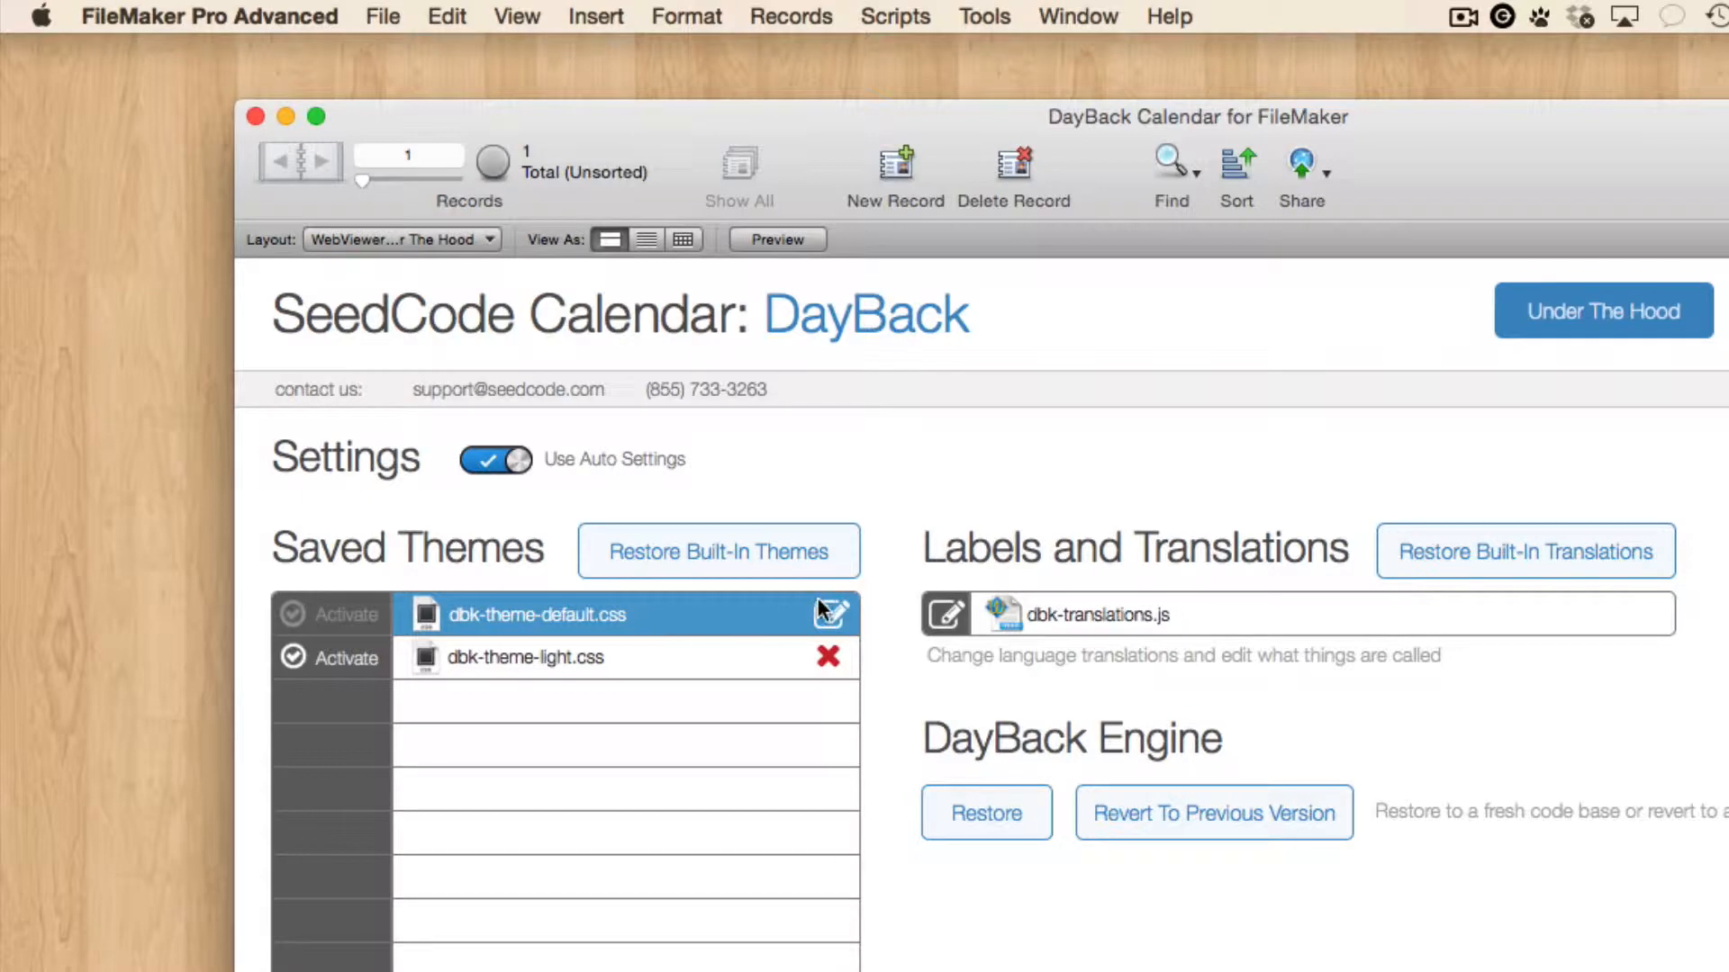
pyautogui.click(835, 614)
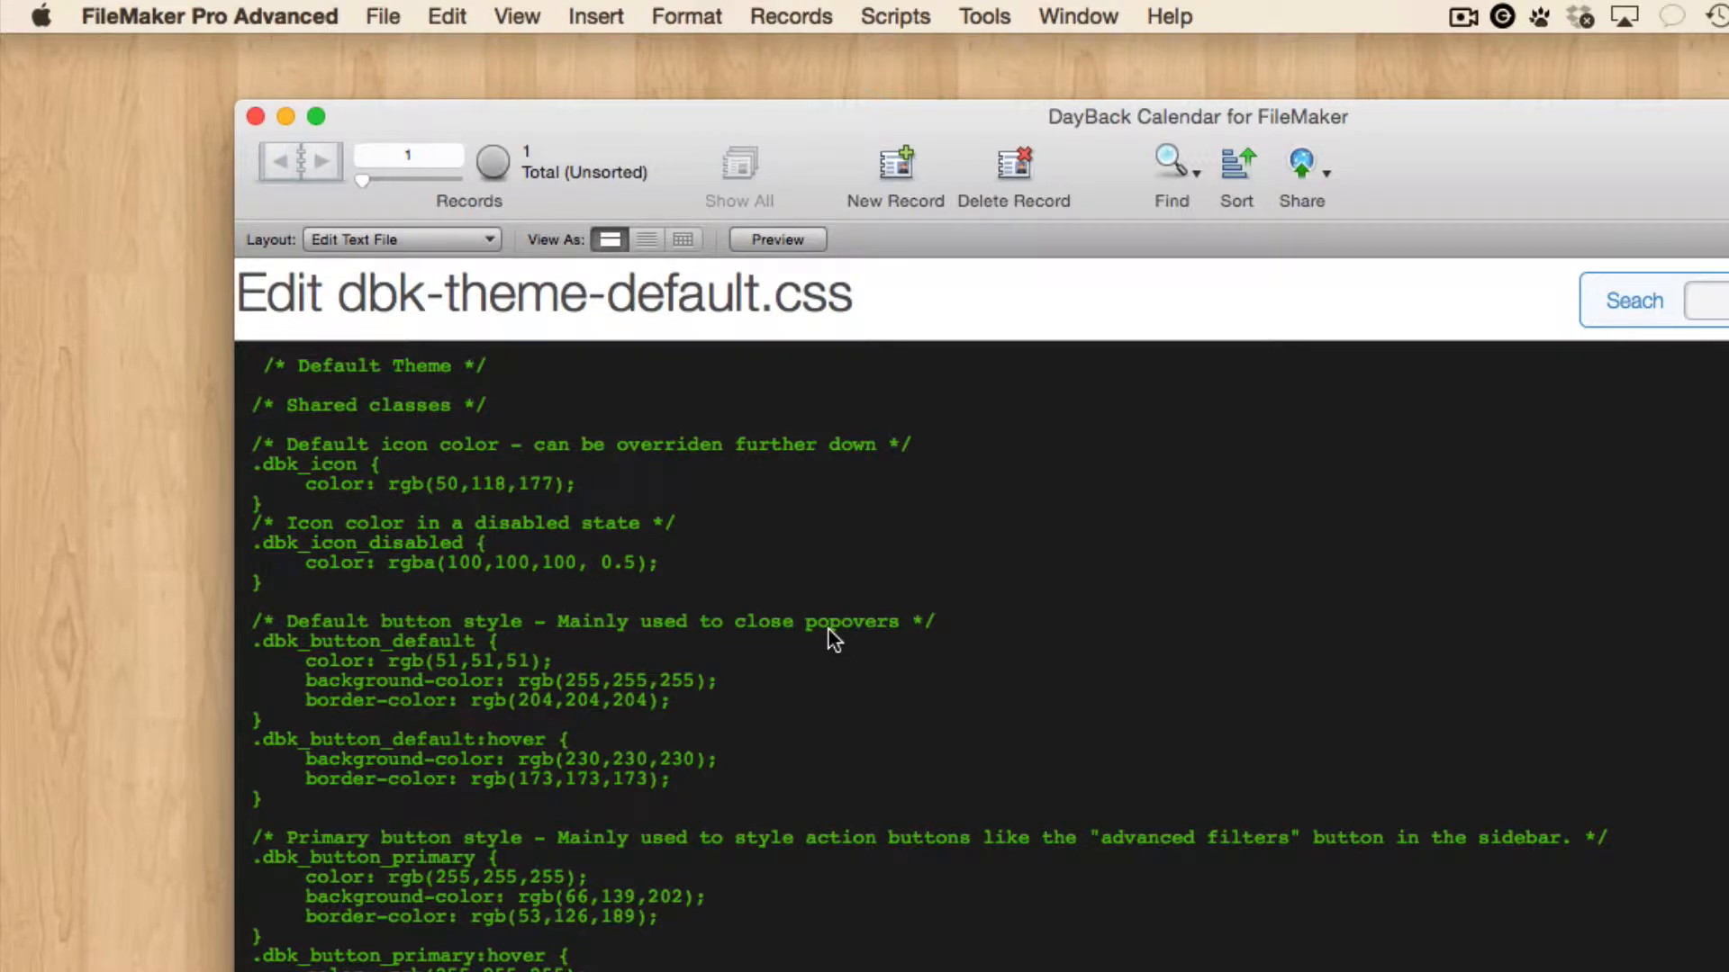
pyautogui.moveTo(830, 428)
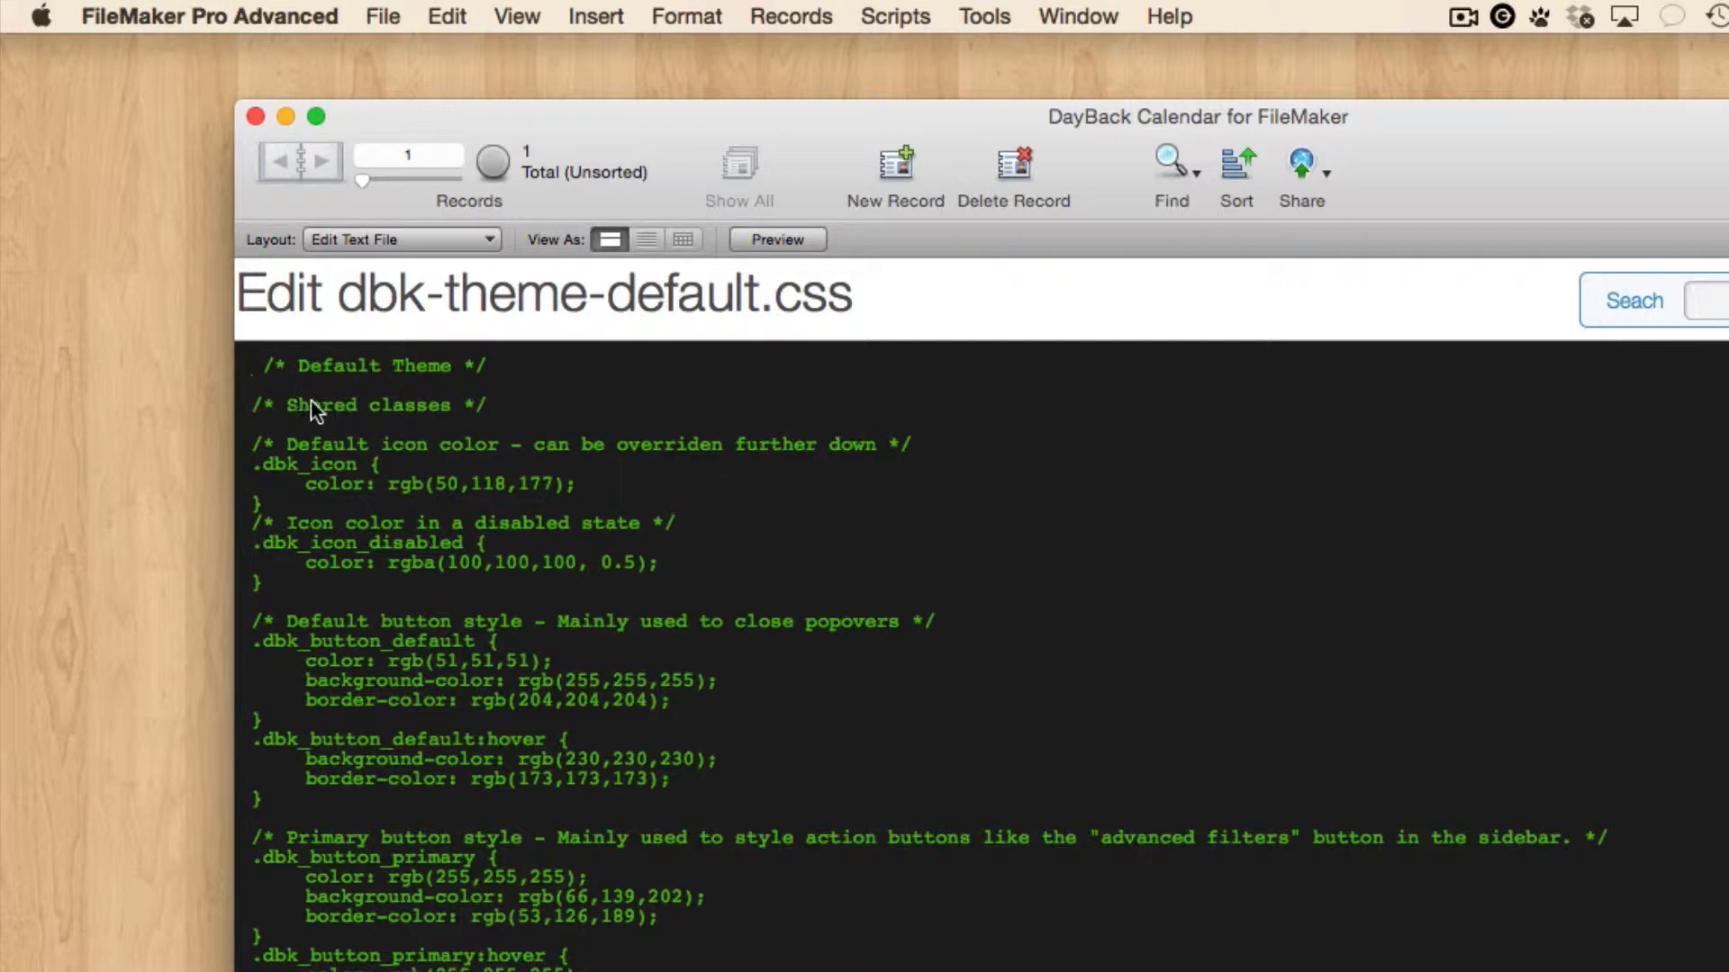
pyautogui.scroll(-3)
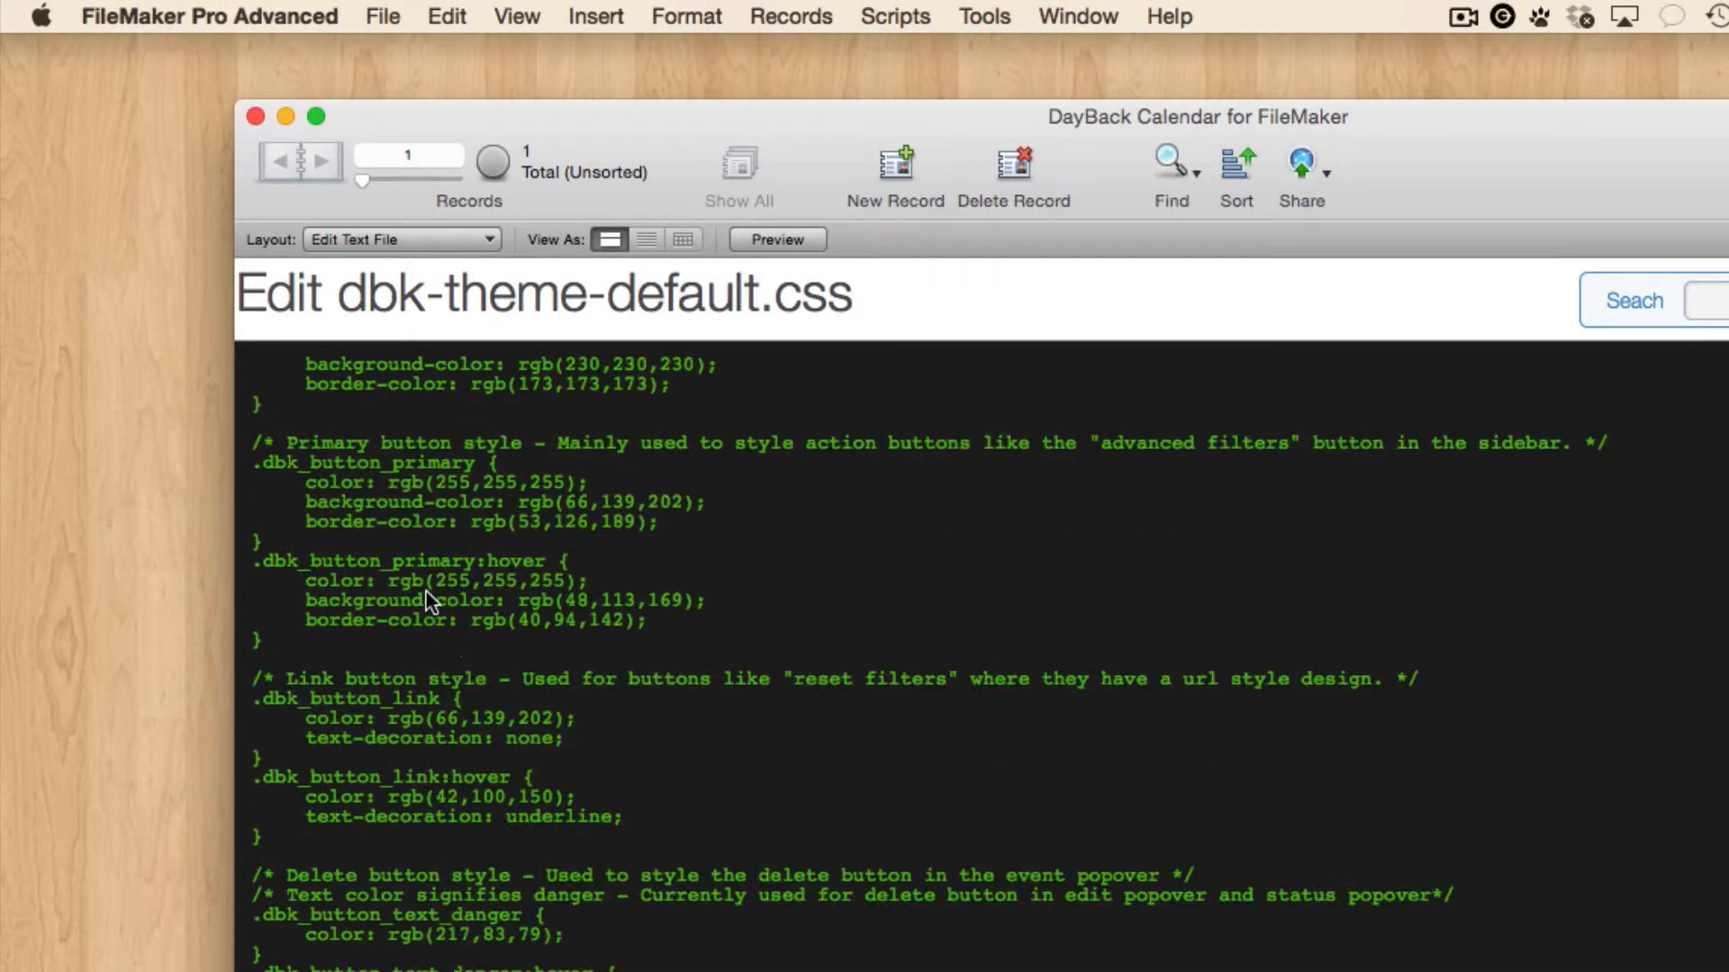
pyautogui.scroll(-3)
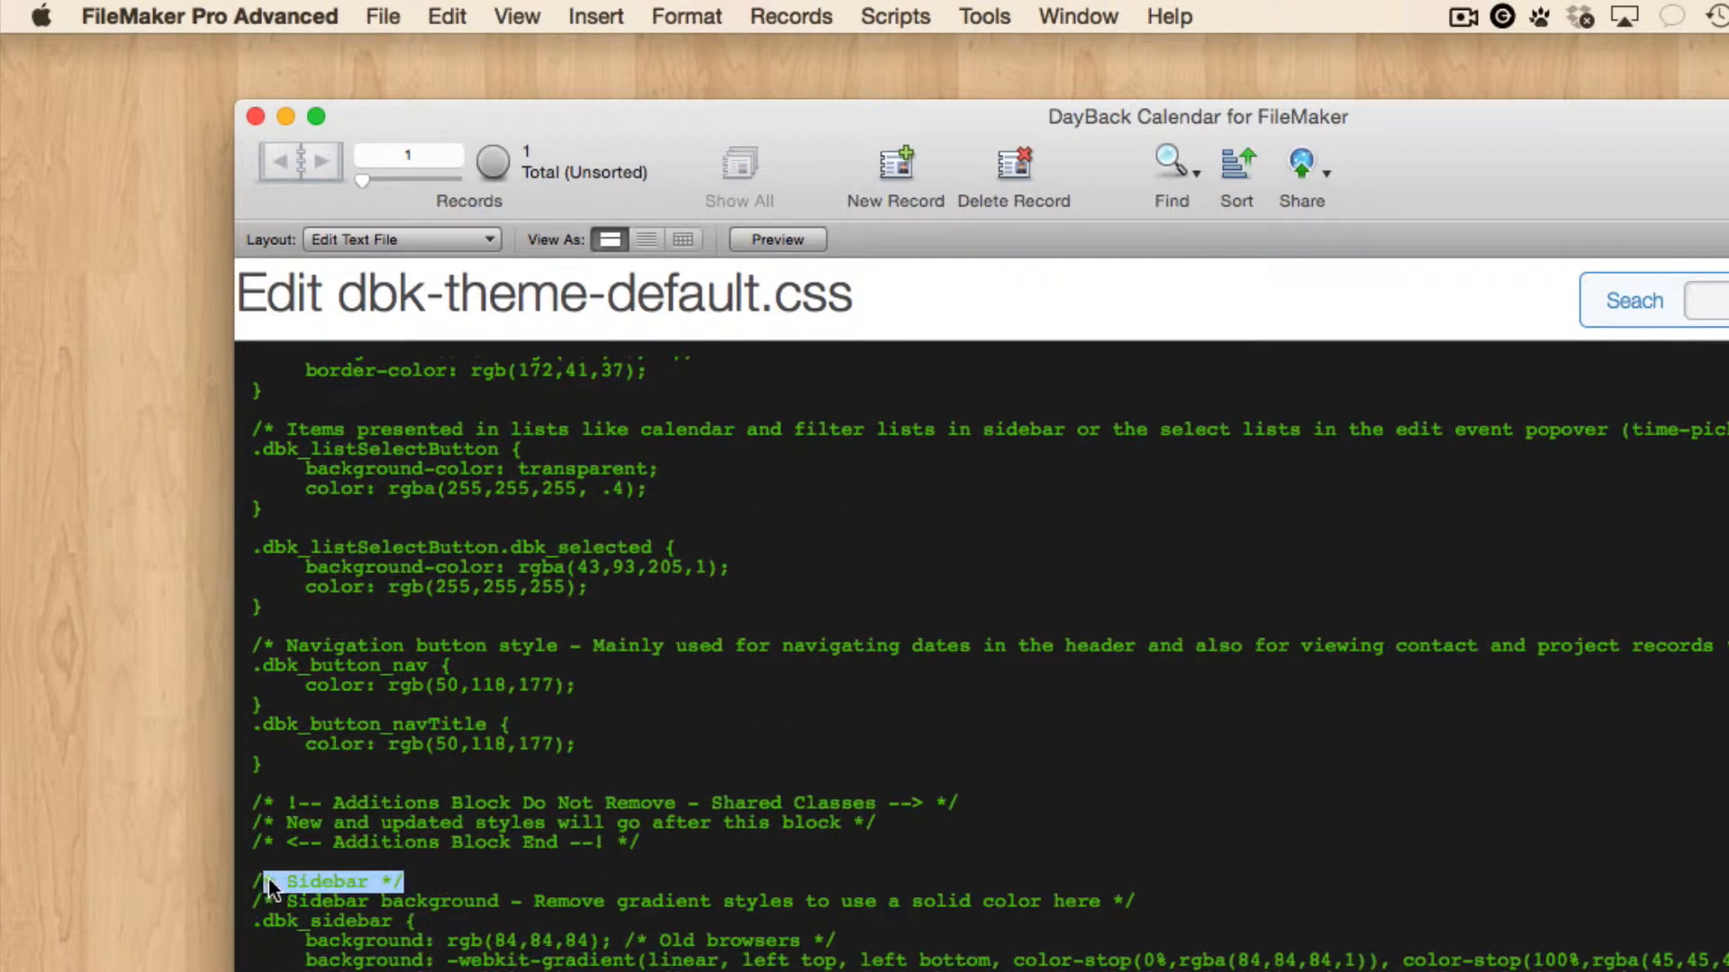
pyautogui.scroll(-3)
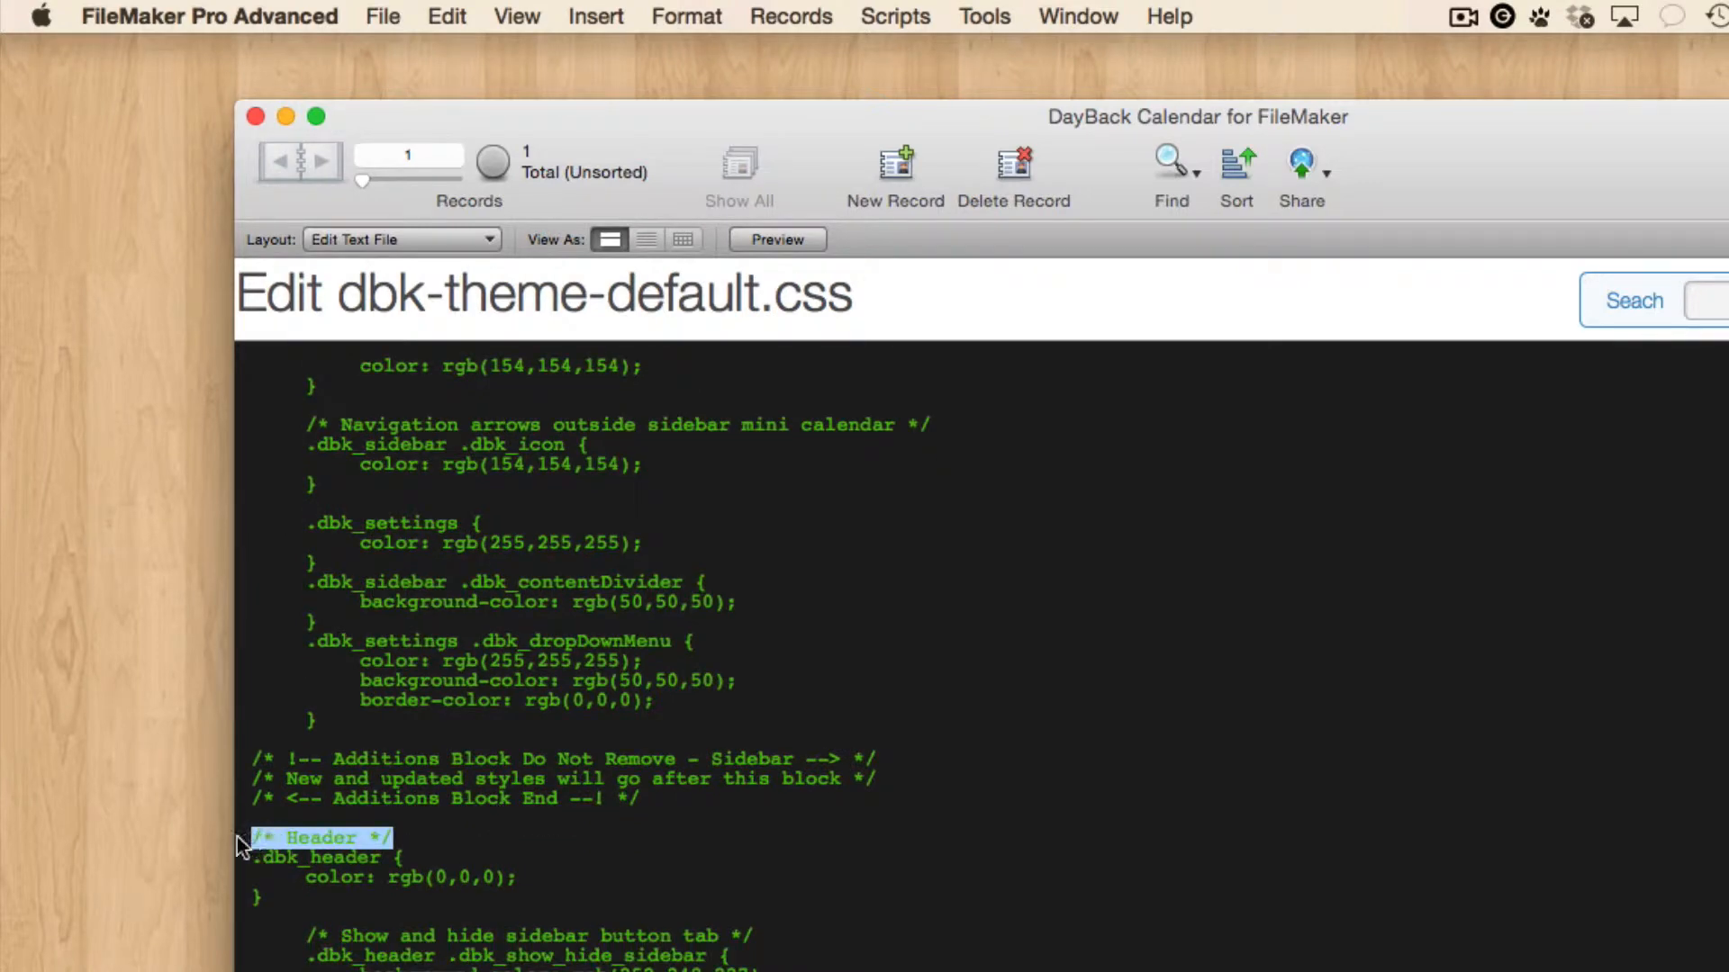
pyautogui.scroll(-3)
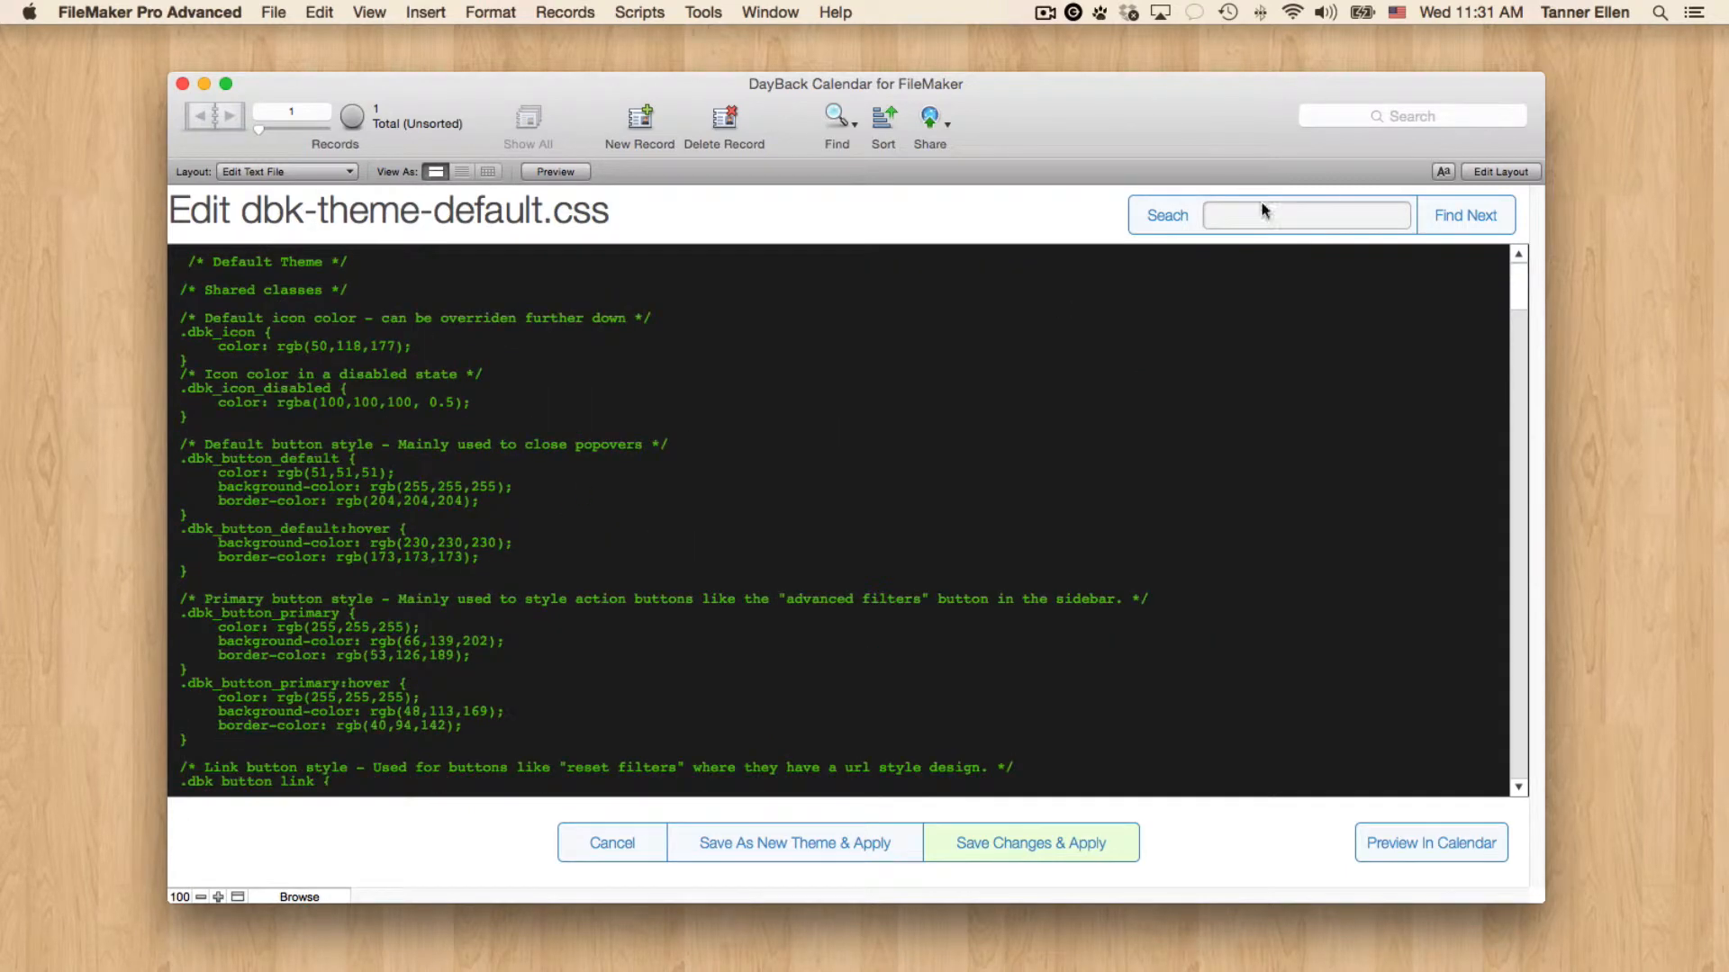
# Search the theme CSS for 'popover' and step through matches to the Edit event popover rules.
pyautogui.click(1306, 215)
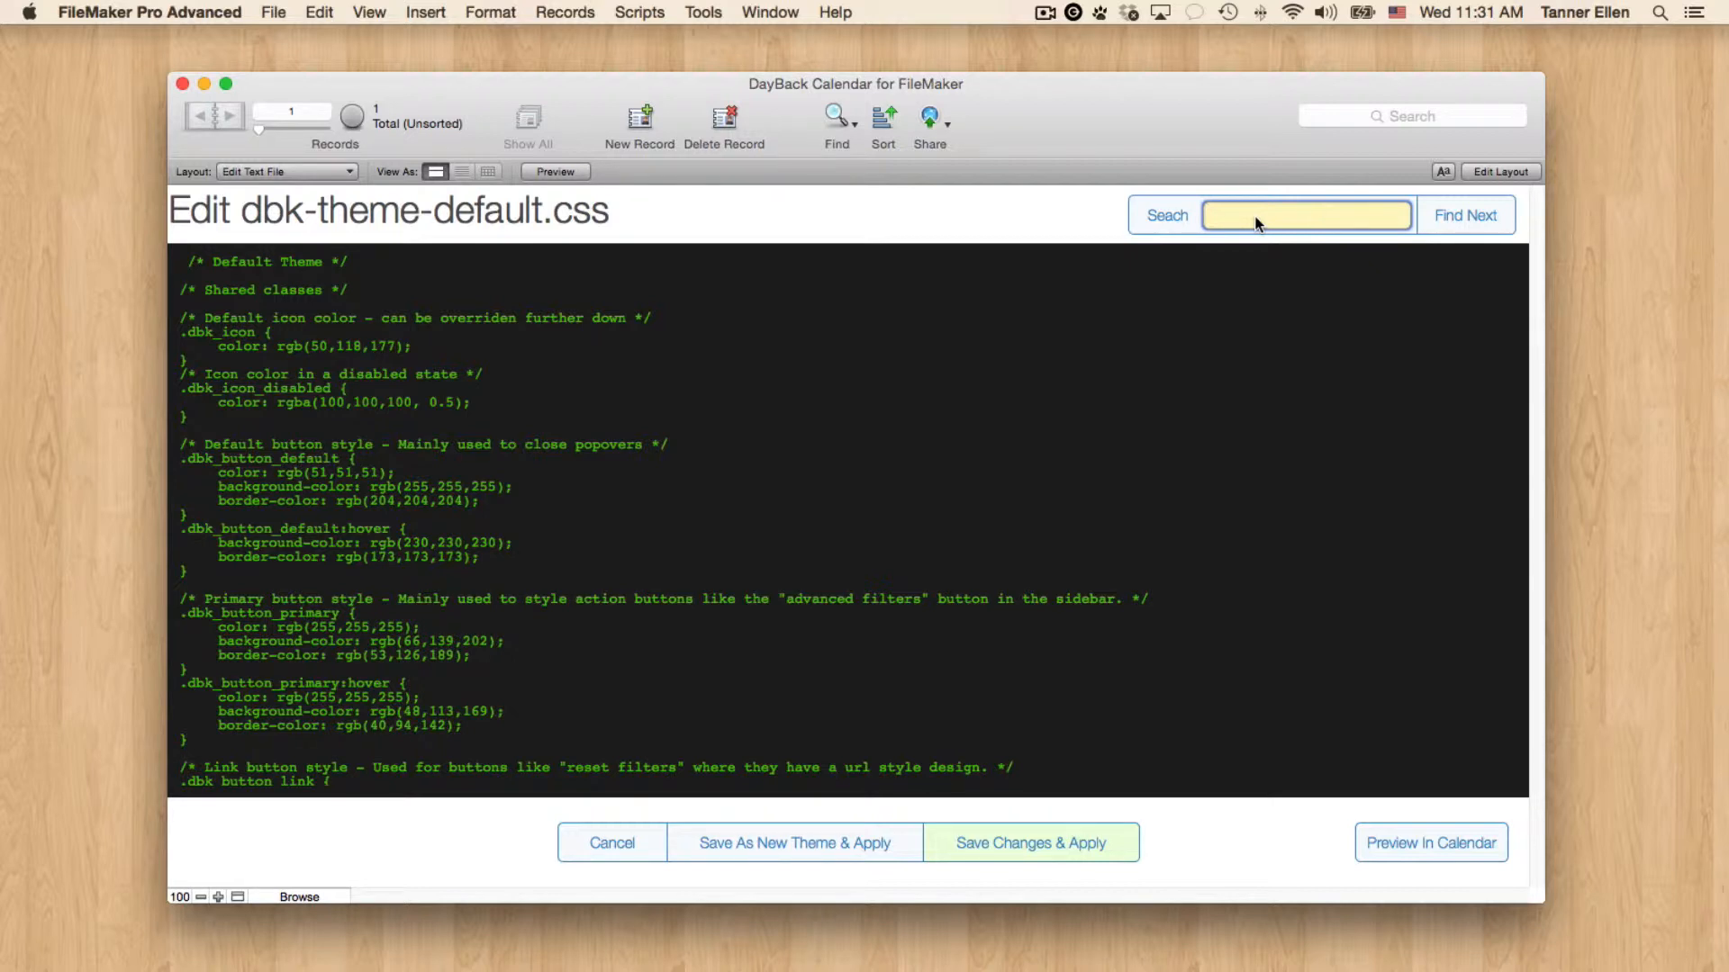
pyautogui.write('popover')
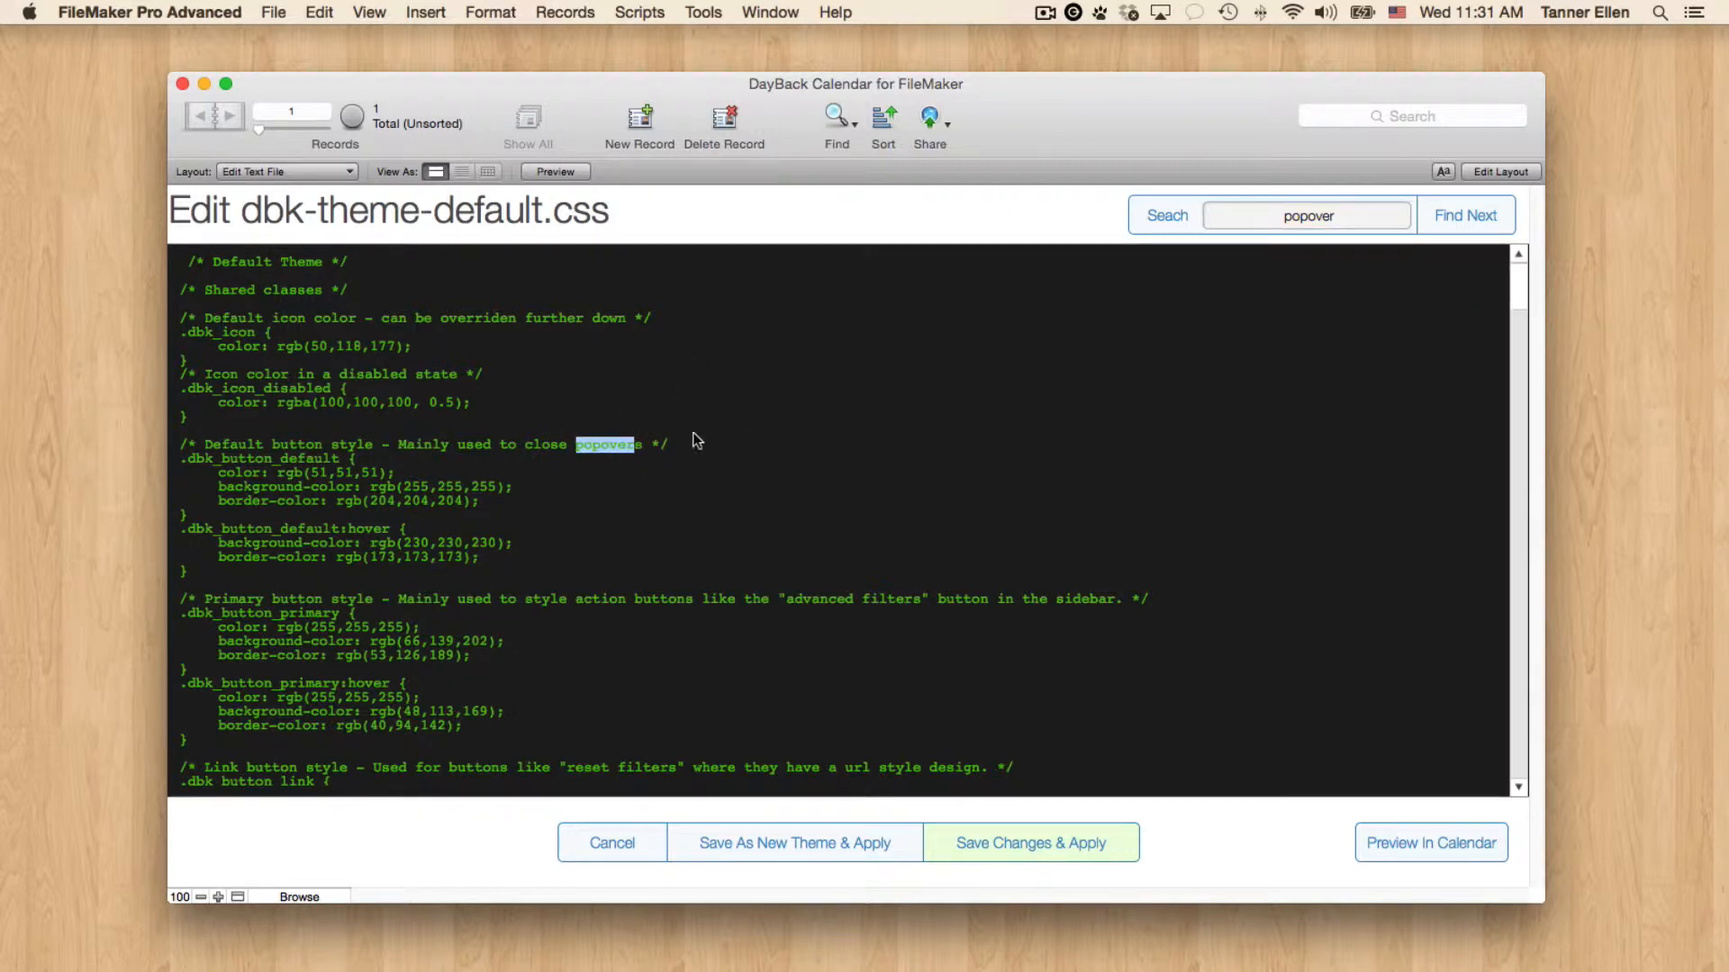
pyautogui.moveTo(372, 431)
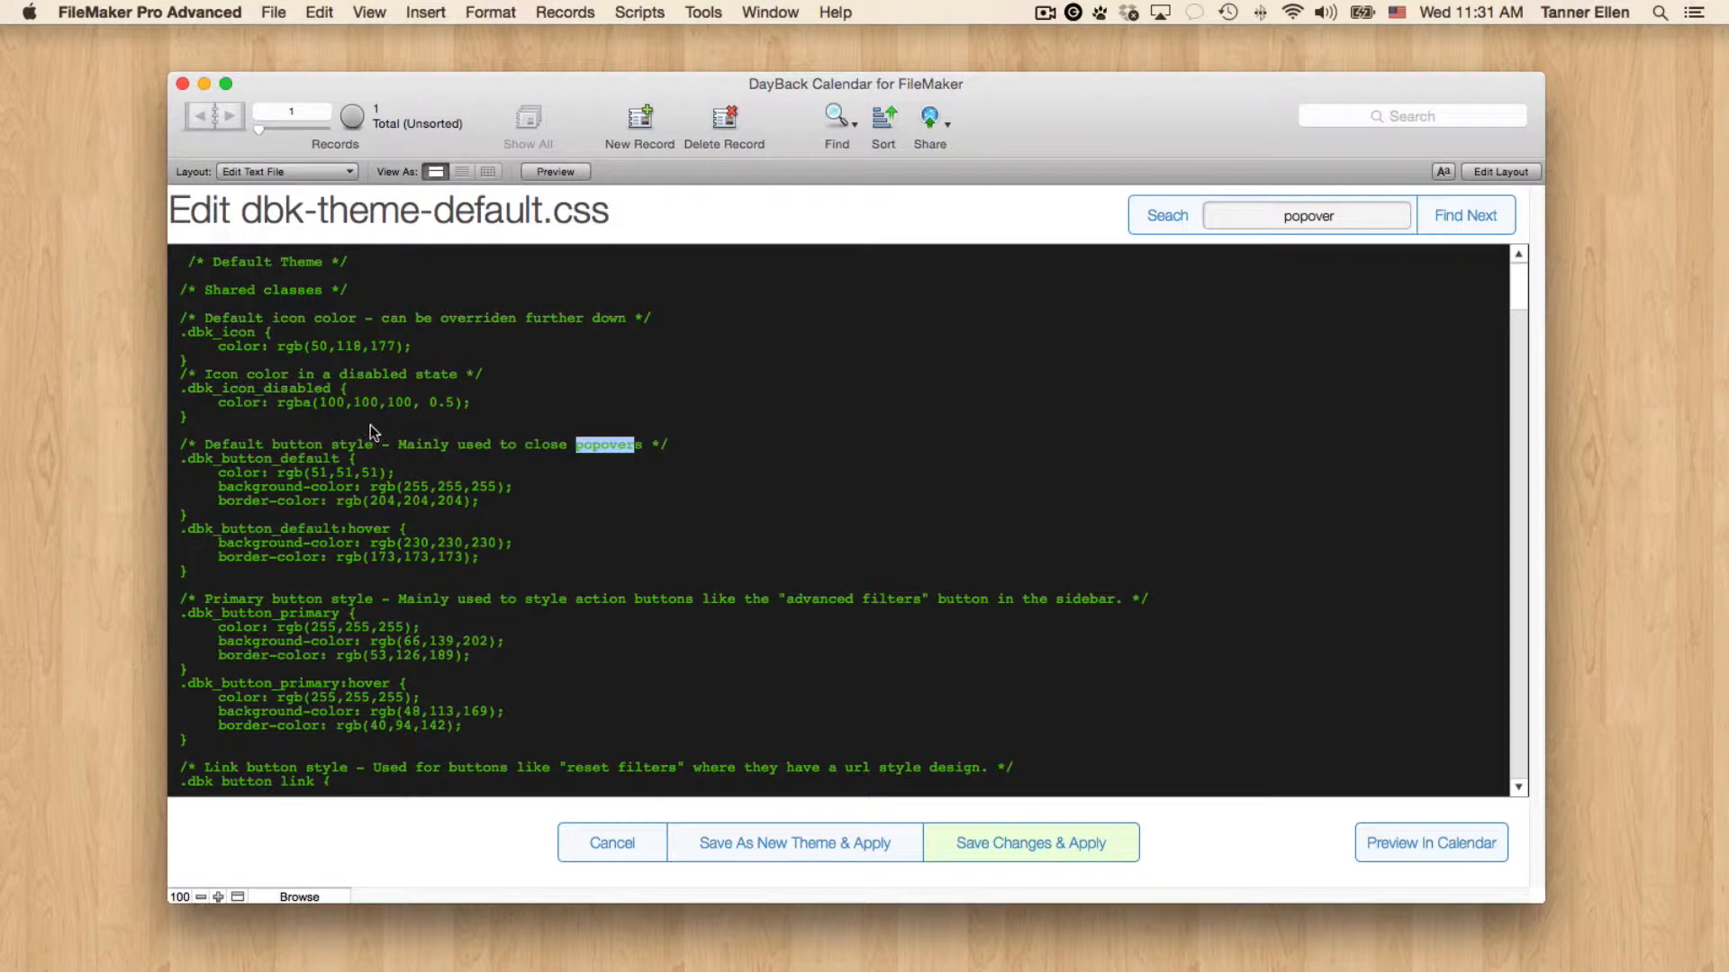
pyautogui.click(1465, 215)
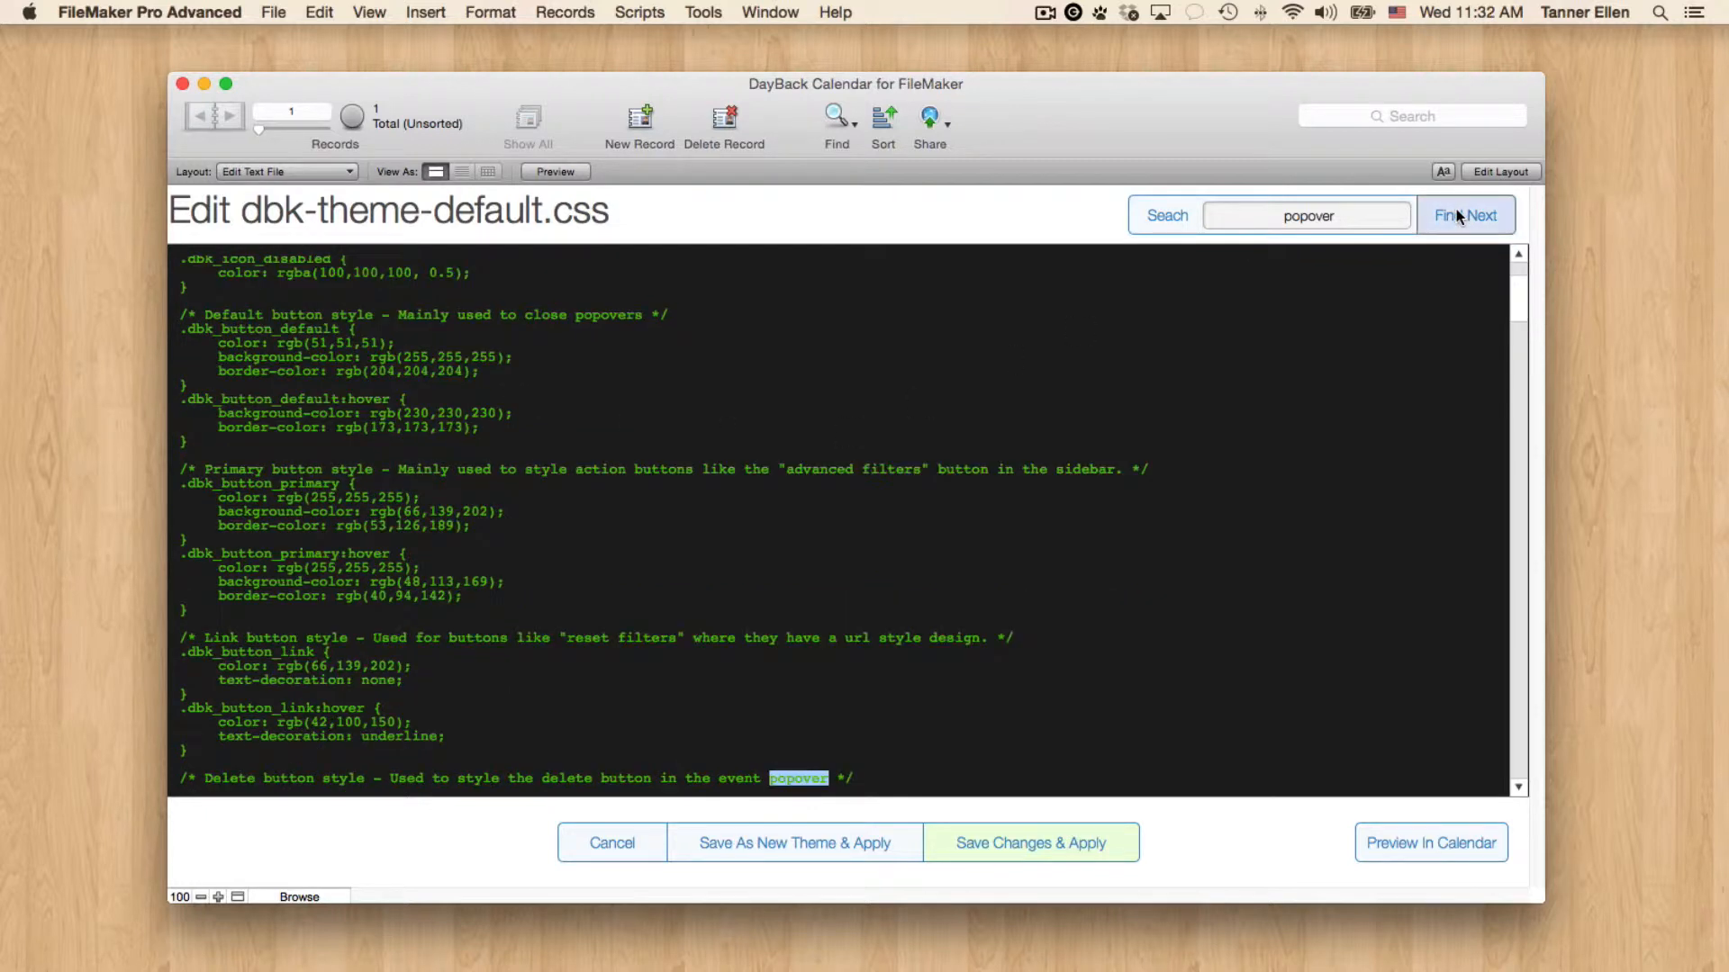
pyautogui.click(1466, 215)
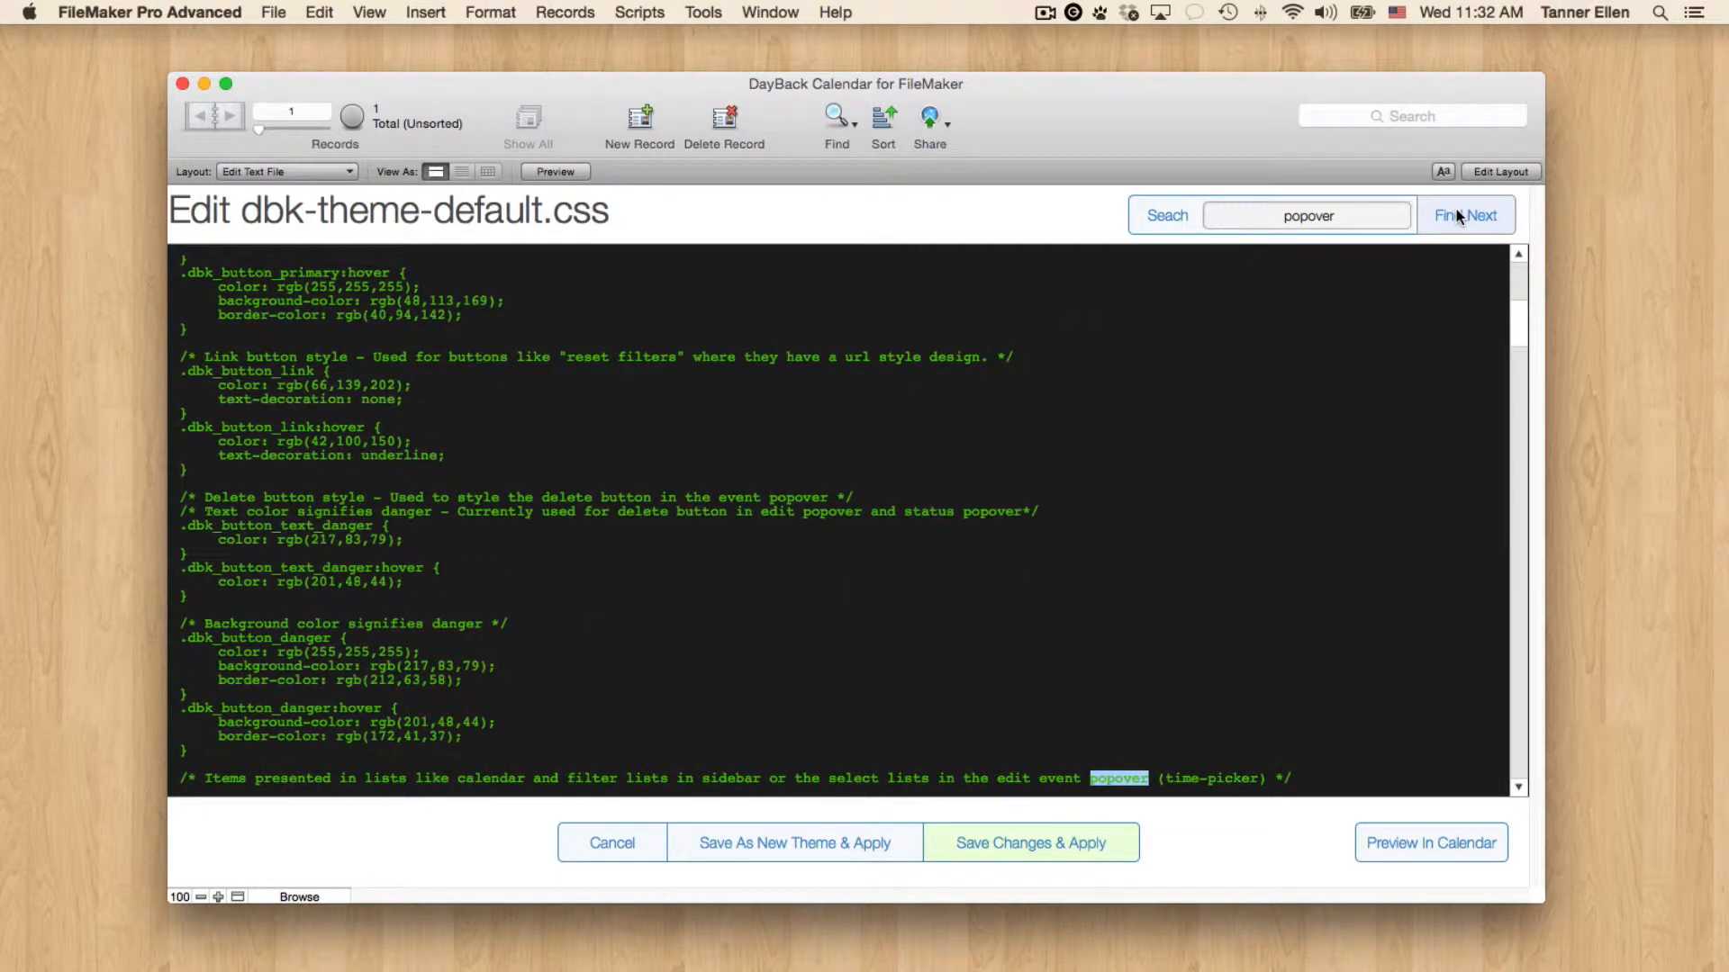
pyautogui.click(1465, 216)
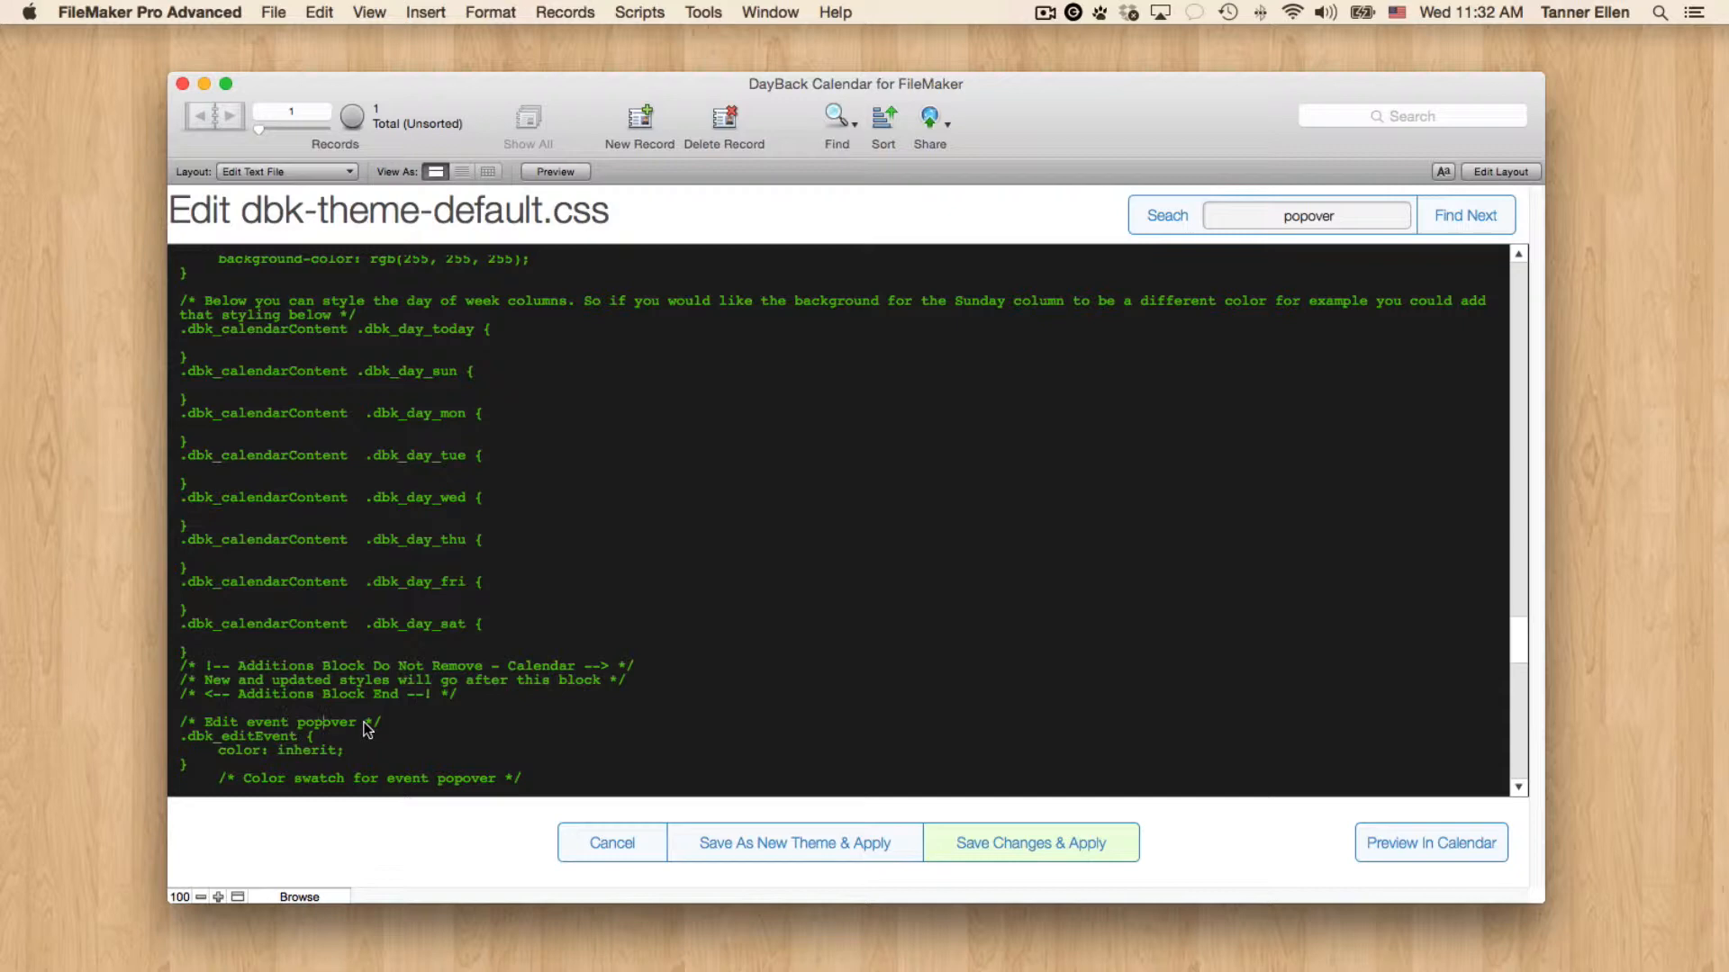
# Change the .dbk_button_primary background-color from rgb(66,139,202) to rgb(244, 10, 50).
pyautogui.scroll(-3)
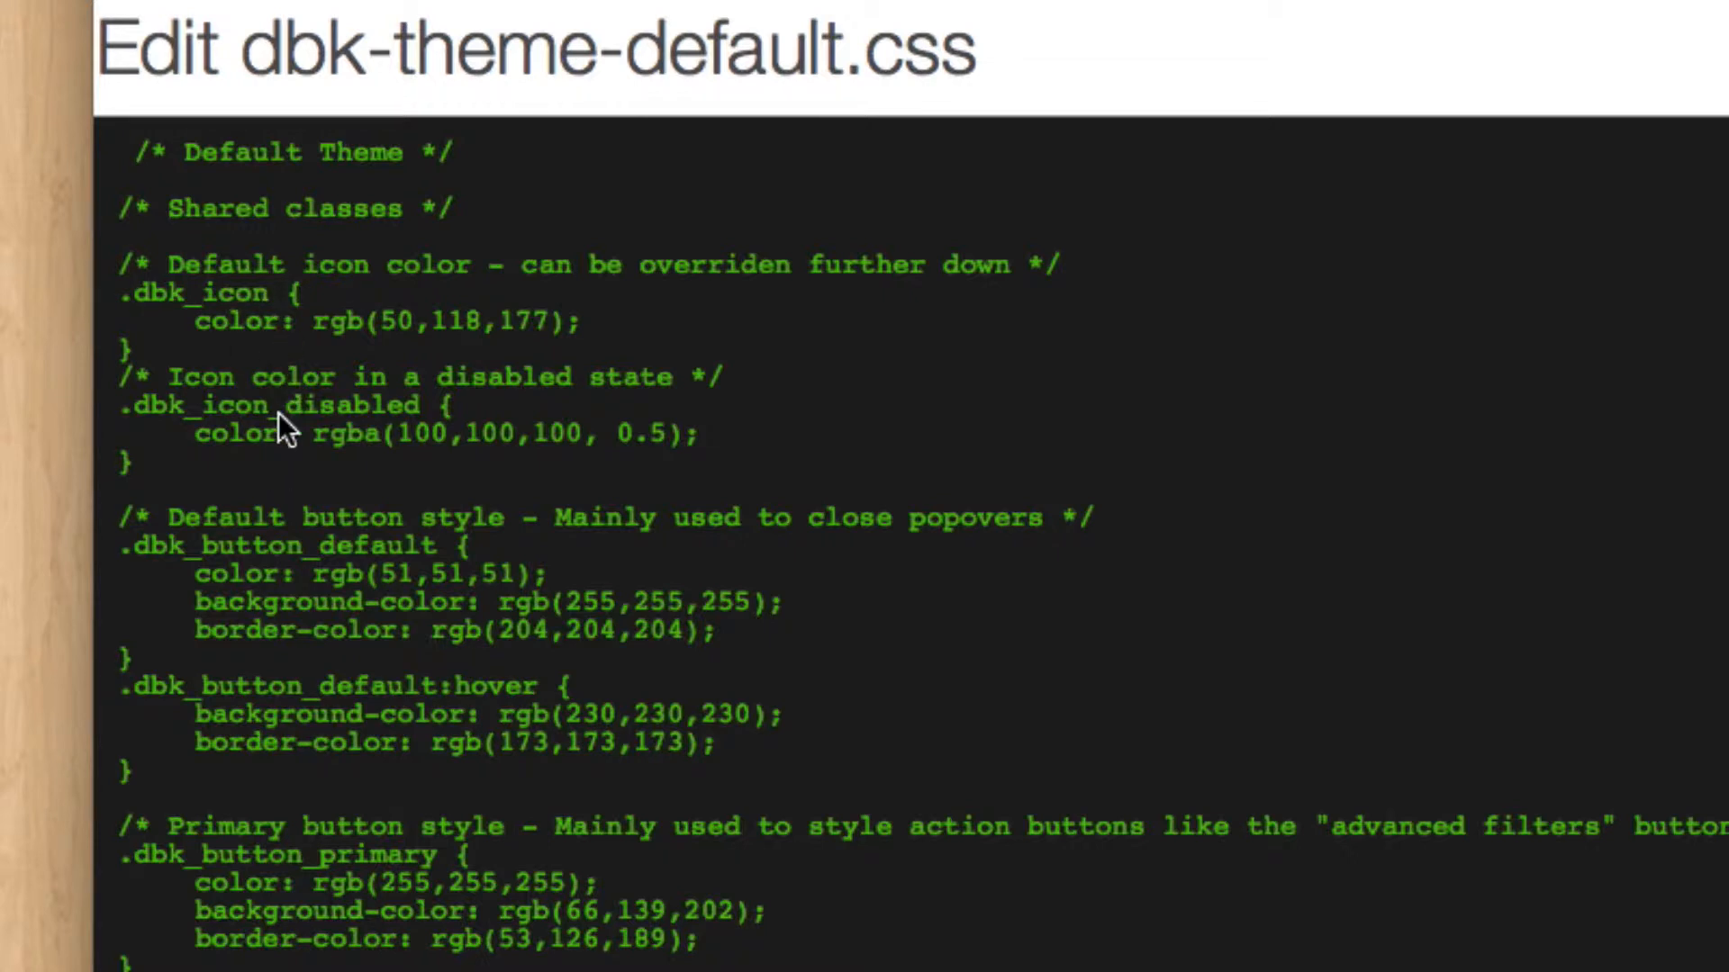
pyautogui.moveTo(424, 545)
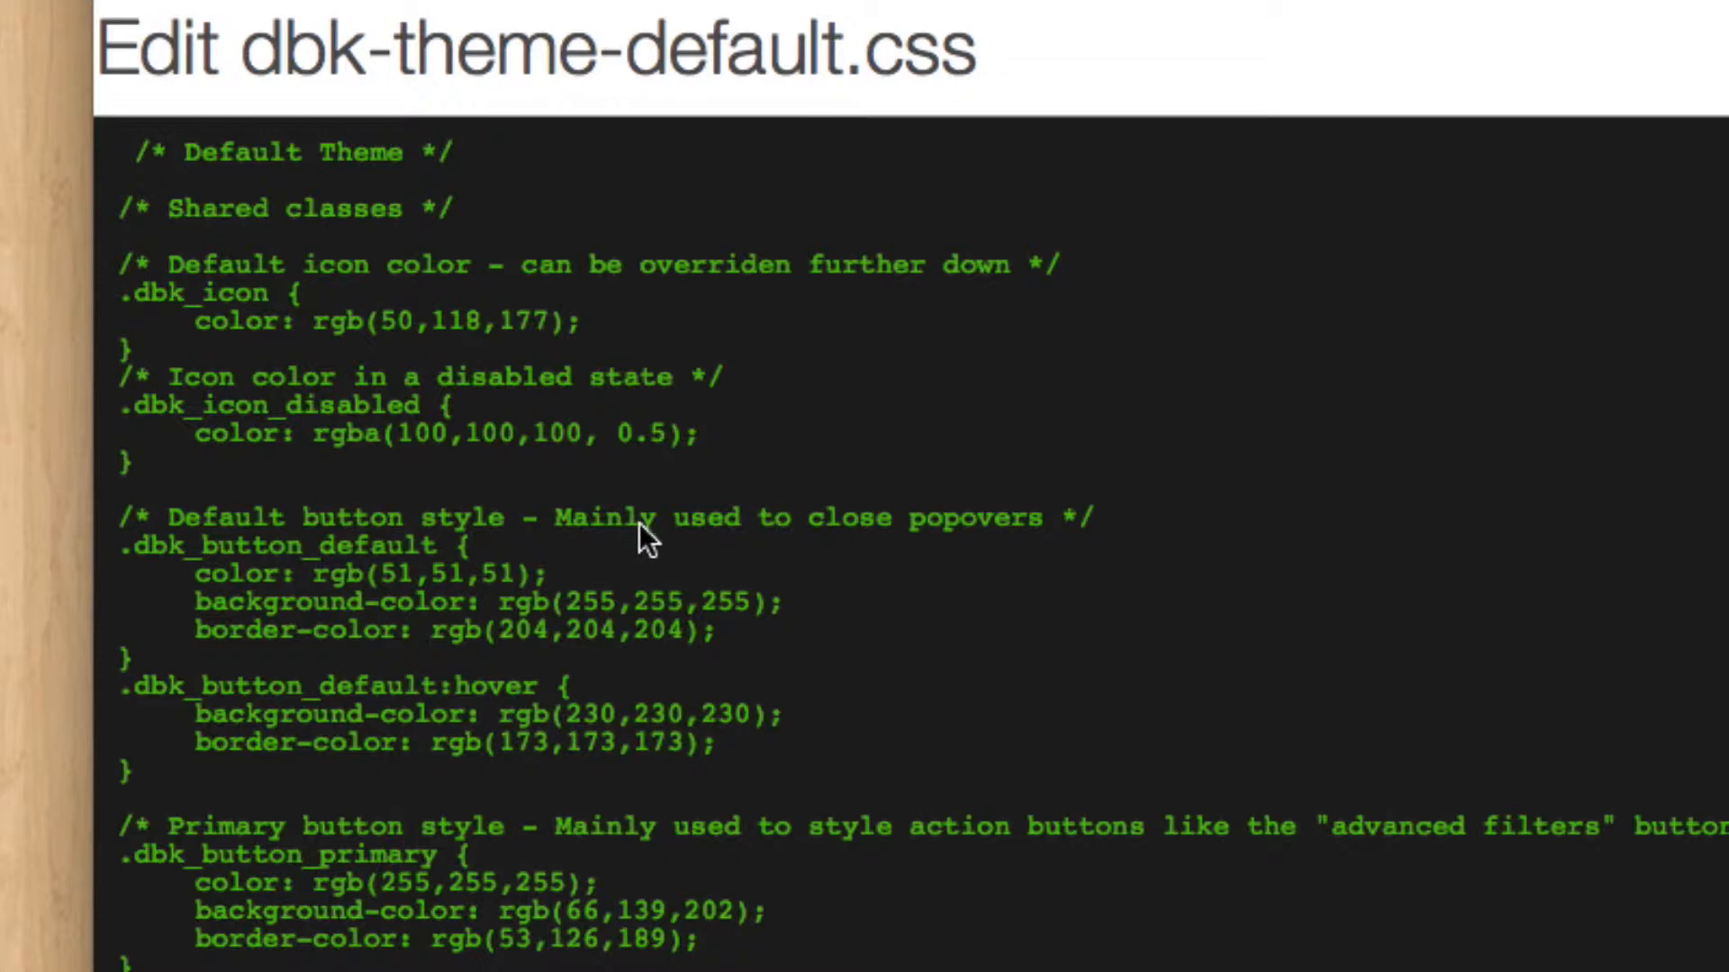
pyautogui.moveTo(309, 860)
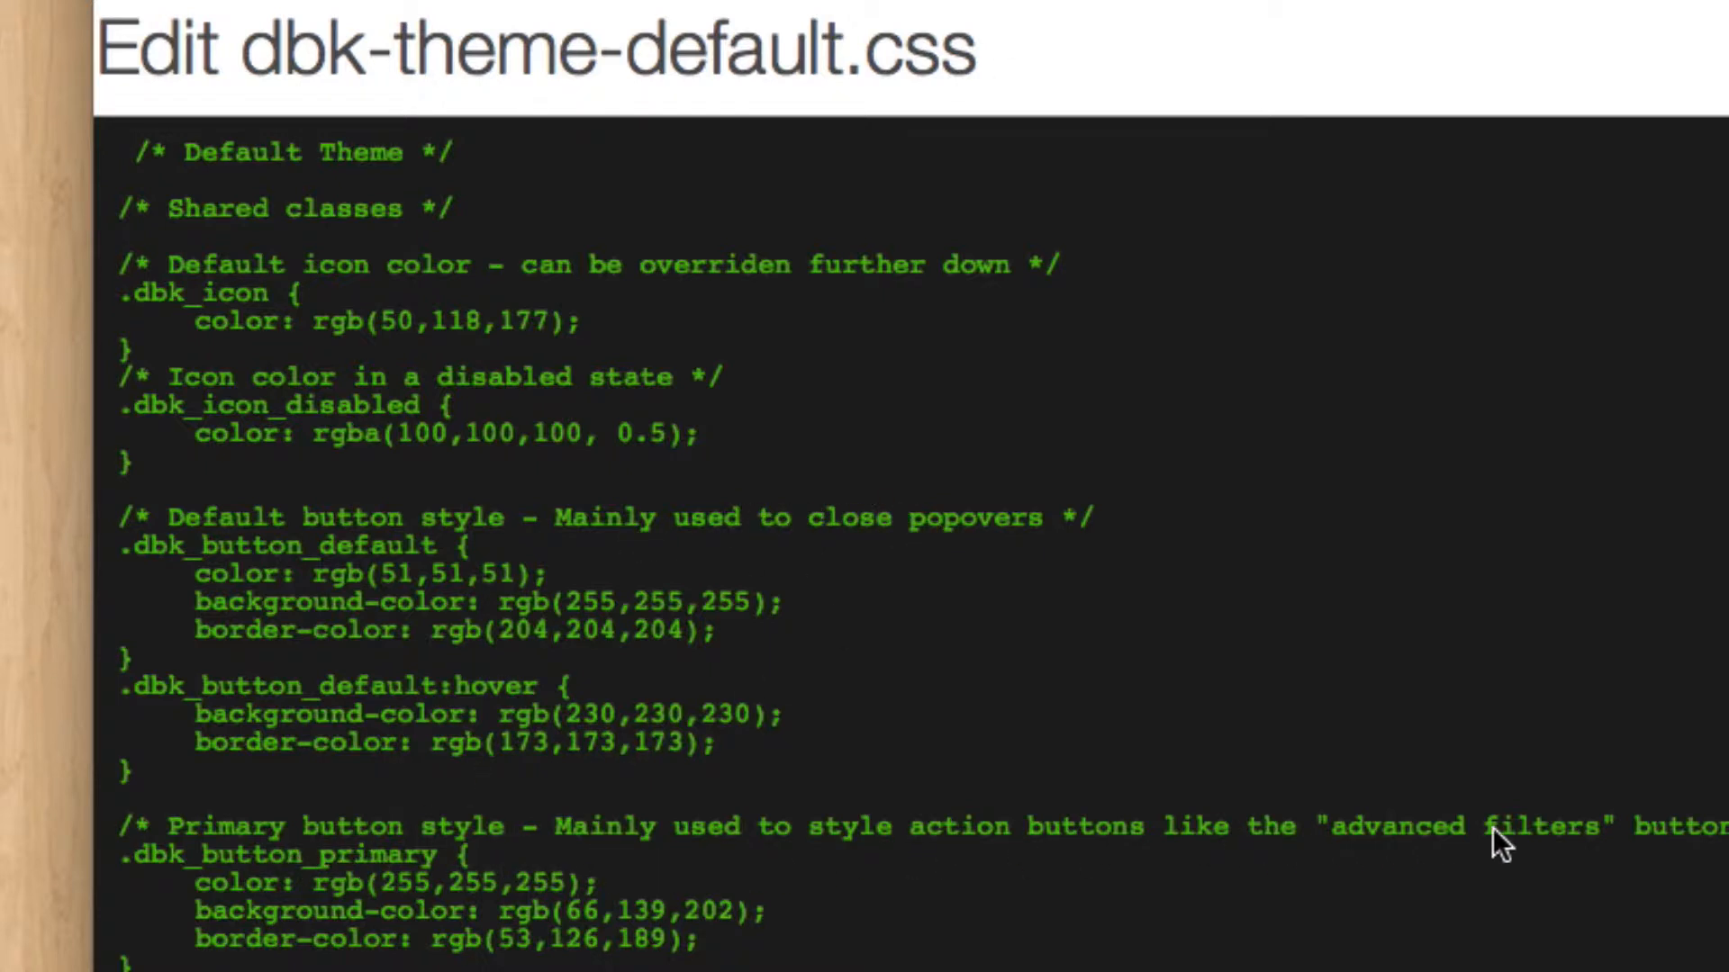
pyautogui.moveTo(1215, 908)
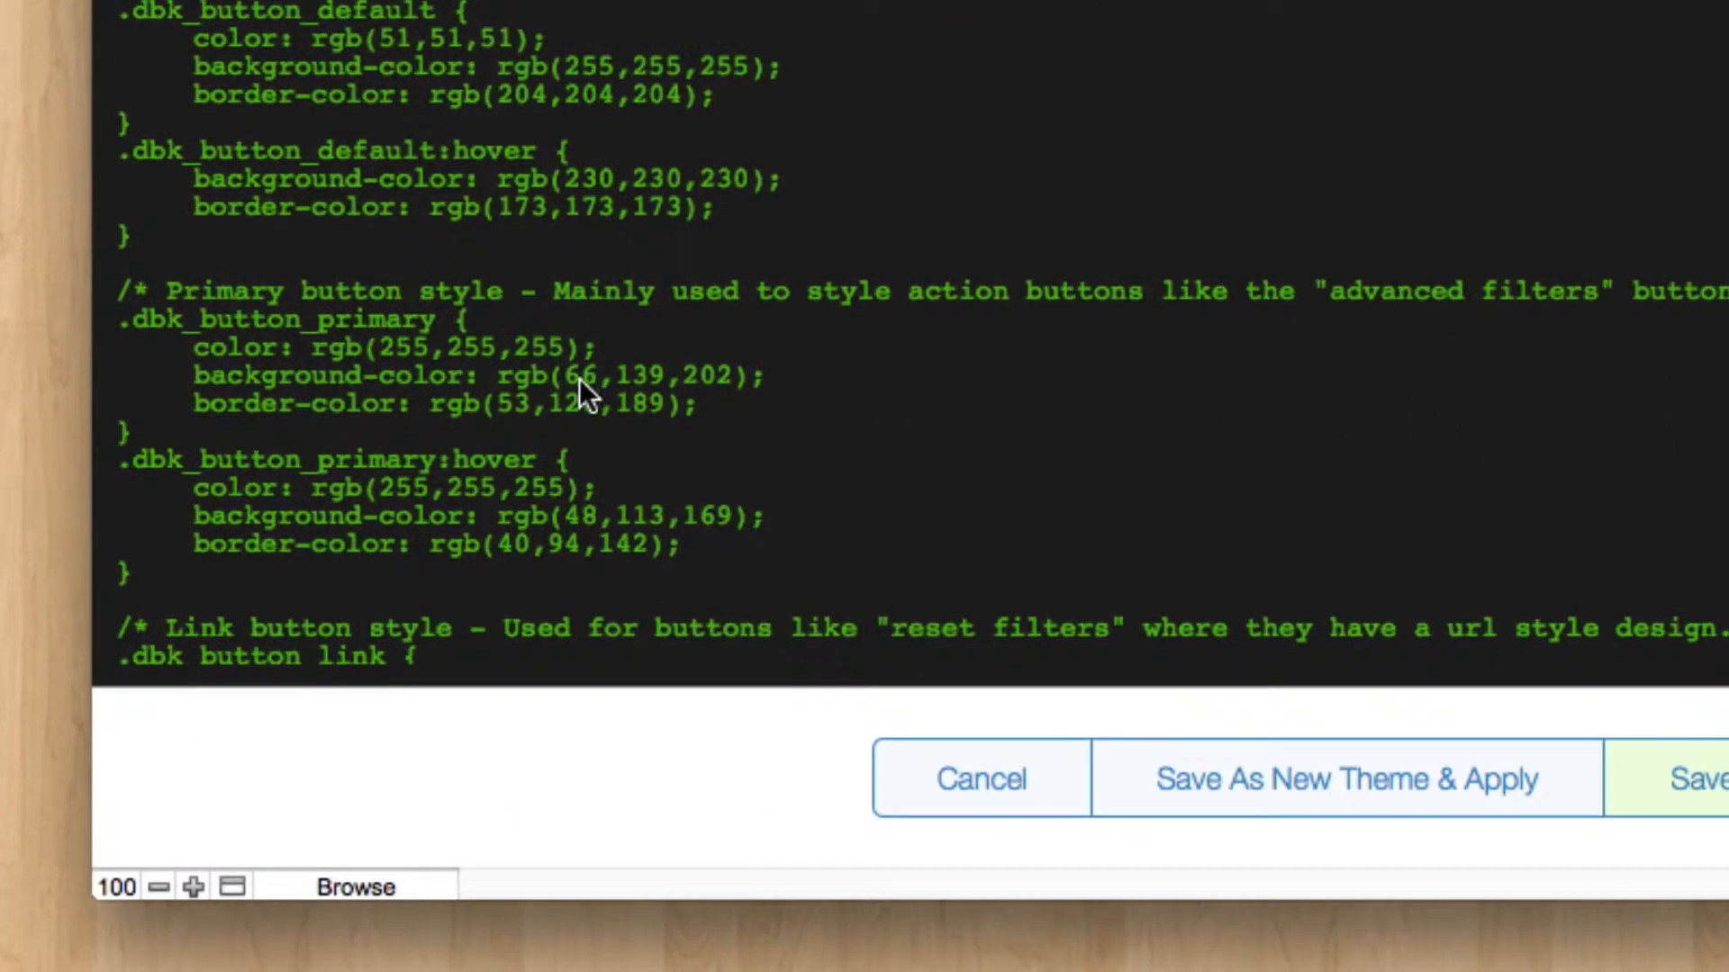
pyautogui.doubleClick(618, 375)
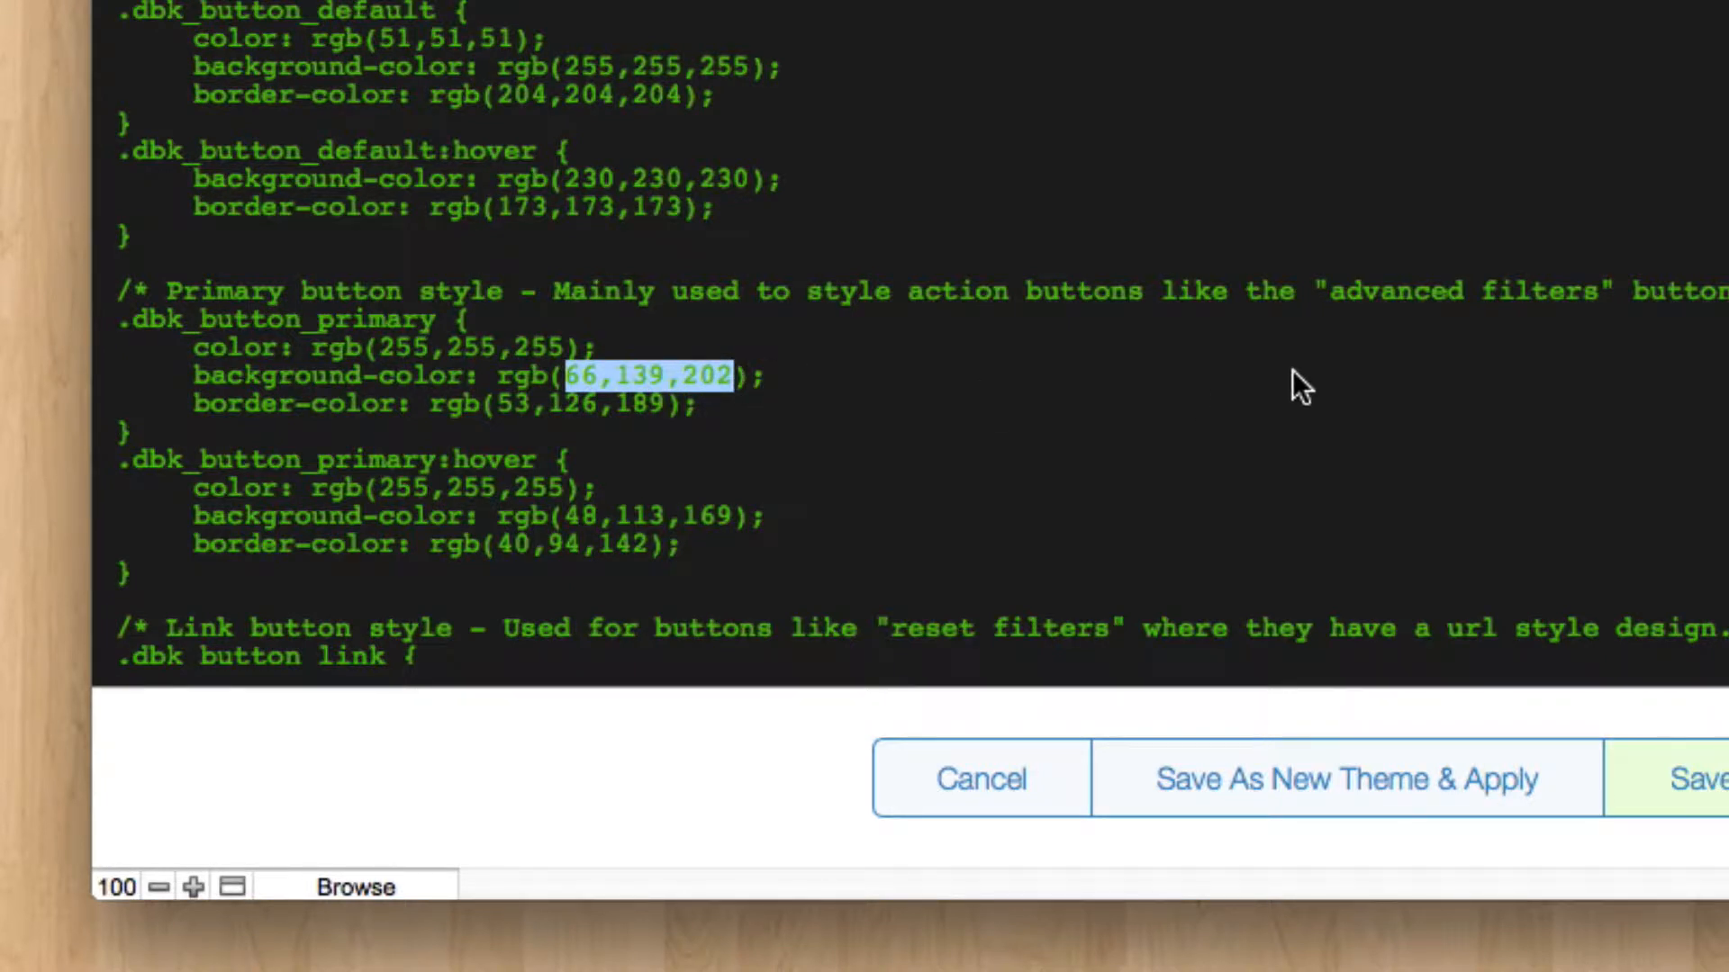
pyautogui.write('244')
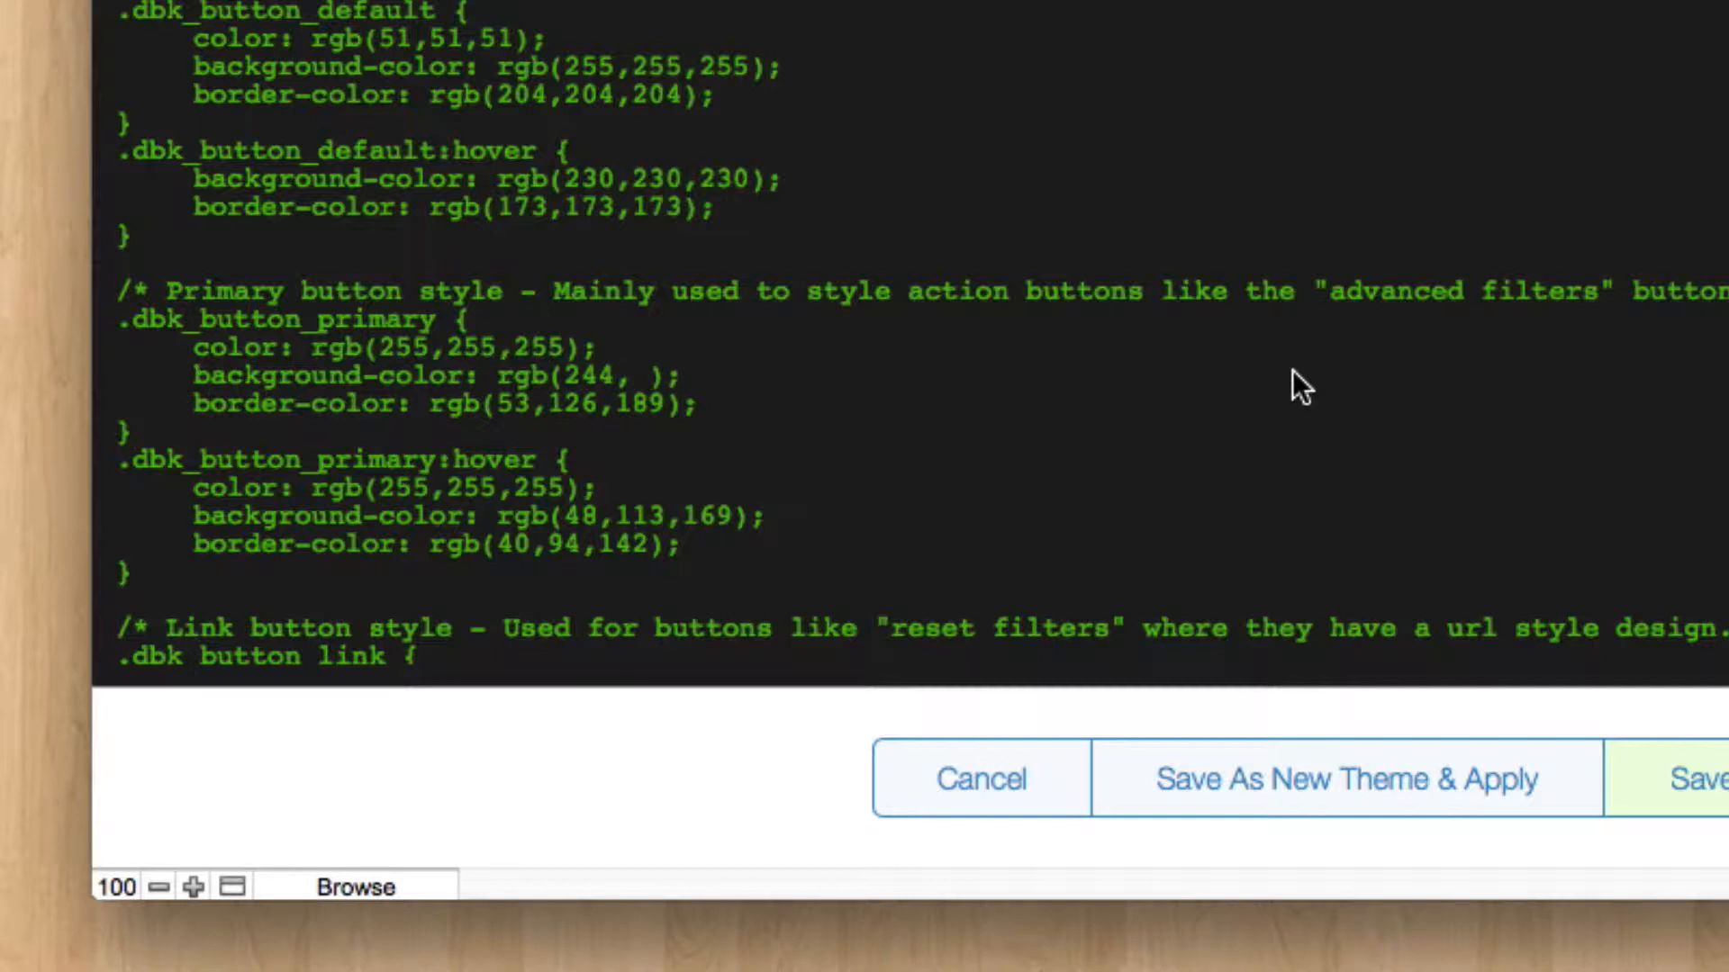
pyautogui.write('10, 50')
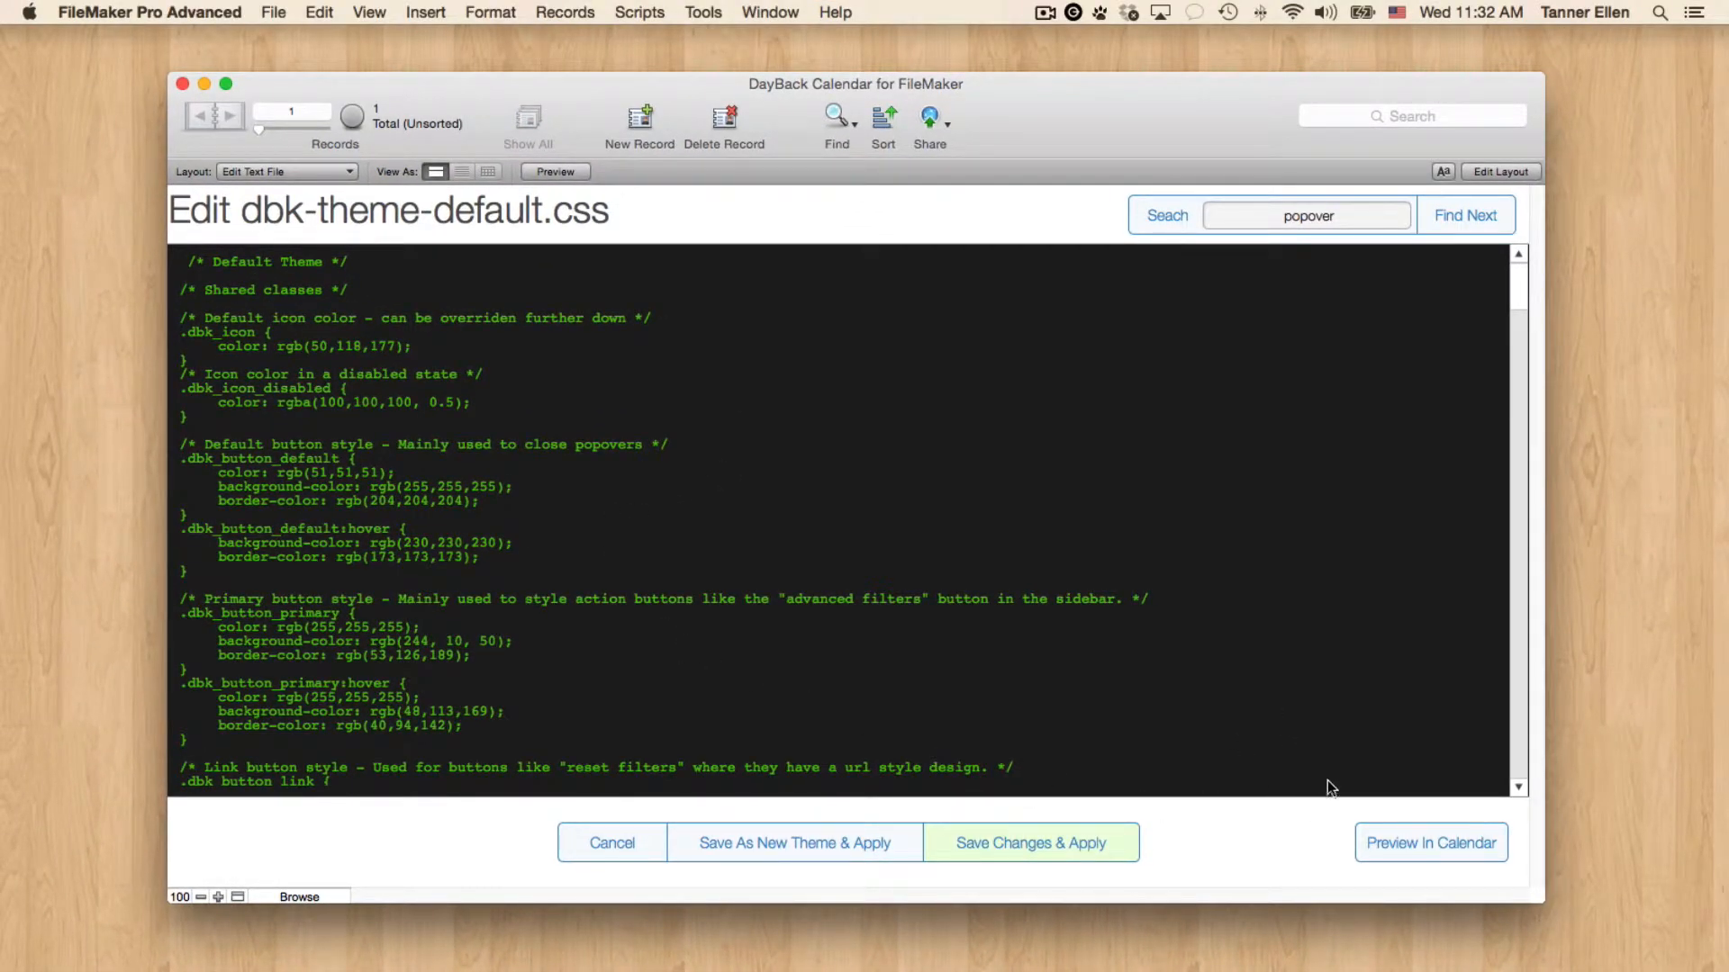
# Preview the red primary buttons in the calendar across the Filters and Settings panels.
pyautogui.click(1430, 842)
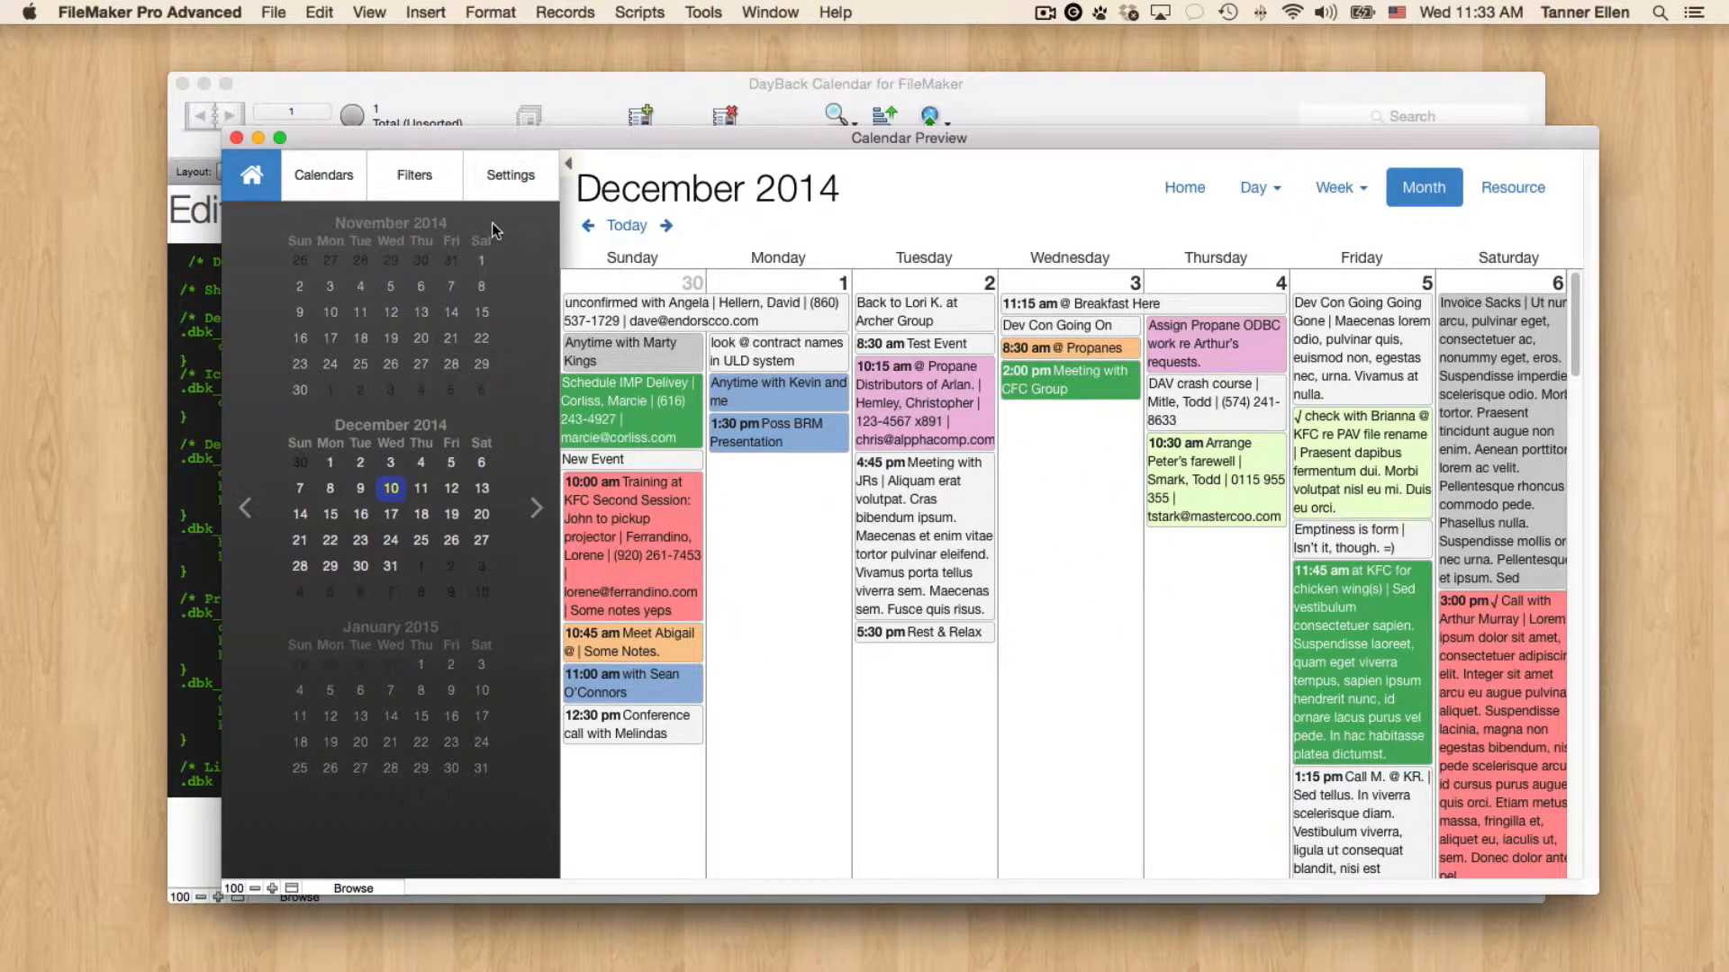
pyautogui.moveTo(888, 380)
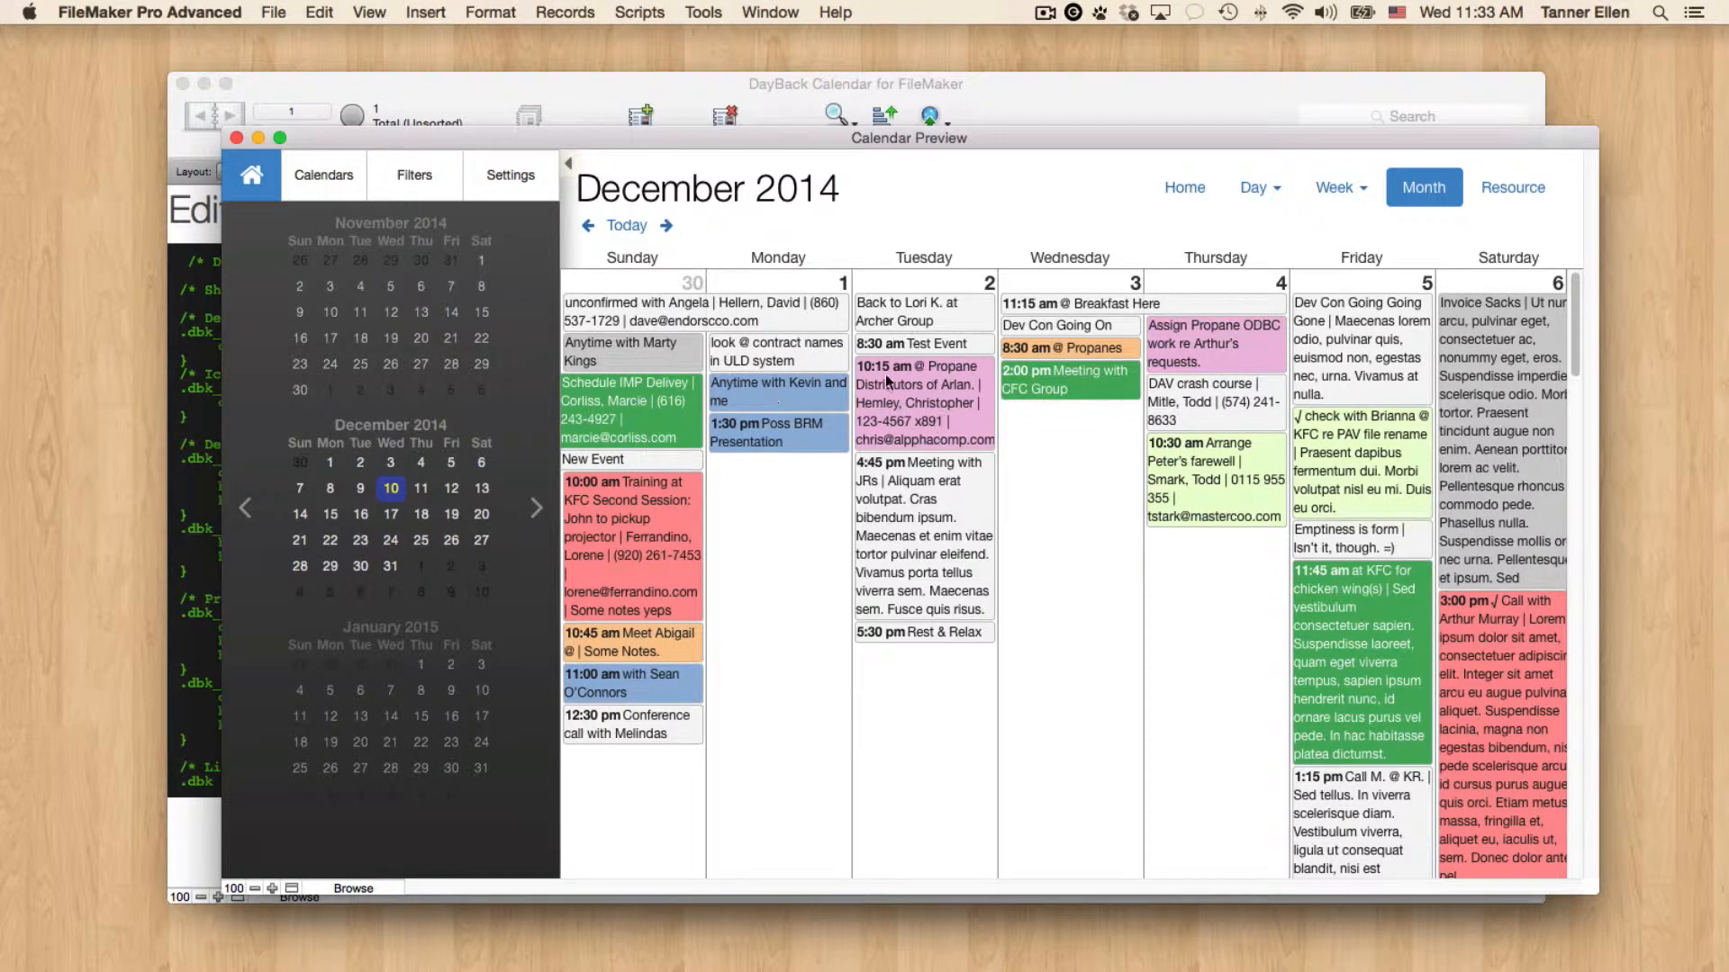
pyautogui.moveTo(461, 207)
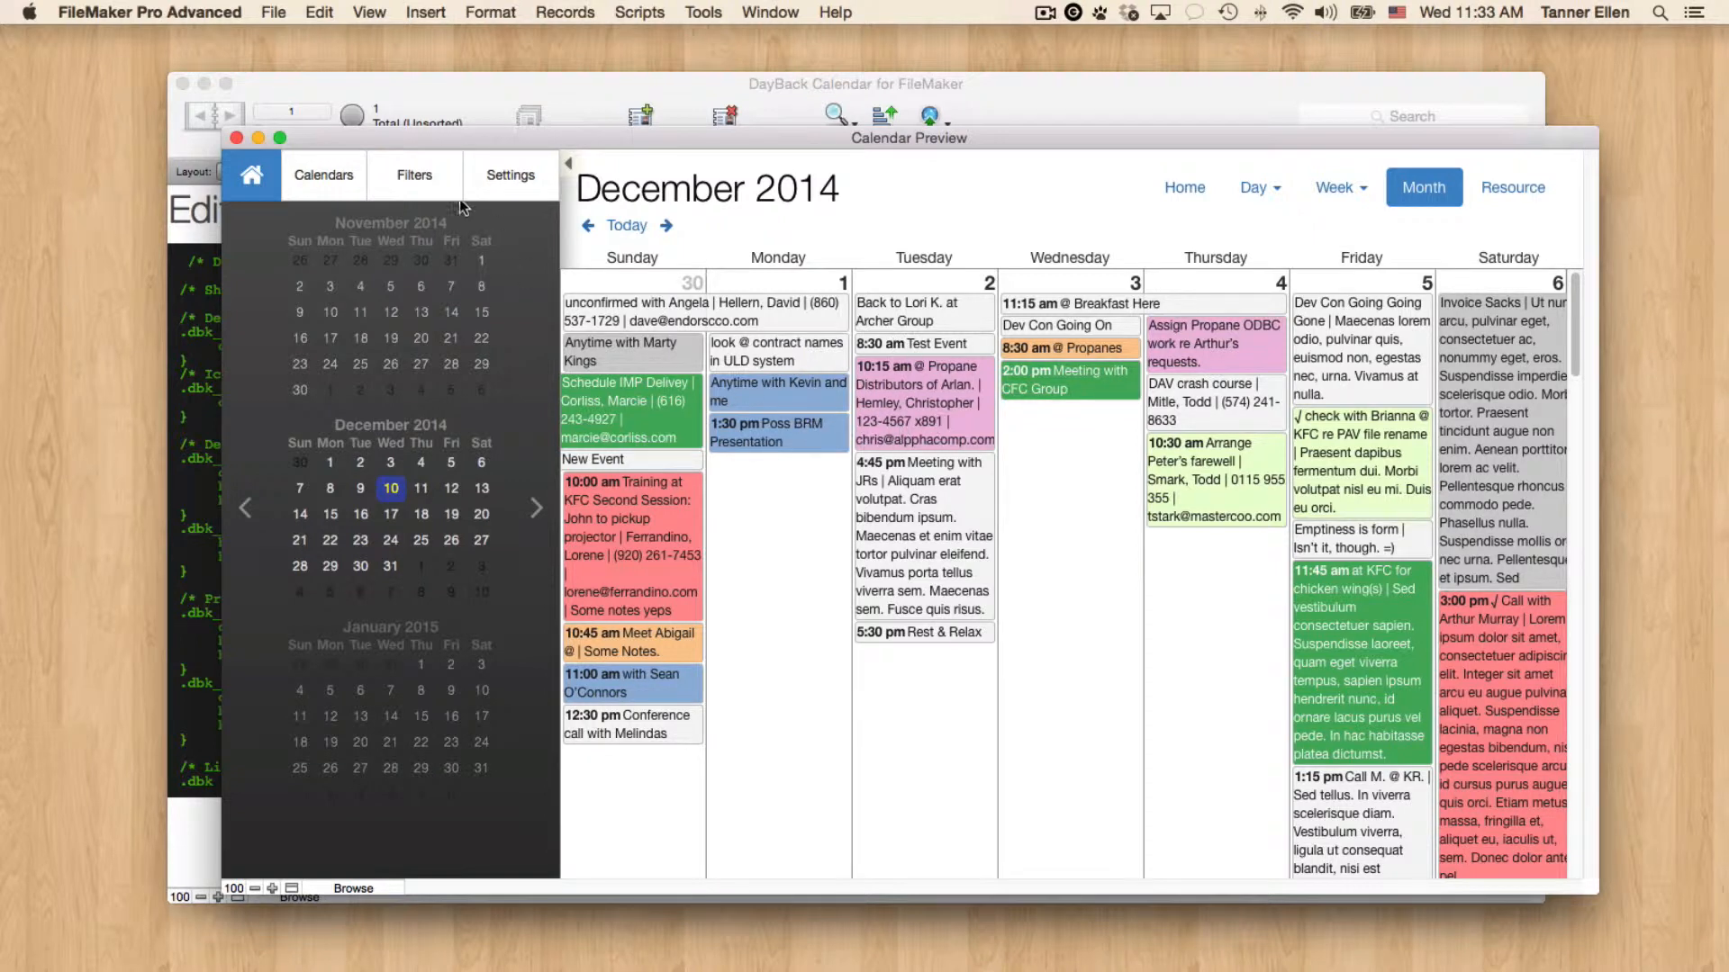
pyautogui.click(414, 175)
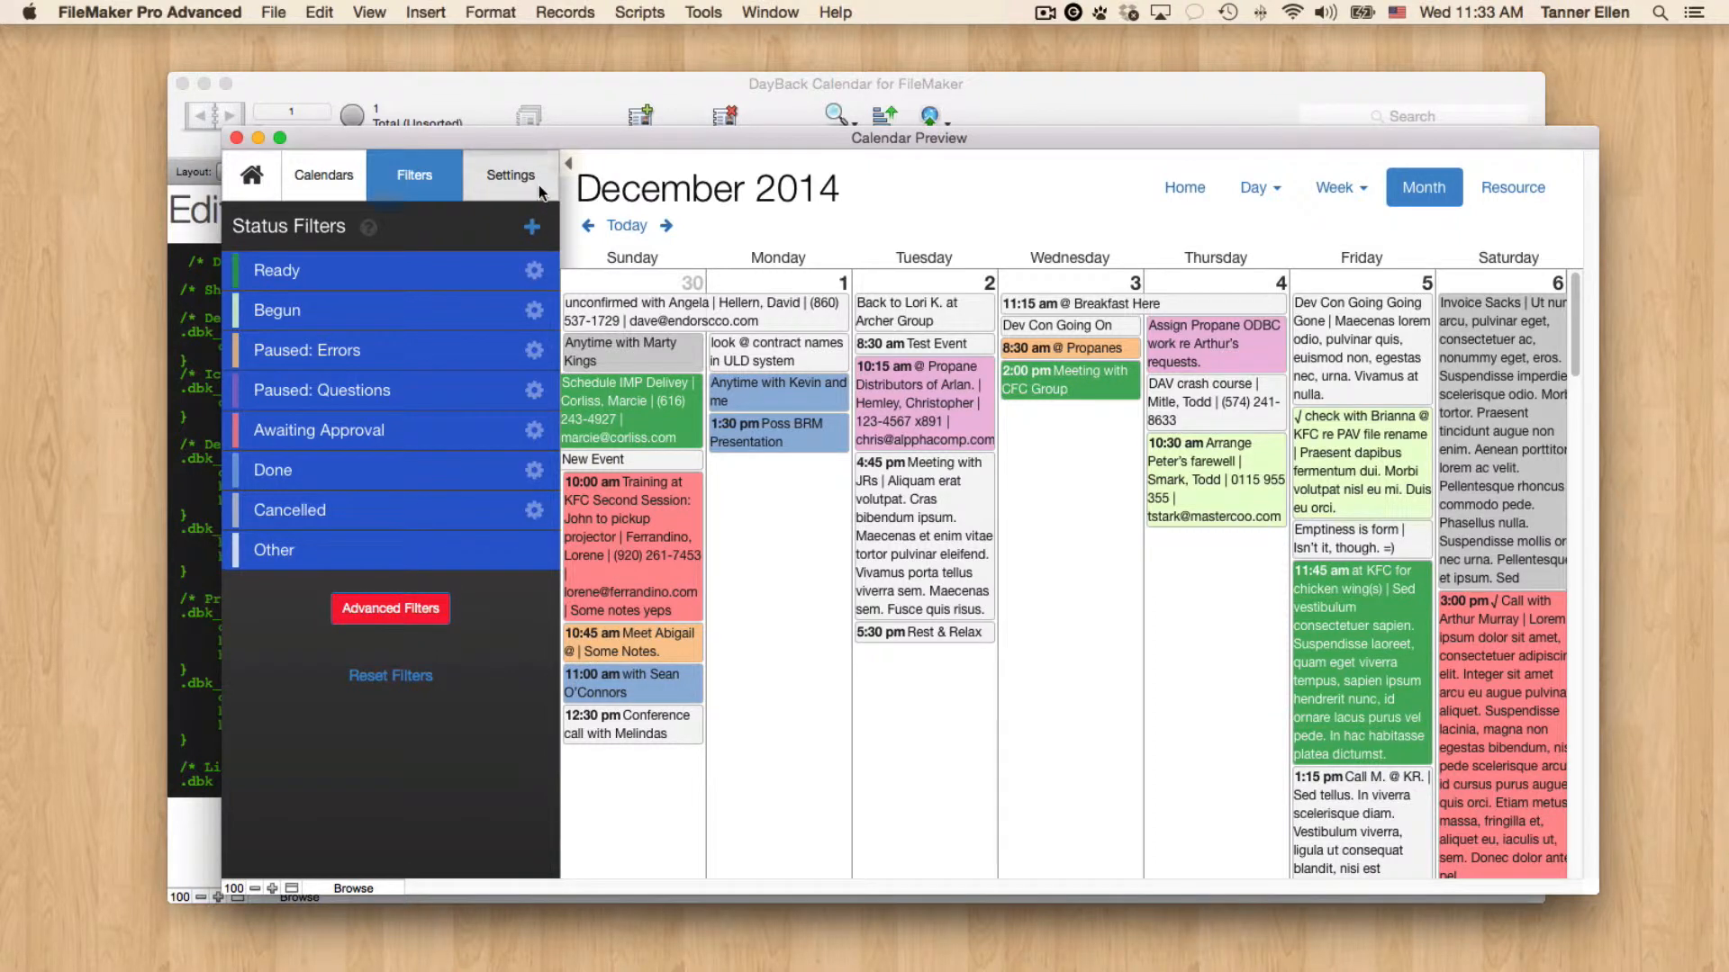
pyautogui.click(510, 176)
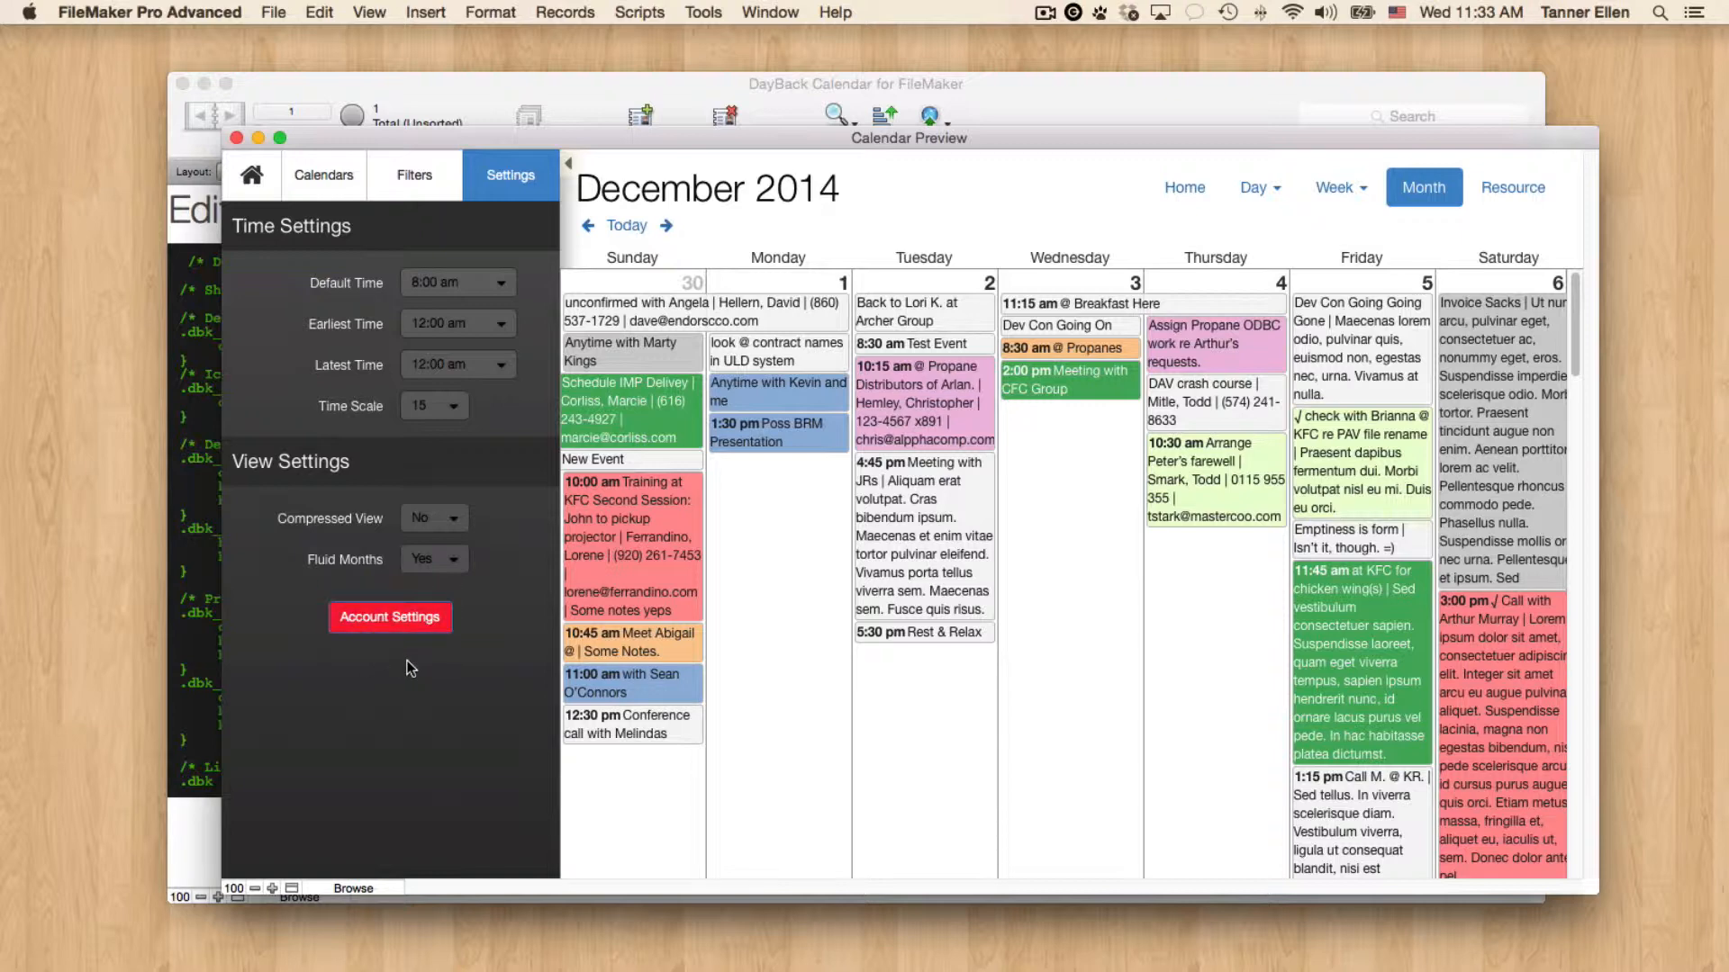
pyautogui.moveTo(205, 701)
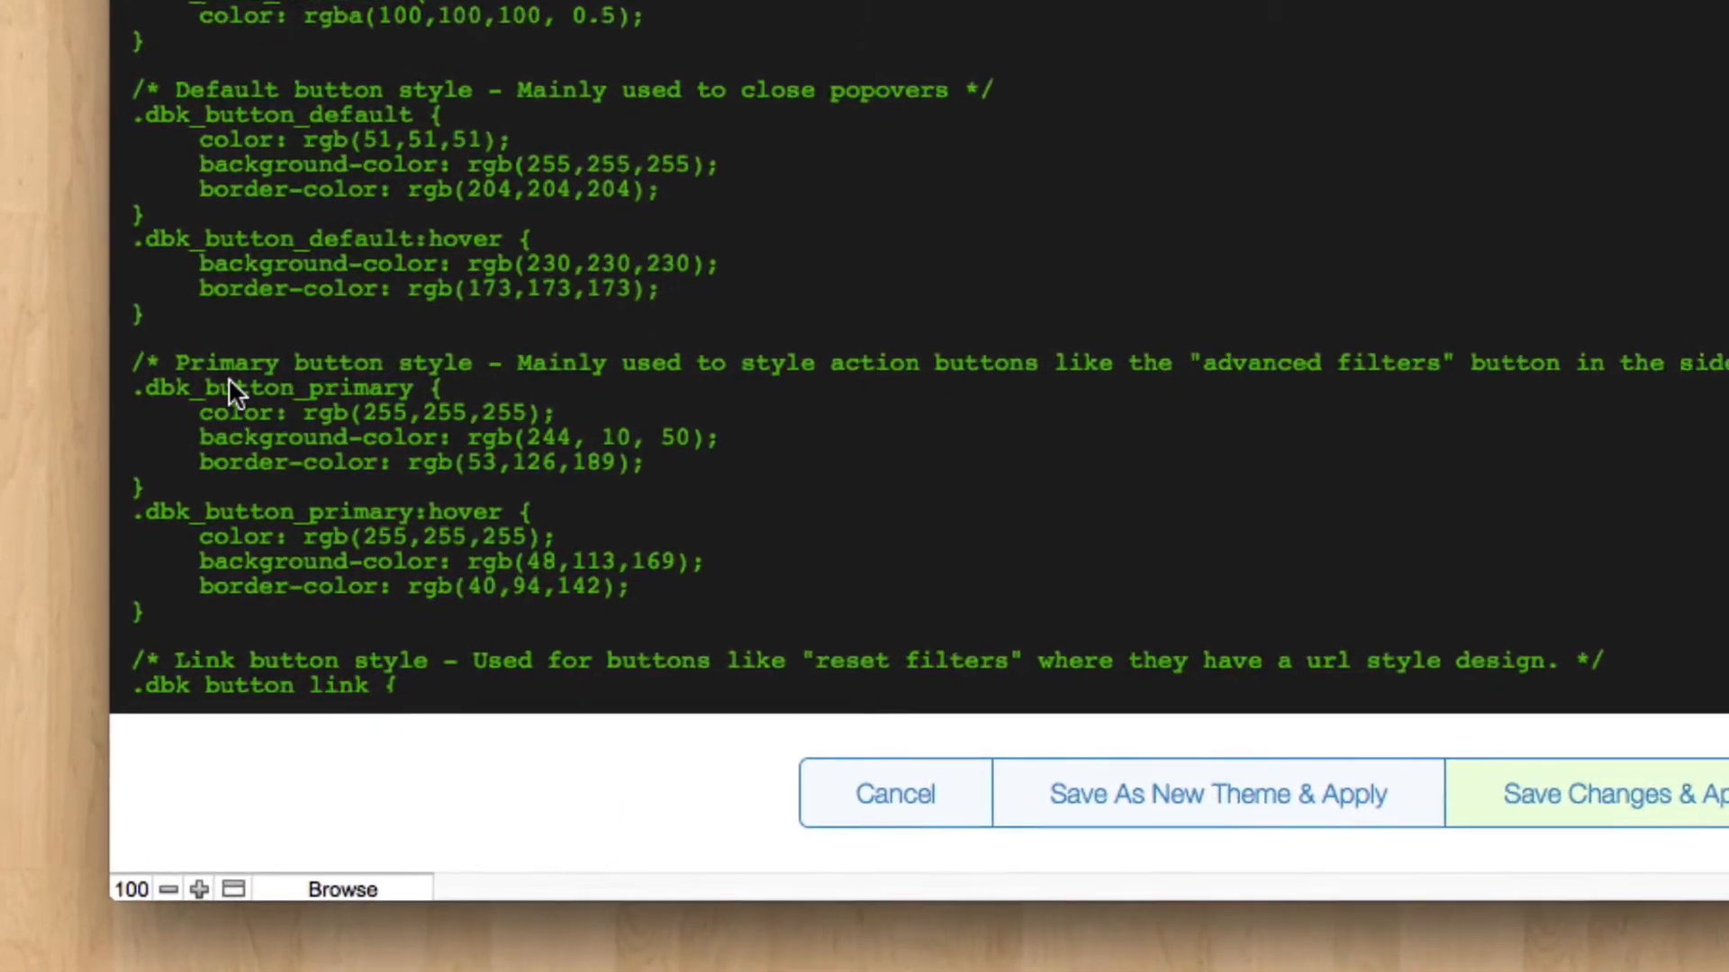
# Edit the .dbk_button_primary:hover background colour, entering 250 as the new red value.
pyautogui.scroll(-3)
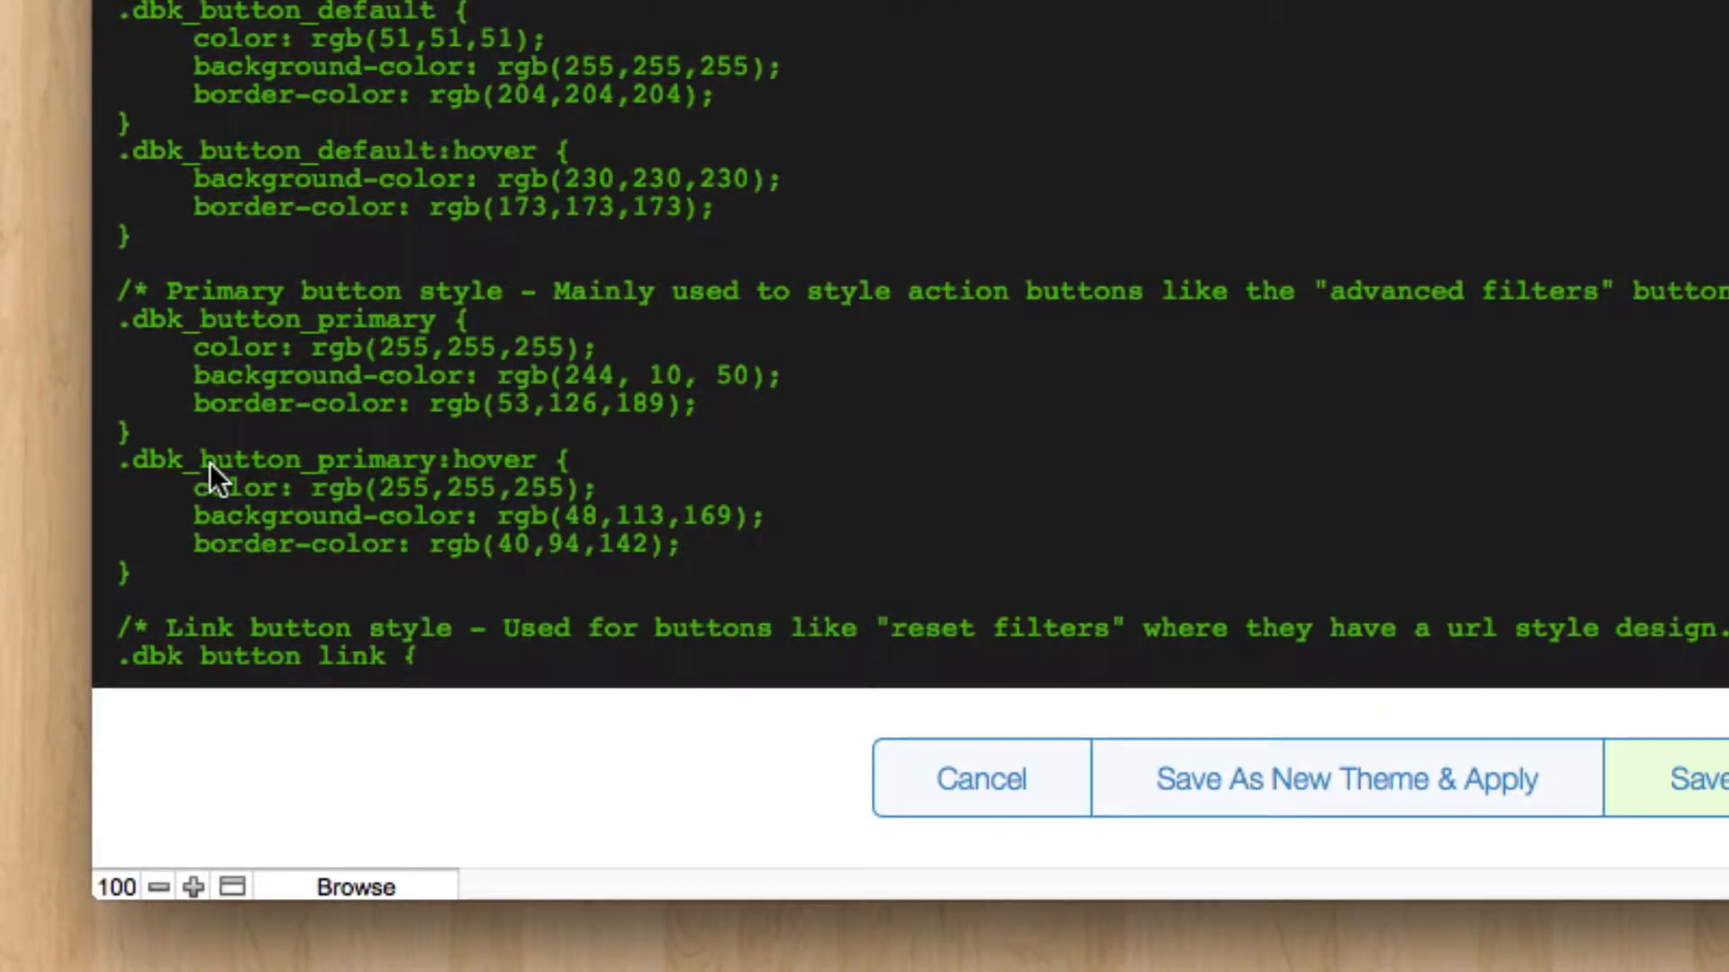
pyautogui.moveTo(463, 472)
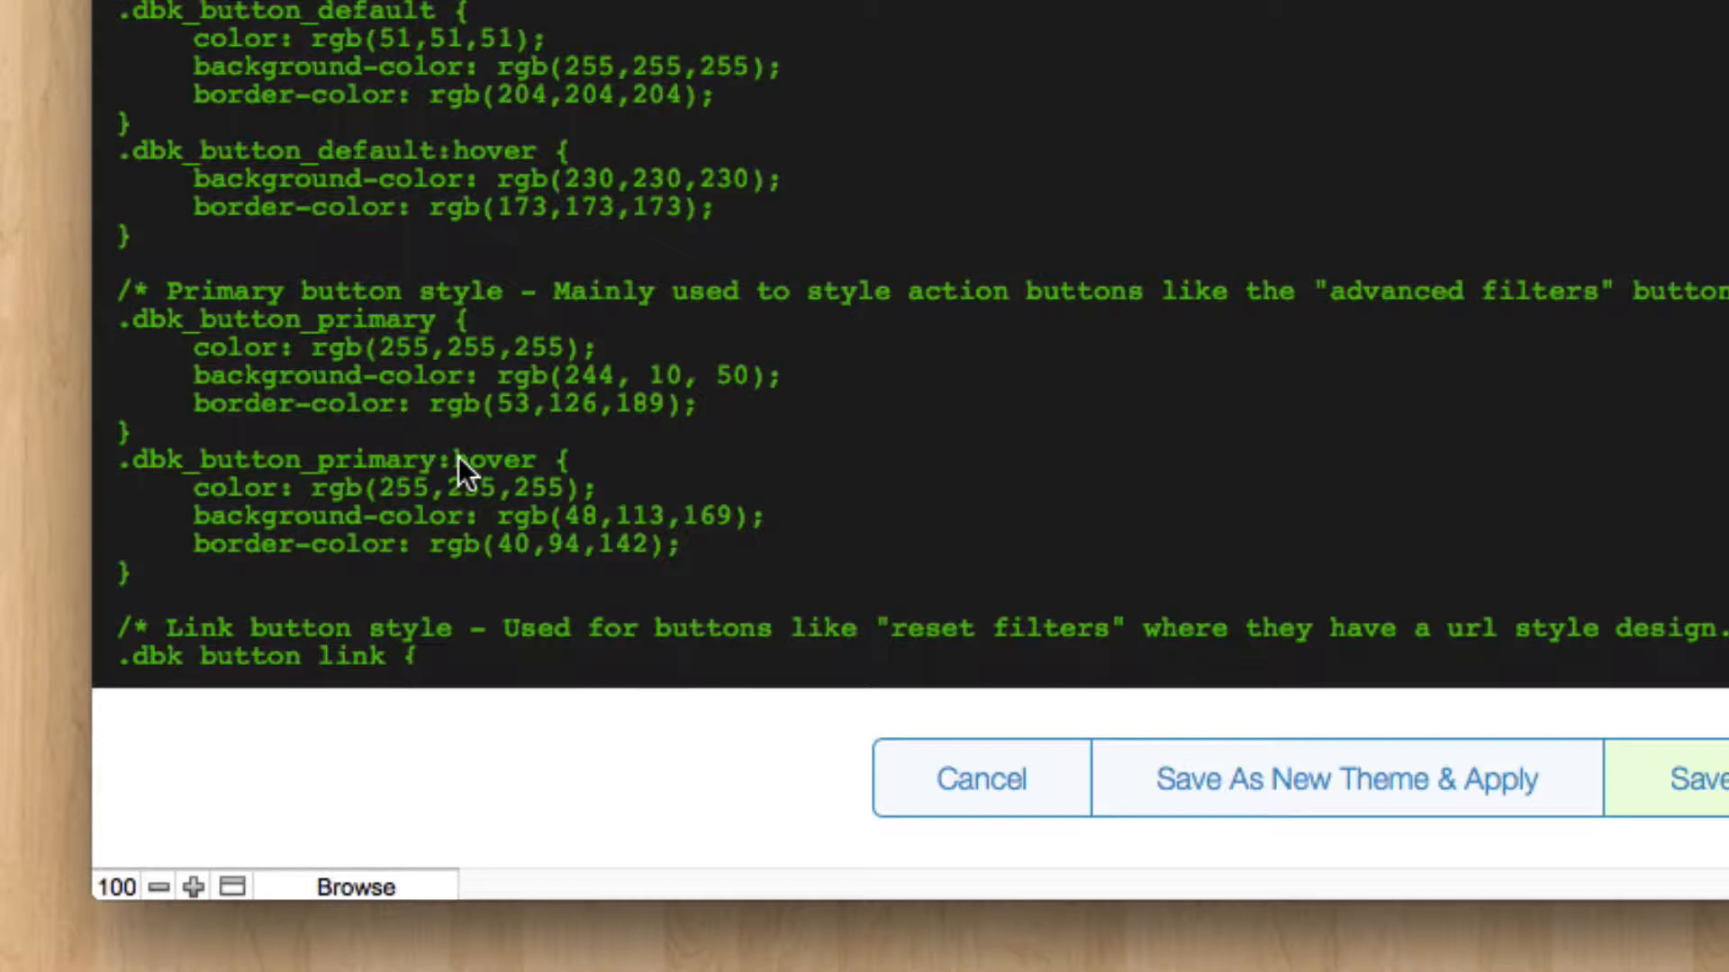
pyautogui.moveTo(585, 540)
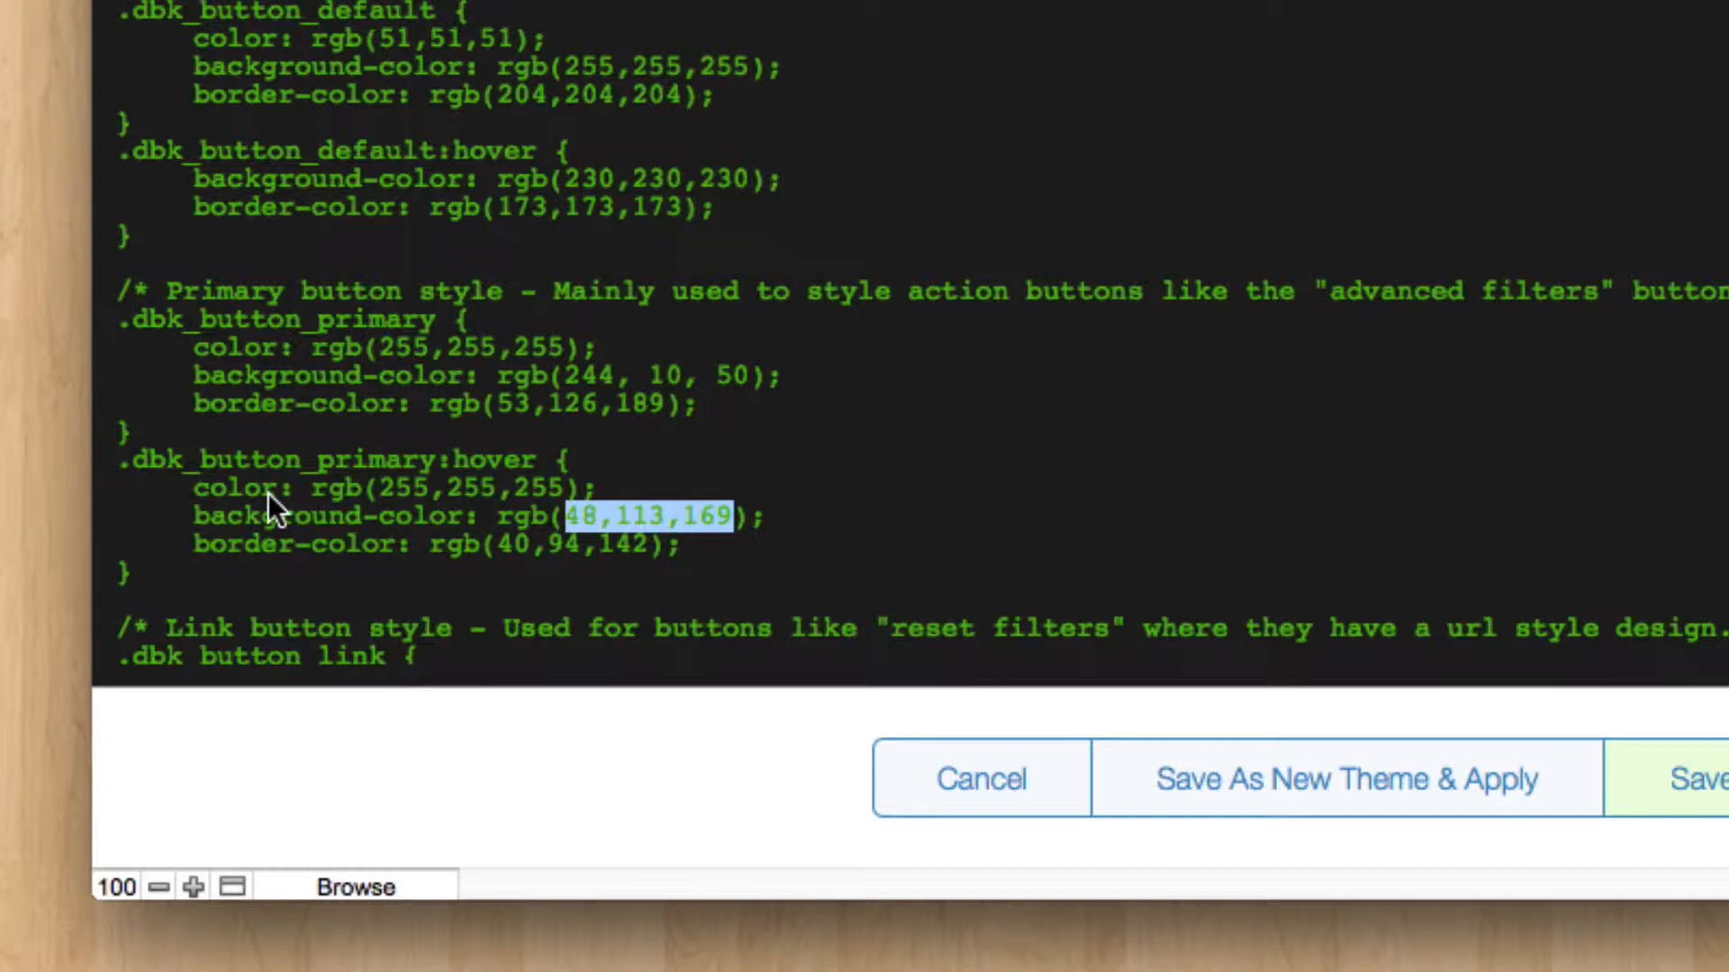
pyautogui.moveTo(281, 530)
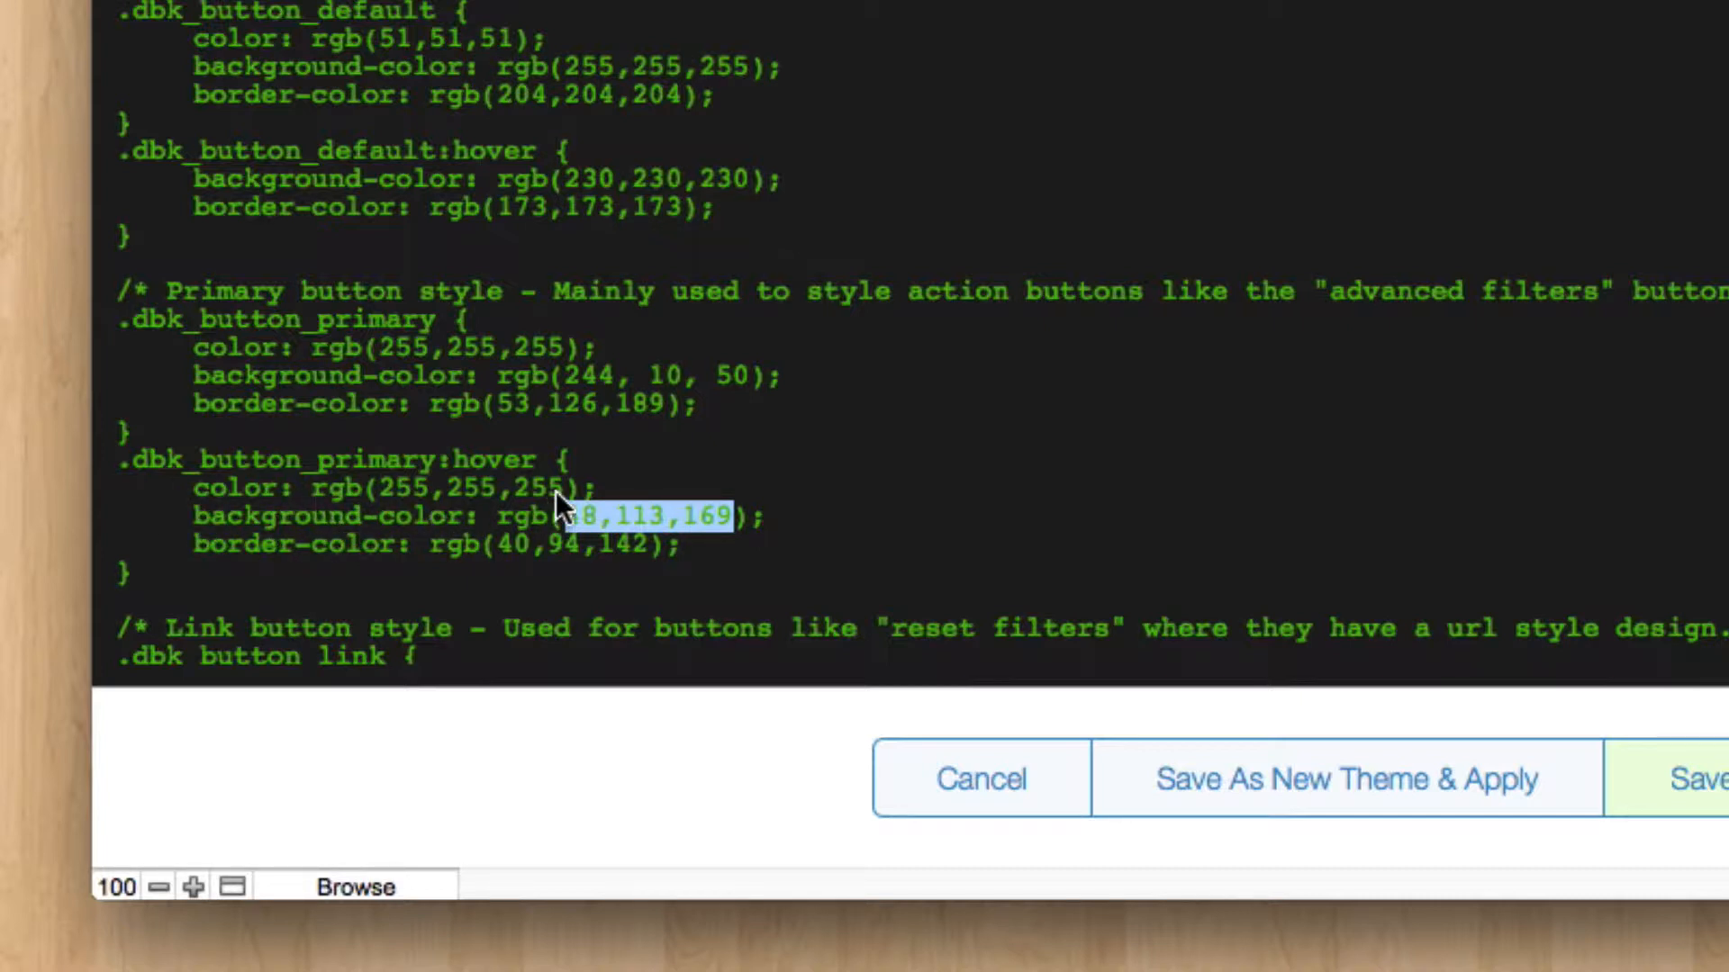
pyautogui.moveTo(876, 557)
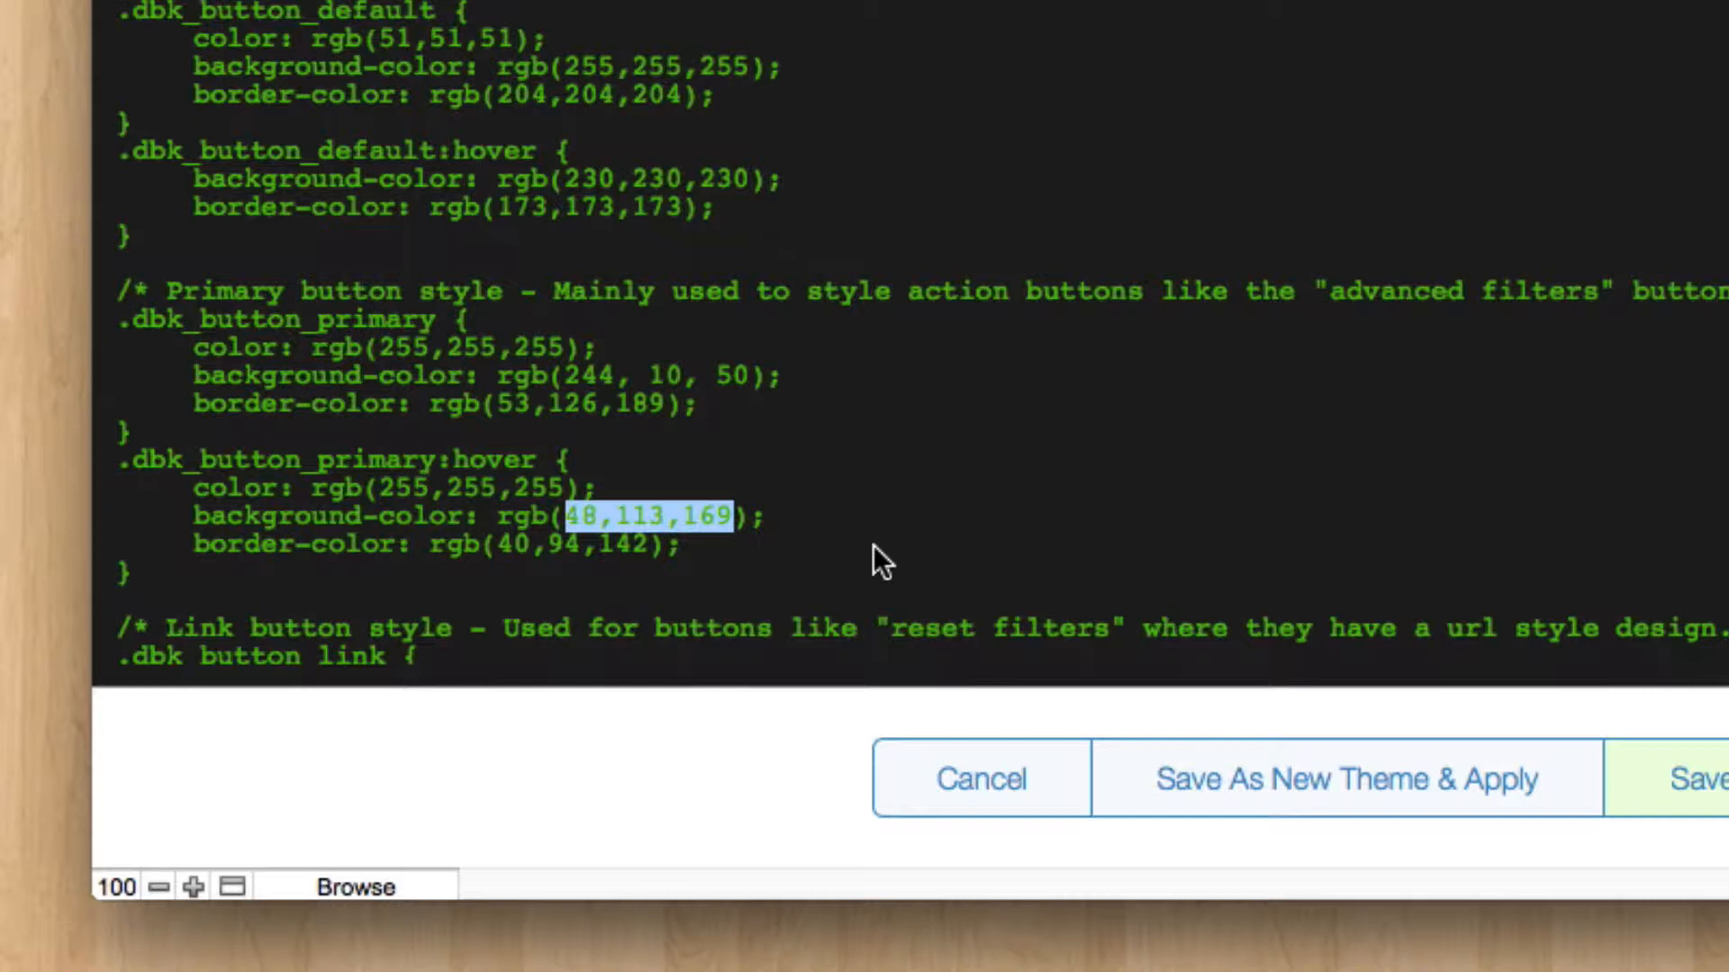
pyautogui.write('250')
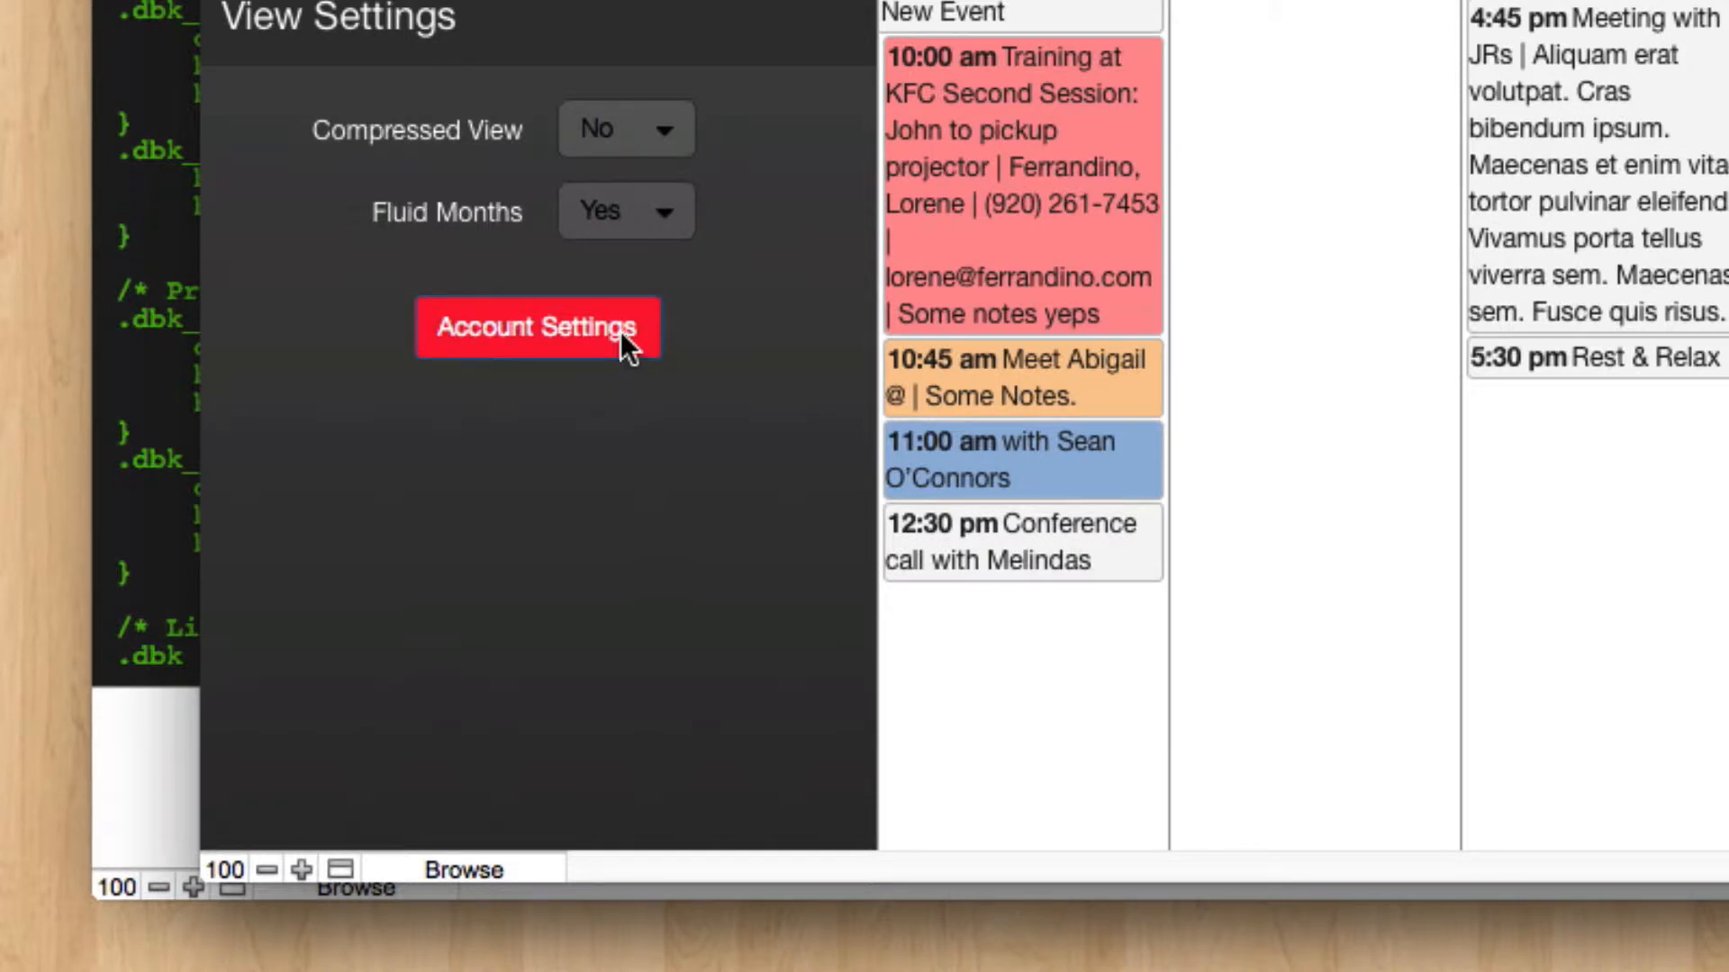
pyautogui.moveTo(260, 478)
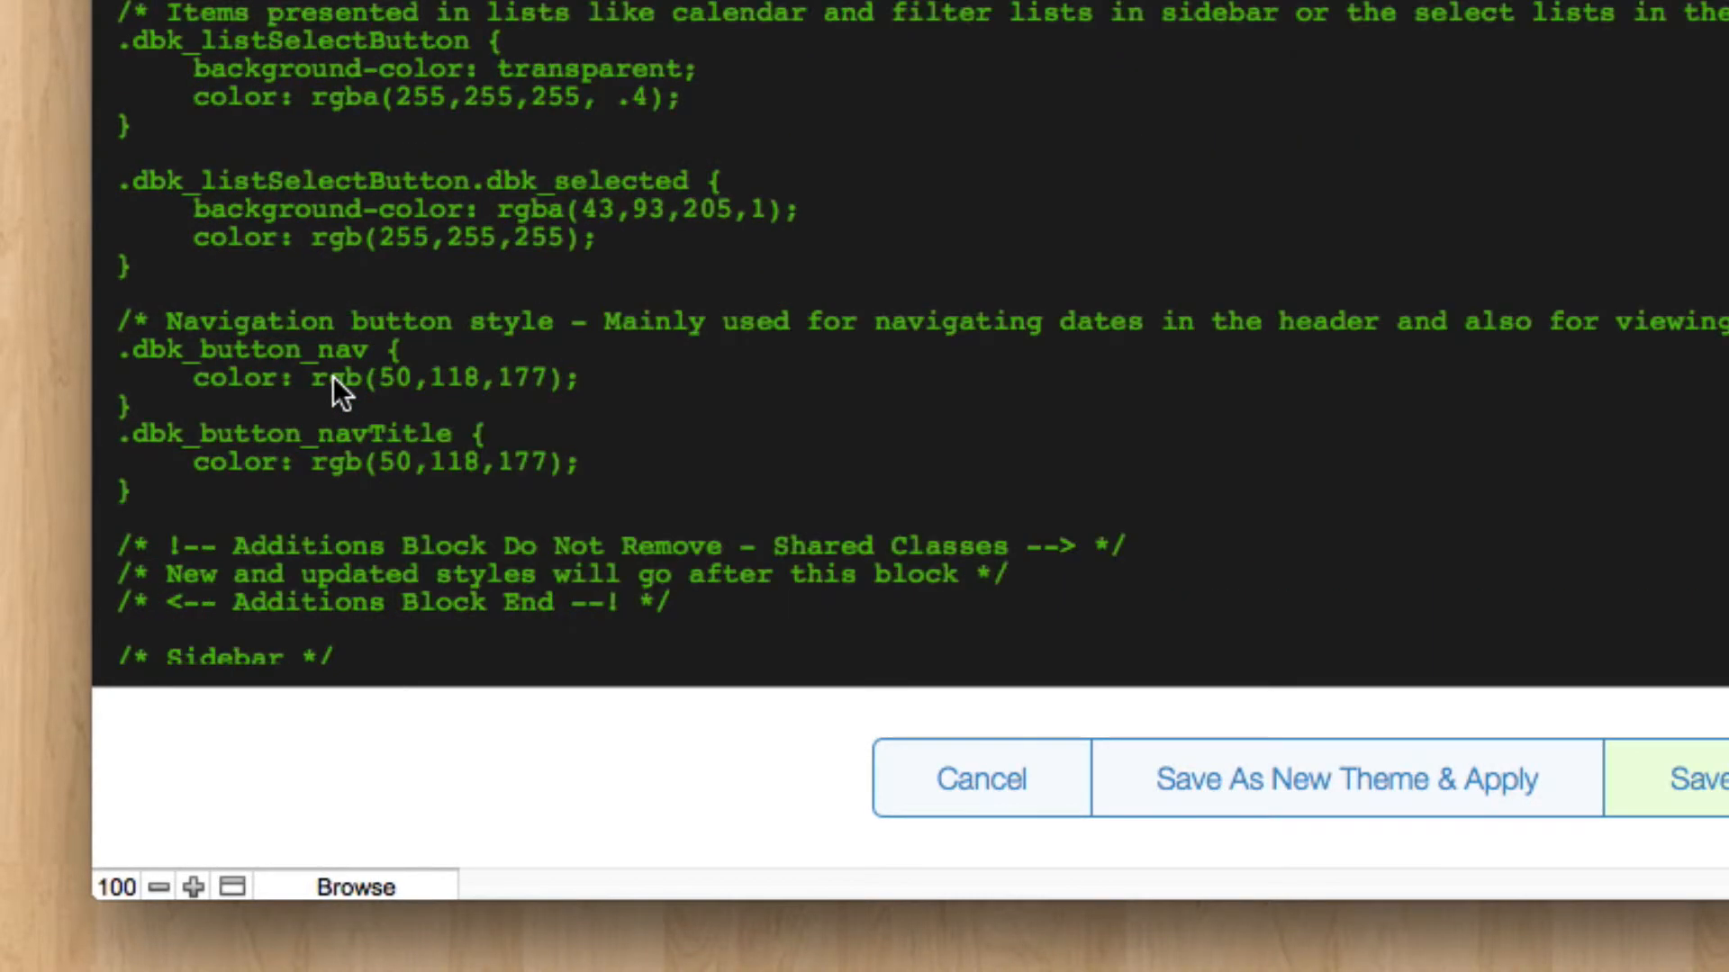
# Change the .dbk_sidebar background from rgb(84,84,84) to rgba(225,225,225,0.5).
pyautogui.scroll(-3)
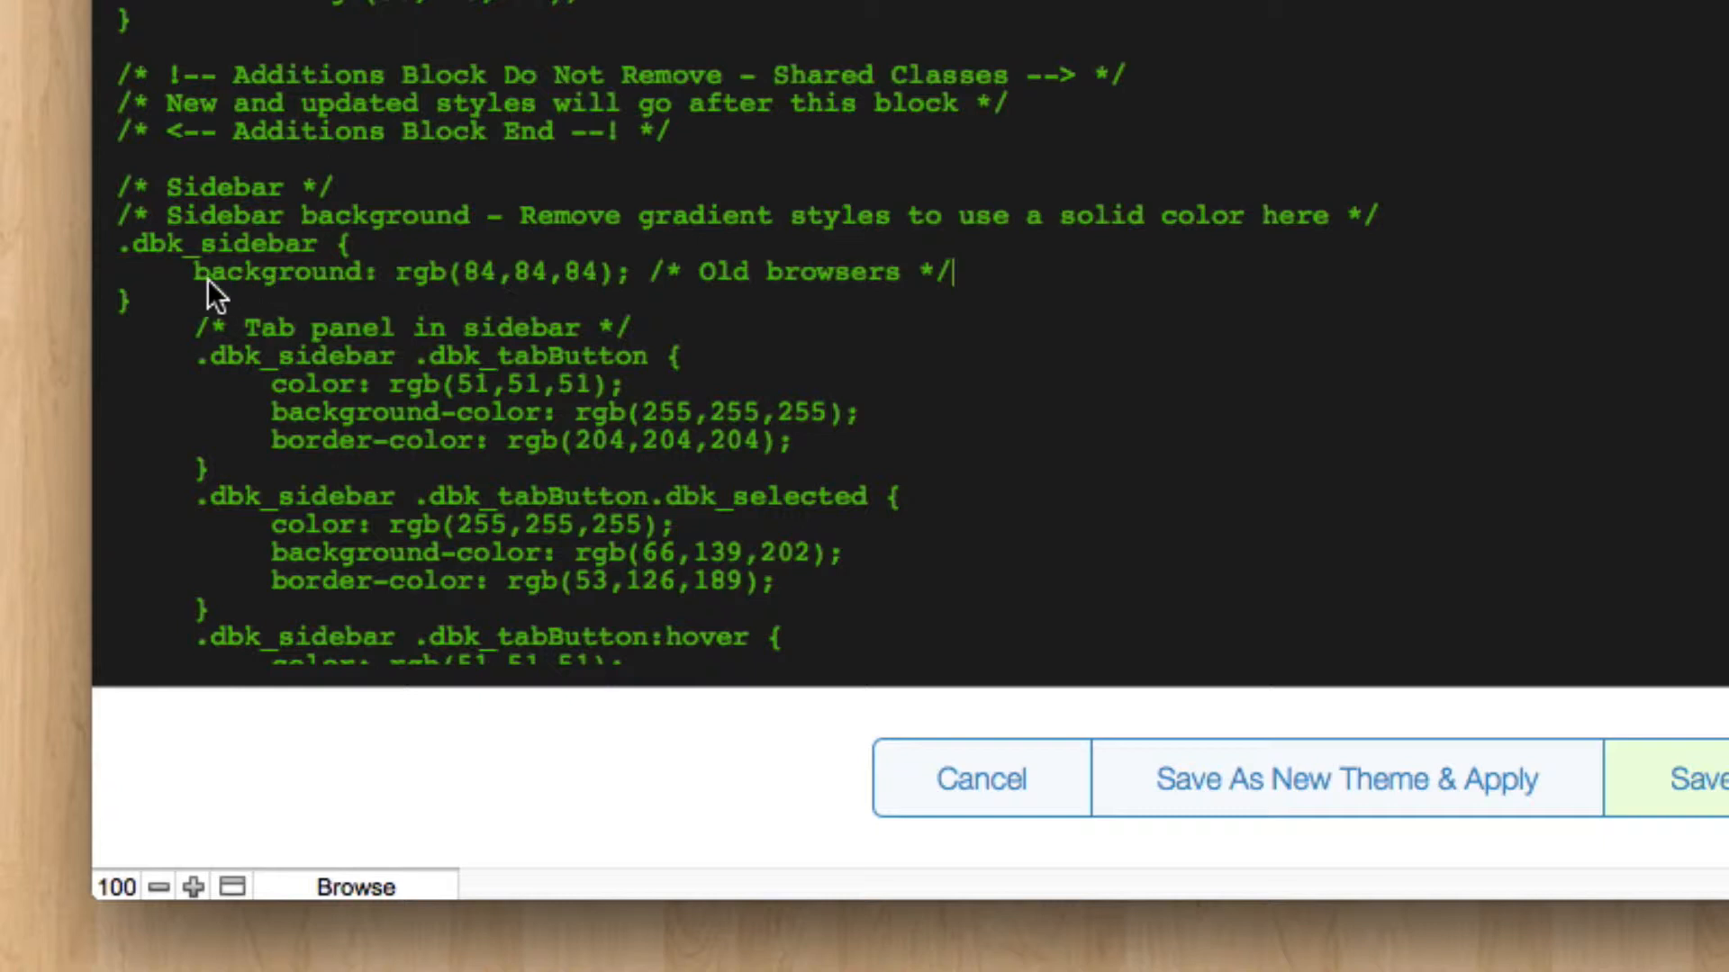
pyautogui.moveTo(579, 289)
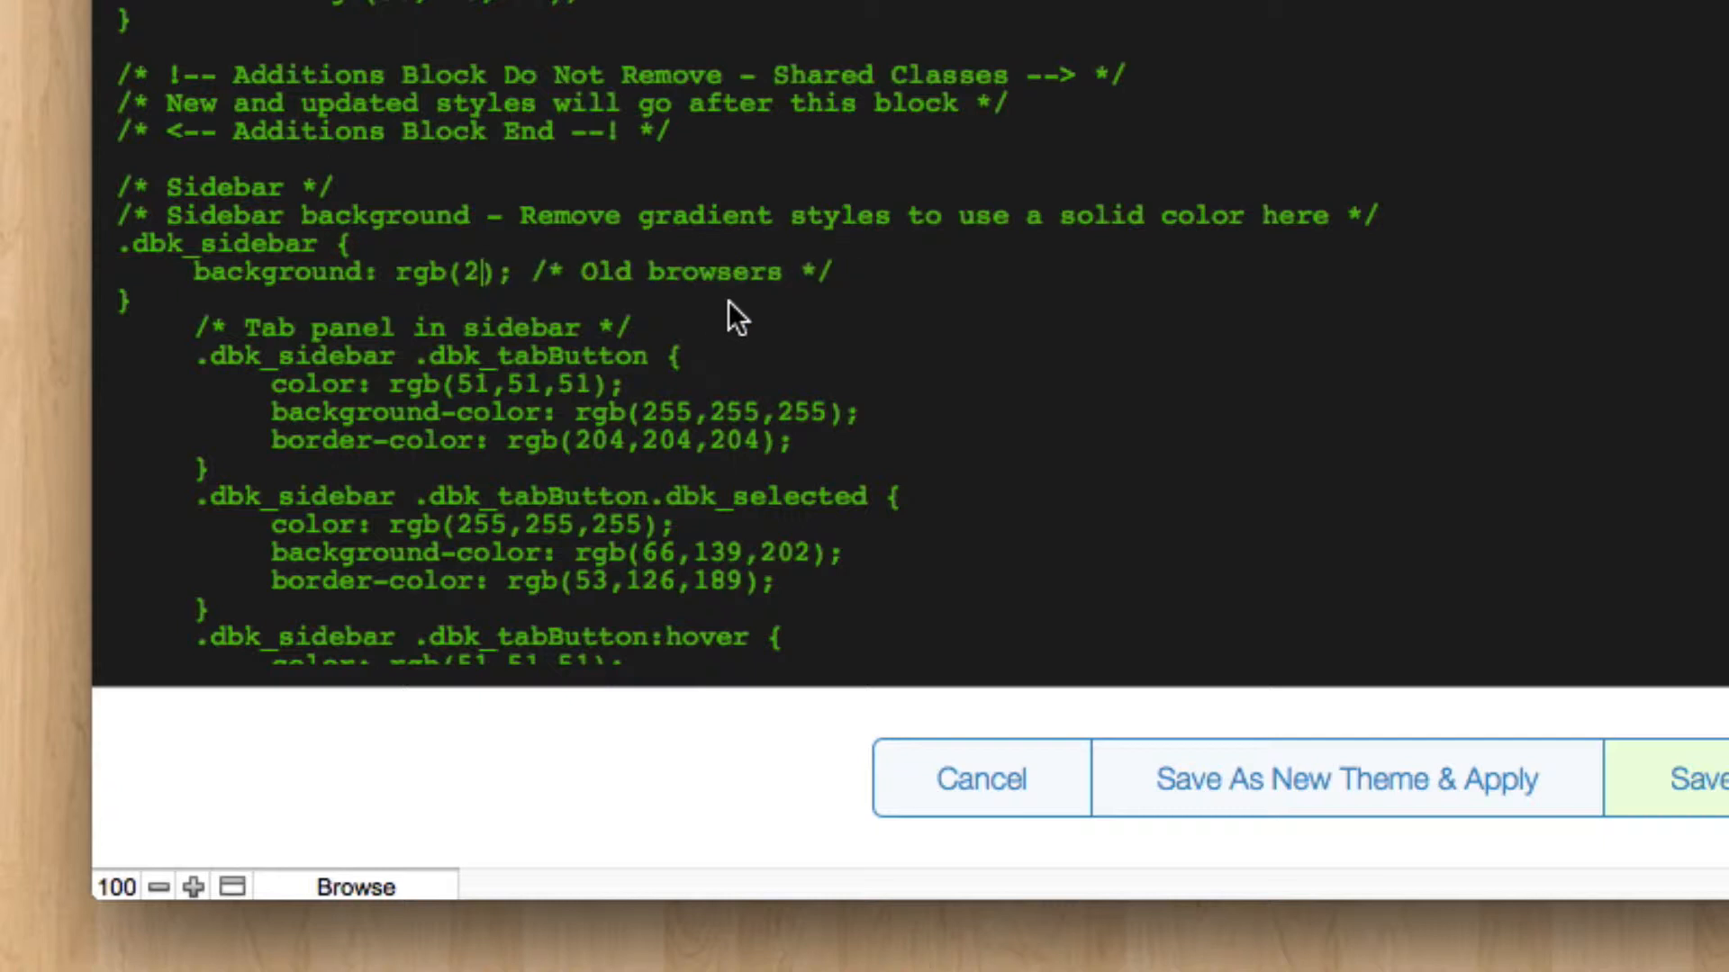
pyautogui.write('25,22')
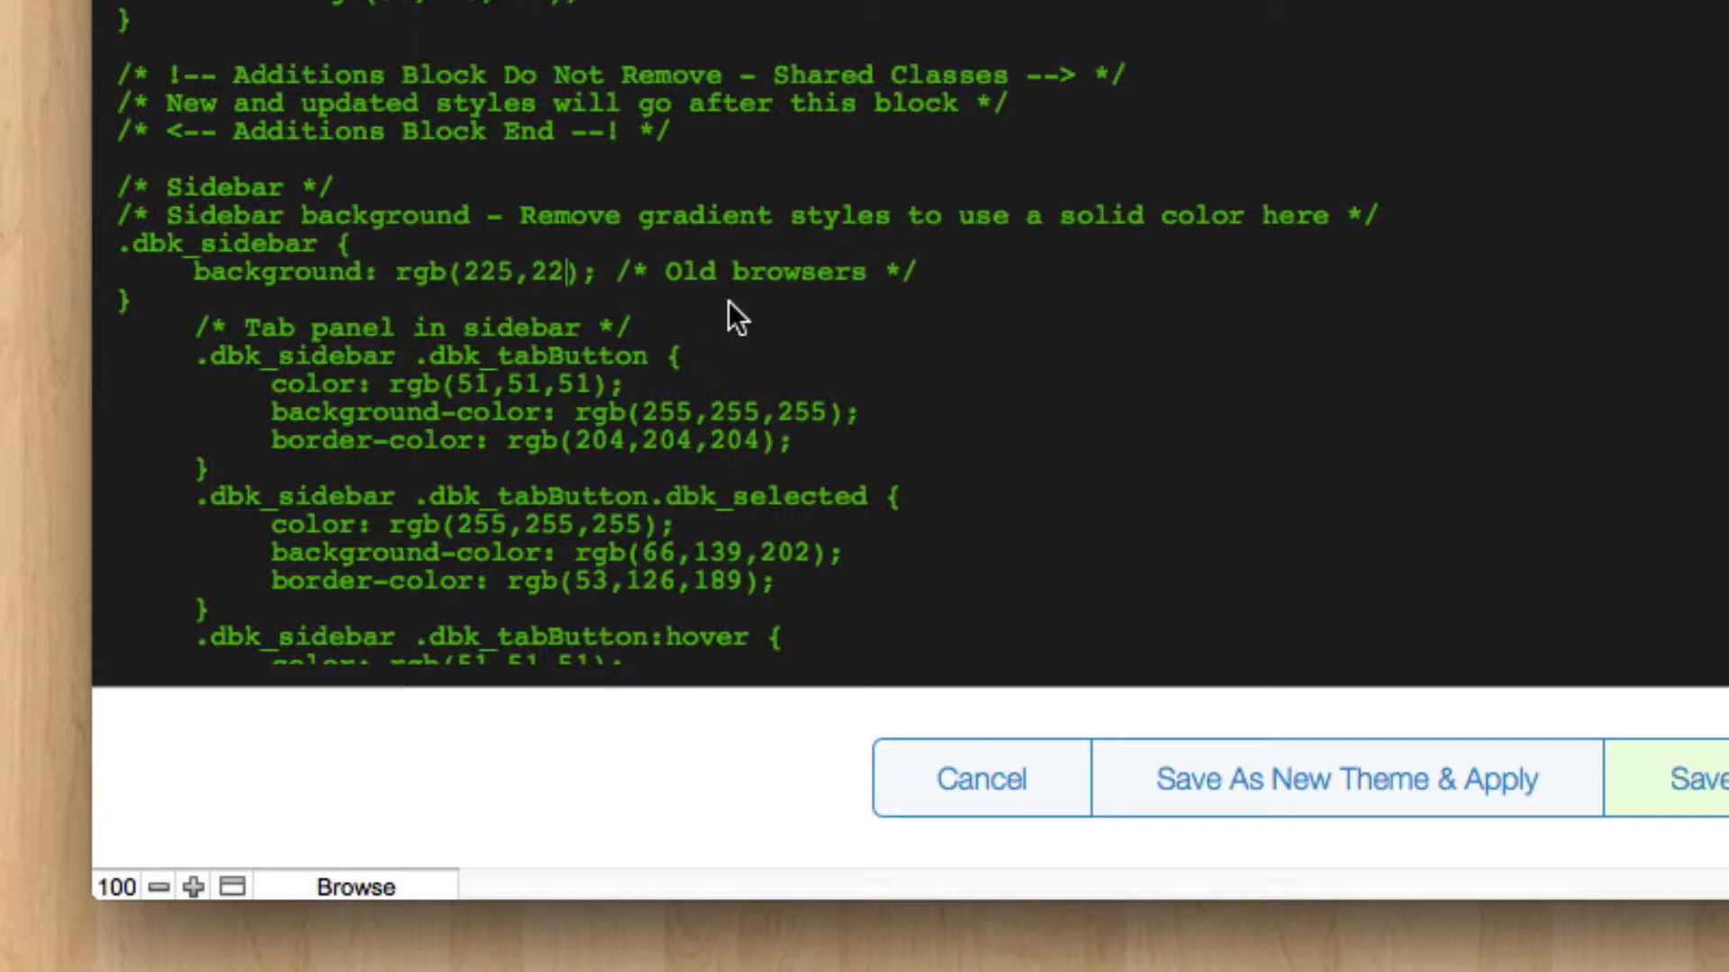
pyautogui.write('5,225')
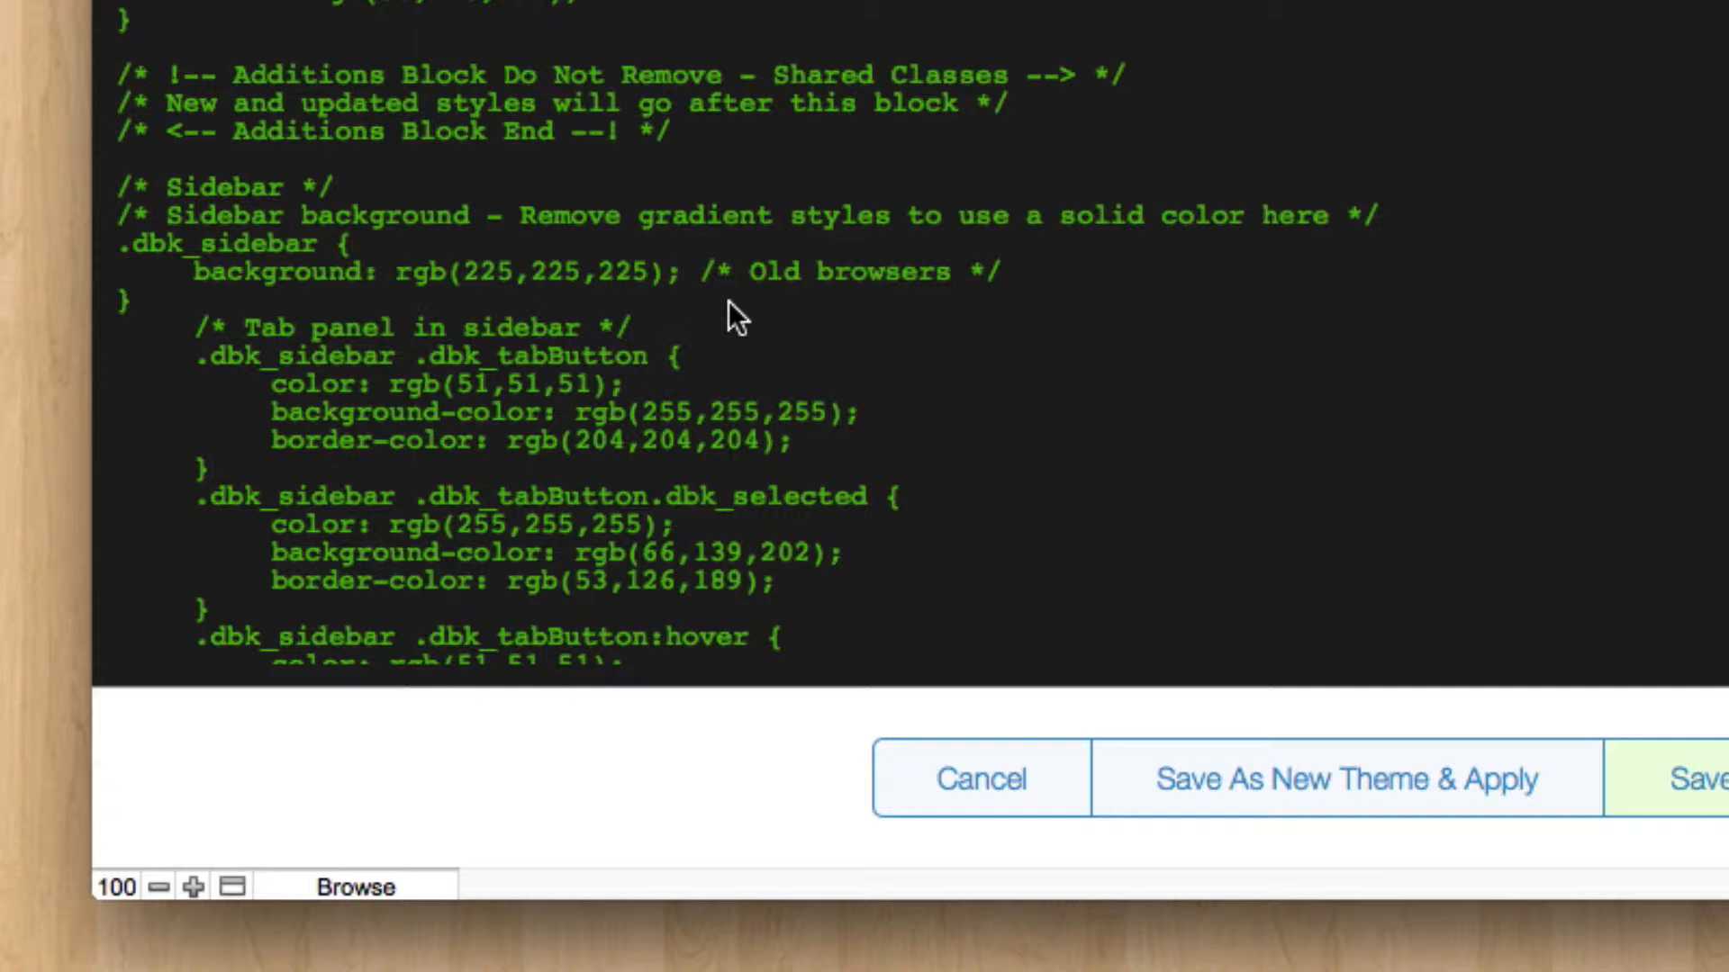
pyautogui.moveTo(402, 289)
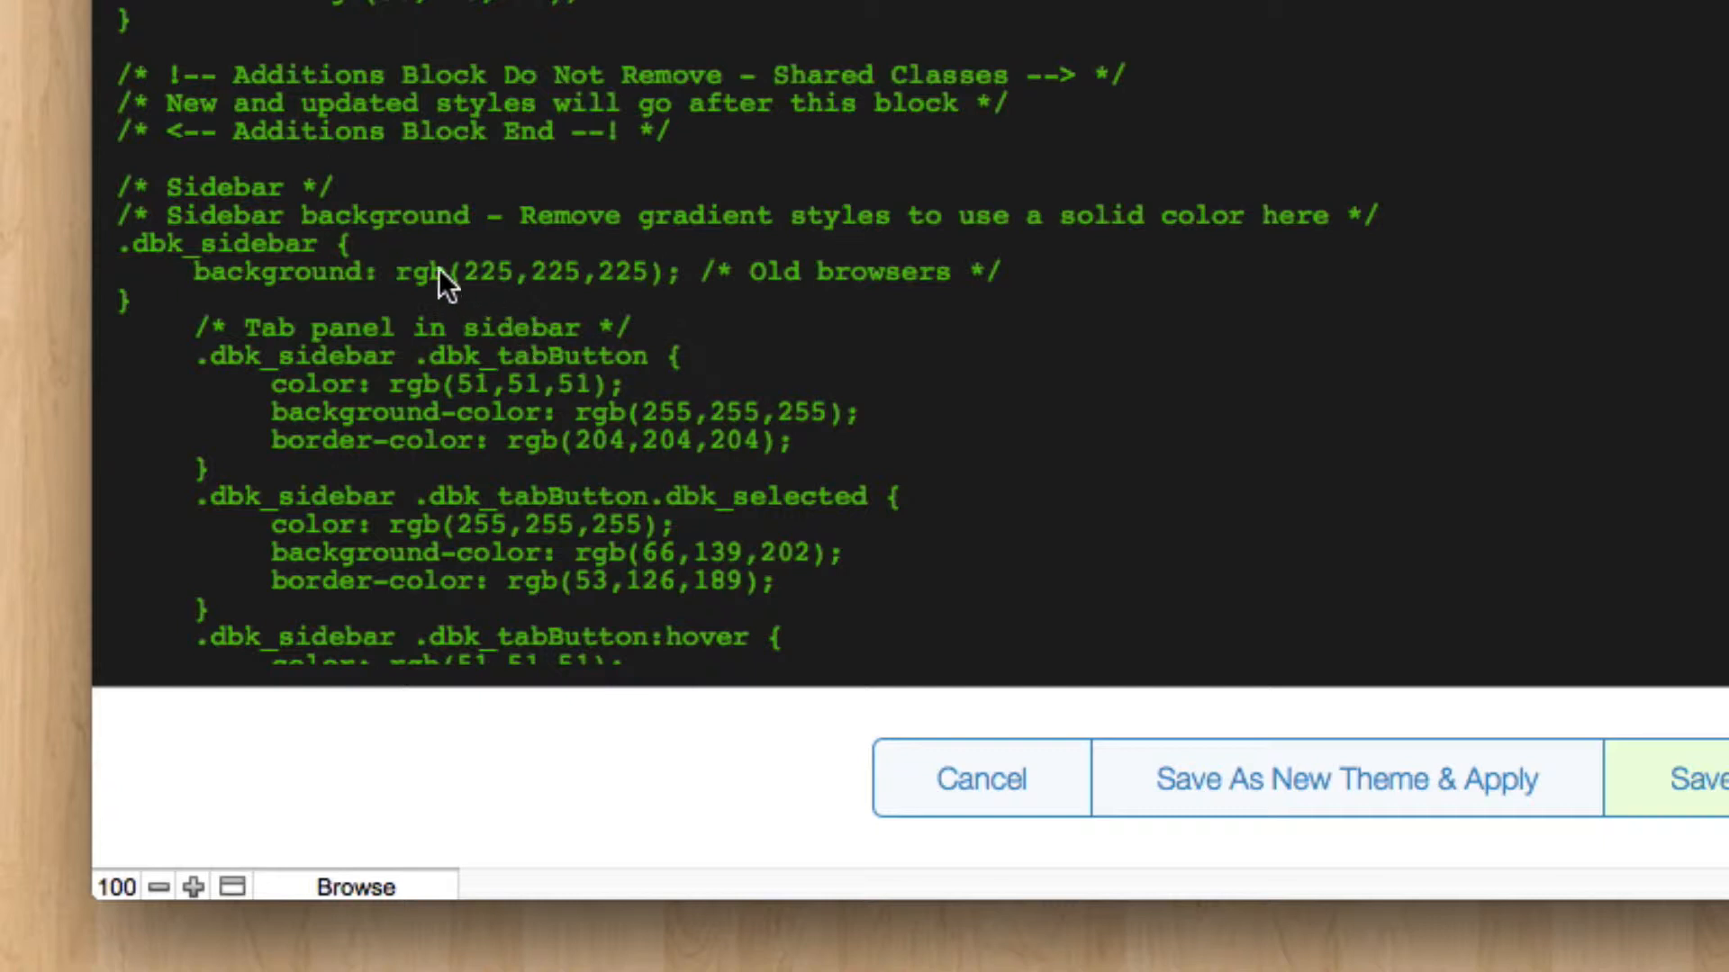
pyautogui.moveTo(461, 289)
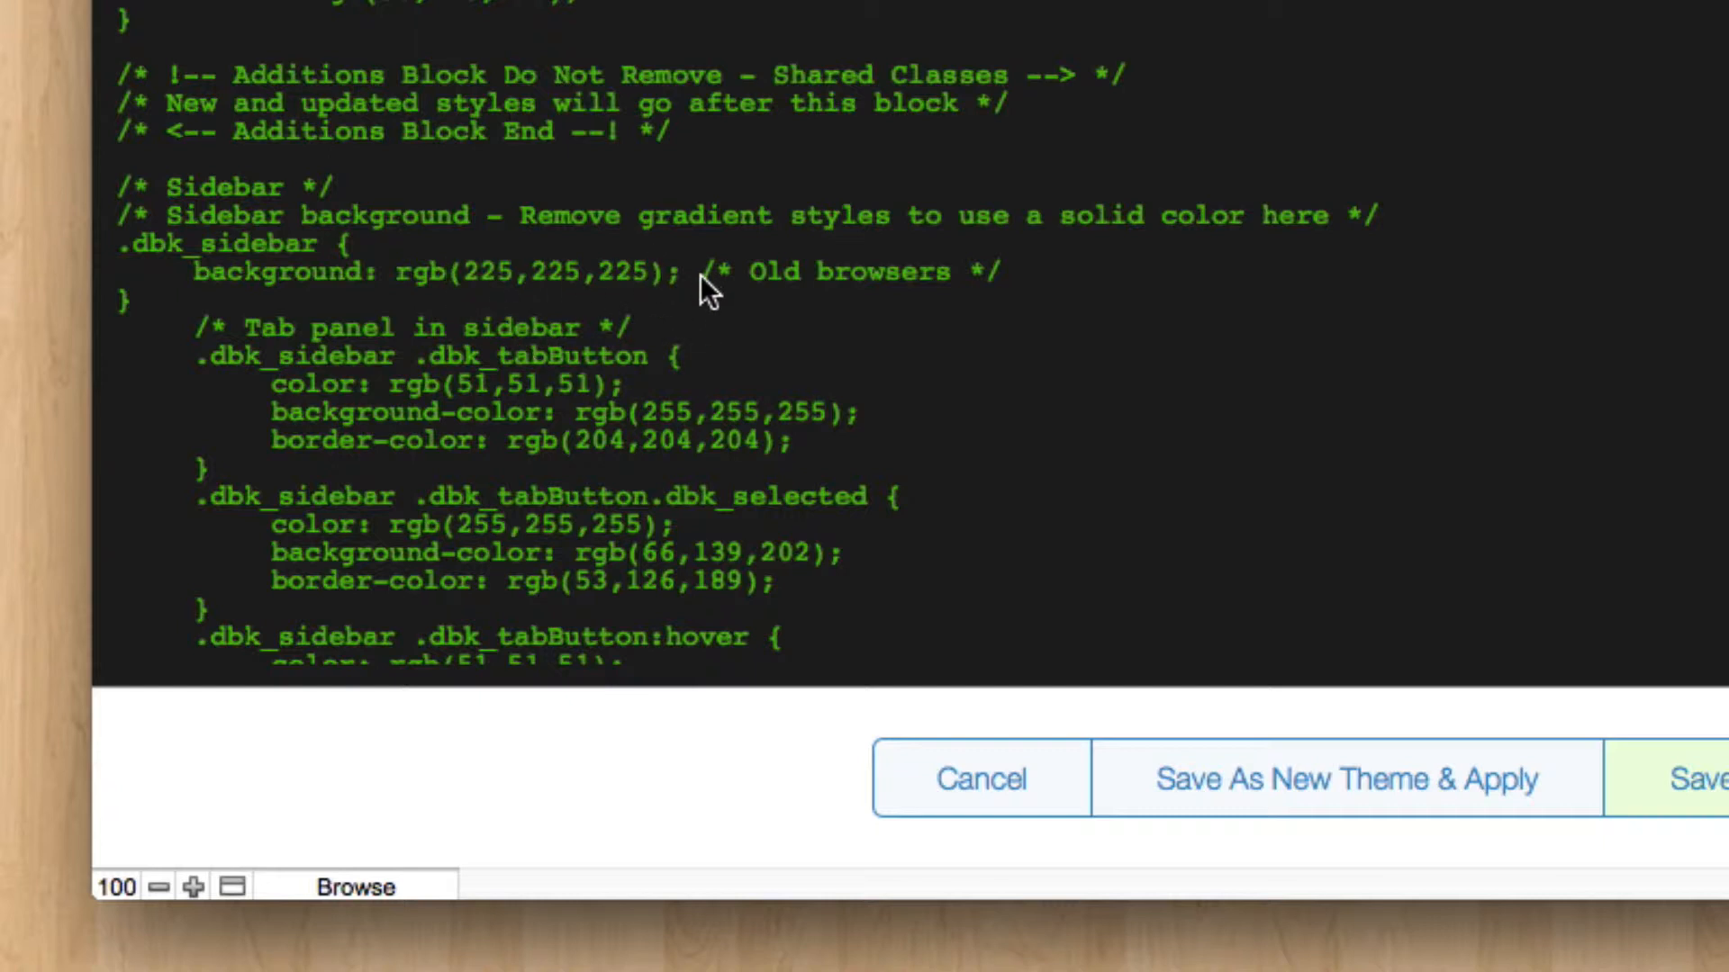
pyautogui.write('a')
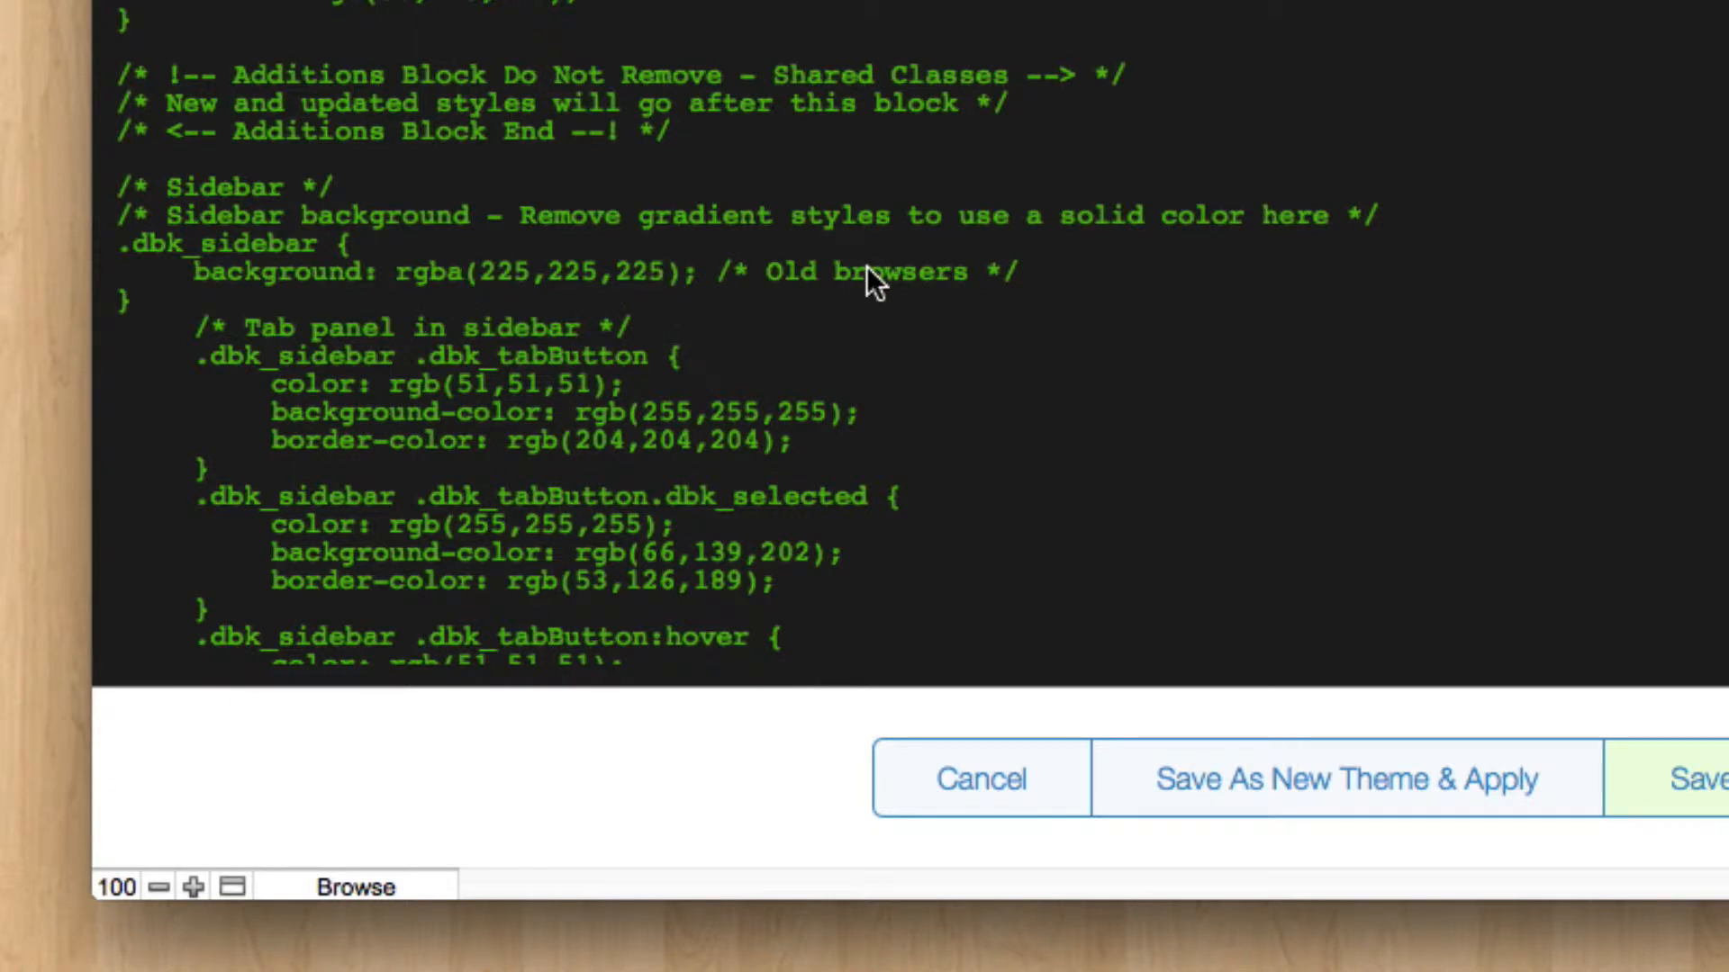
pyautogui.write(',')
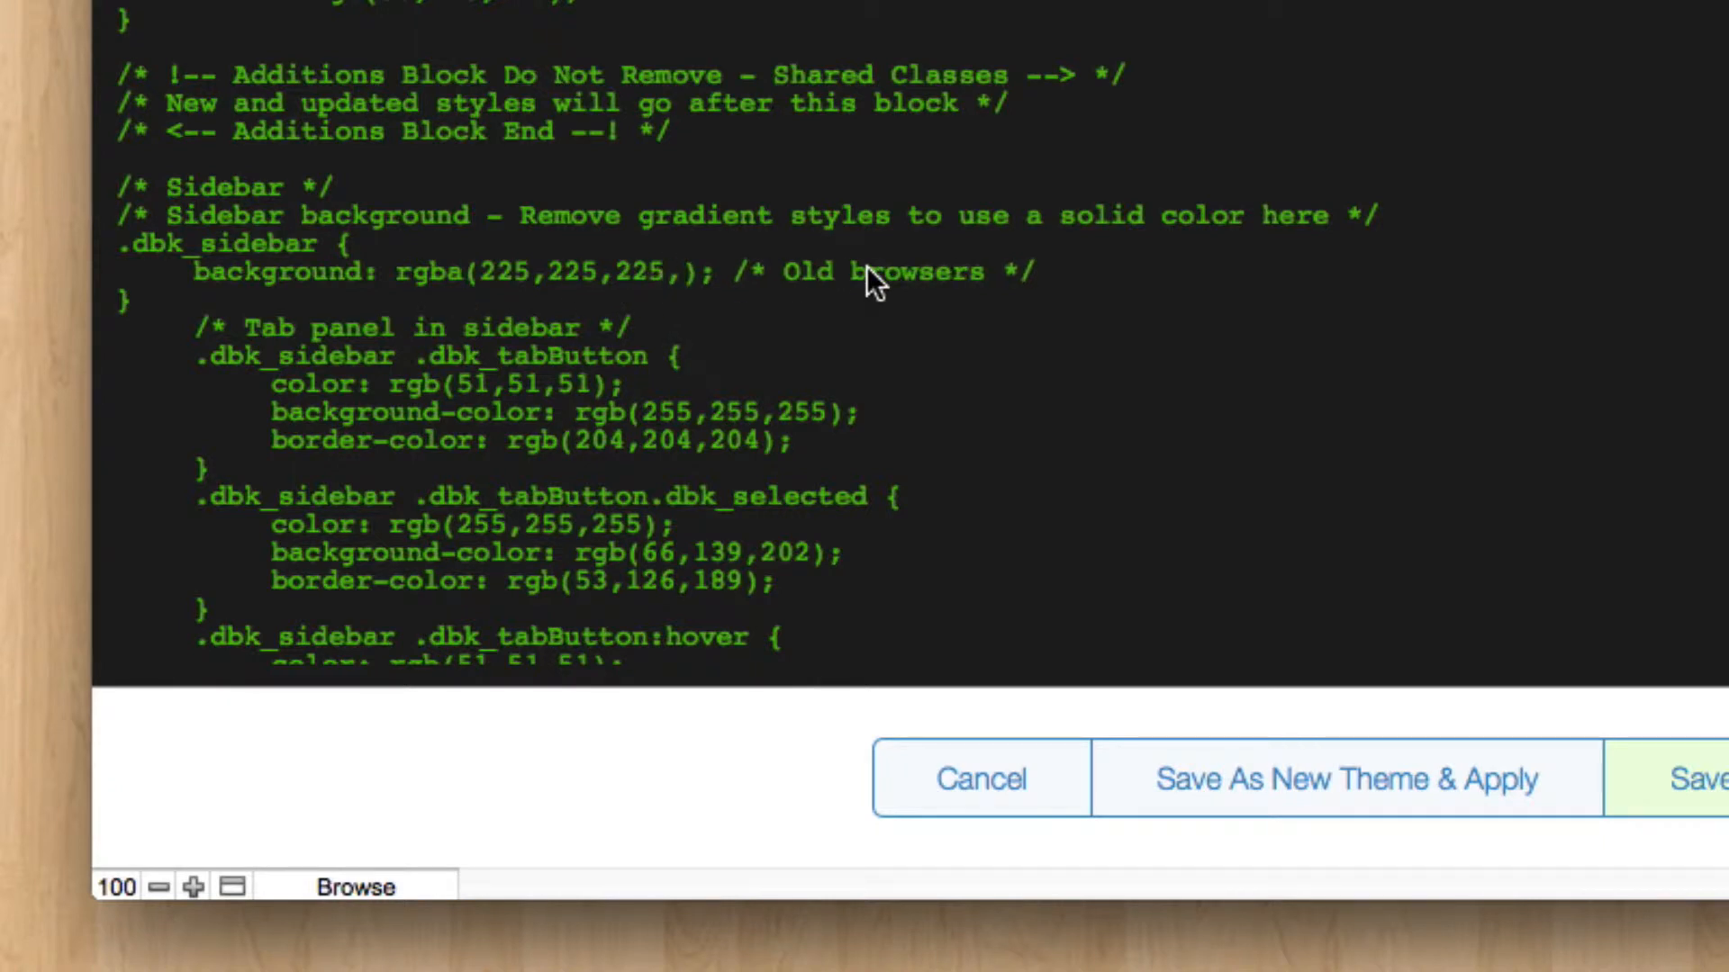
pyautogui.write('" "')
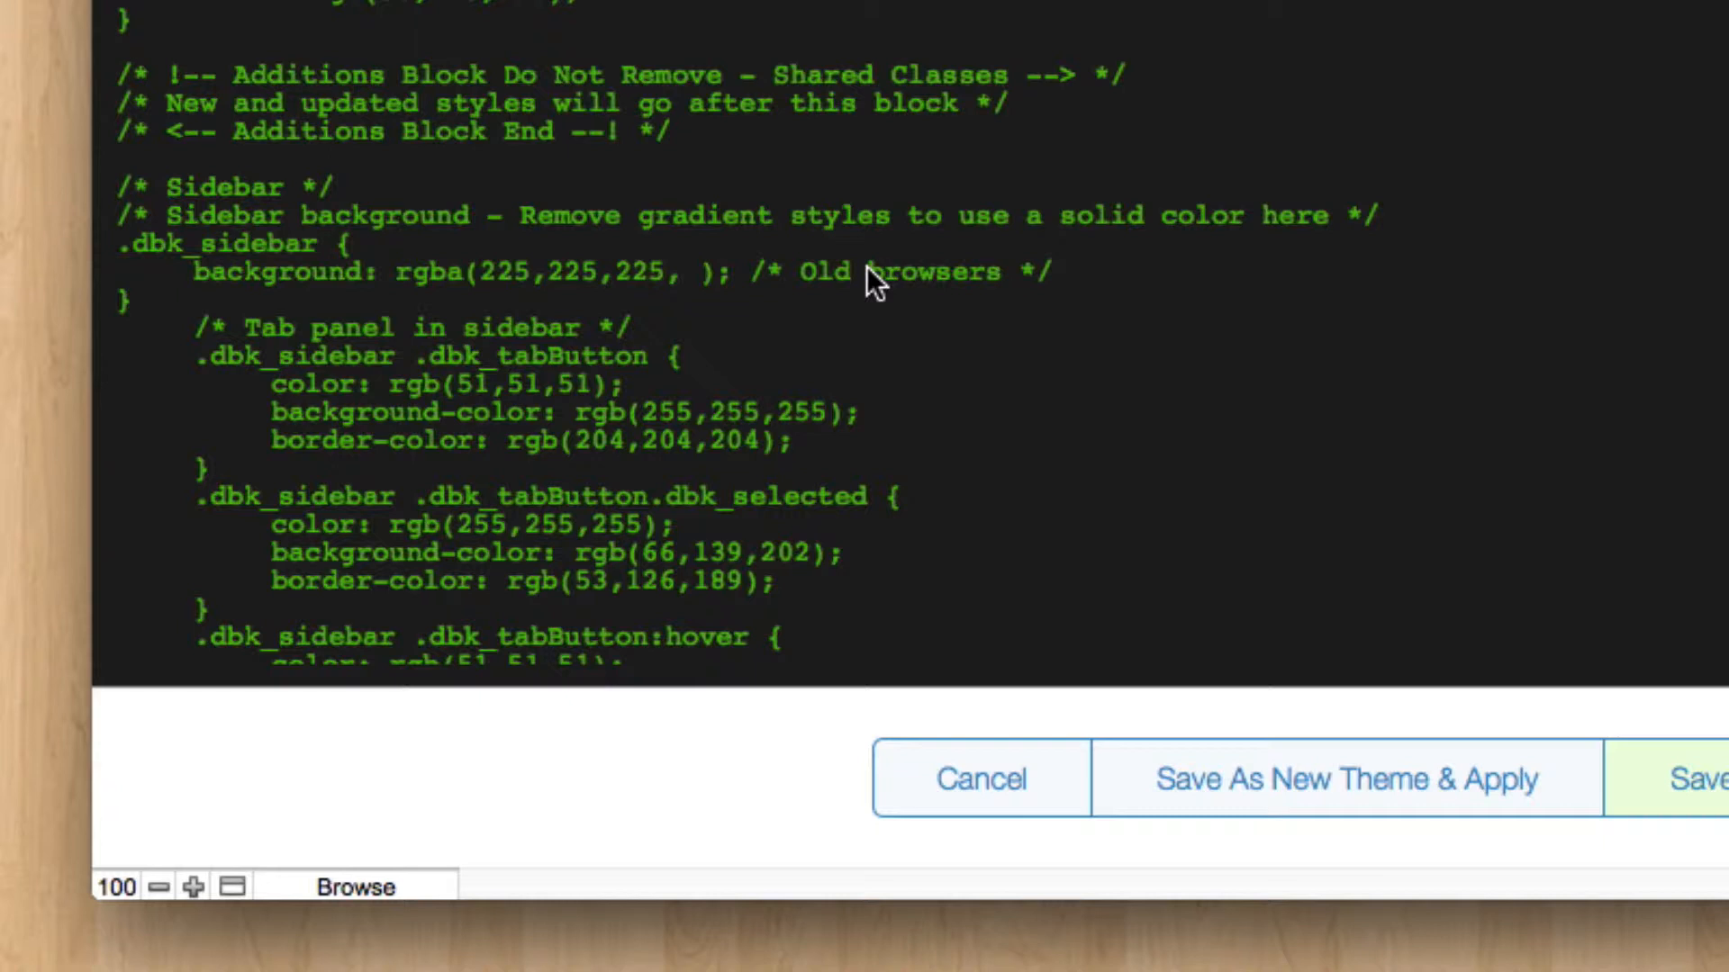
pyautogui.write('0.')
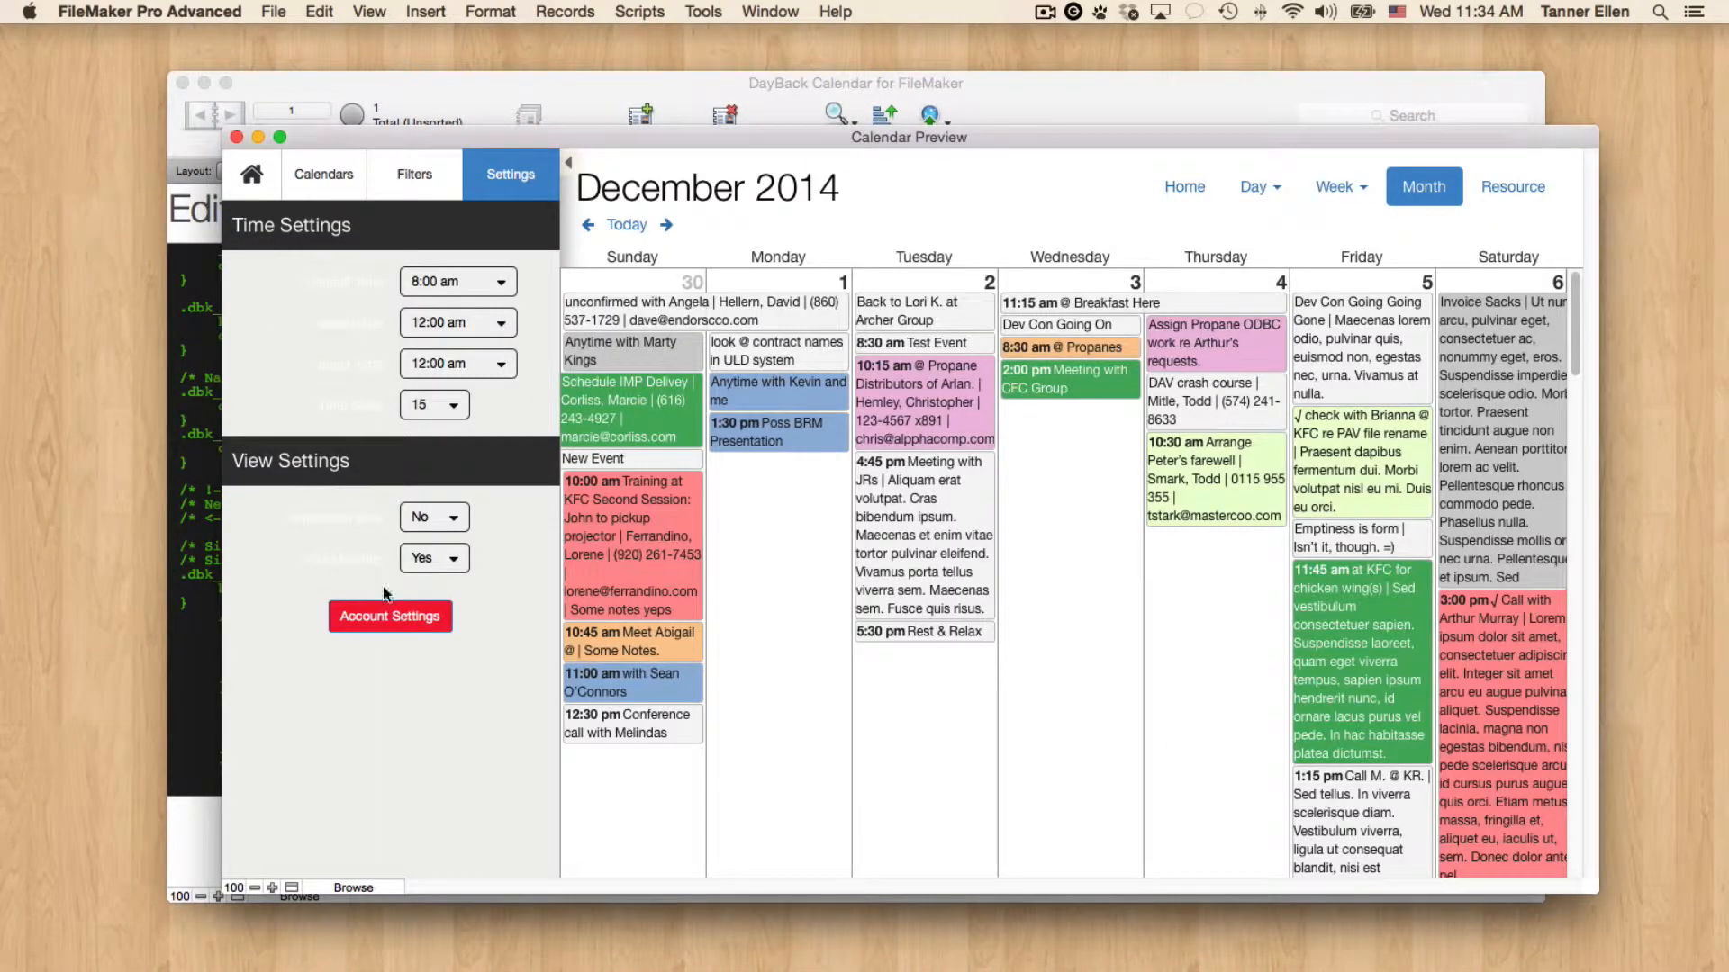
pyautogui.moveTo(460, 686)
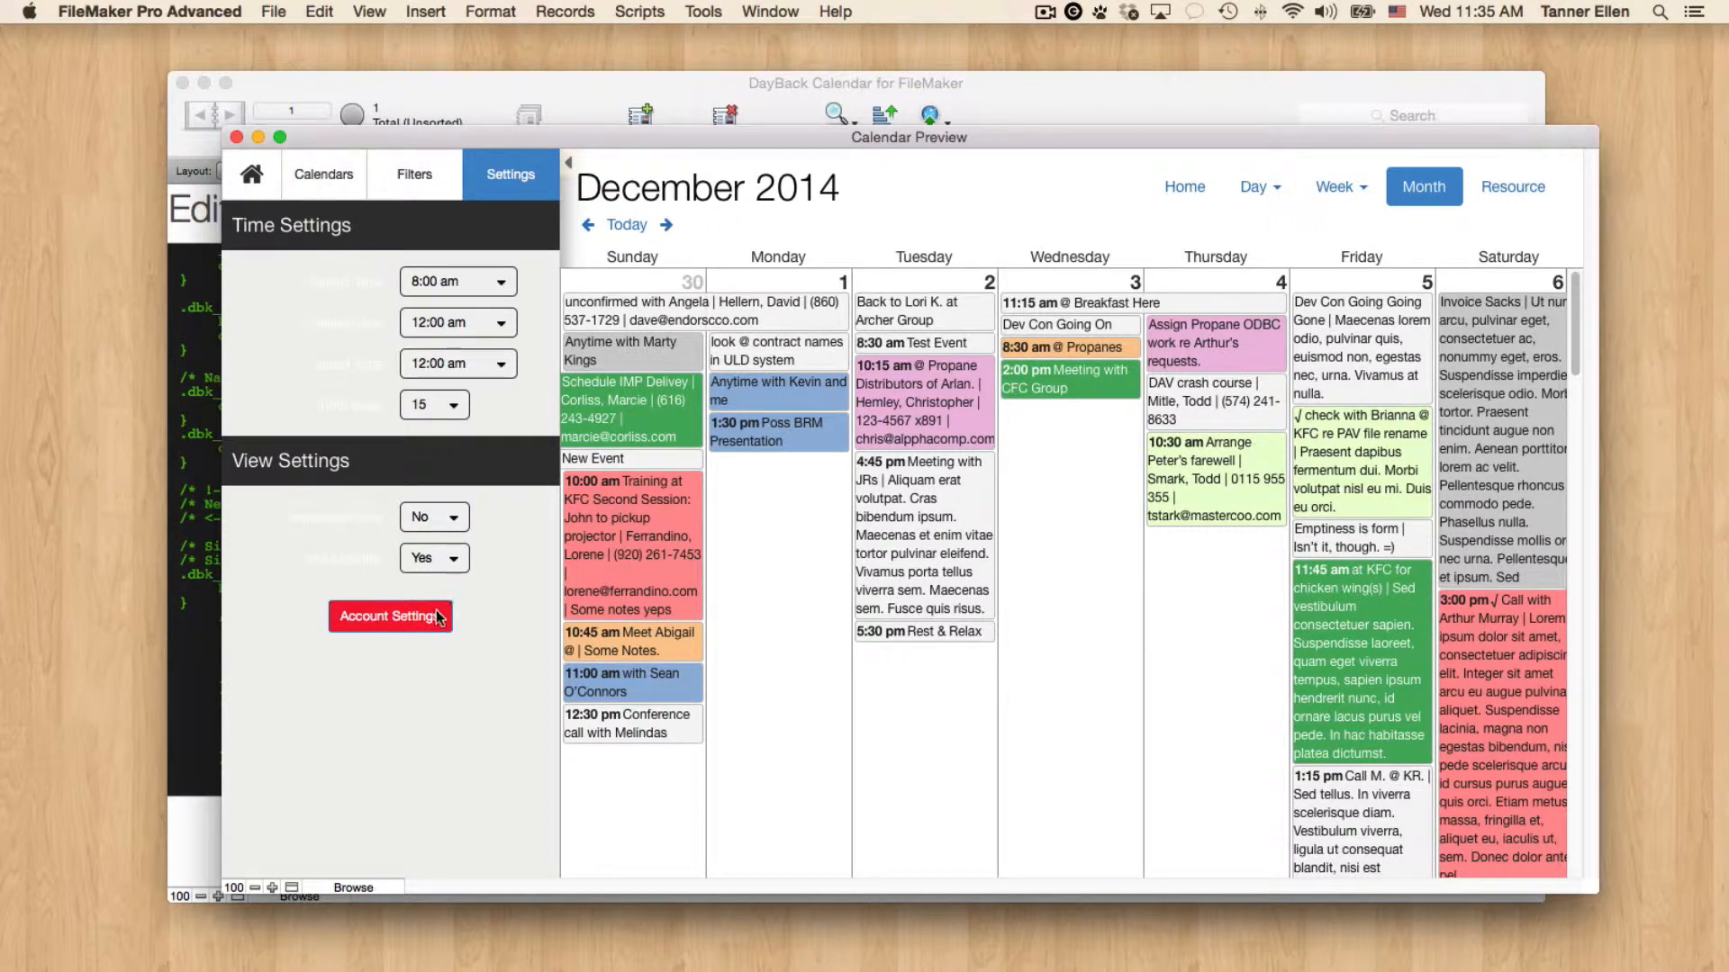
pyautogui.moveTo(355, 498)
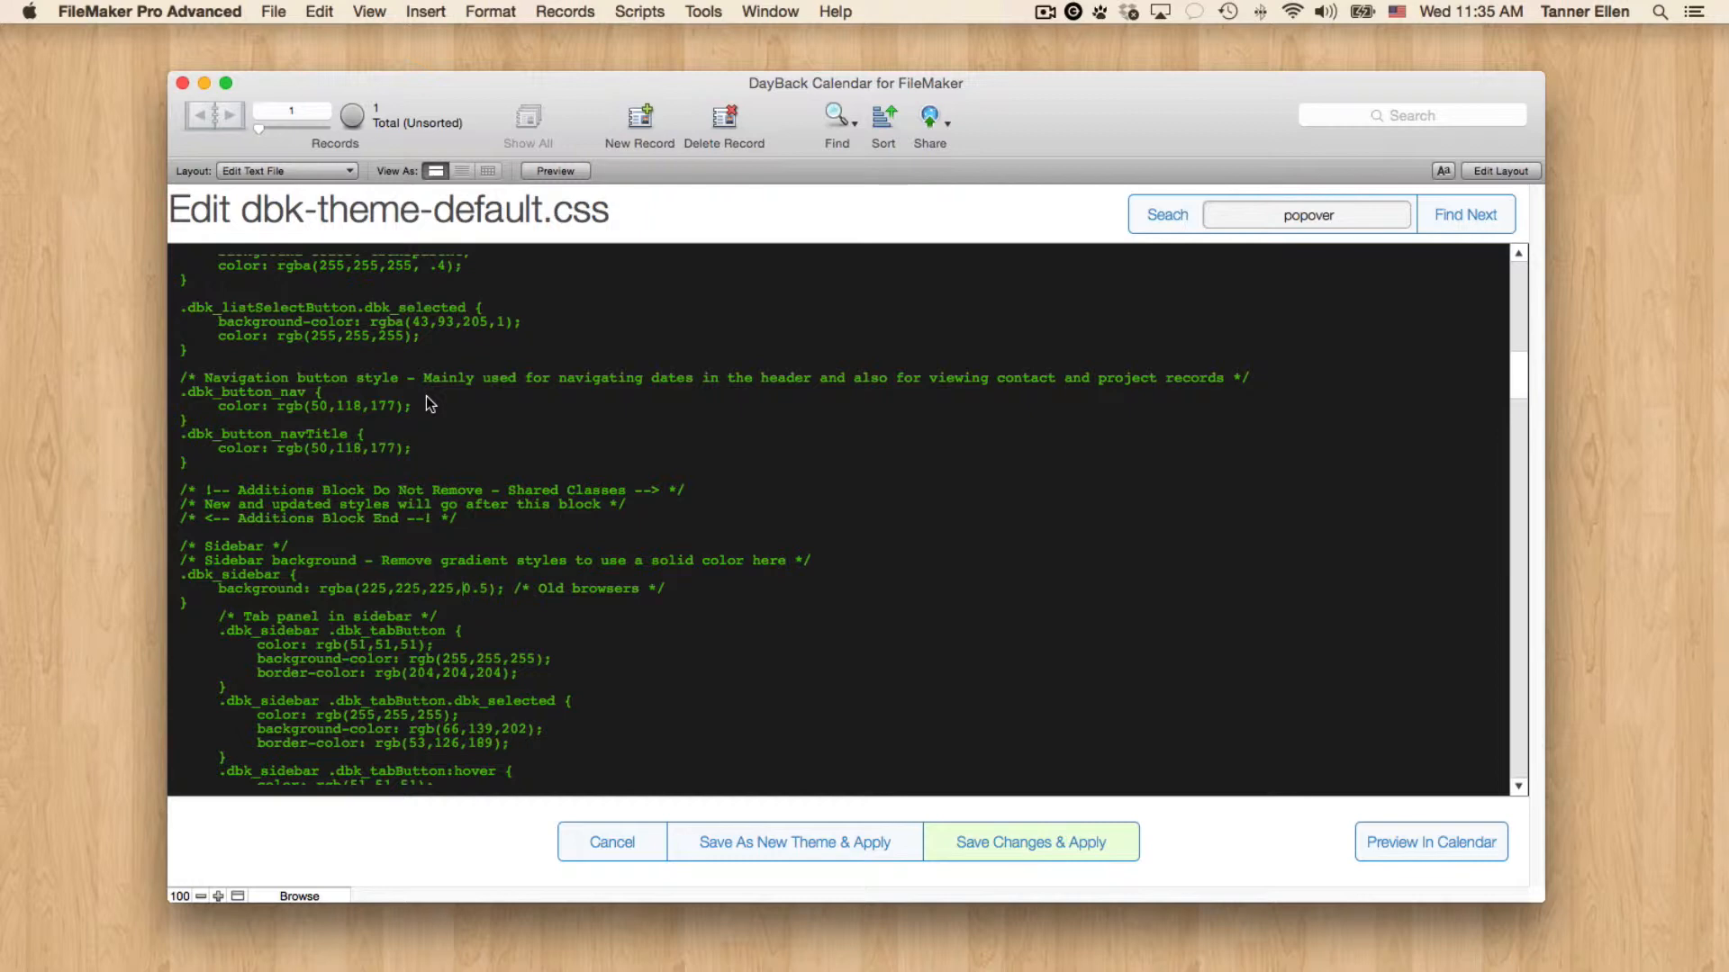
pyautogui.scroll(-3)
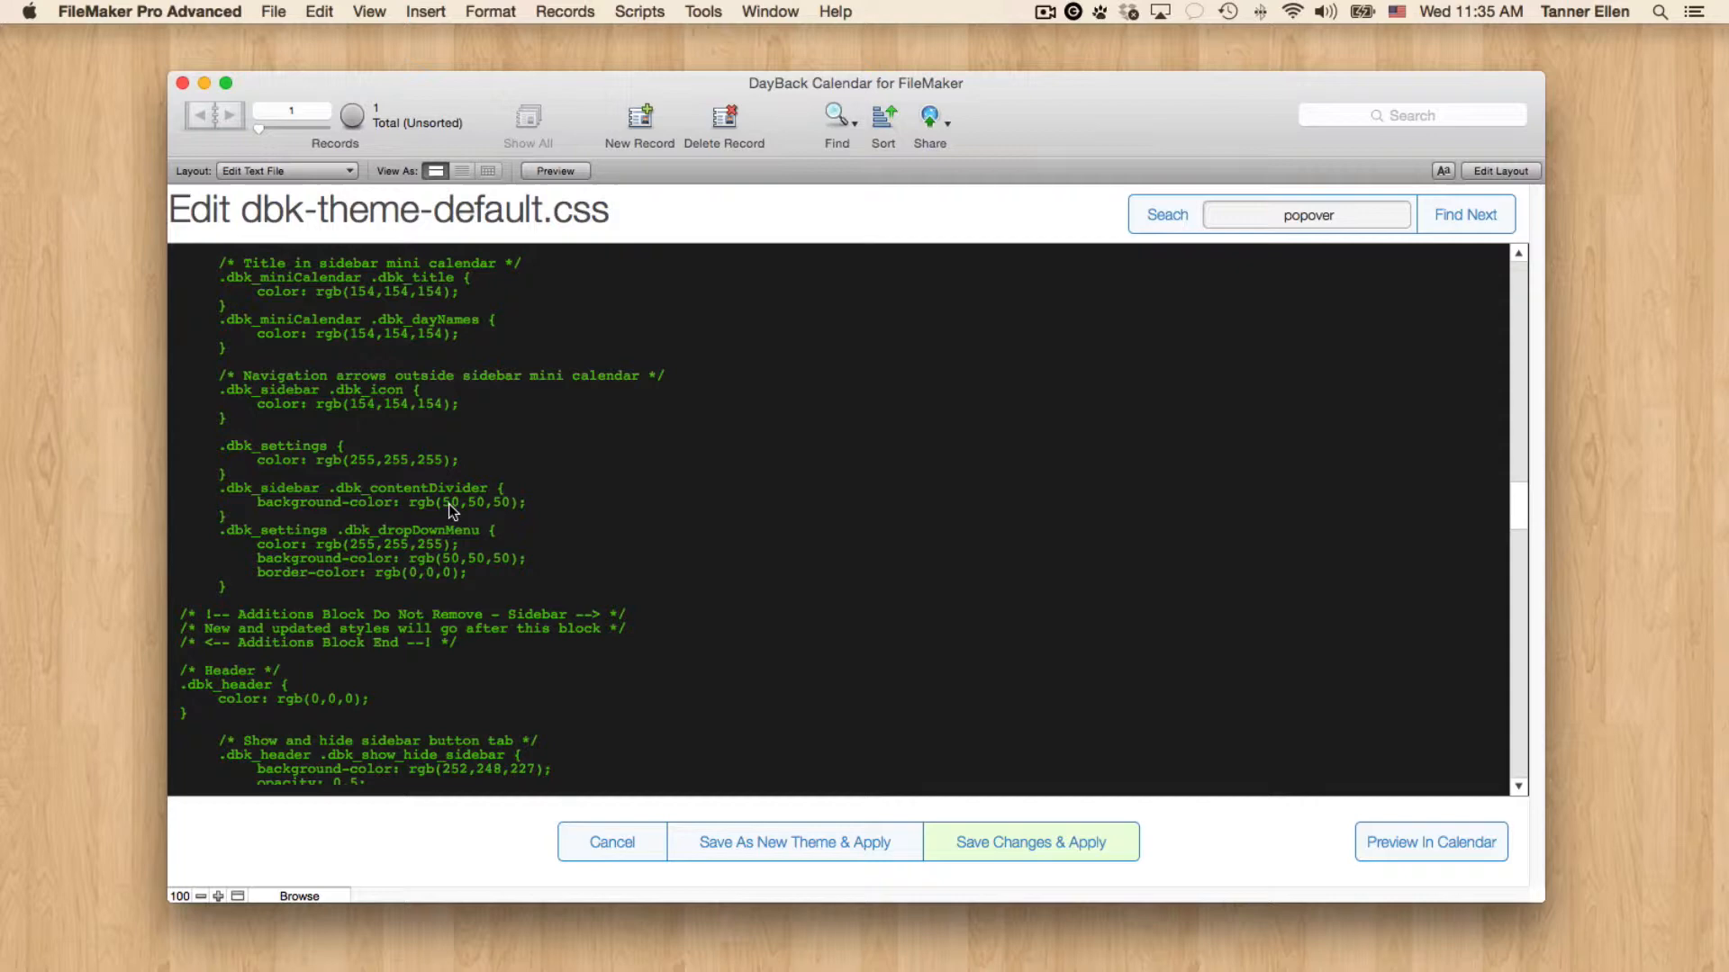
pyautogui.scroll(-3)
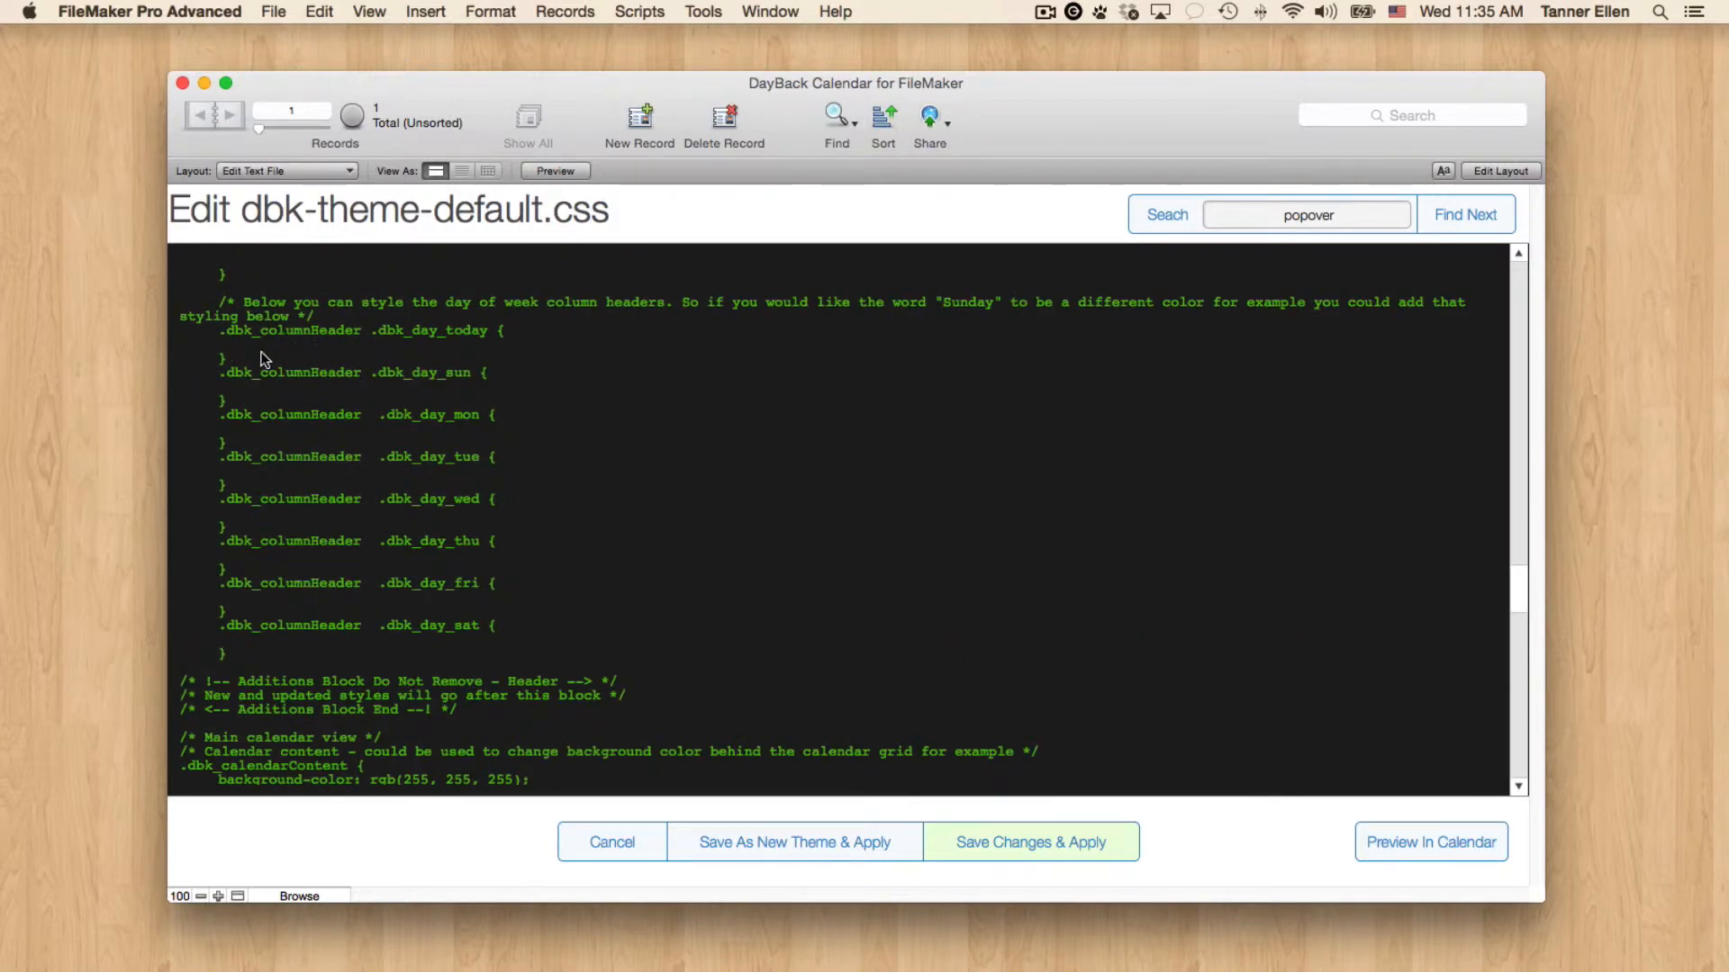
pyautogui.moveTo(353, 336)
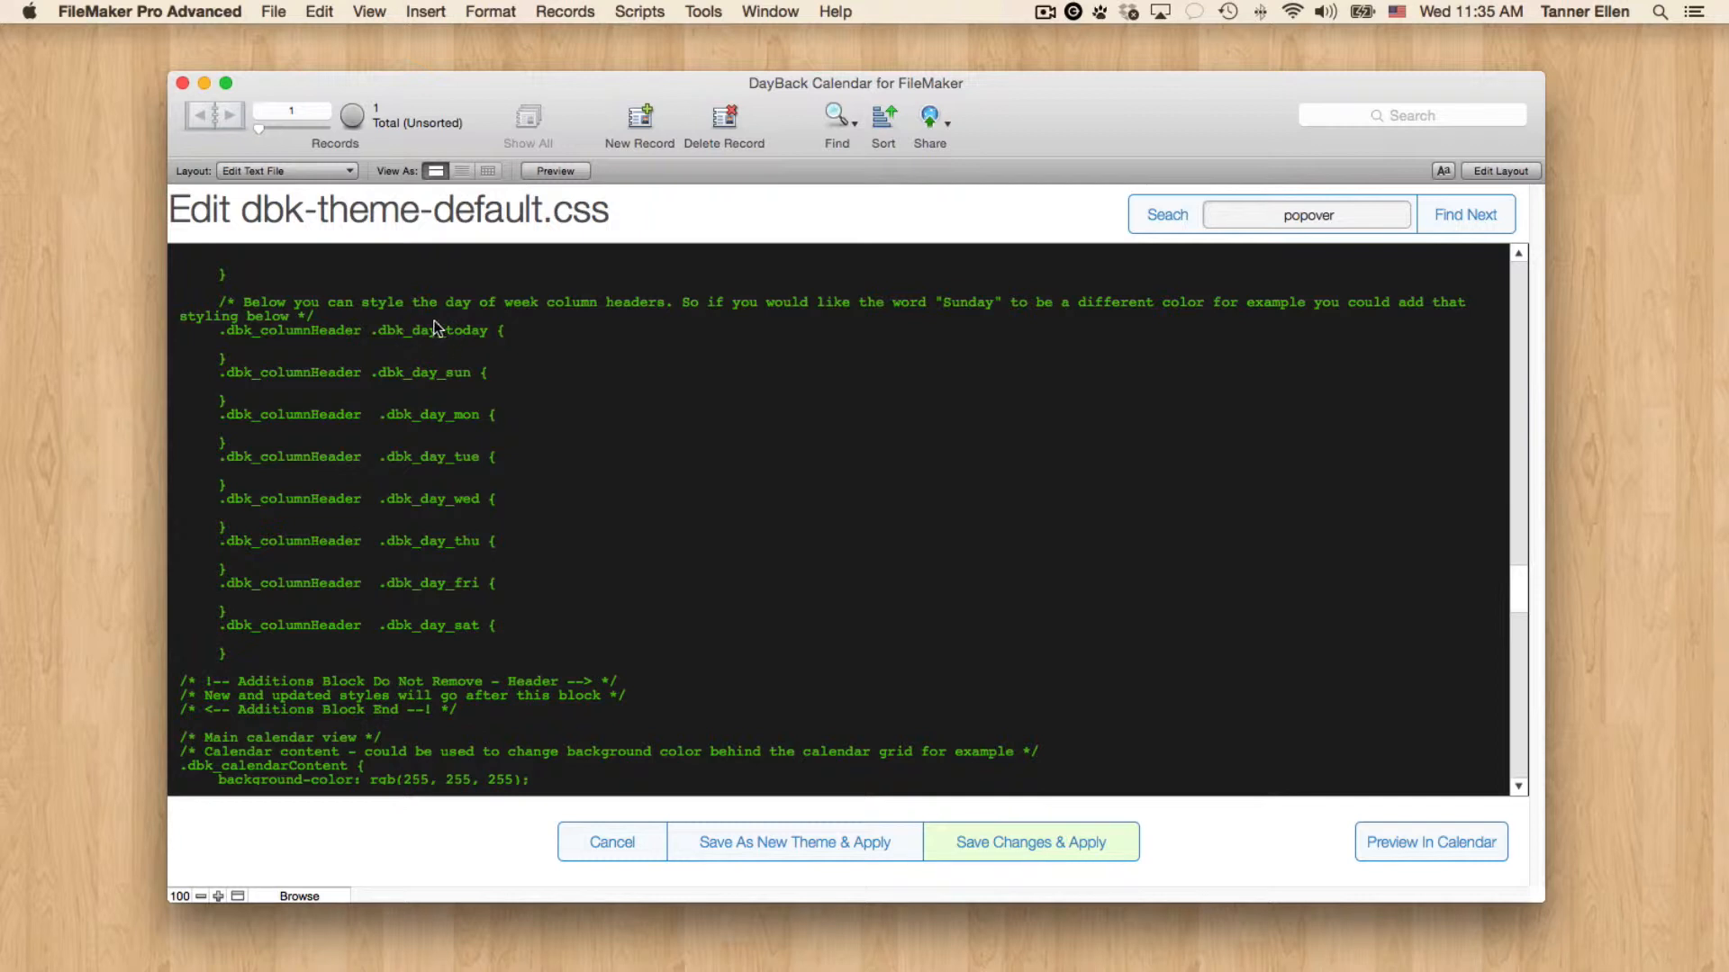
pyautogui.moveTo(453, 340)
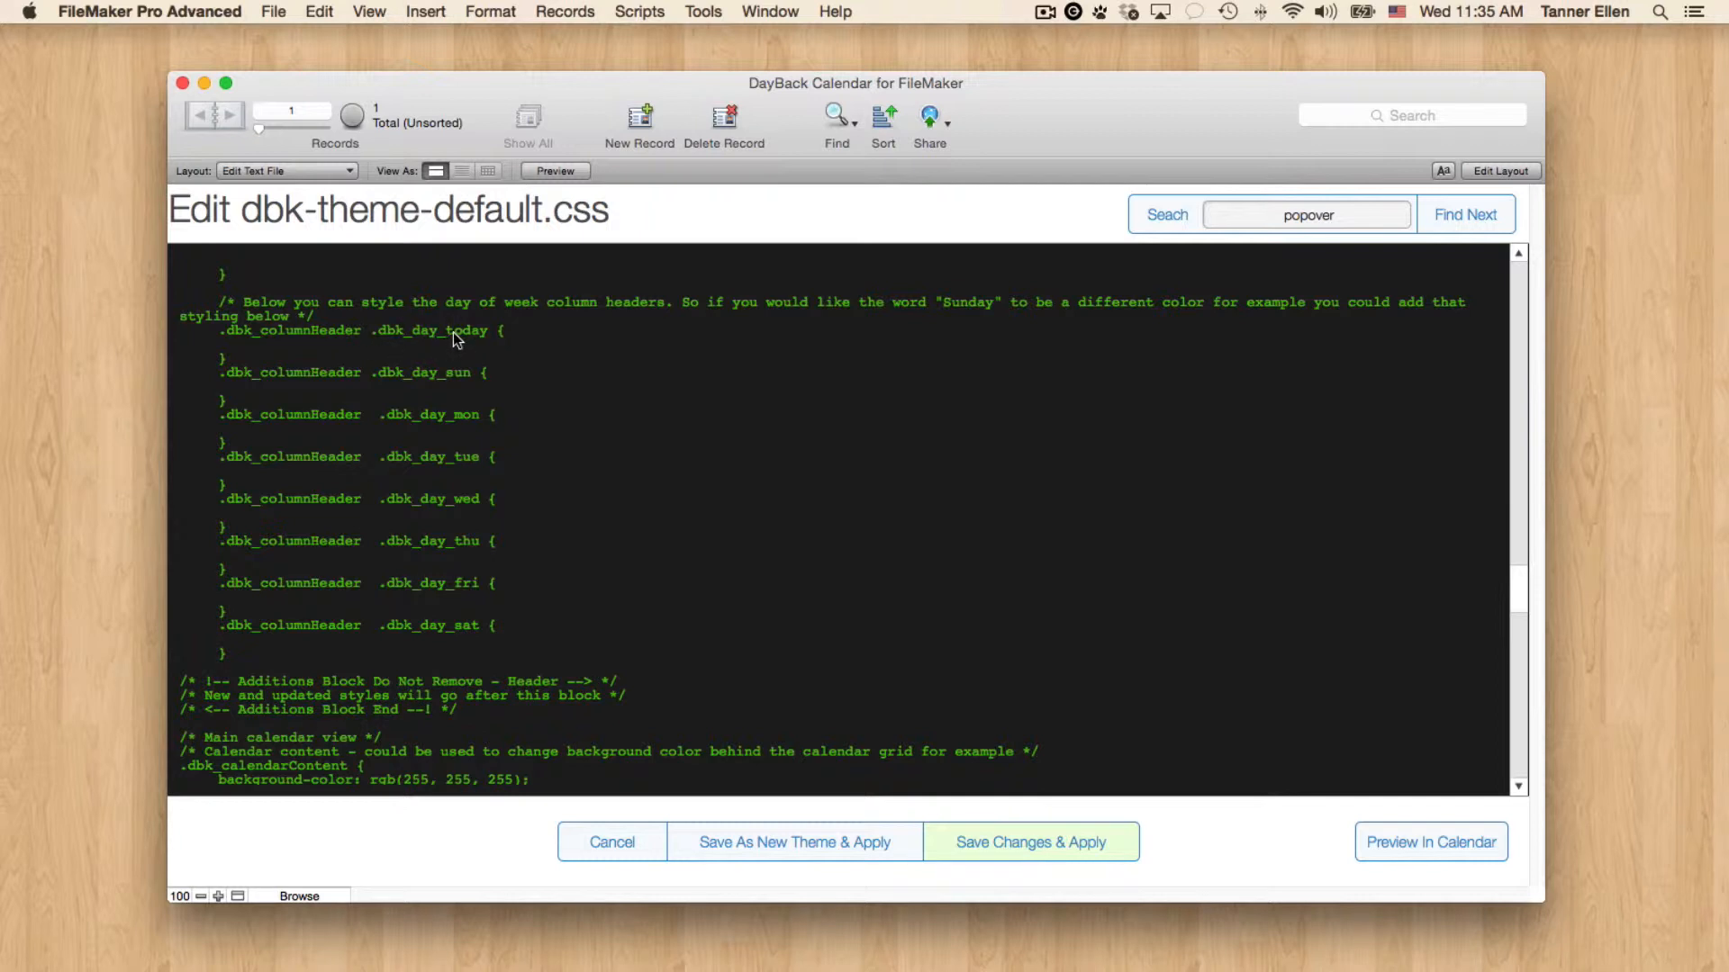
pyautogui.moveTo(463, 530)
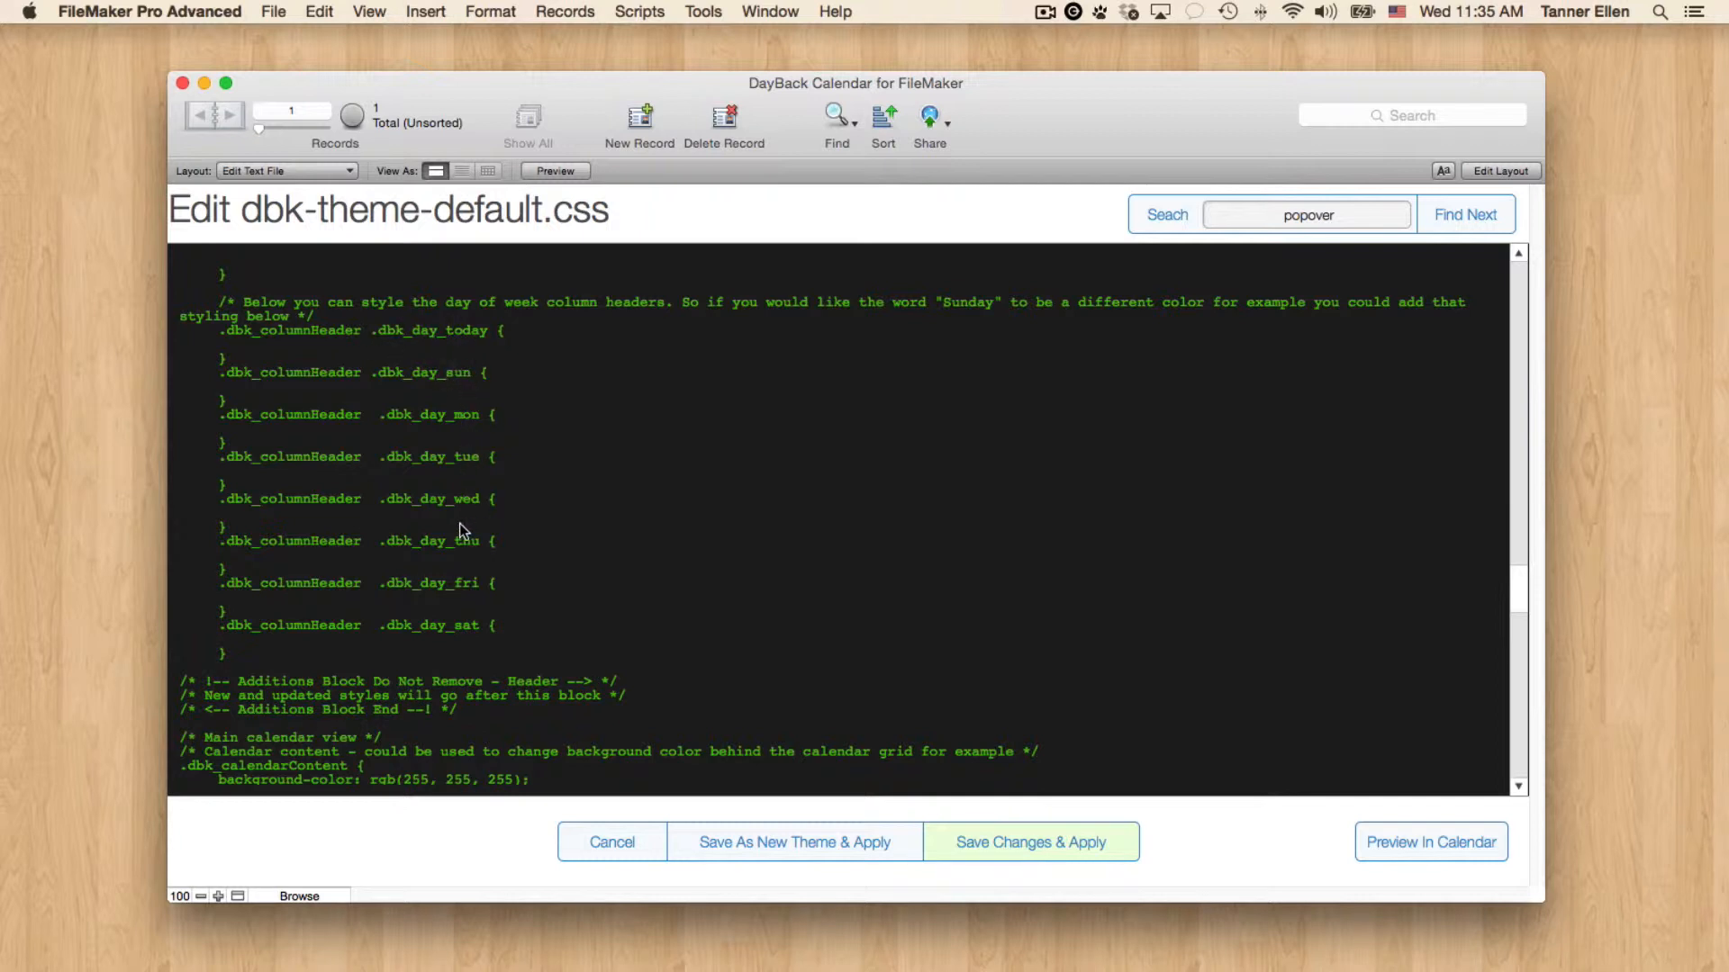
pyautogui.moveTo(326, 436)
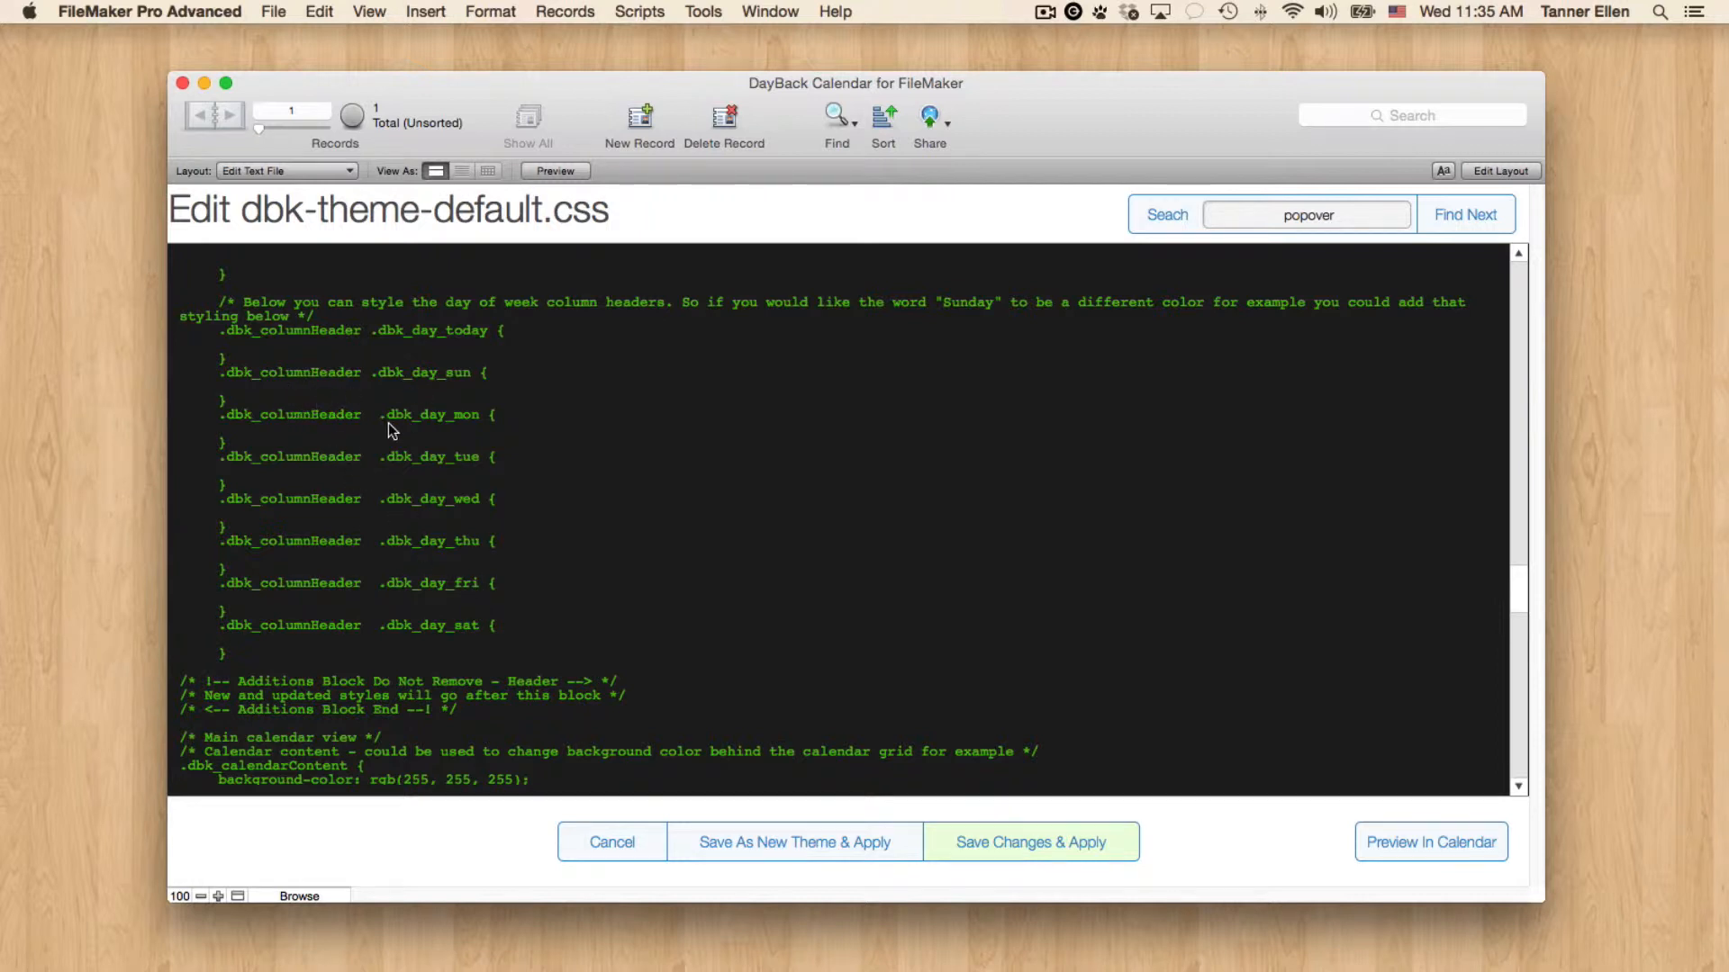
pyautogui.moveTo(350, 389)
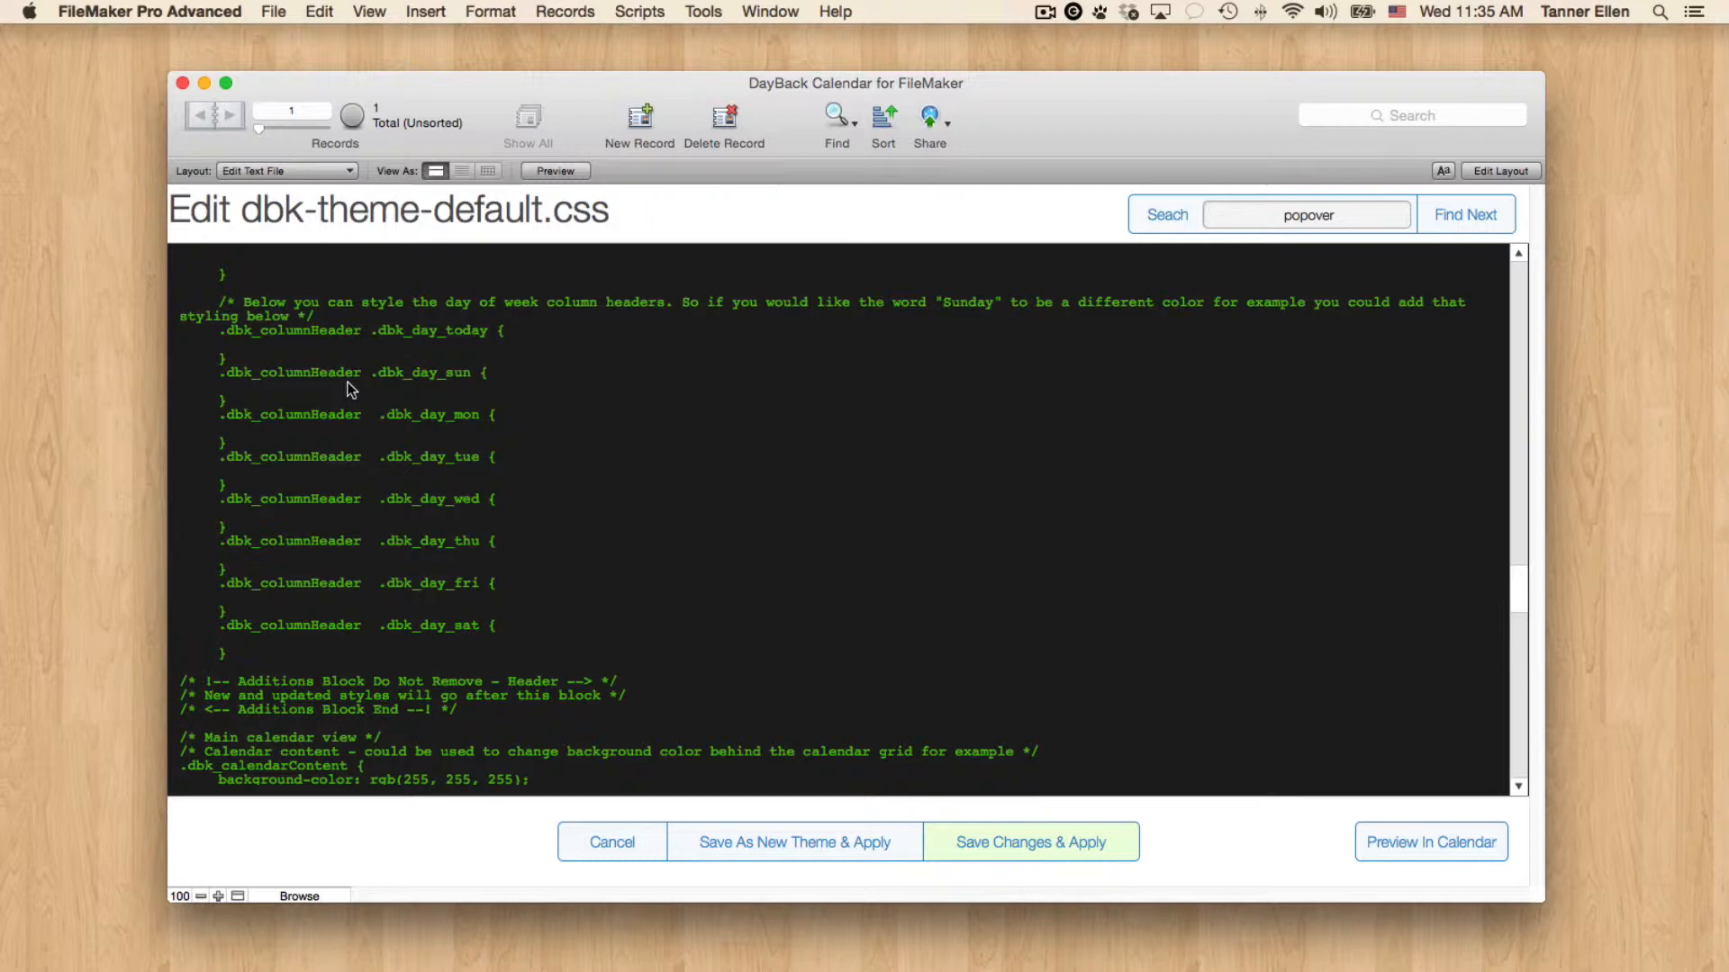
pyautogui.scroll(-3)
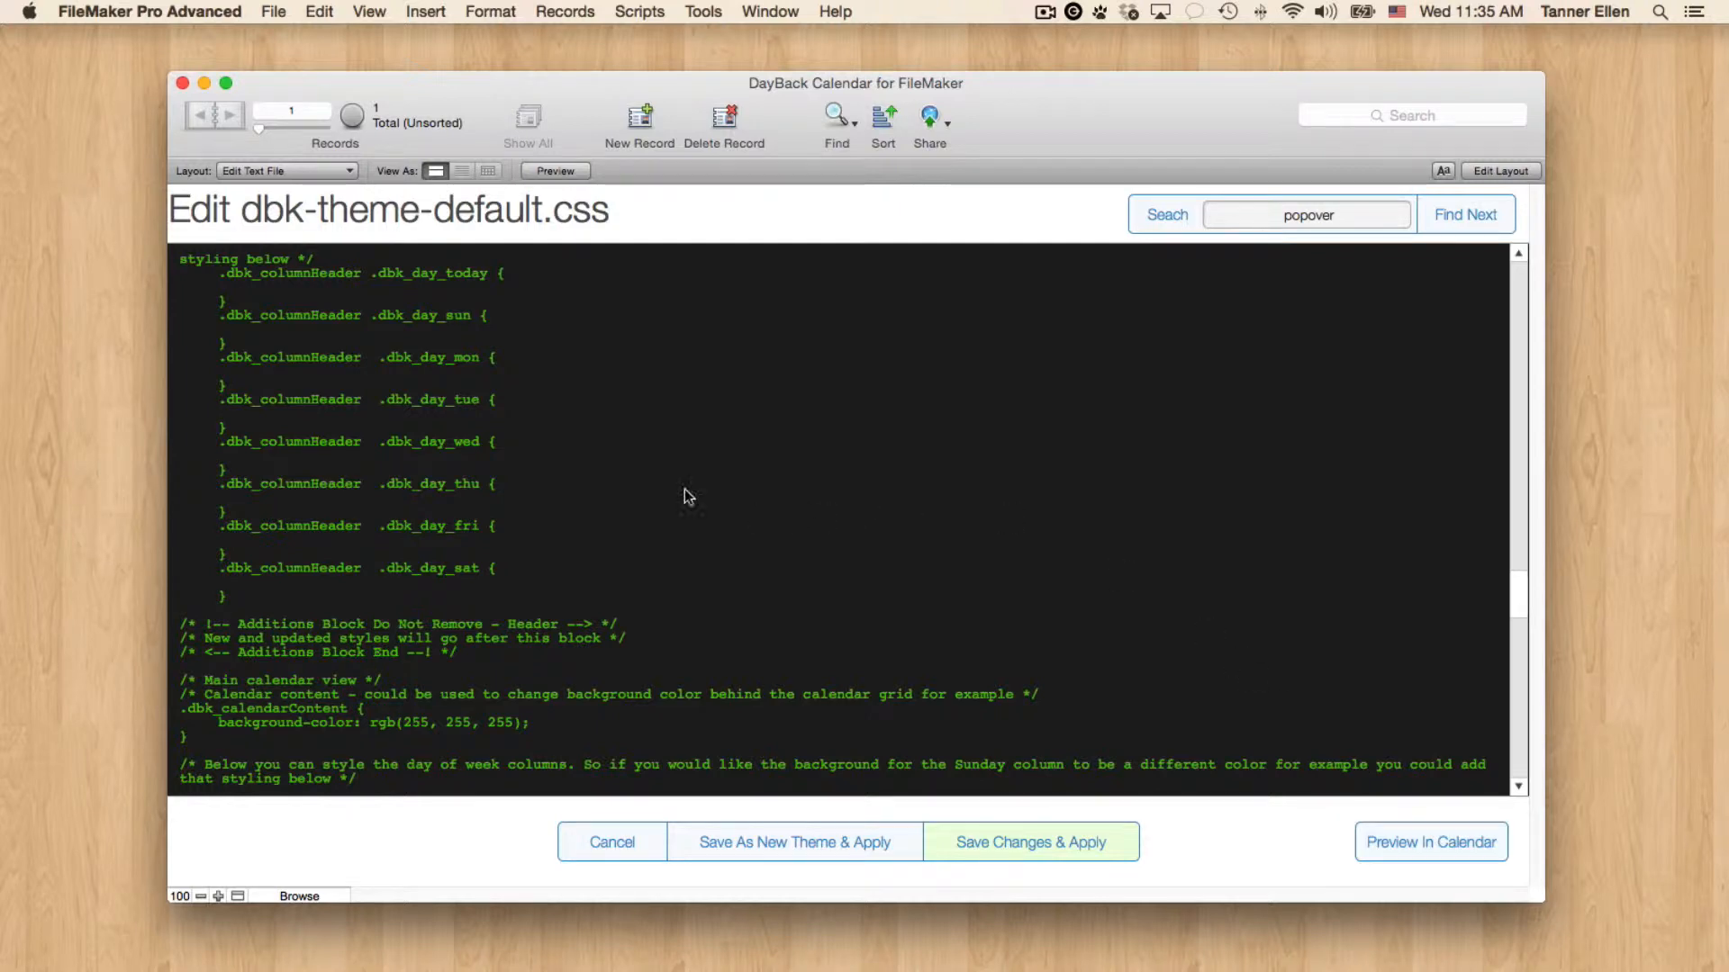
pyautogui.scroll(-3)
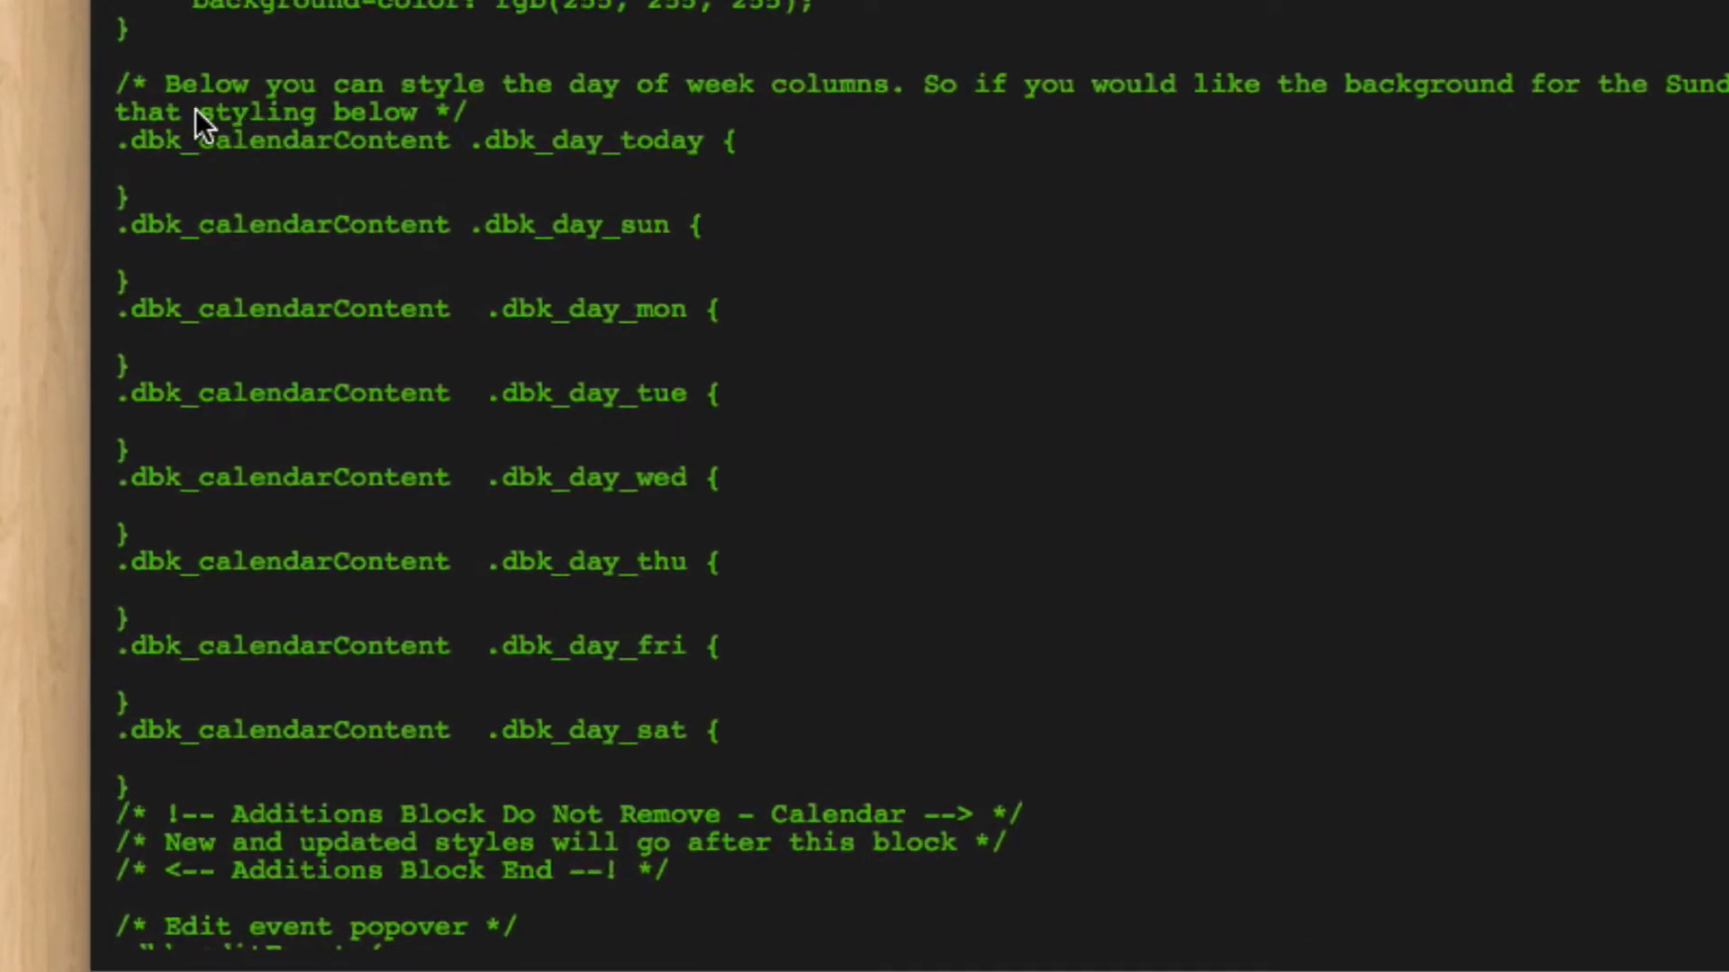
pyautogui.moveTo(657, 166)
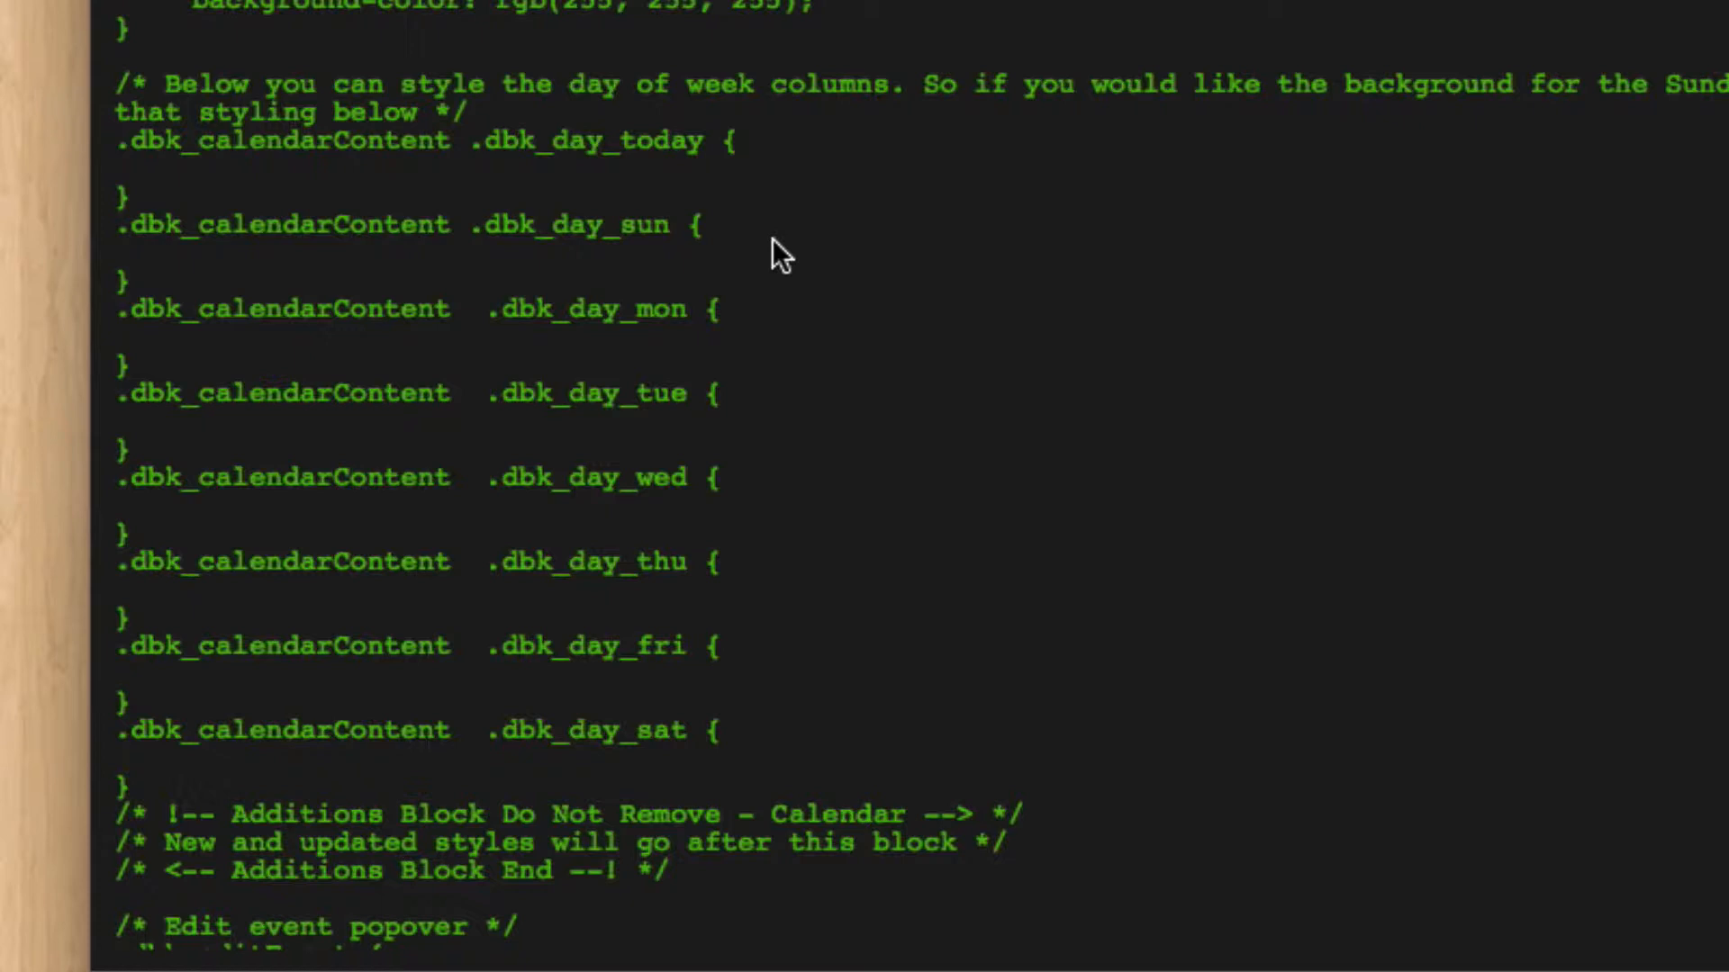
# Add background-color: rgba(220,220,220, 0.2) to the .dbk_calendarContent .dbk_day_sun rule.
pyautogui.click(703, 224)
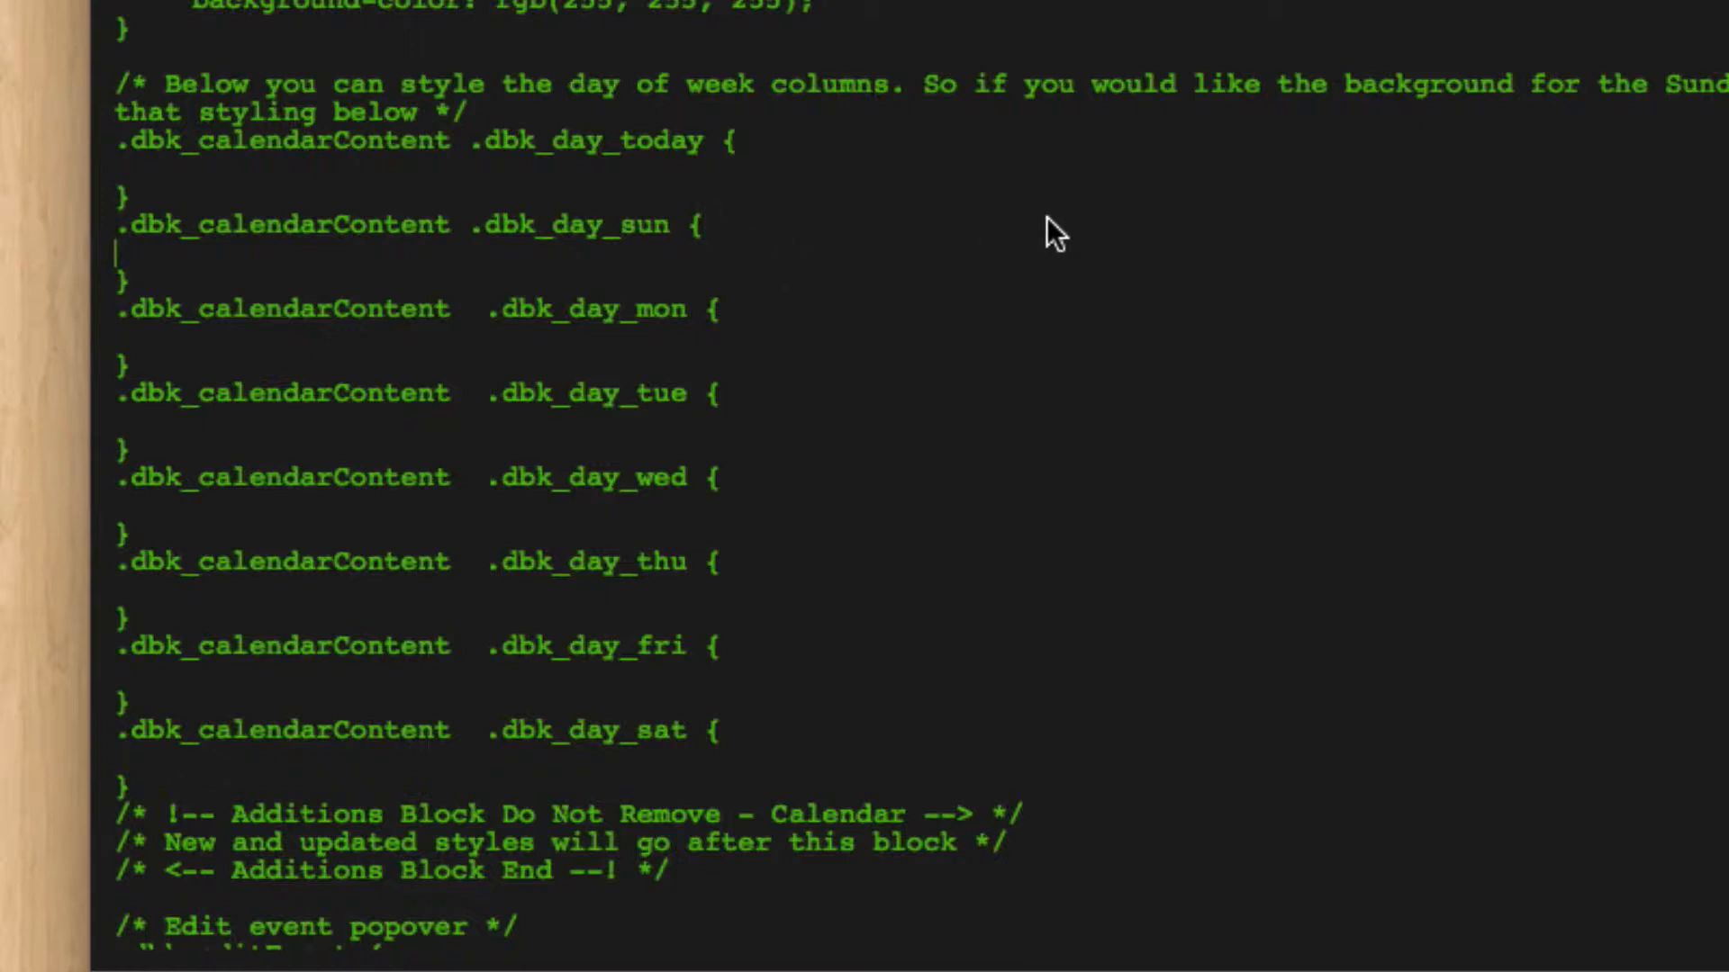
pyautogui.write('backgrou')
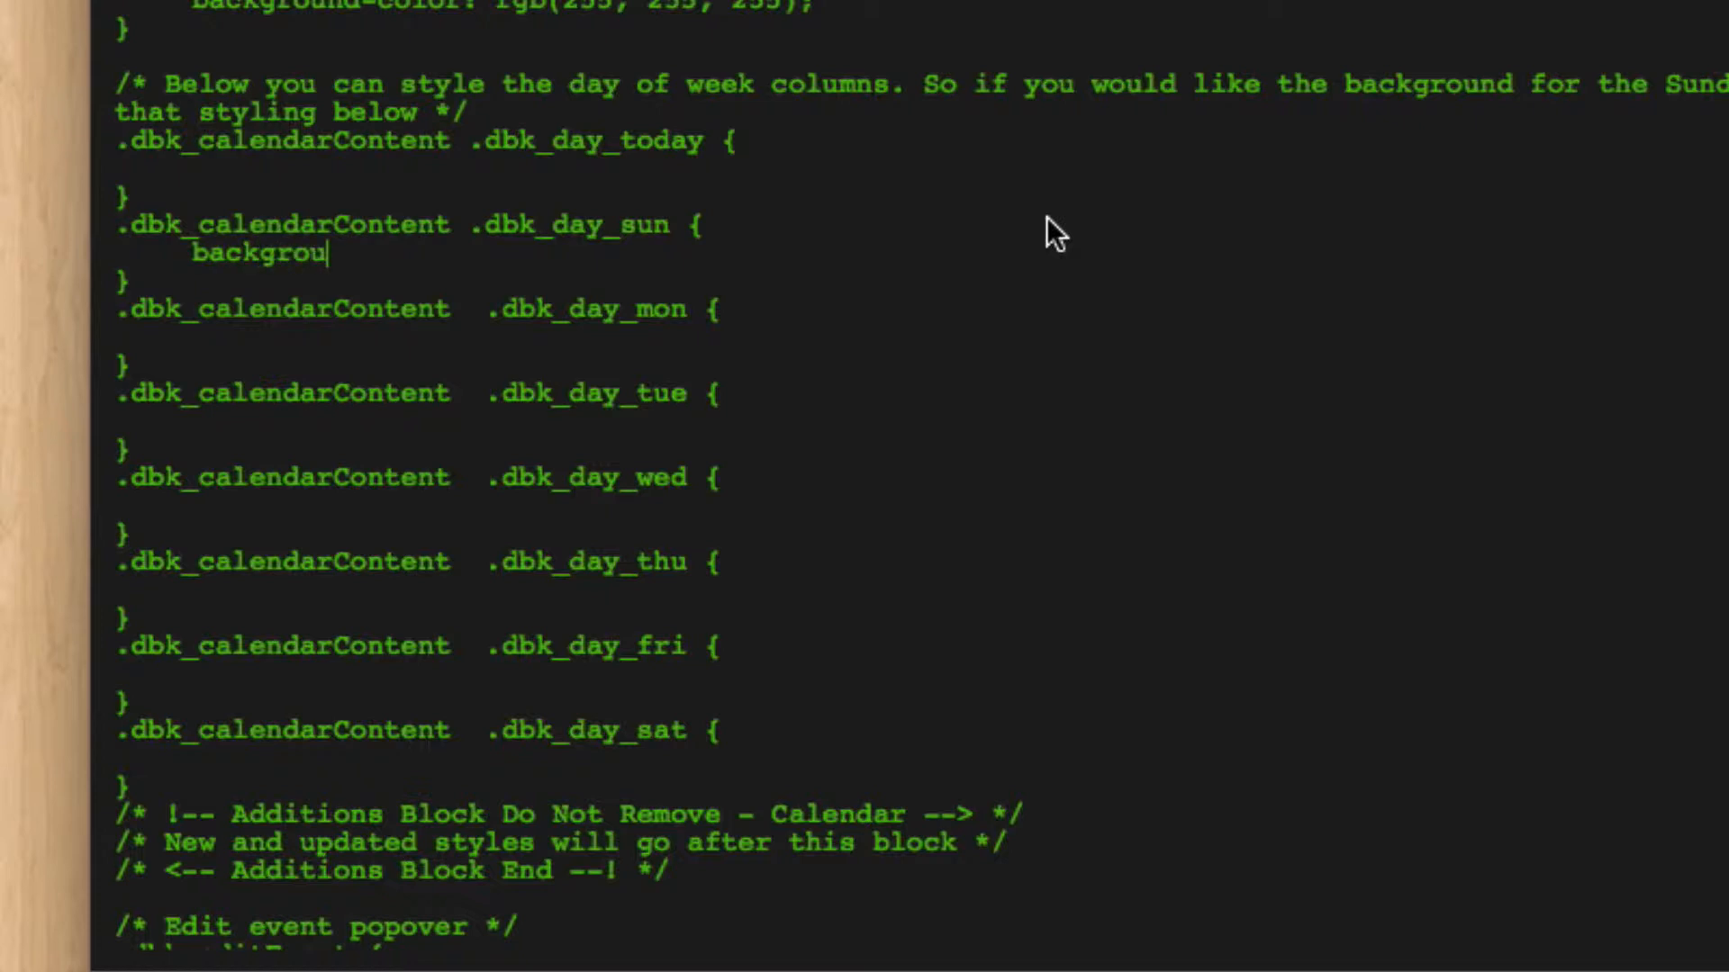
pyautogui.write('nd-color:')
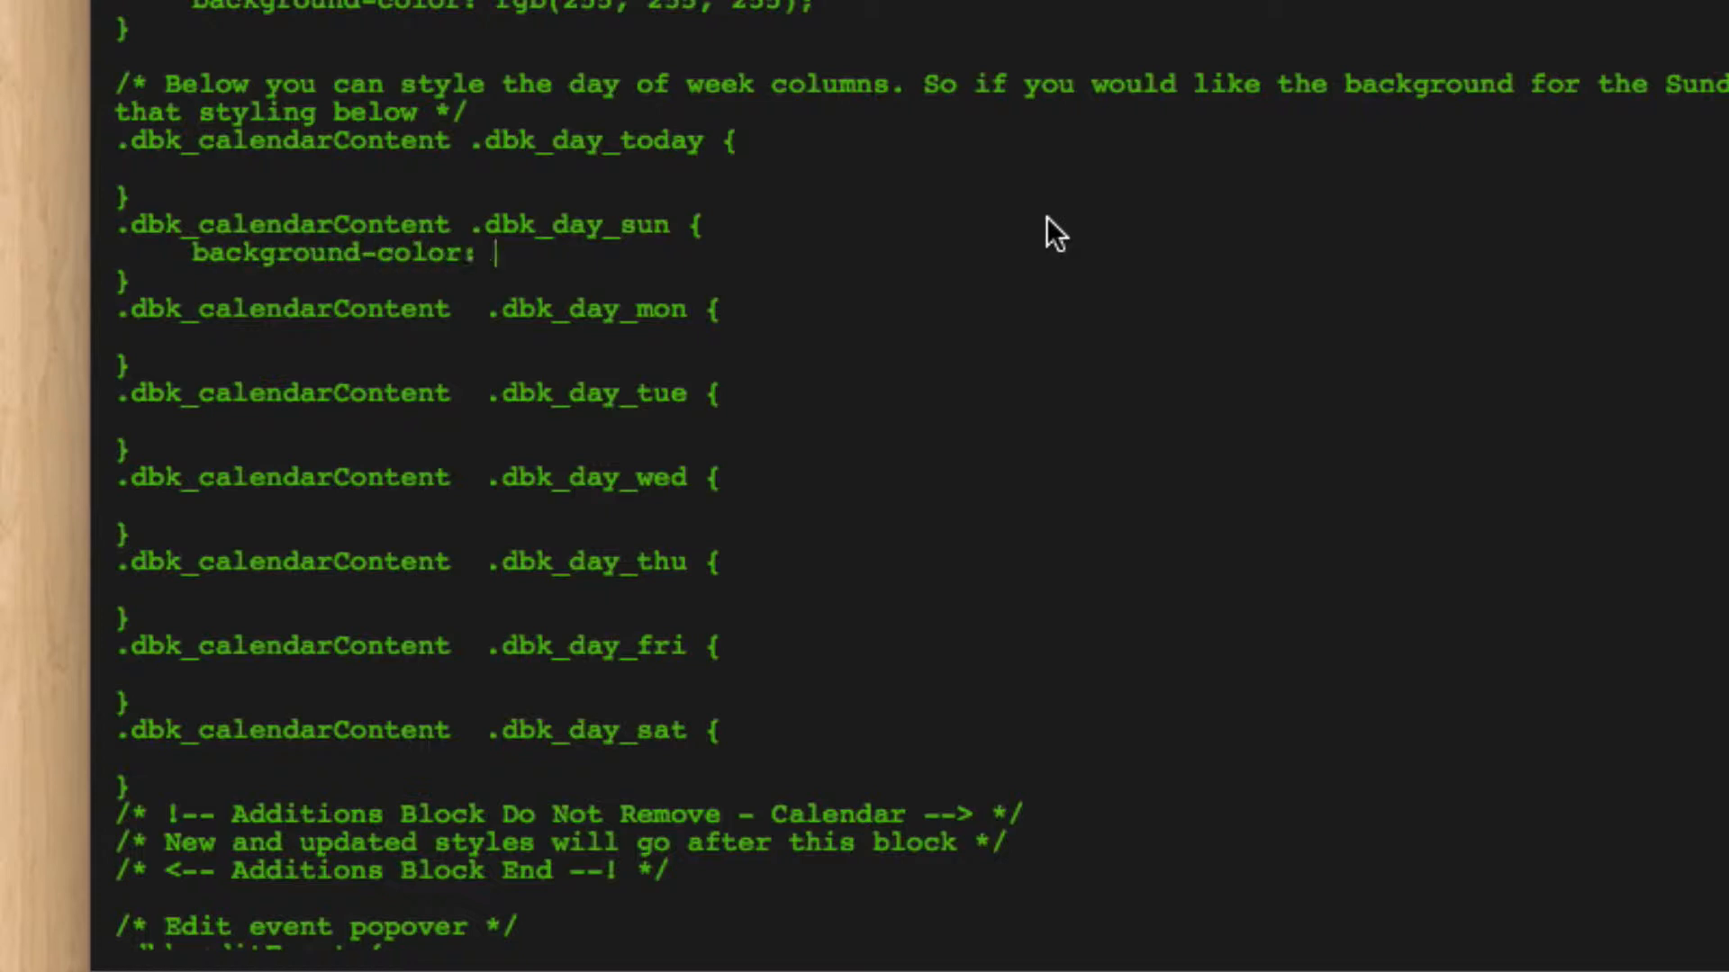
pyautogui.write('rgba(')
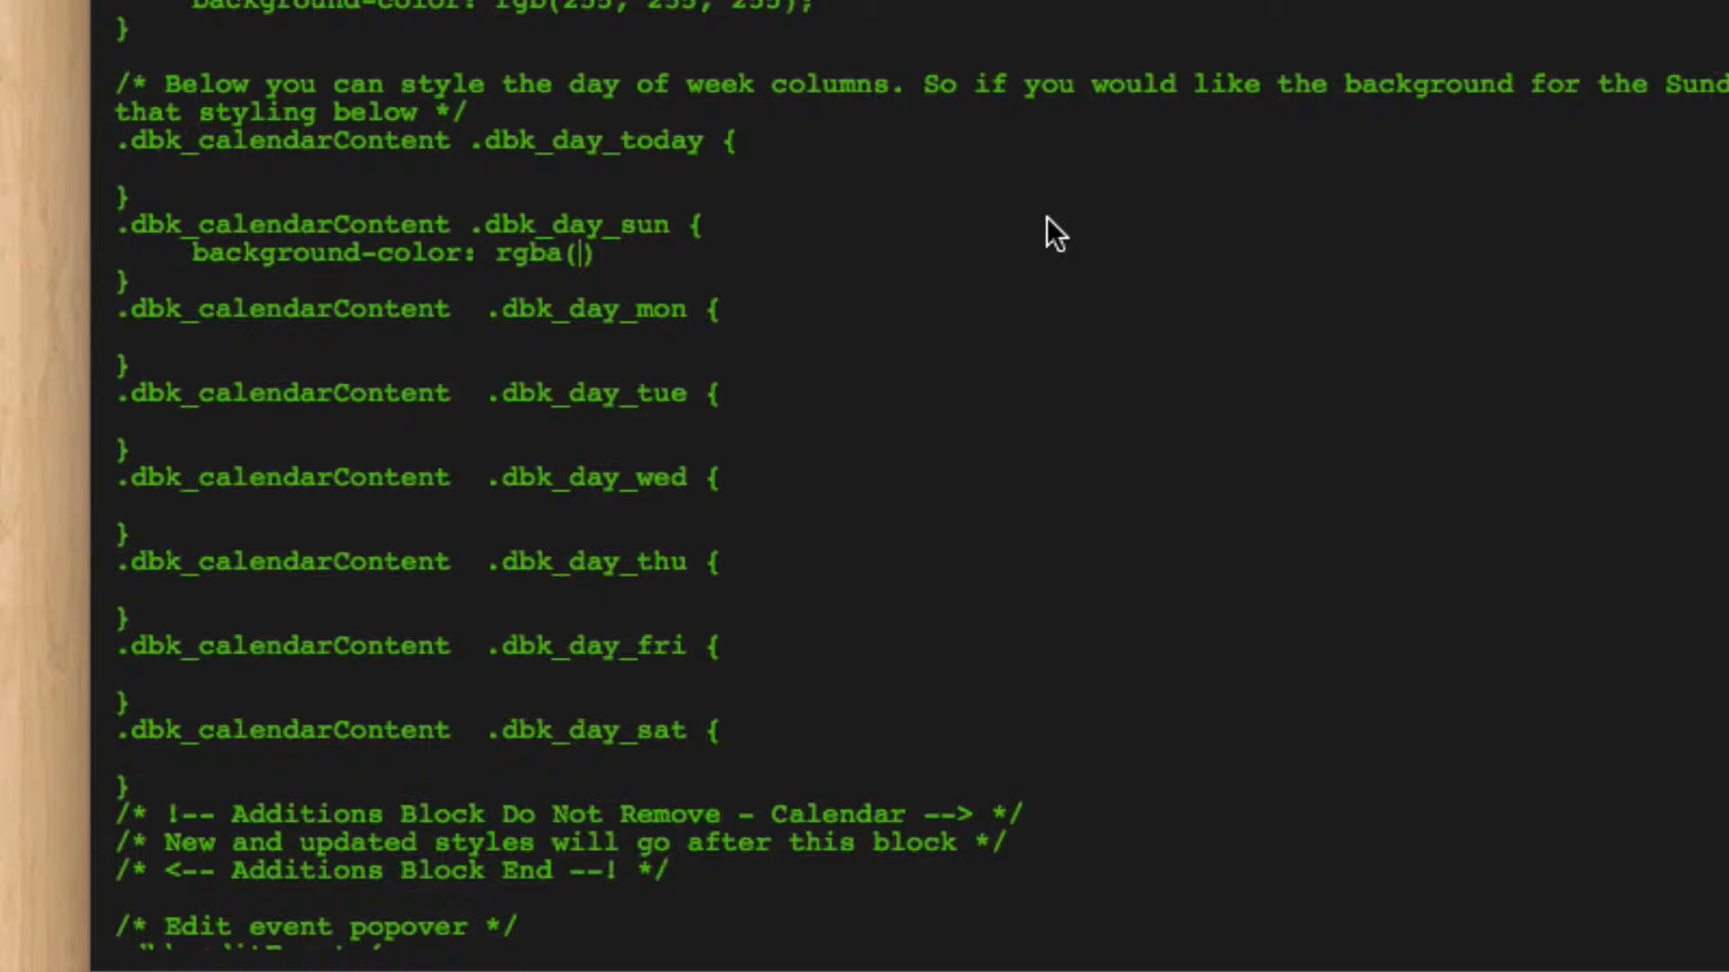
pyautogui.write('2')
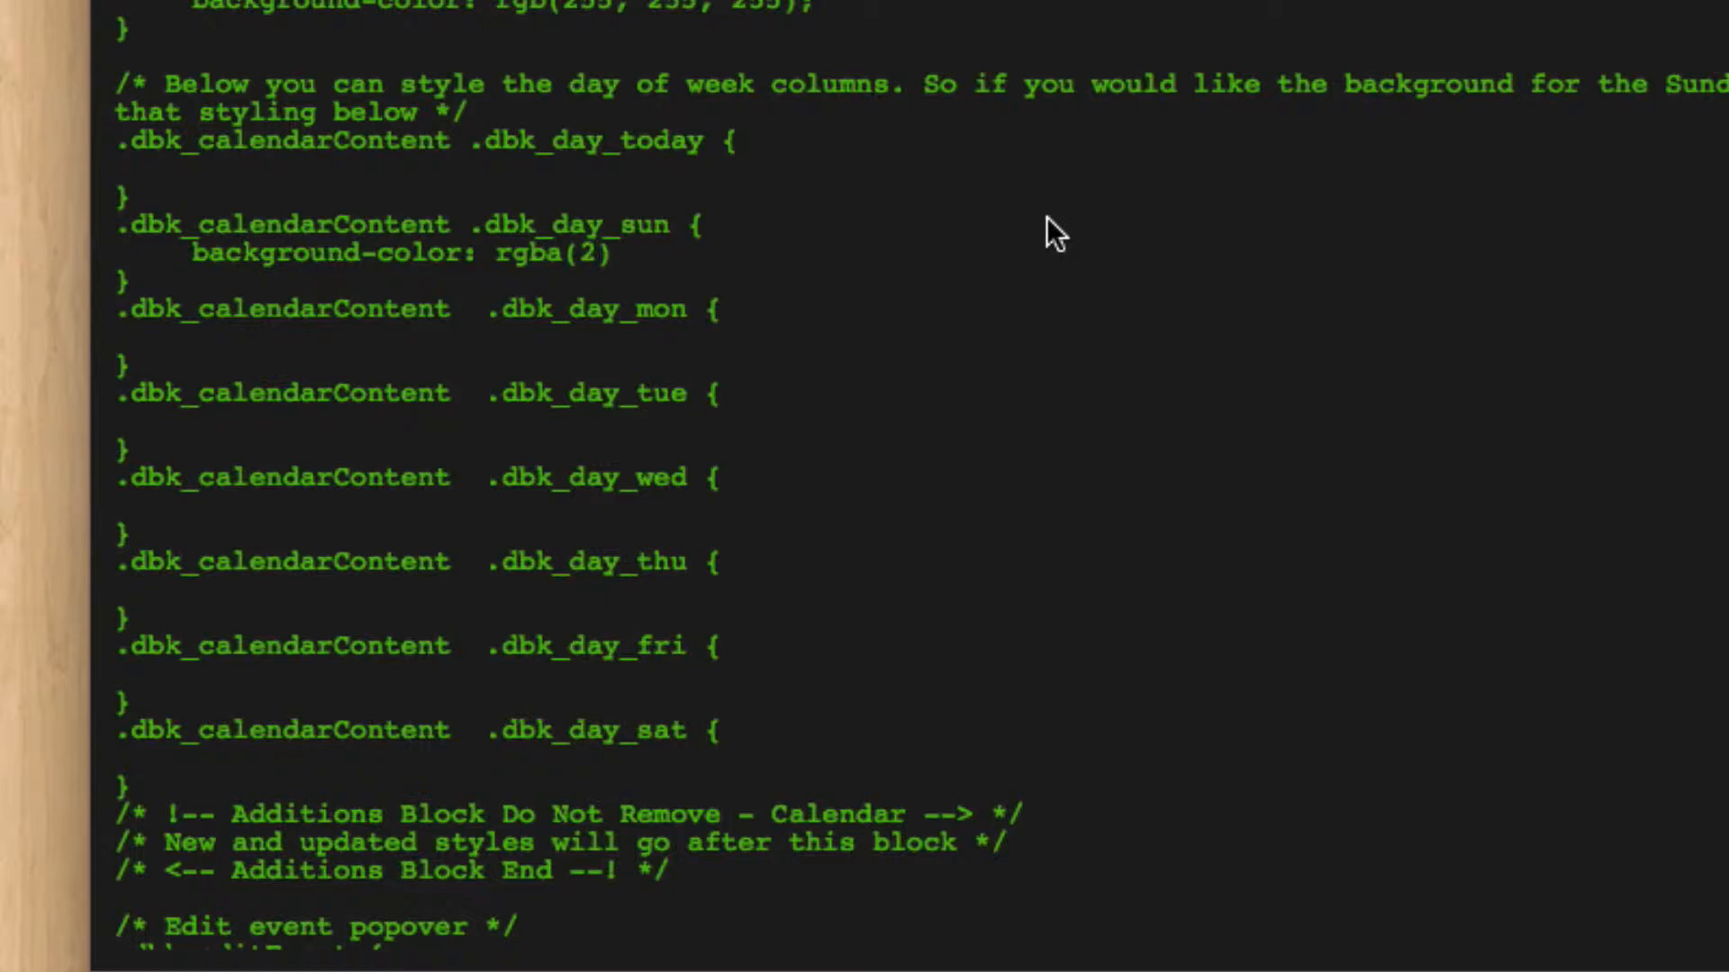
pyautogui.write('20,220,')
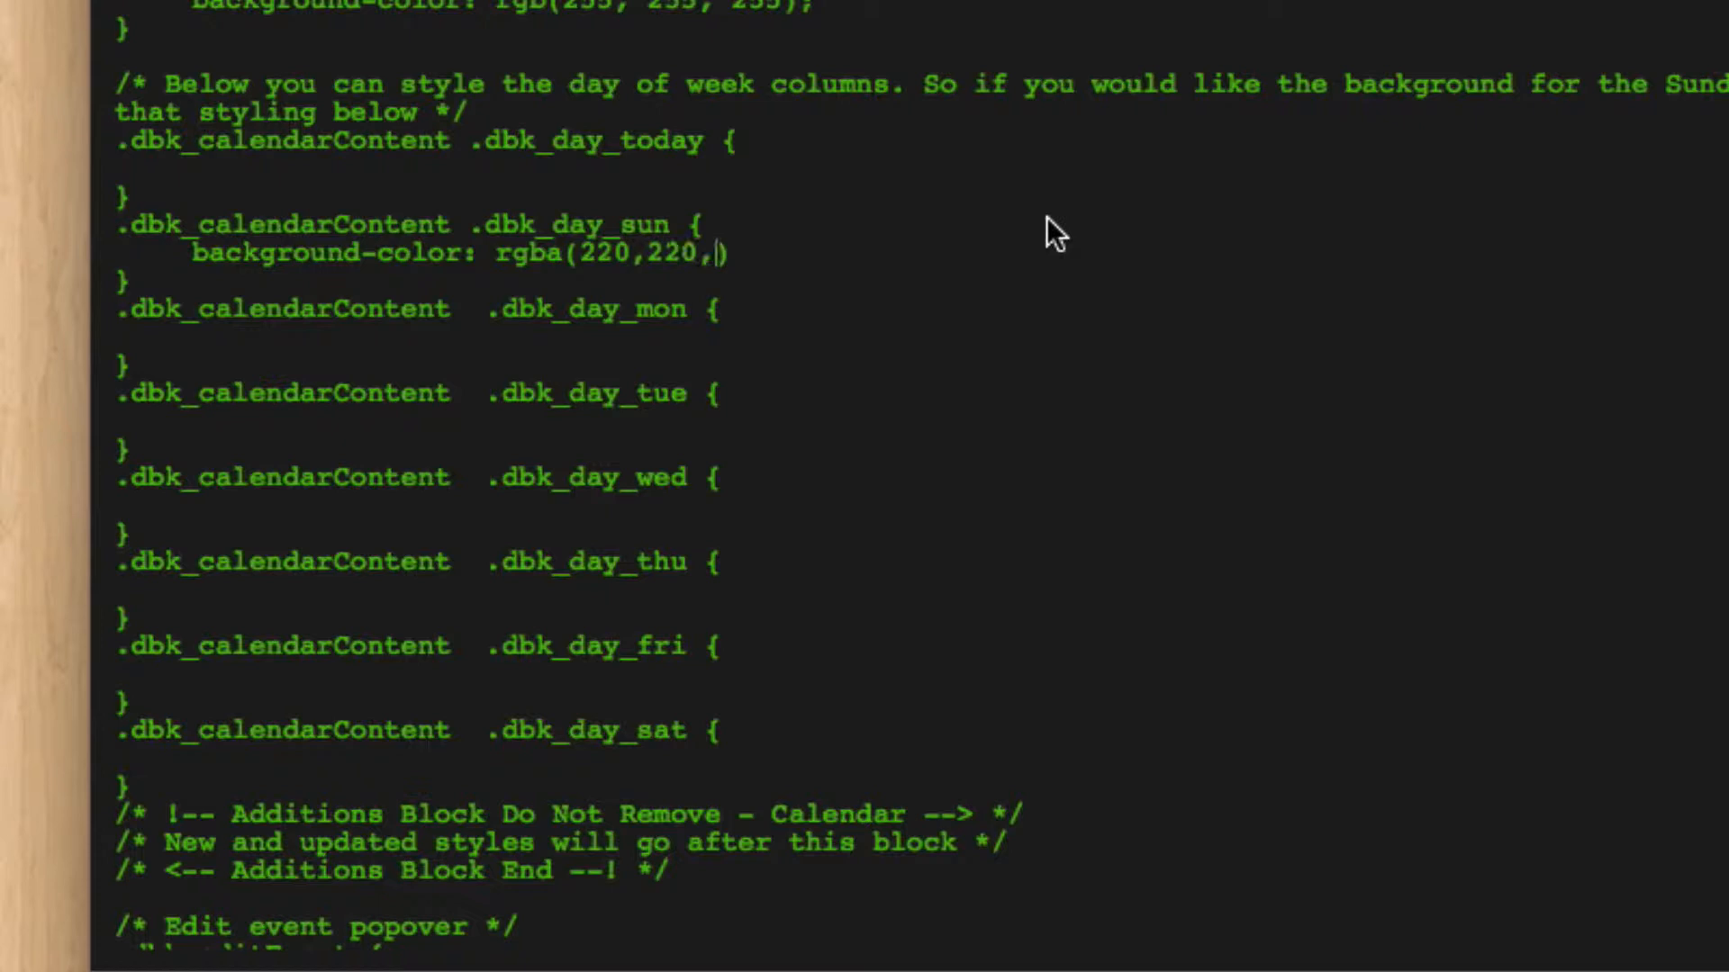
pyautogui.write('220,')
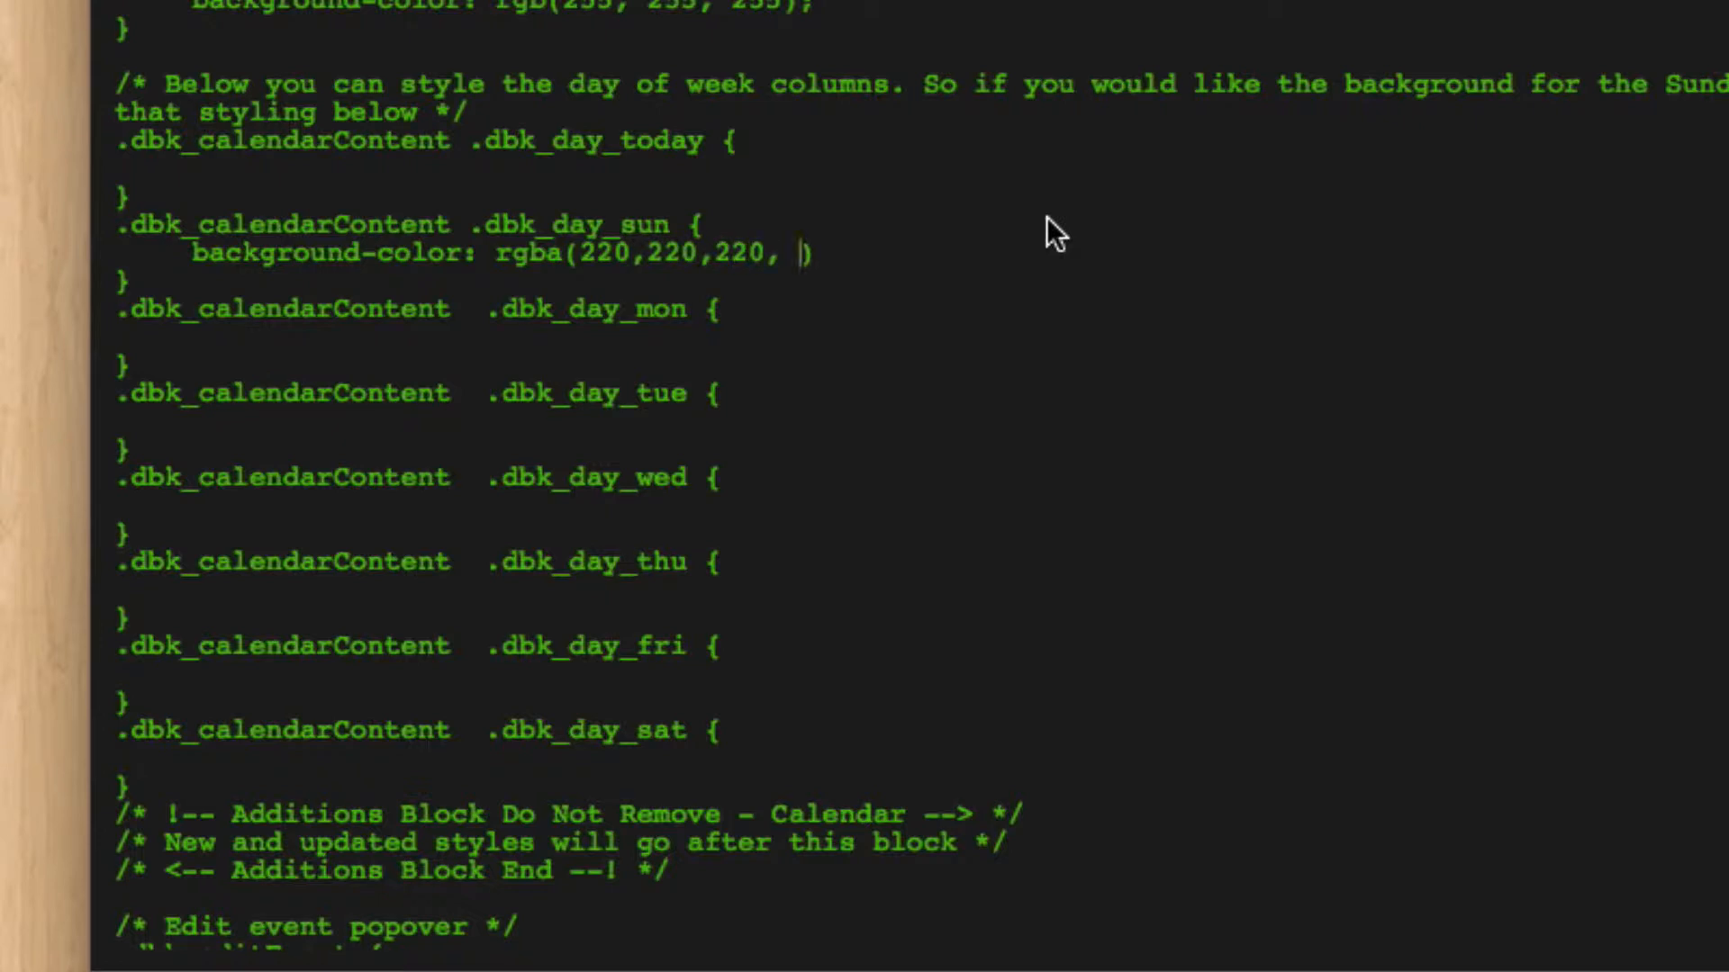
pyautogui.write('0.')
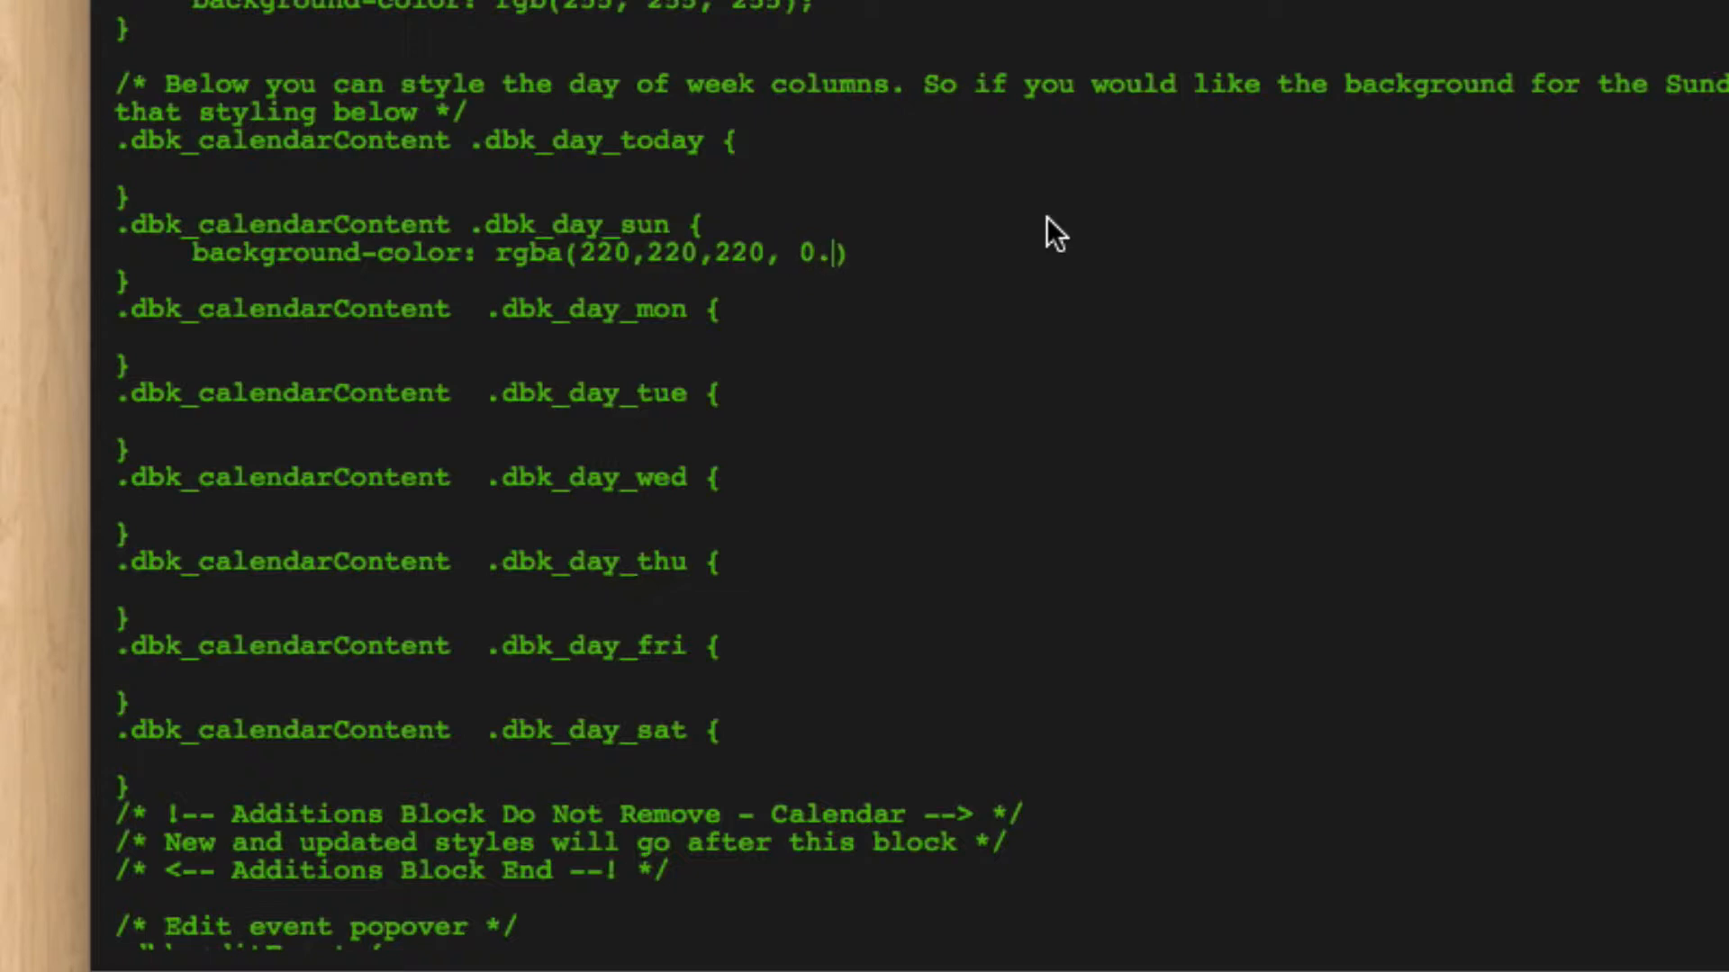
pyautogui.write('2')
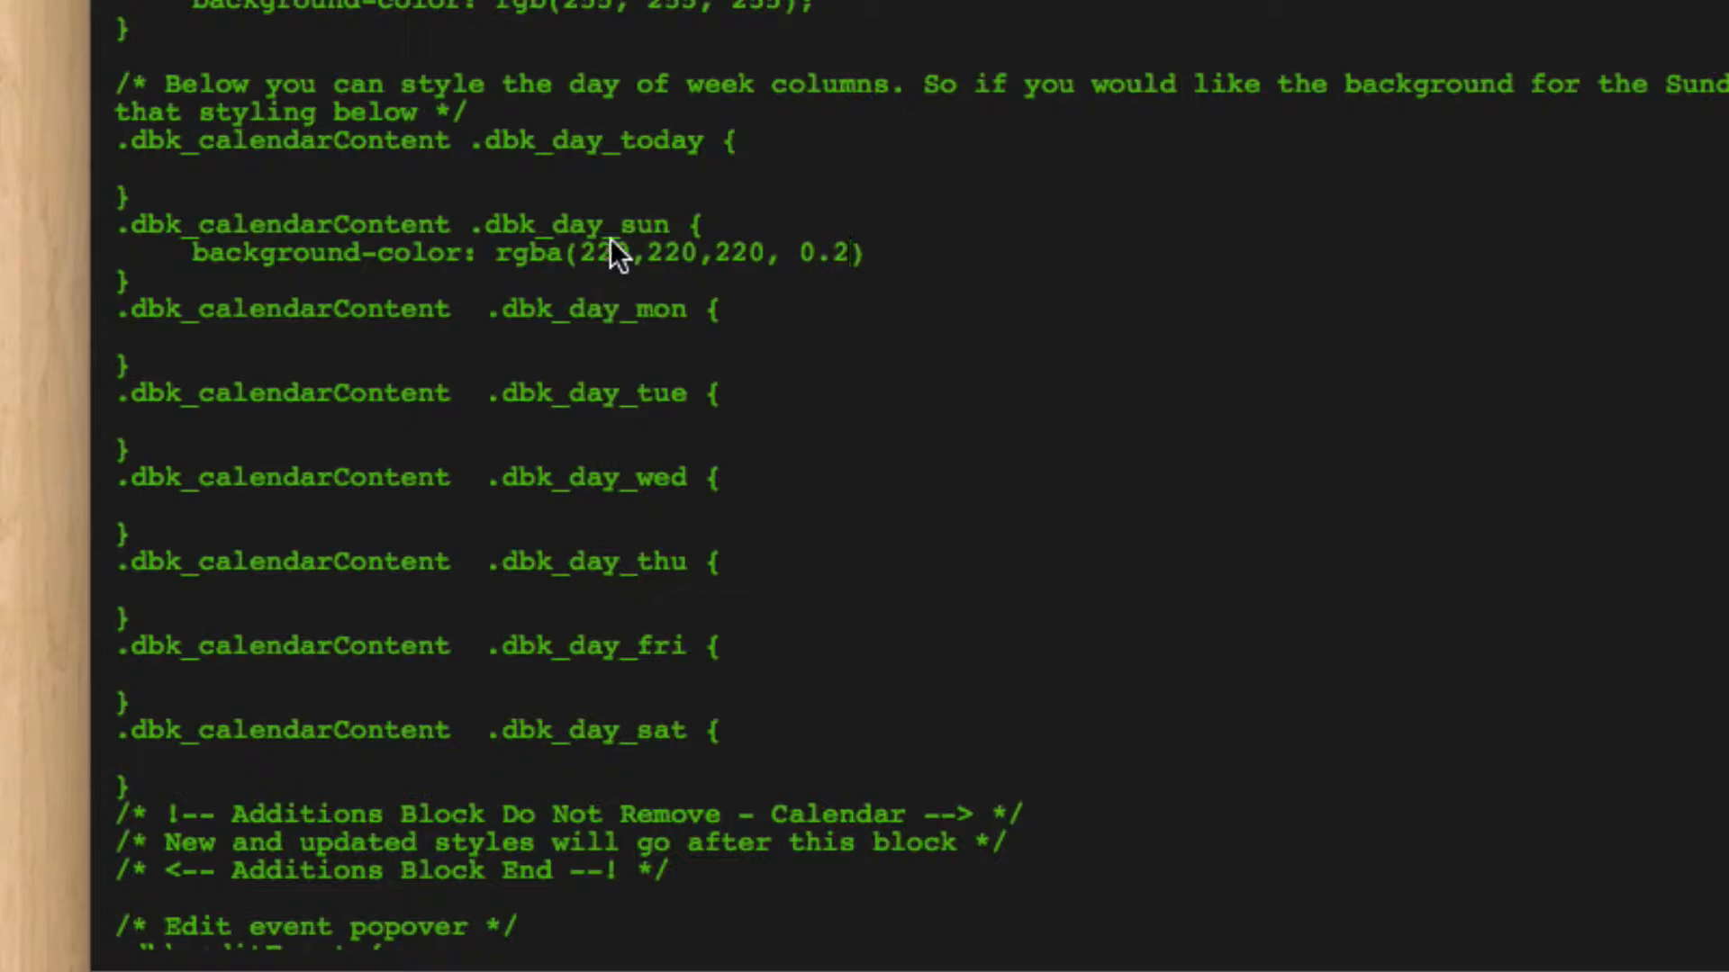
pyautogui.moveTo(791, 289)
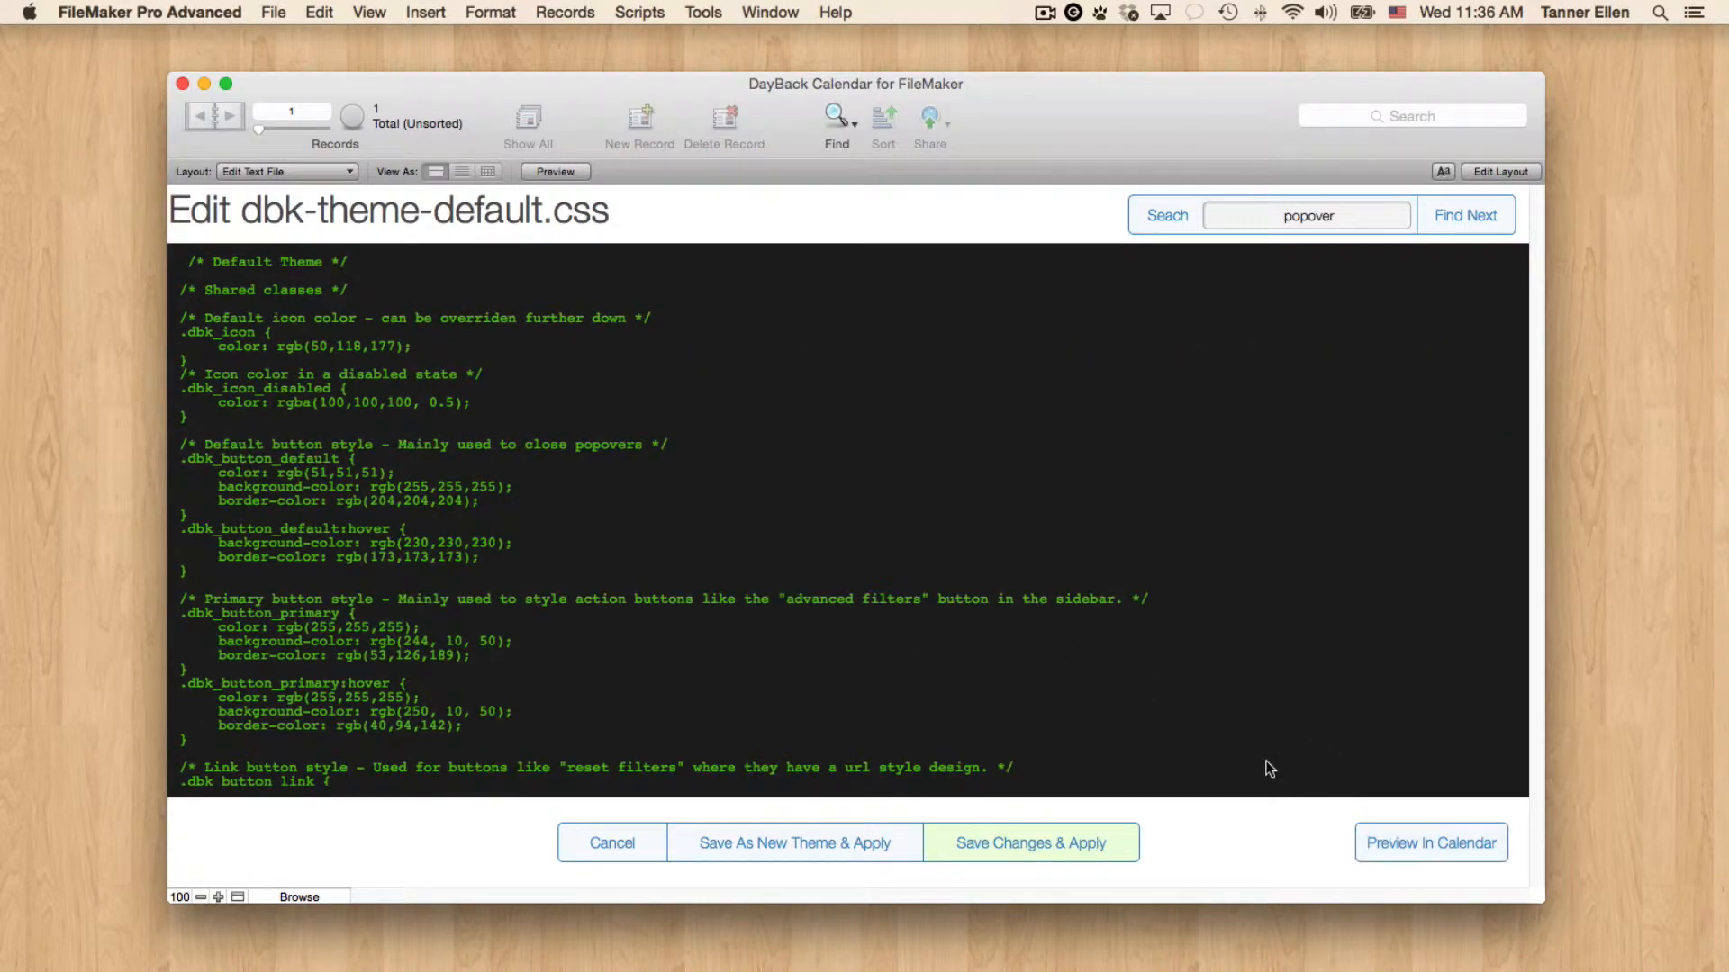
pyautogui.click(1430, 843)
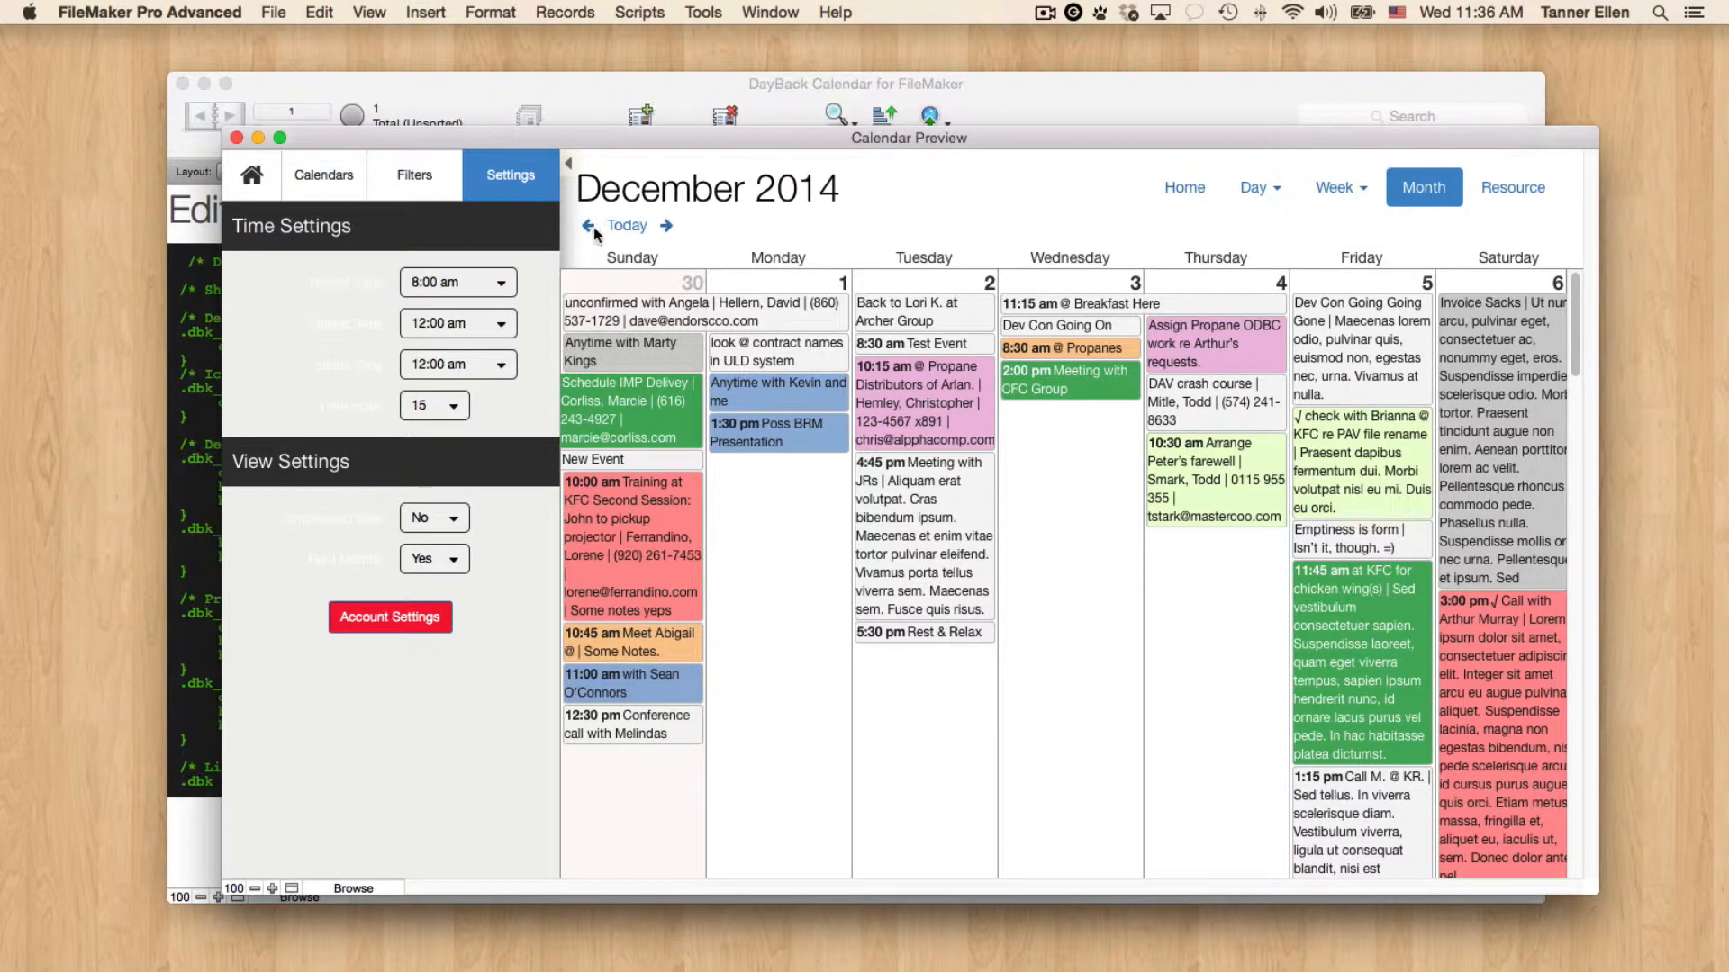
pyautogui.click(588, 226)
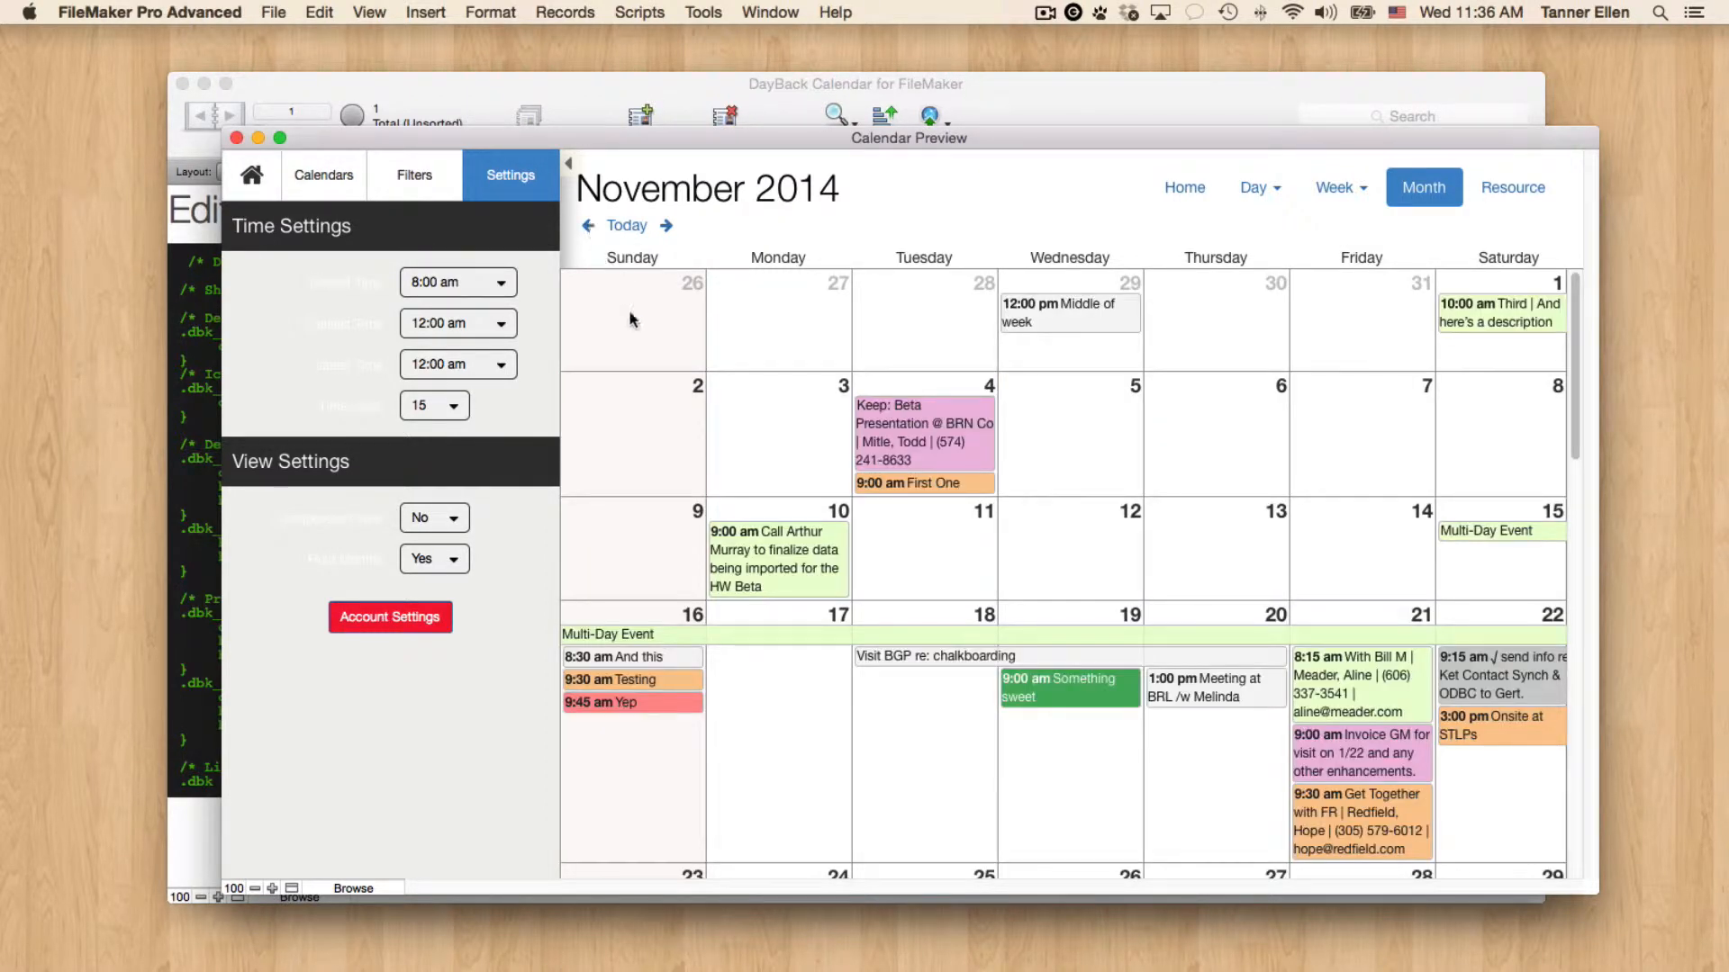
pyautogui.moveTo(647, 382)
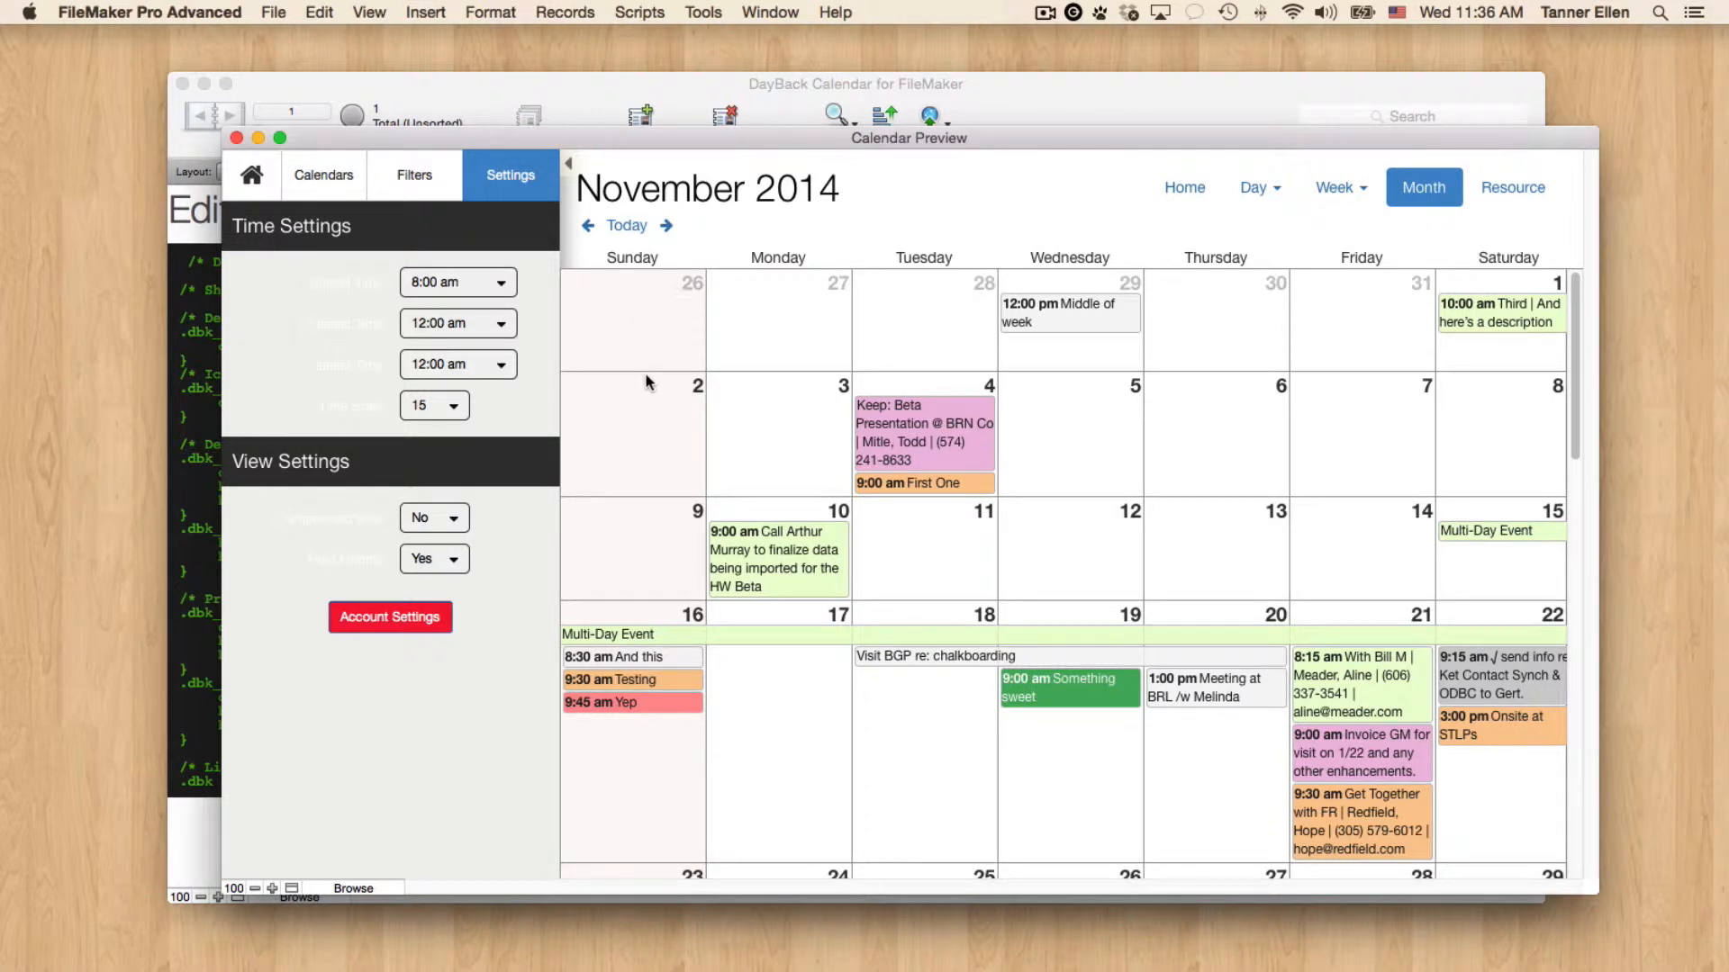
pyautogui.moveTo(645, 411)
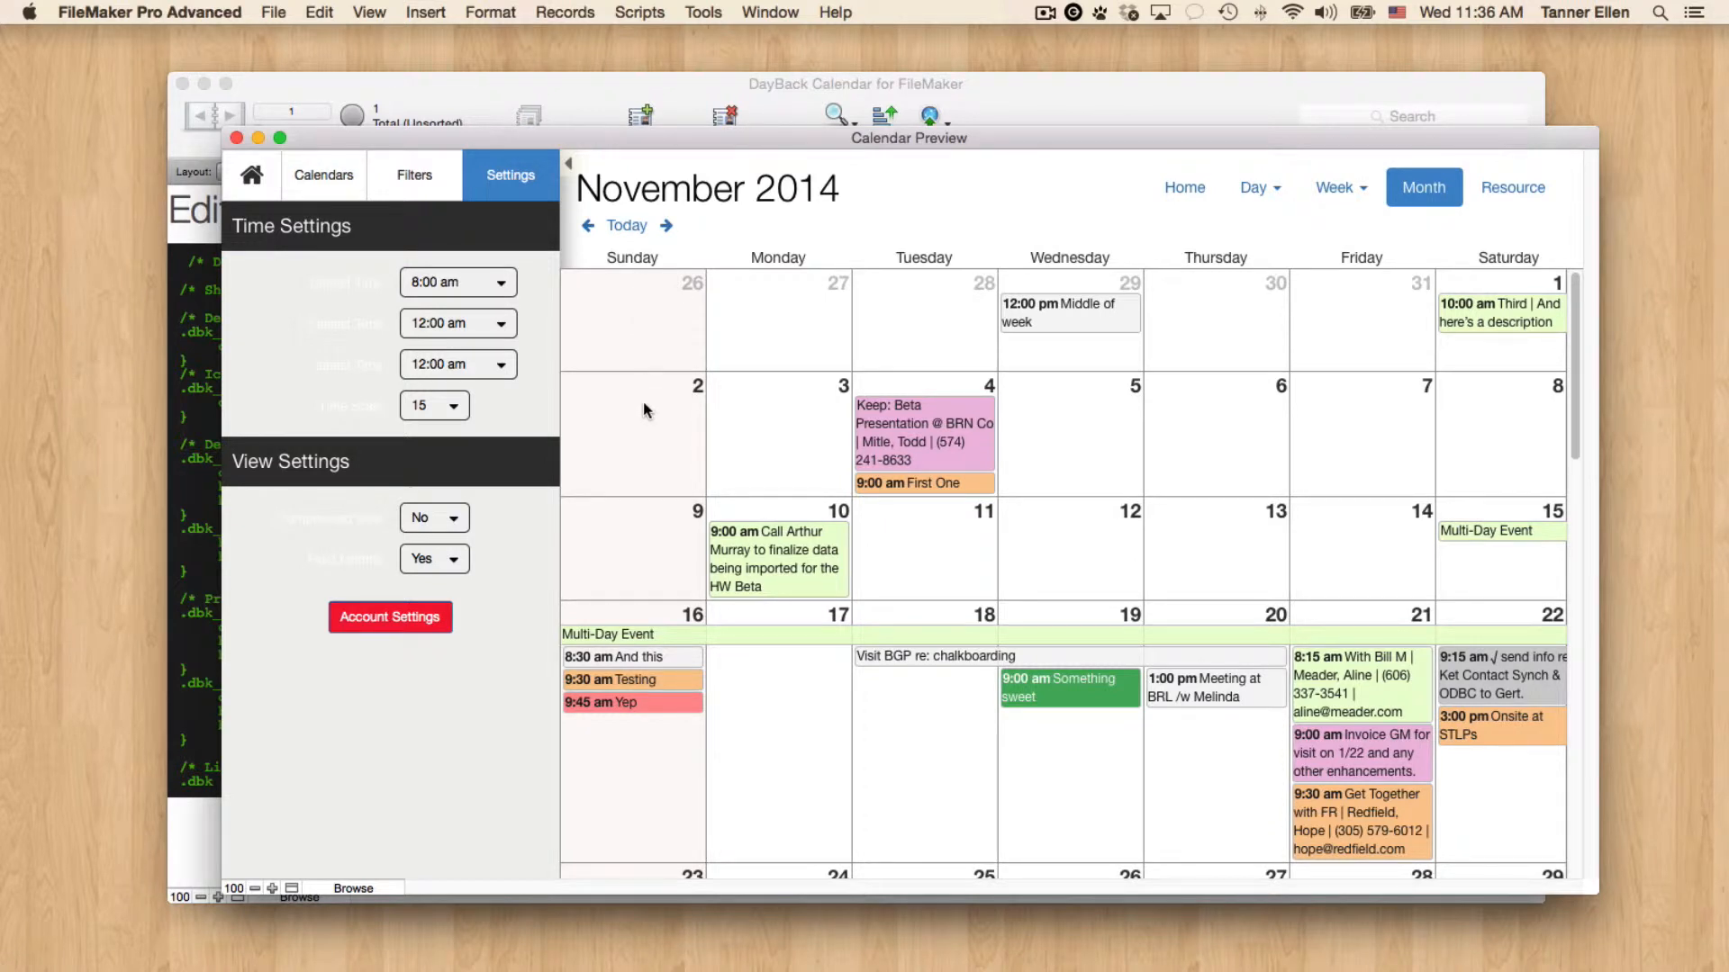
pyautogui.moveTo(643, 353)
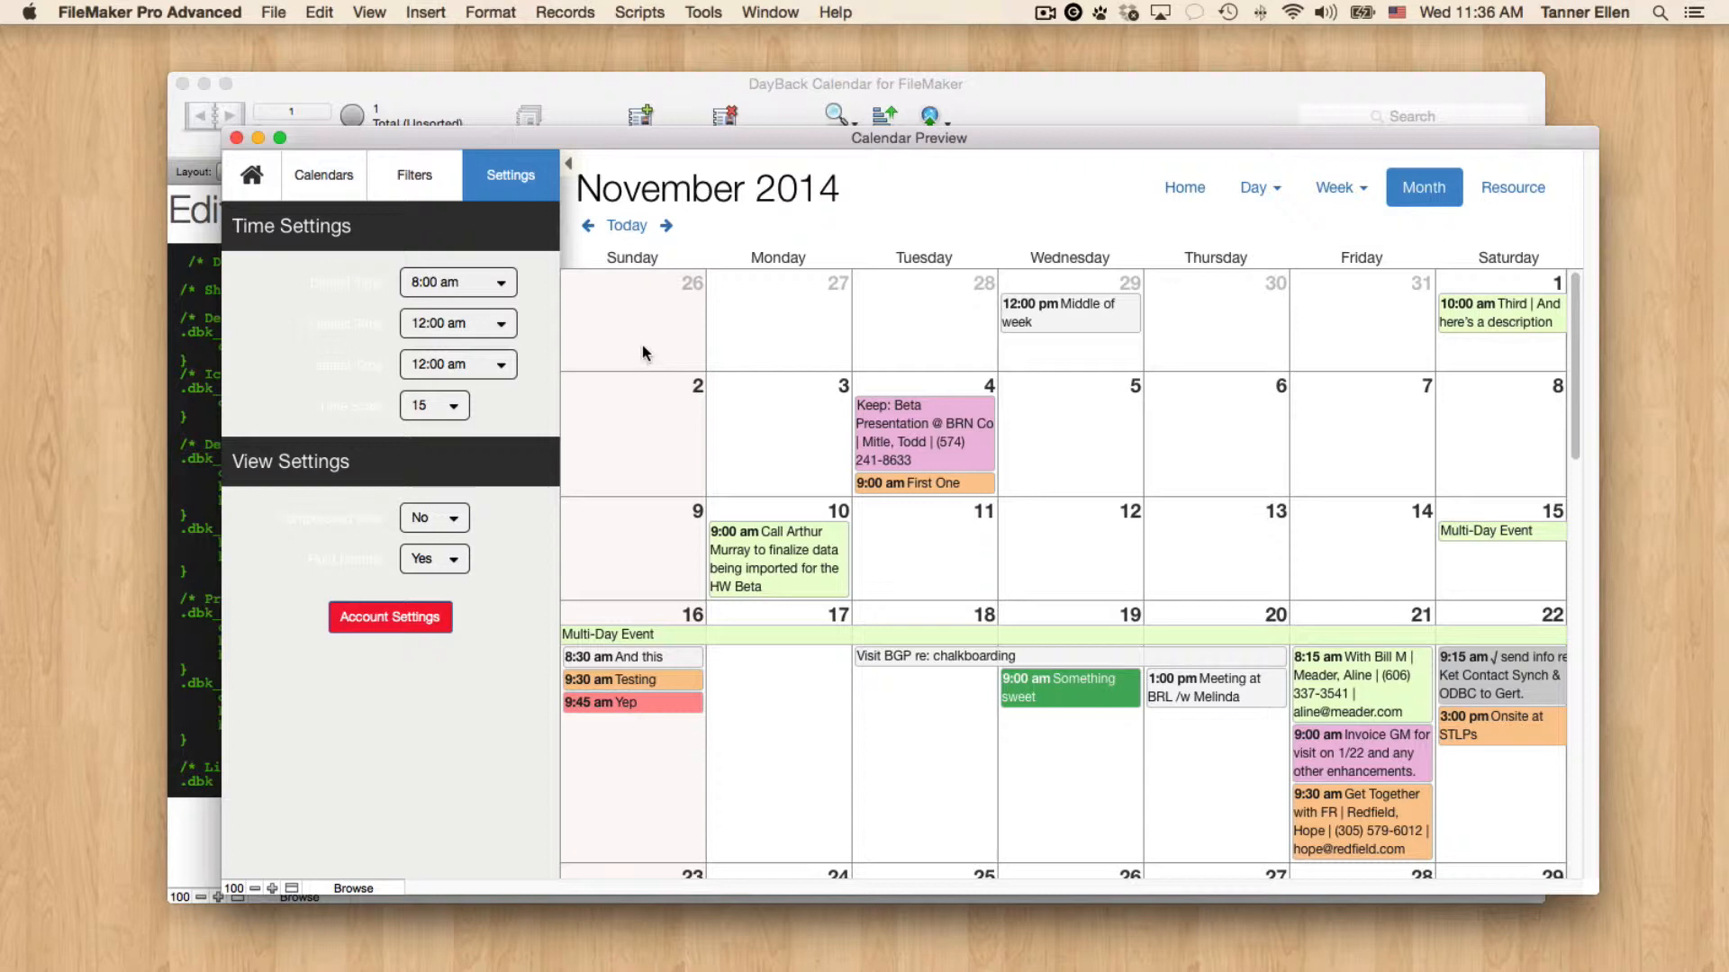
pyautogui.moveTo(838, 236)
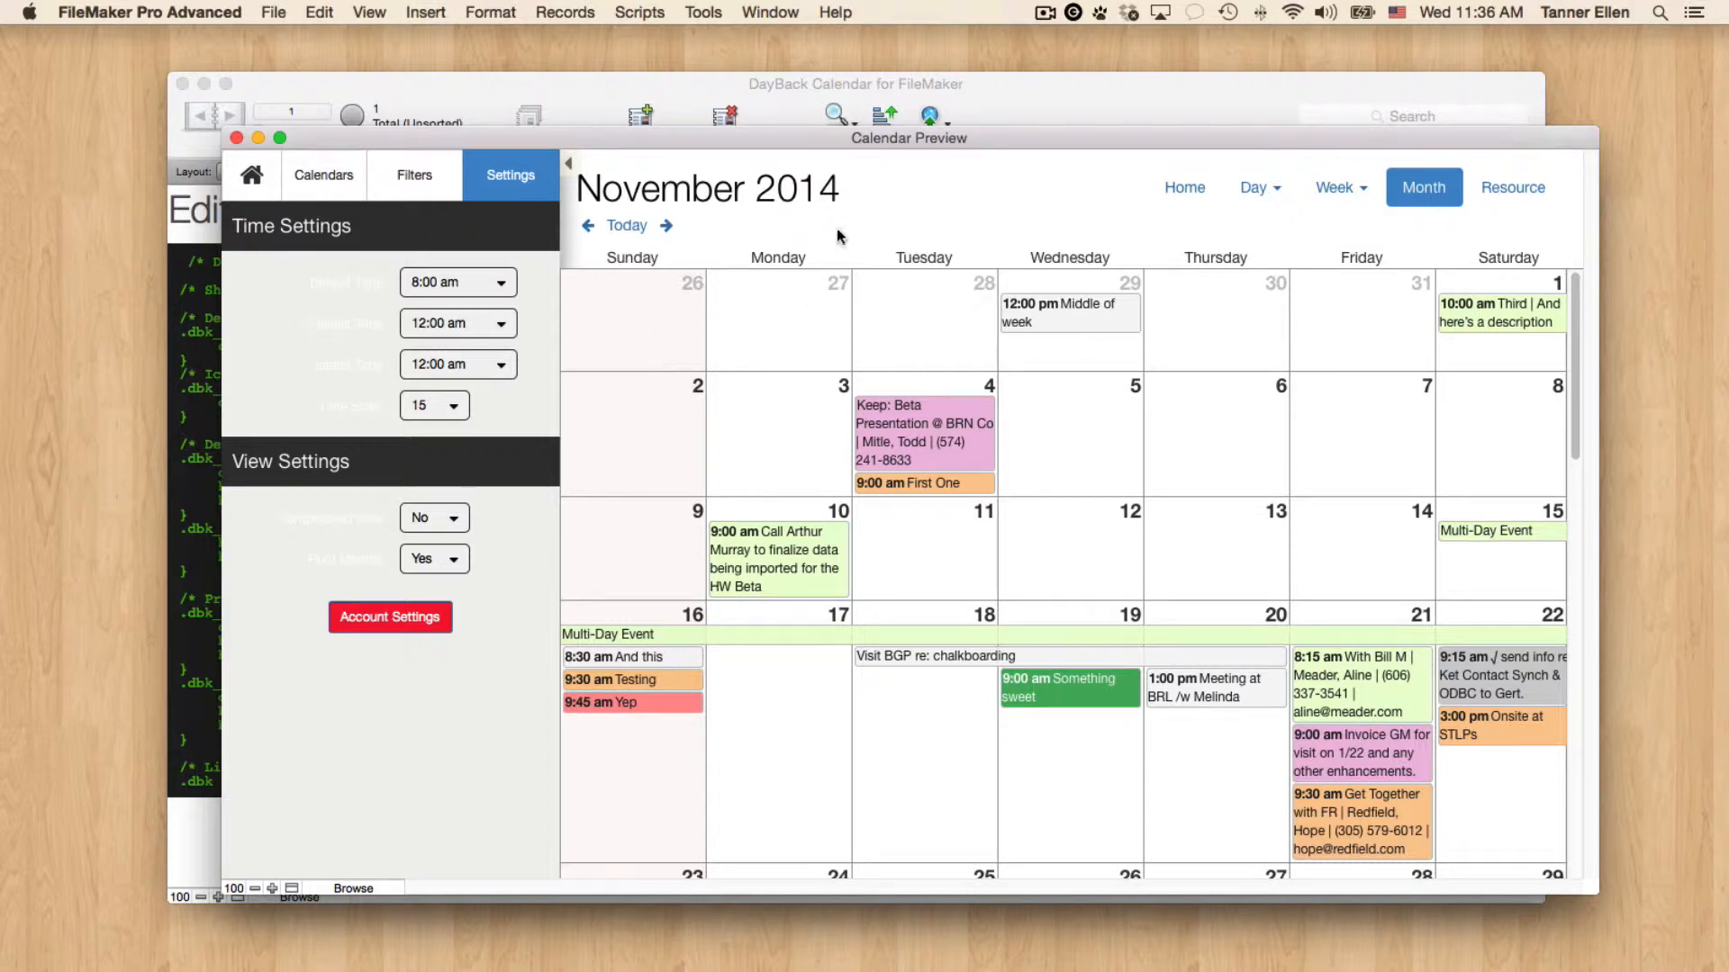
pyautogui.moveTo(1468, 334)
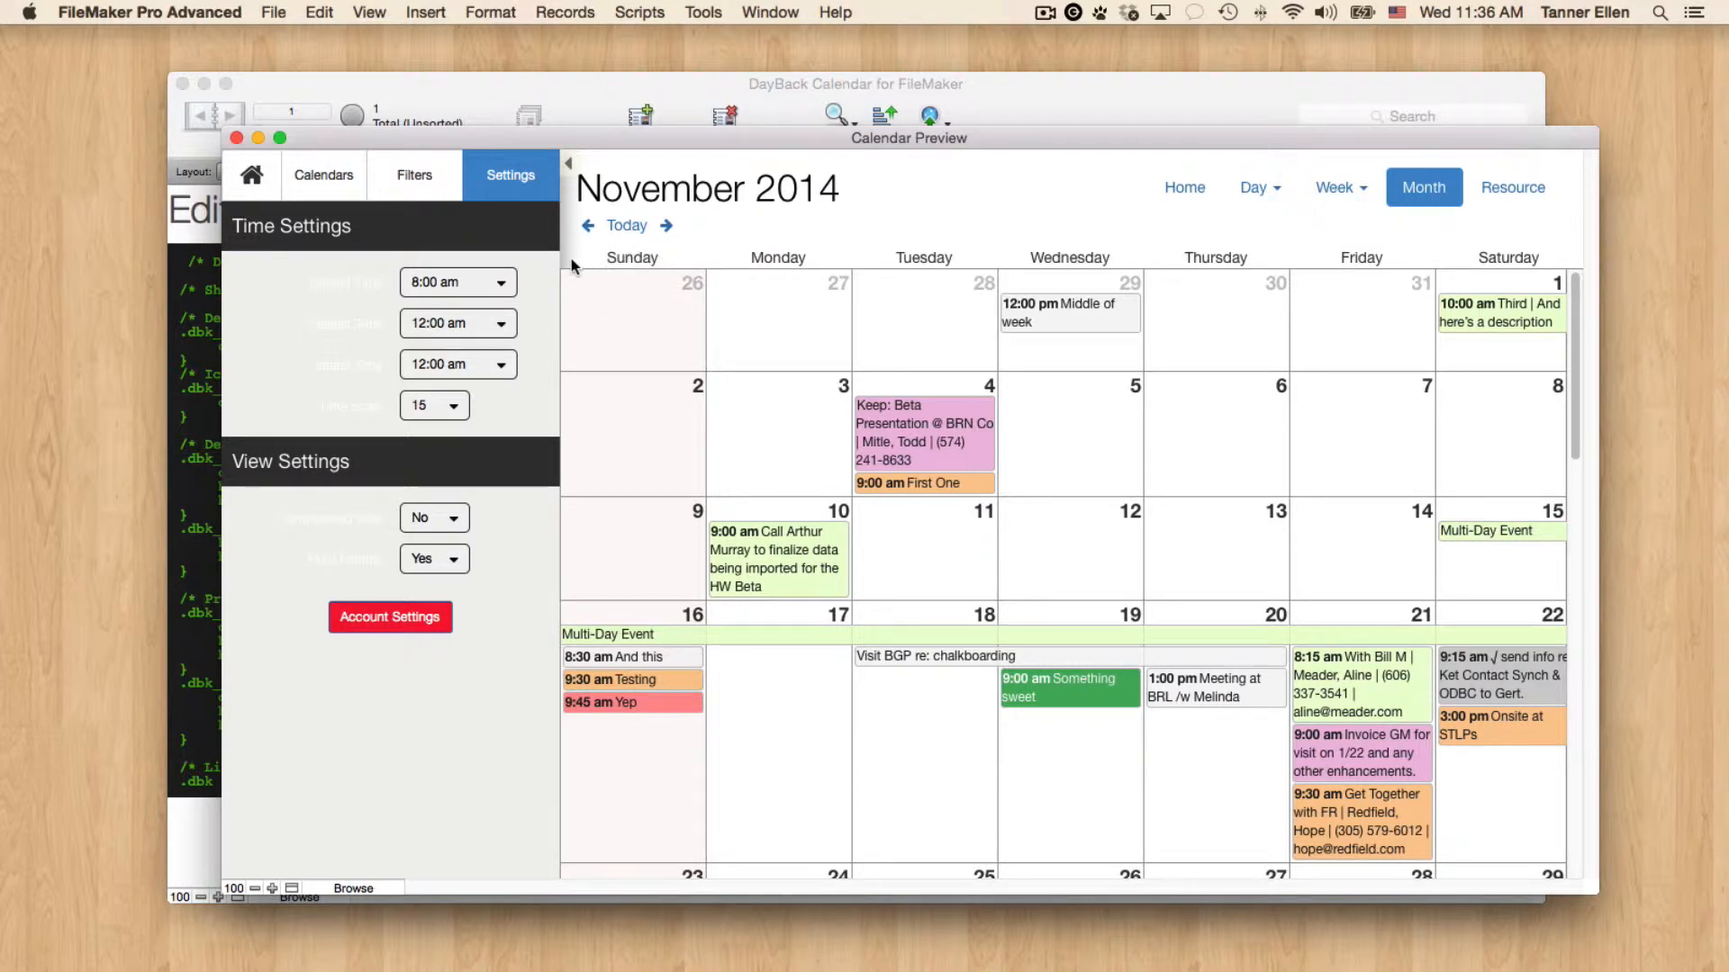
pyautogui.moveTo(657, 265)
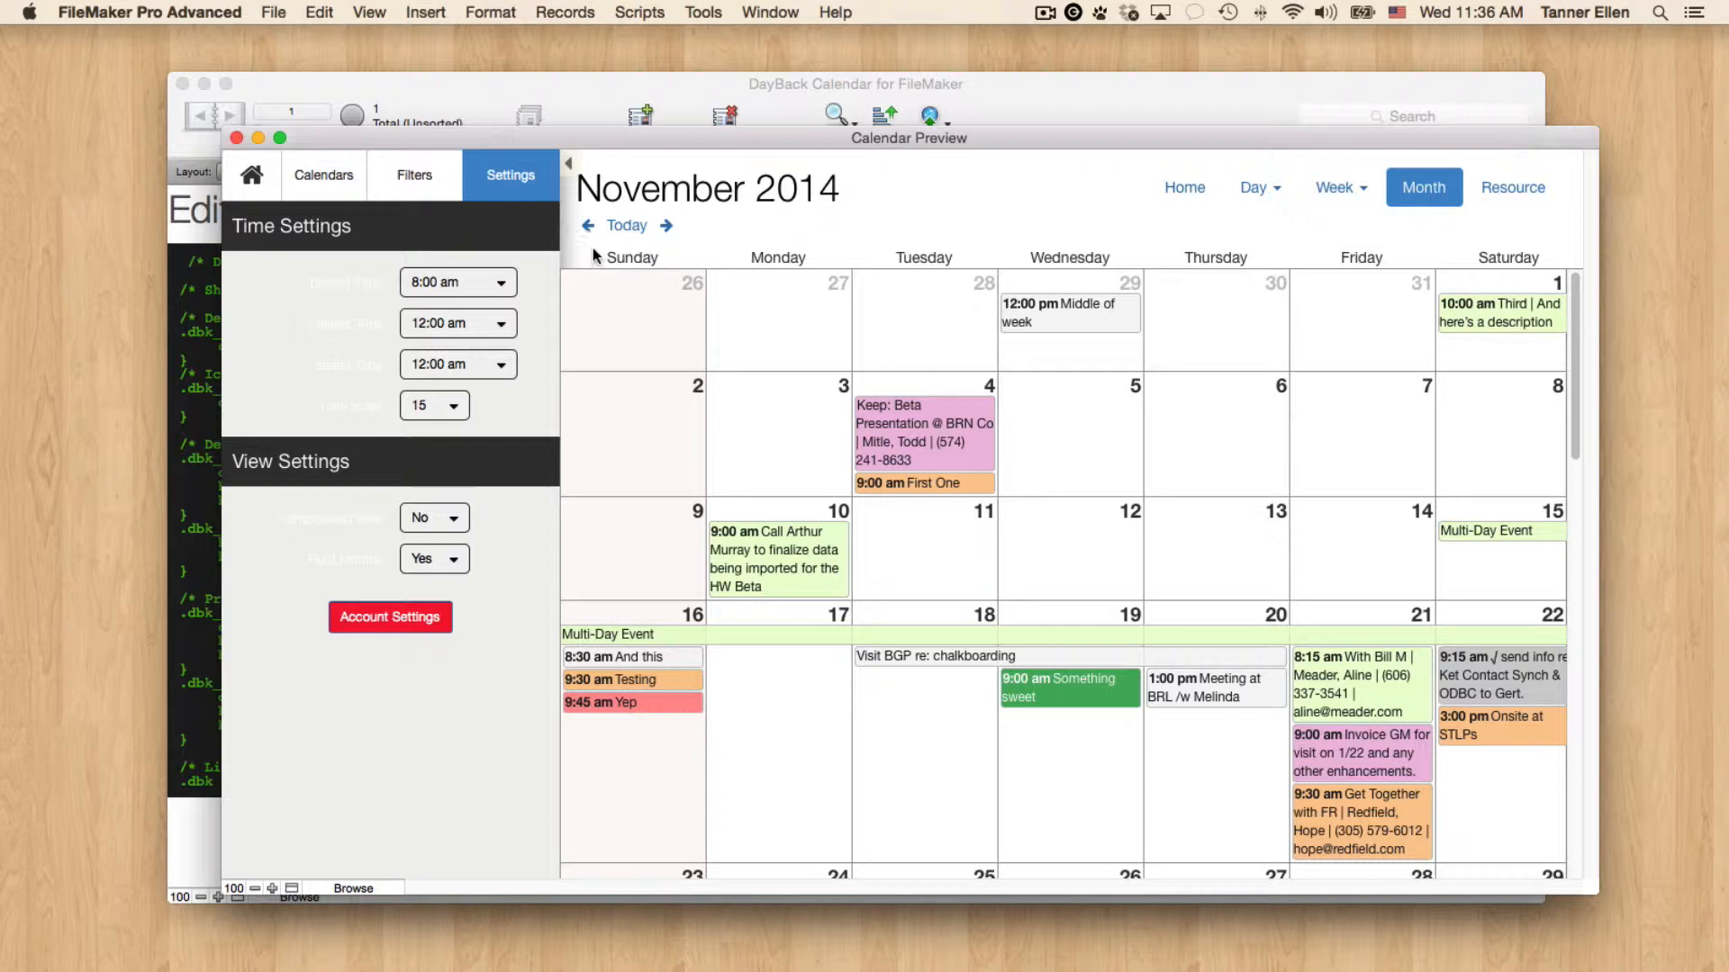
pyautogui.moveTo(629, 355)
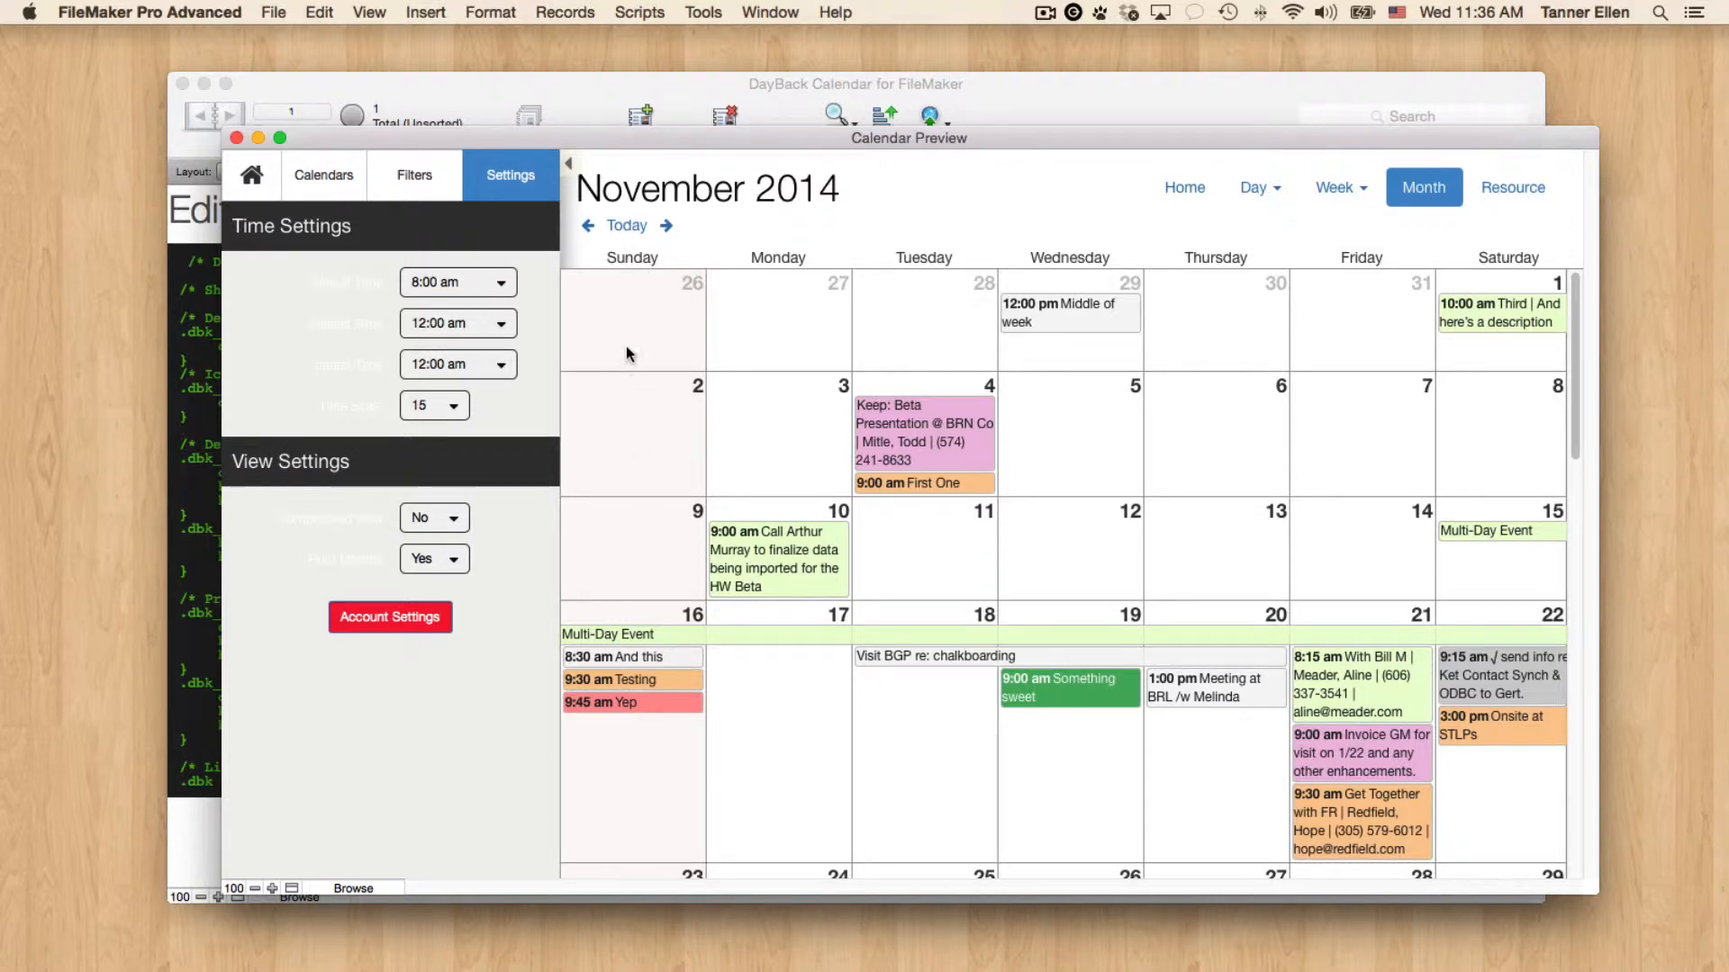
pyautogui.moveTo(632, 254)
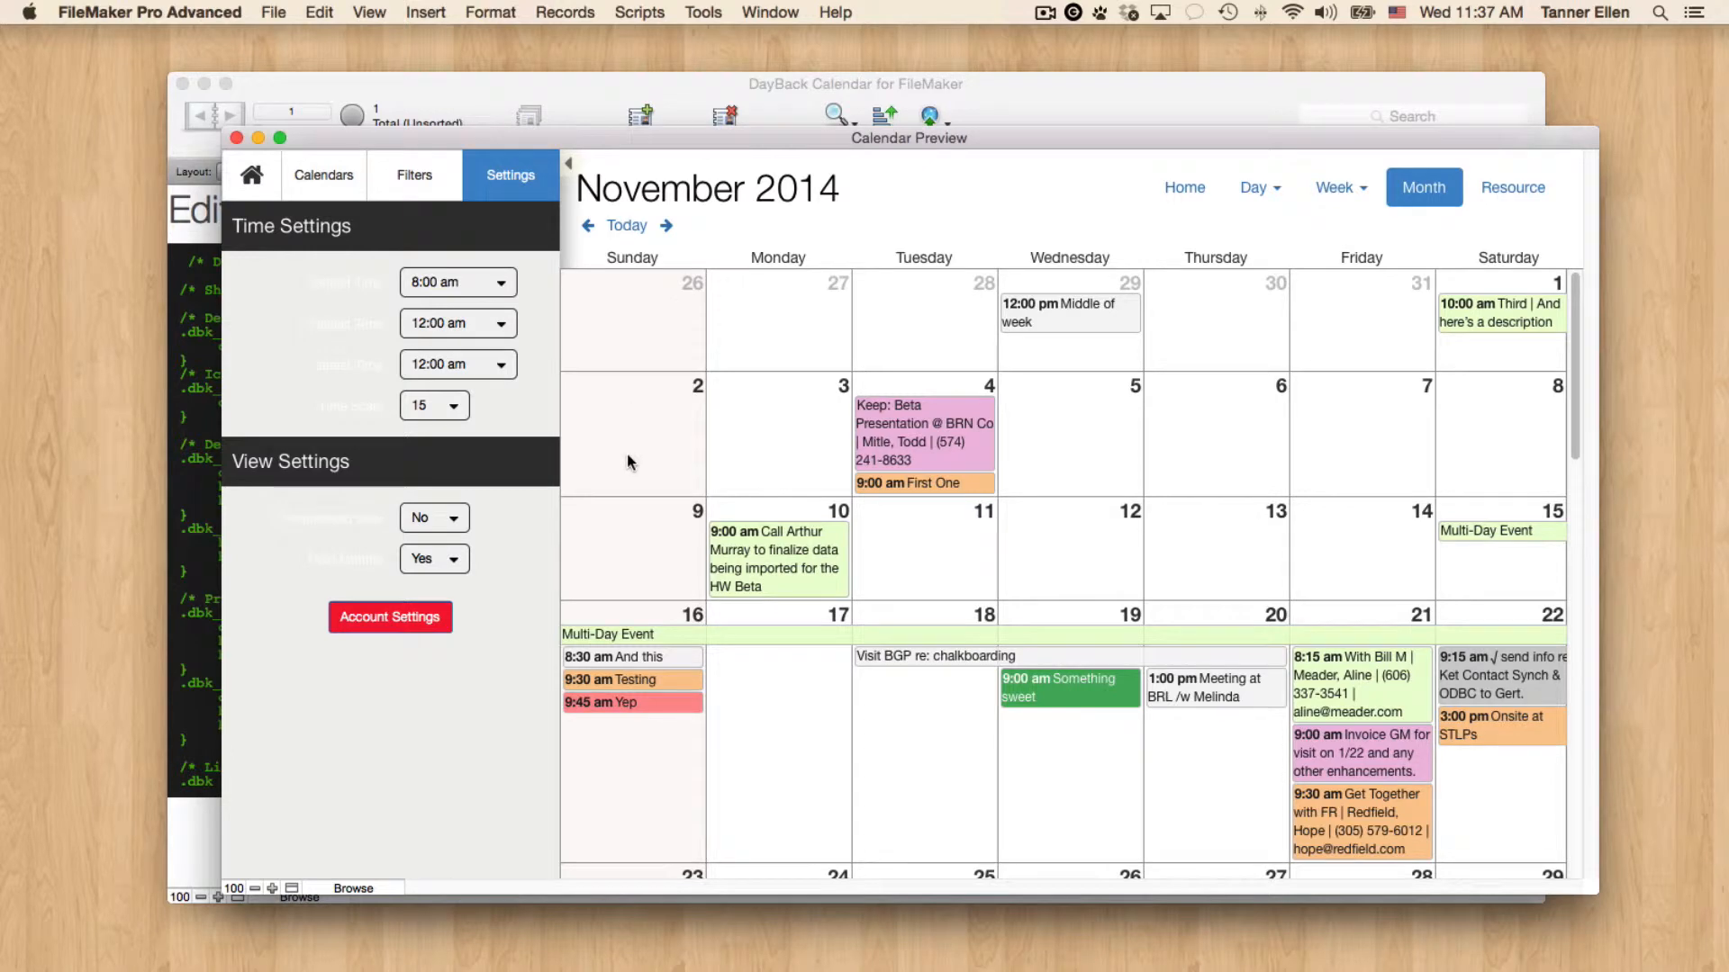
pyautogui.moveTo(143, 412)
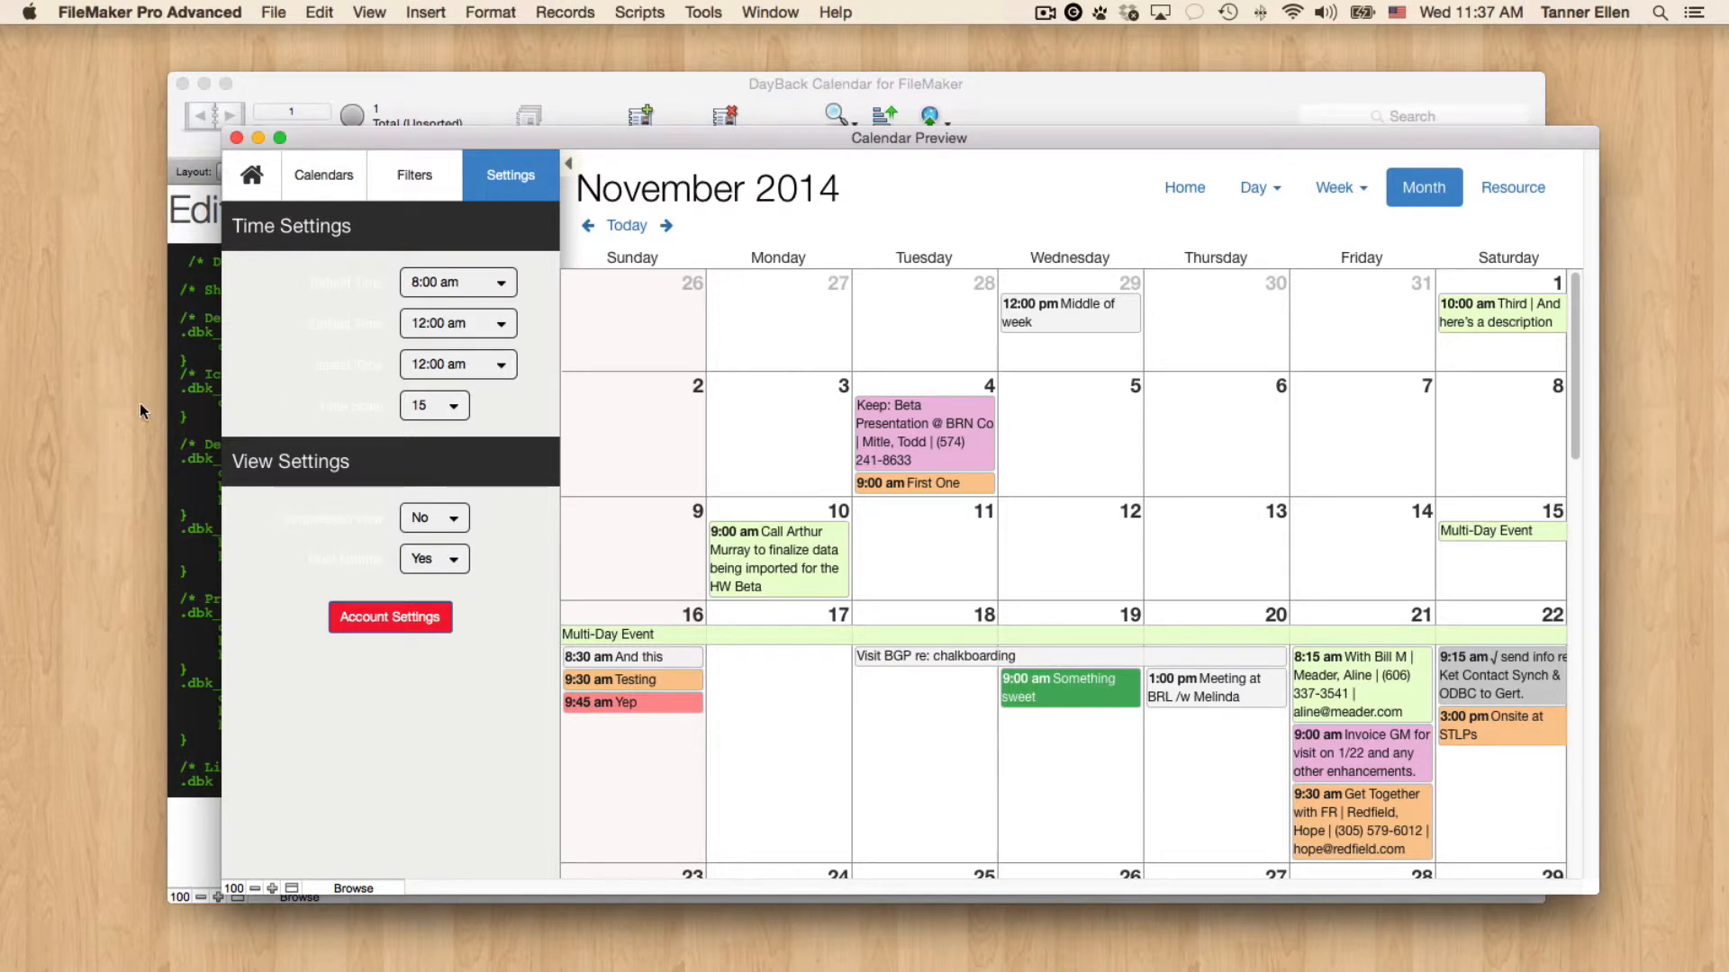
# Switch briefly to the dbk-theme-default.css editor, then back to the Calendar Preview.
pyautogui.click(235, 137)
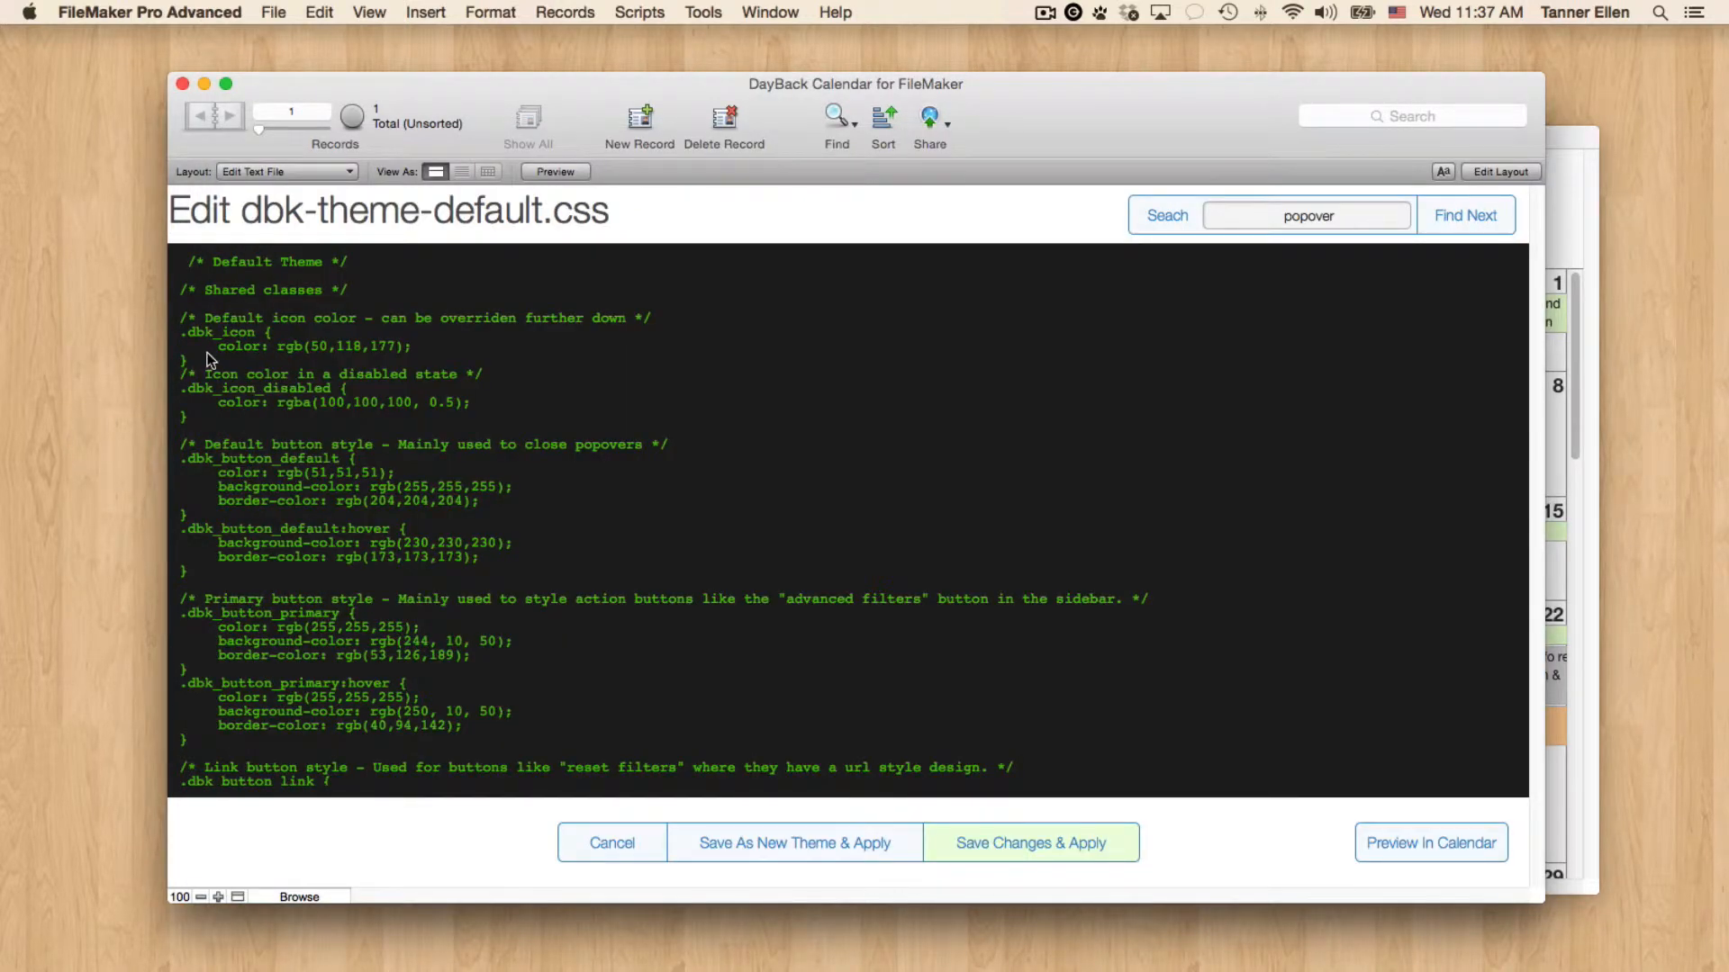
pyautogui.moveTo(882, 193)
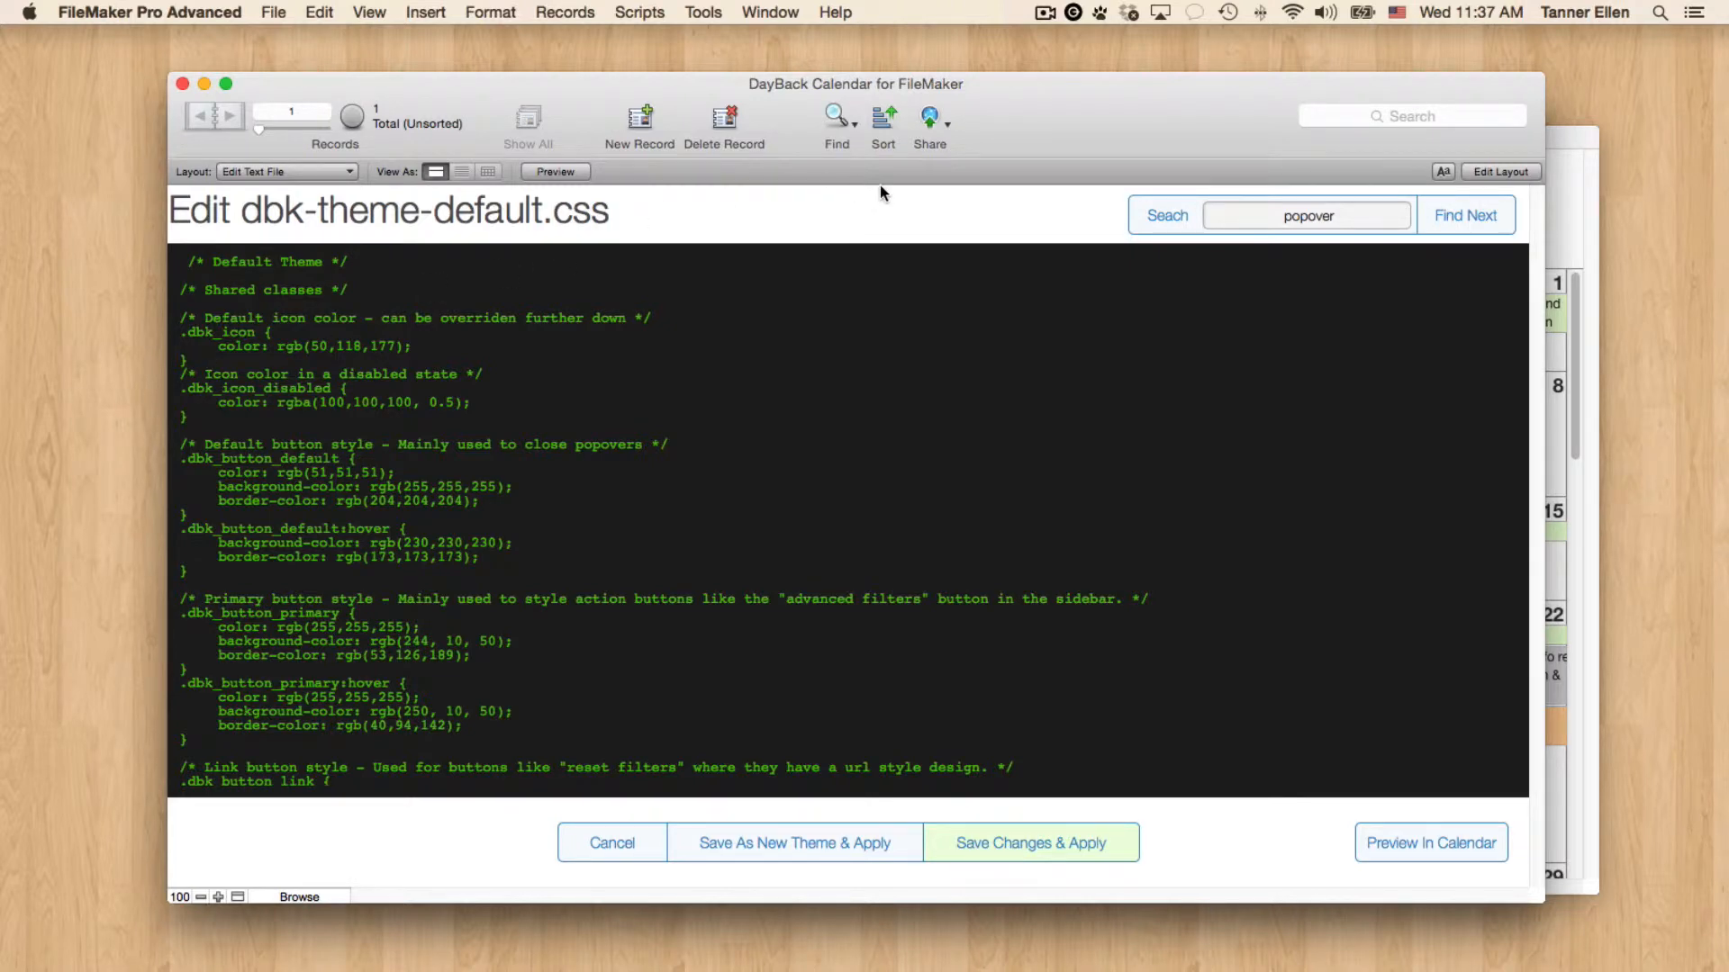
pyautogui.click(1430, 843)
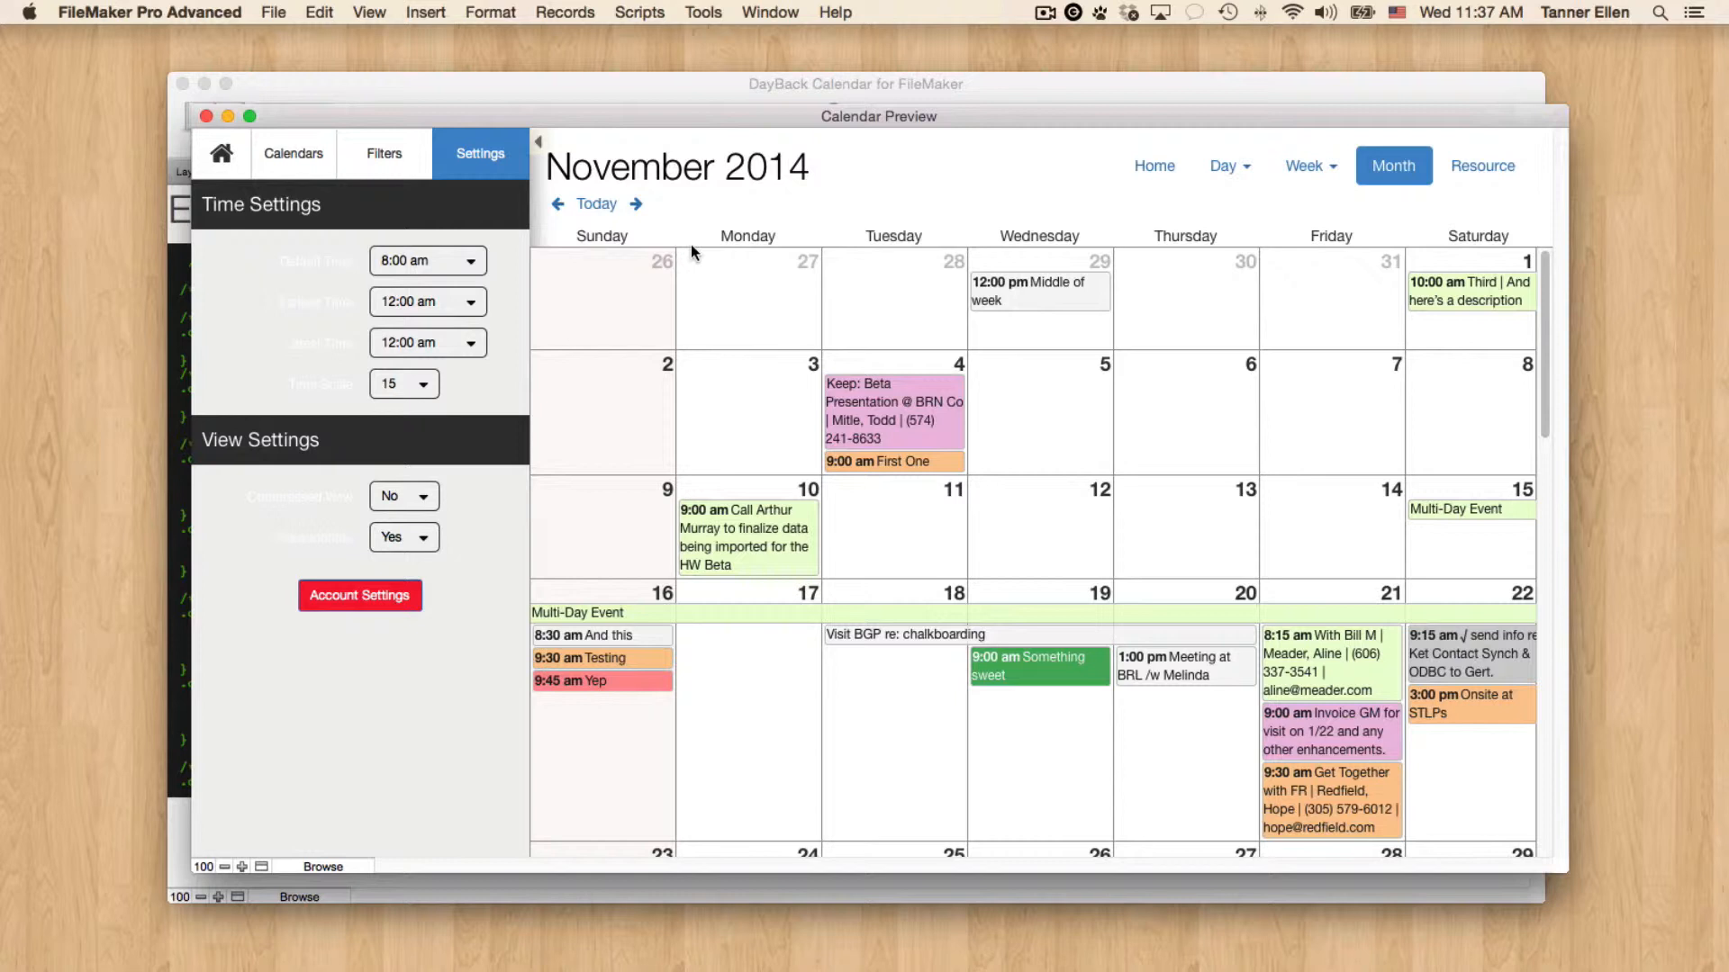
pyautogui.moveTo(551, 284)
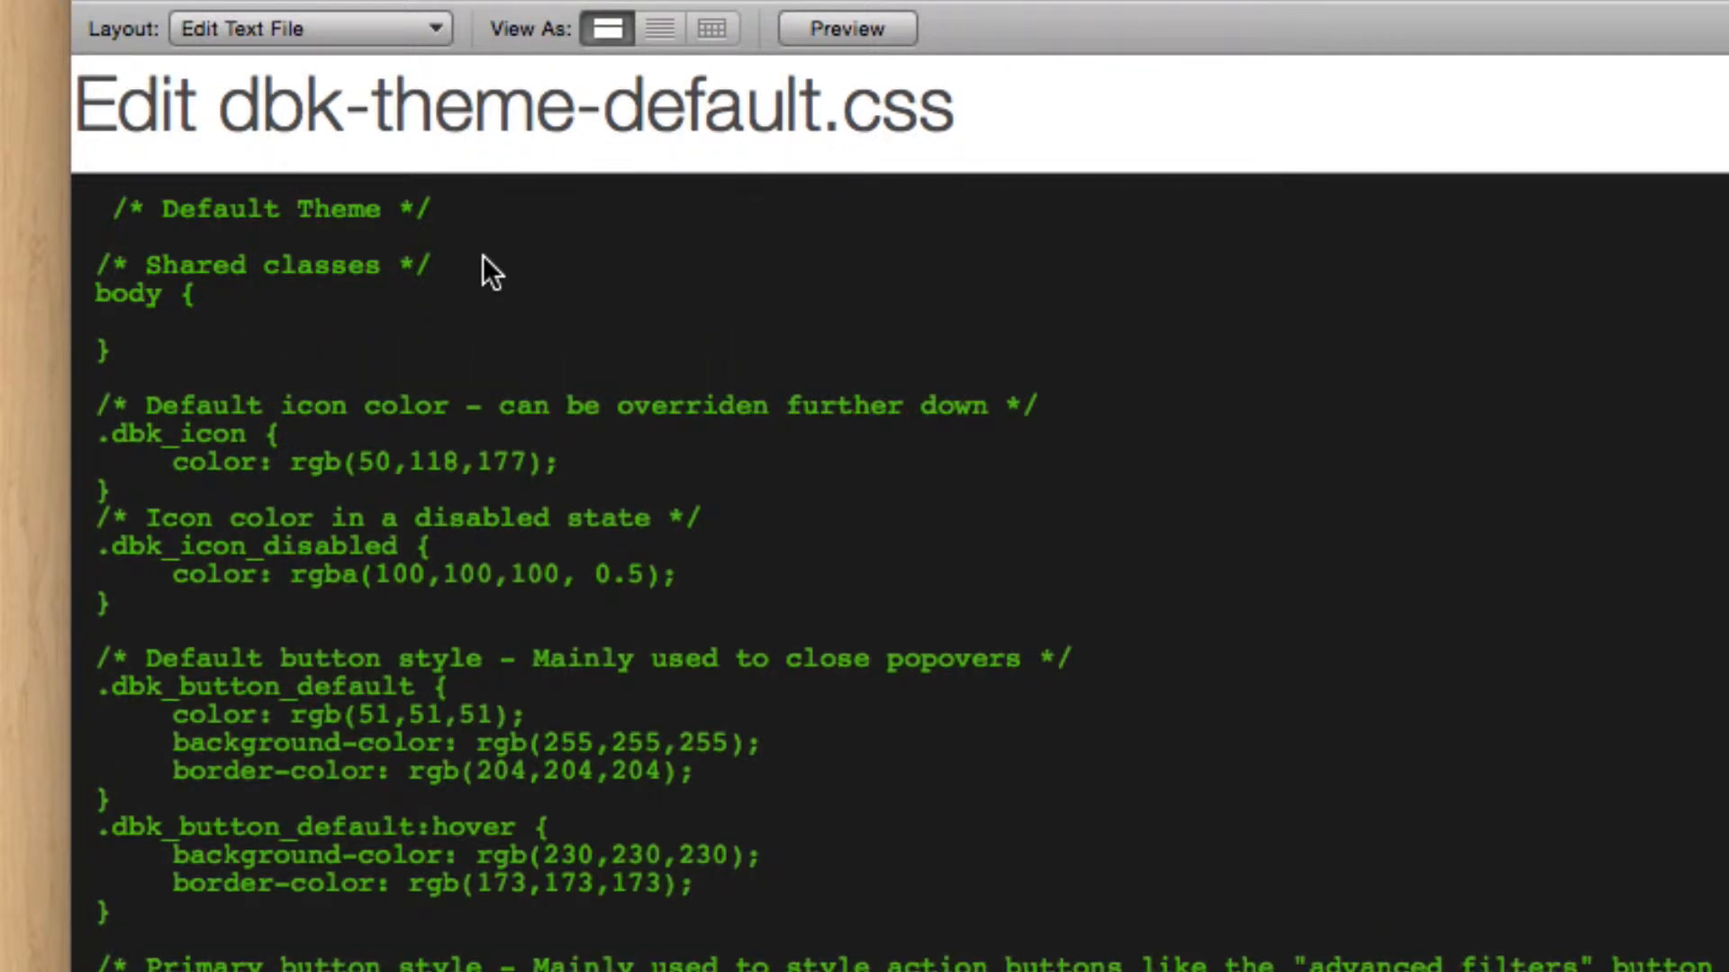
# Give the body rule font-family: Tahoma, Helvetica, Sans-Serif.
pyautogui.write('font-')
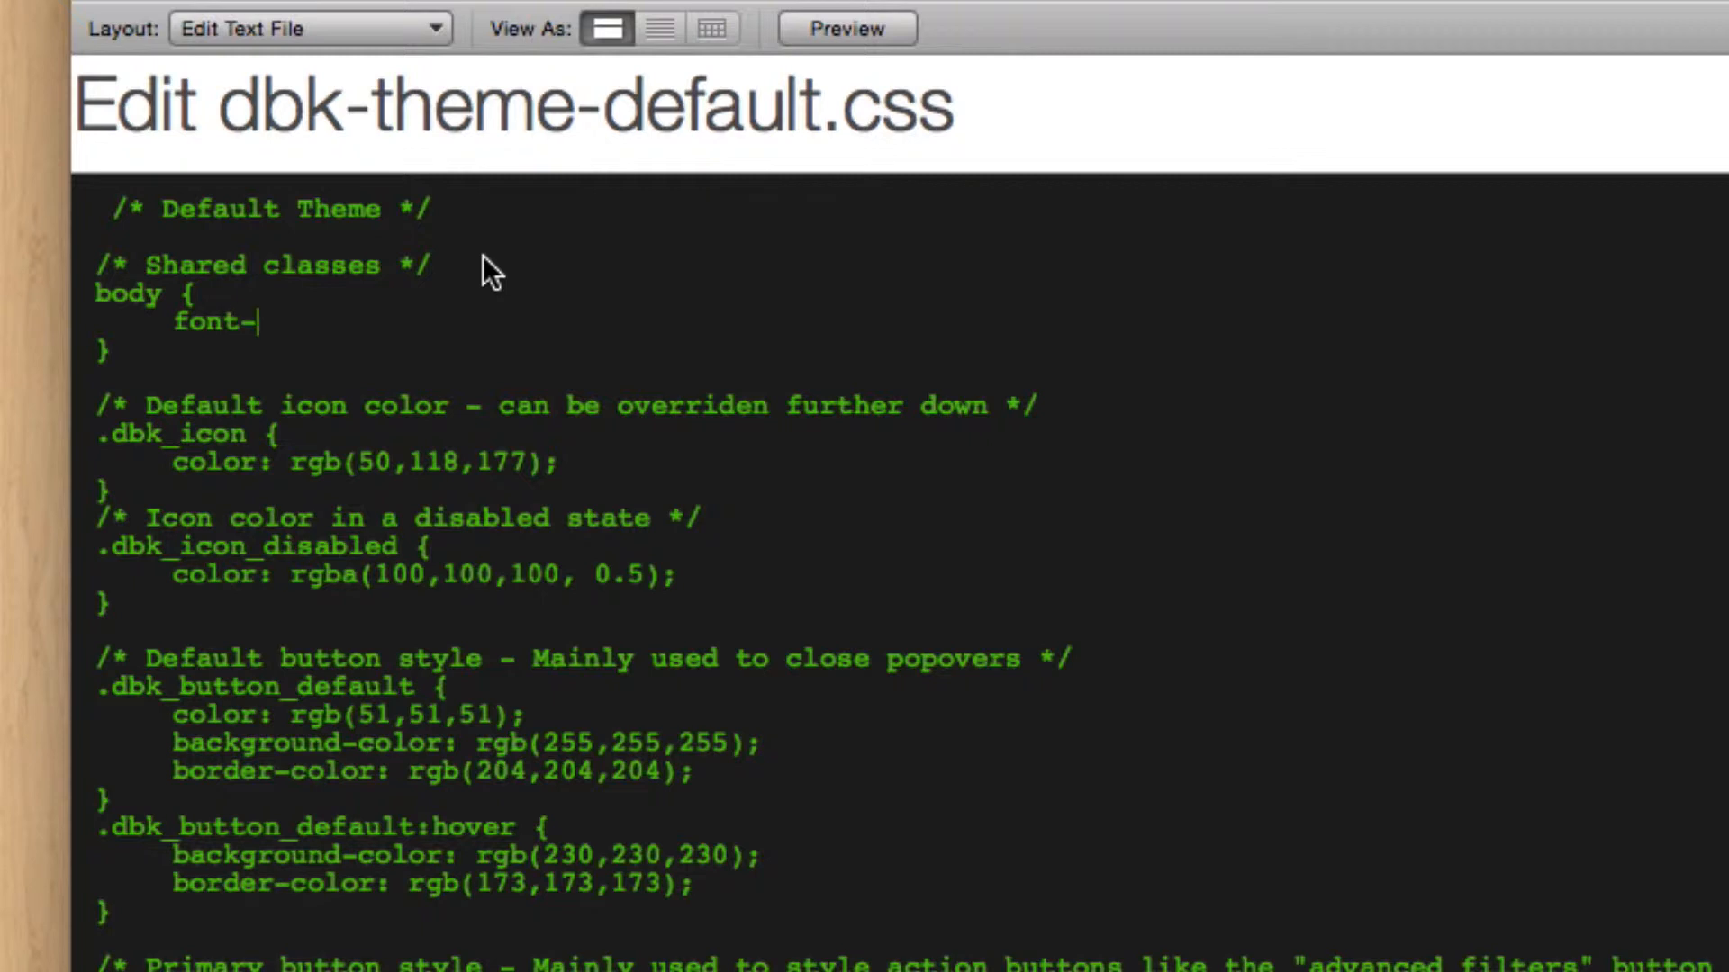
pyautogui.write('family:')
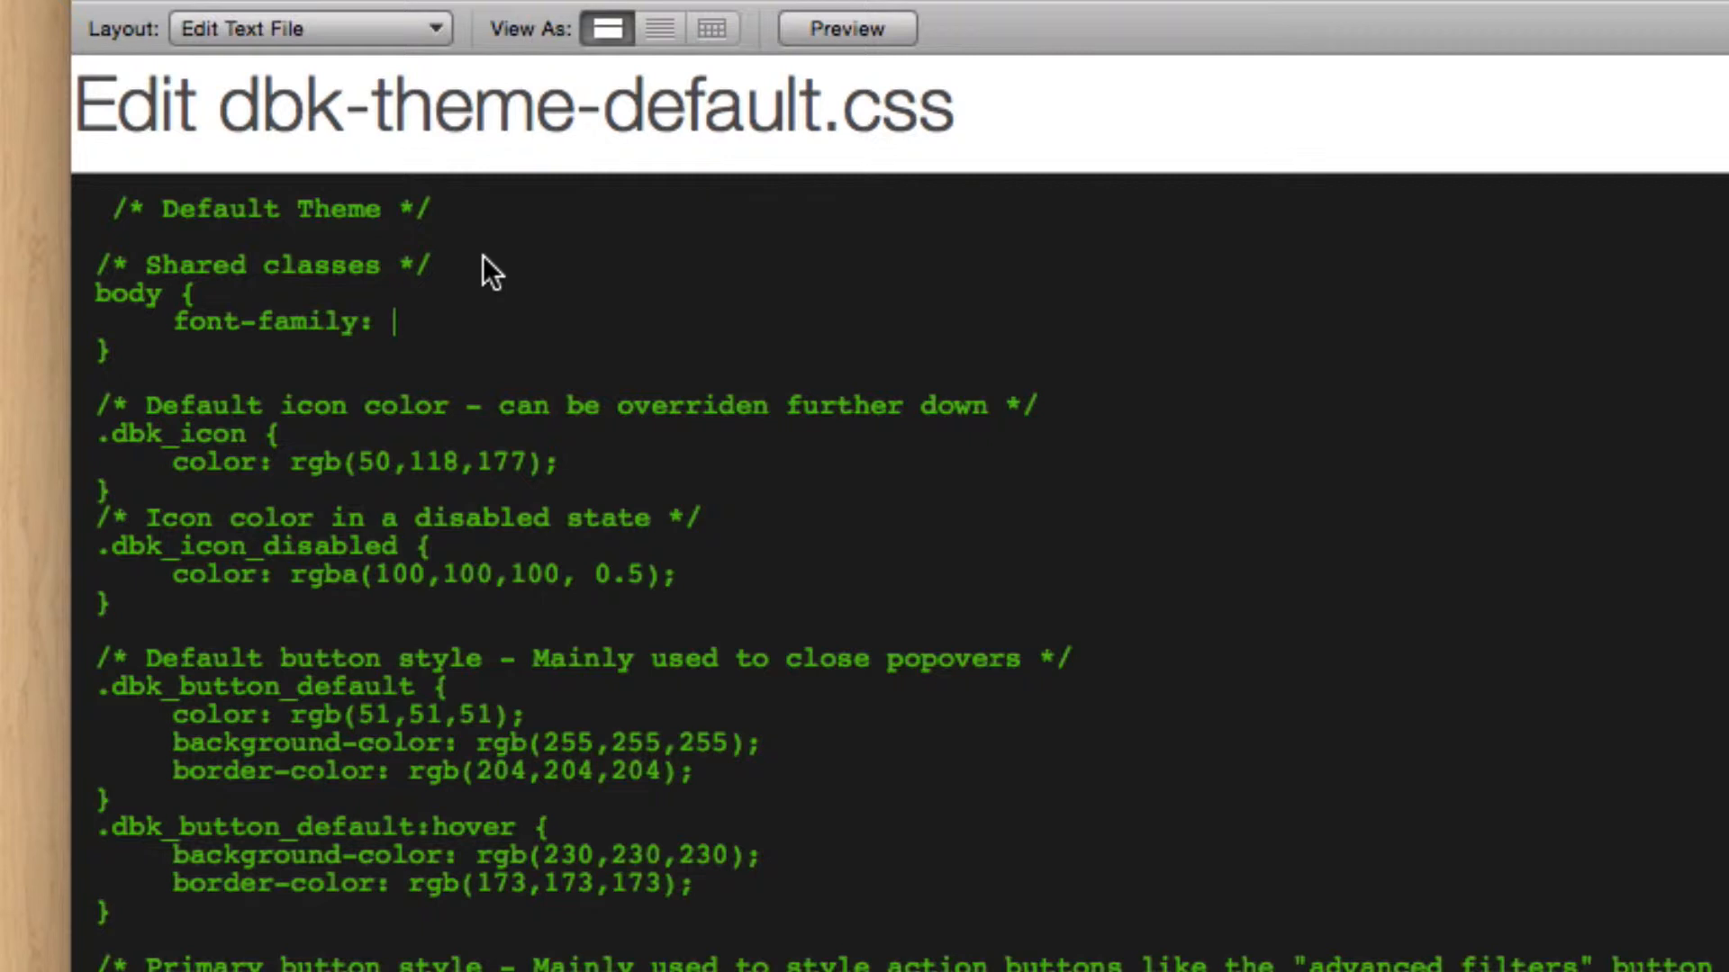
pyautogui.write('Tahoma')
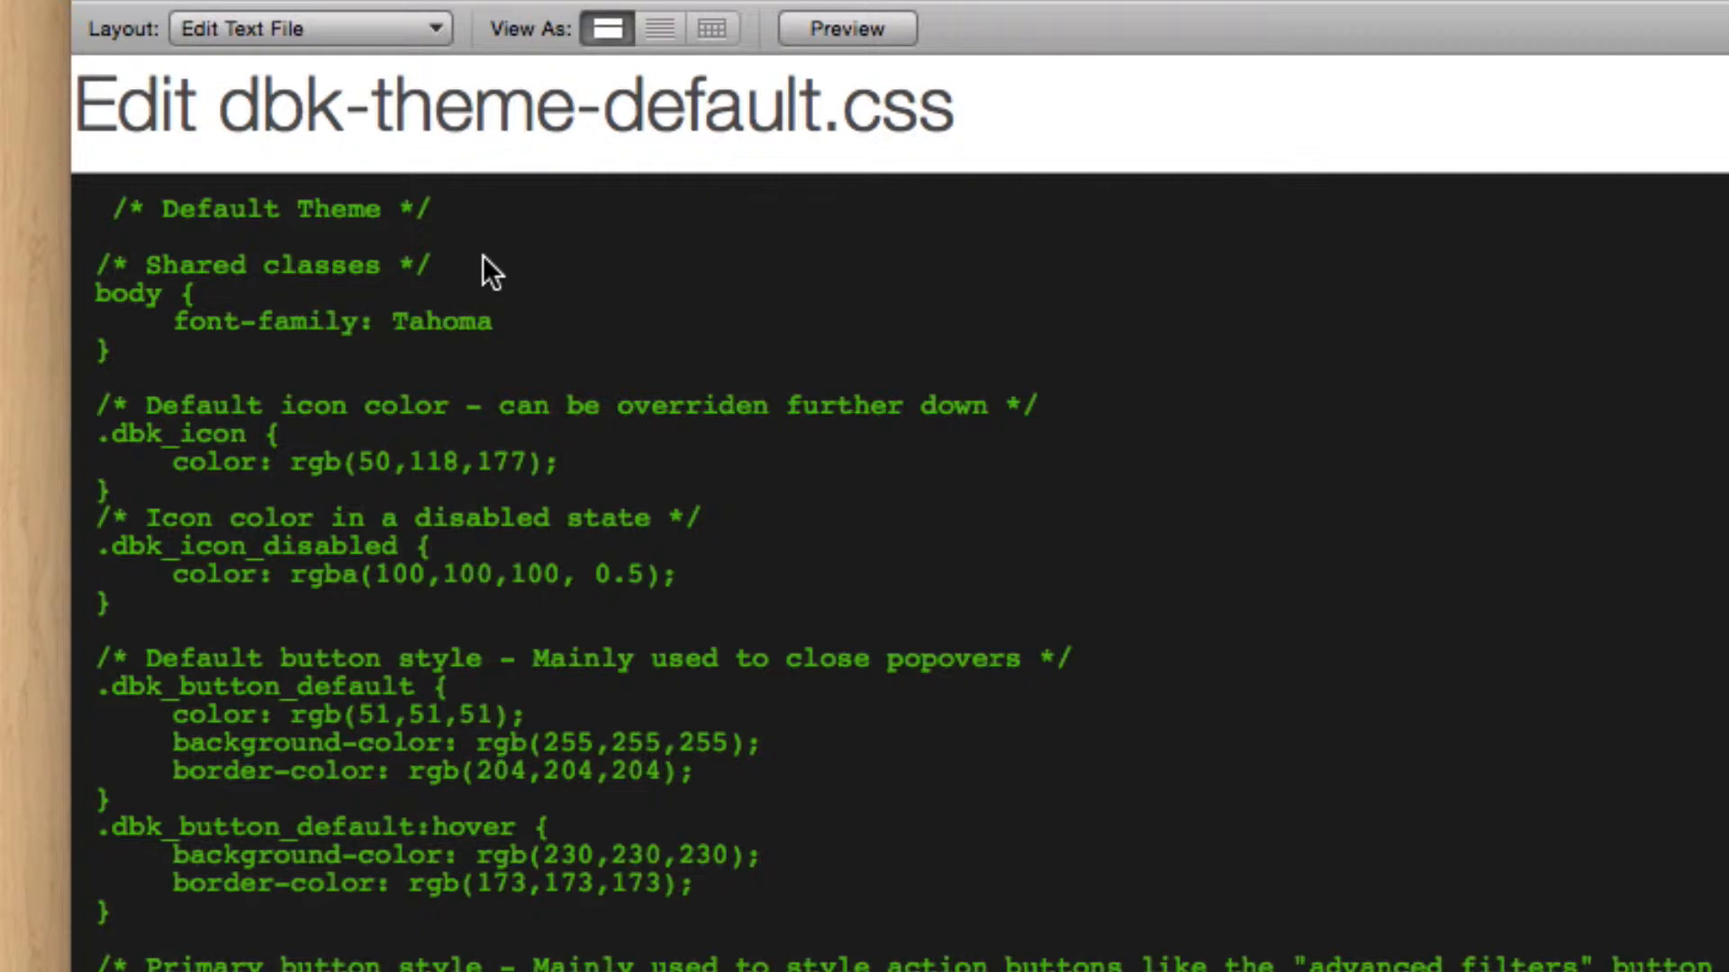
pyautogui.write(',')
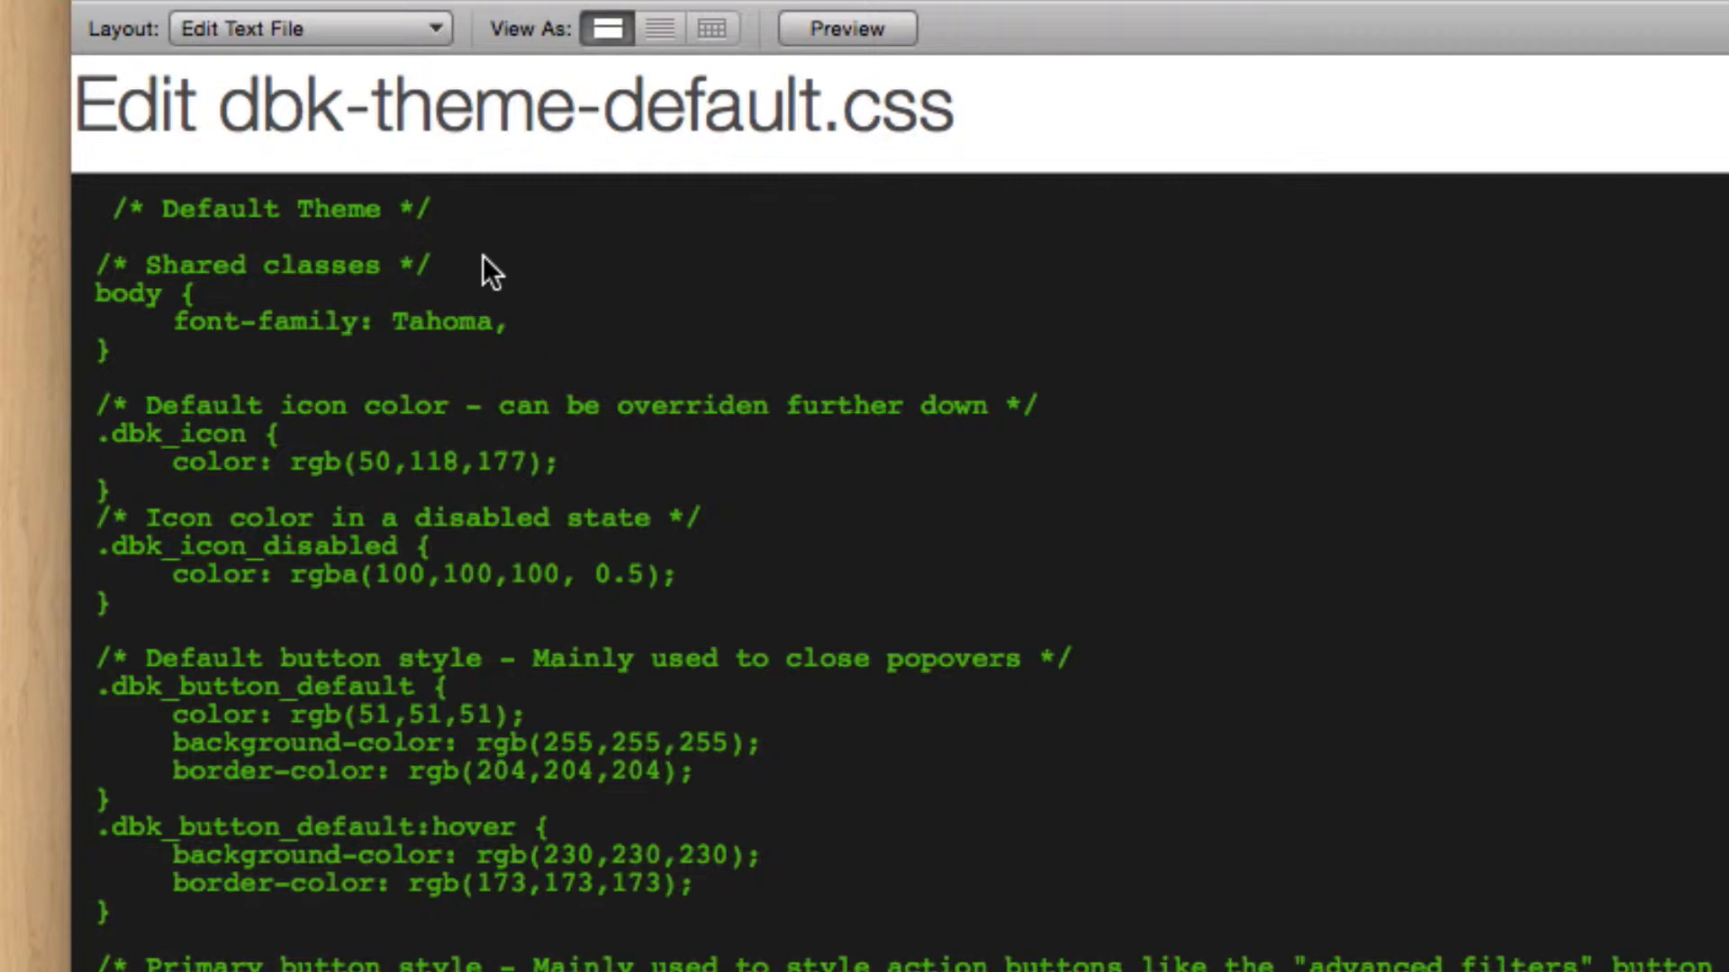
pyautogui.write('Helve')
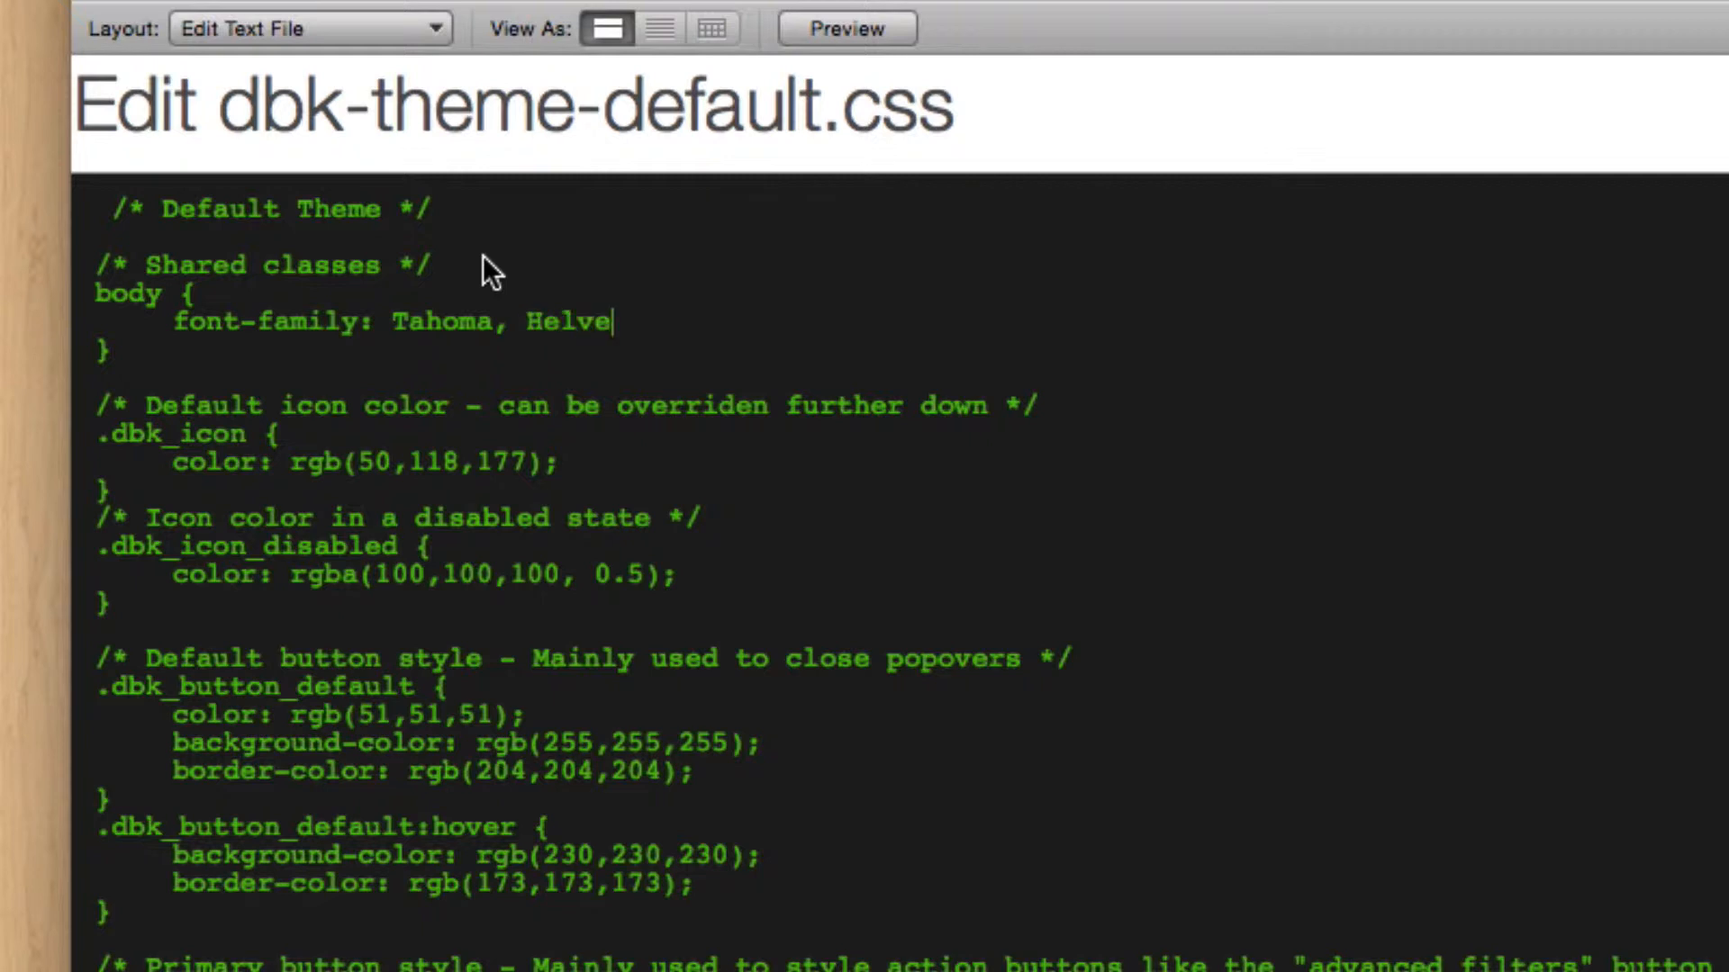
pyautogui.write('tica,')
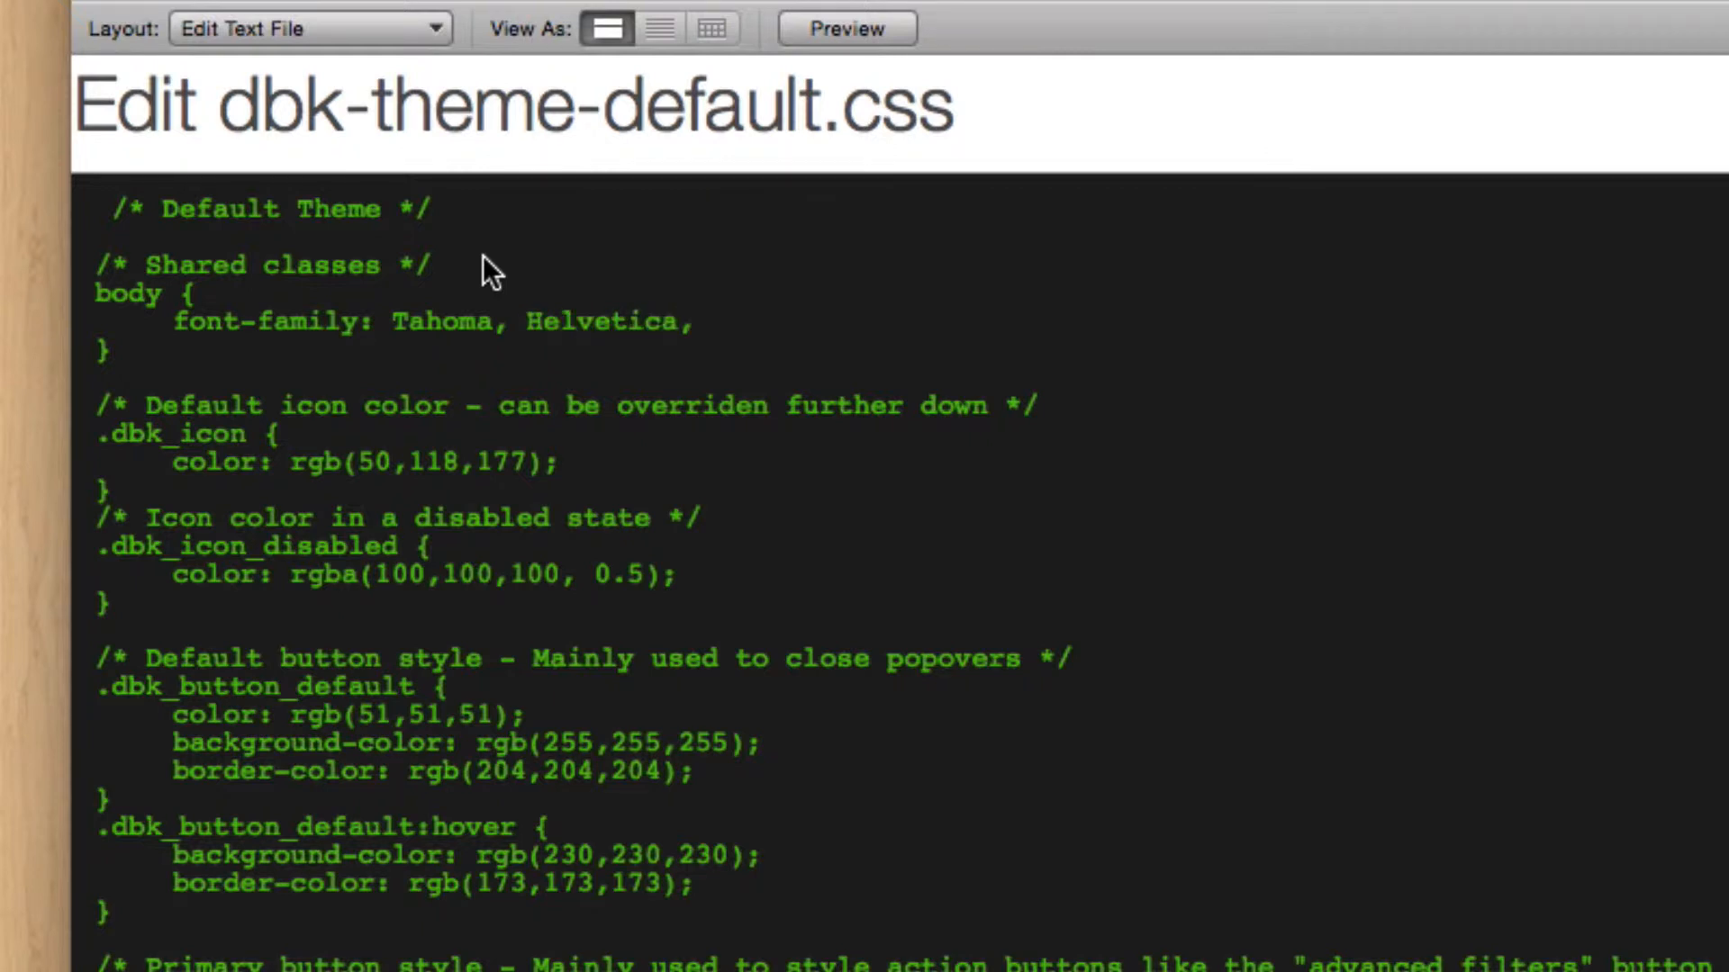
pyautogui.write('Sans')
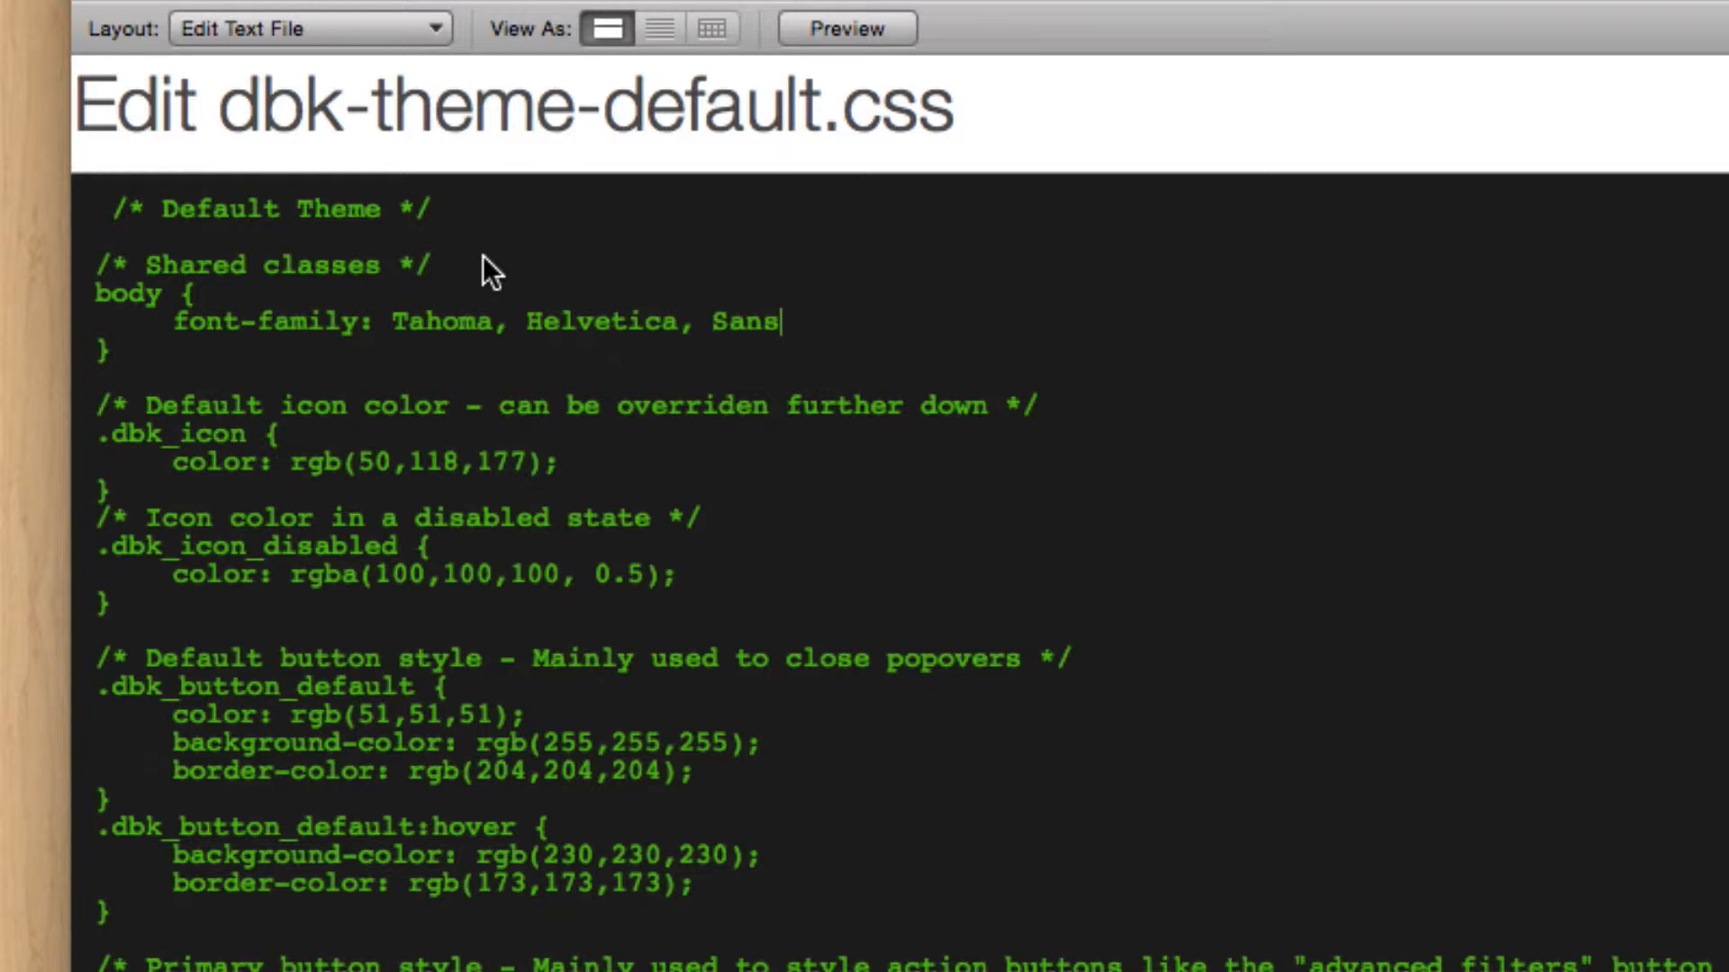
pyautogui.write('-Serif')
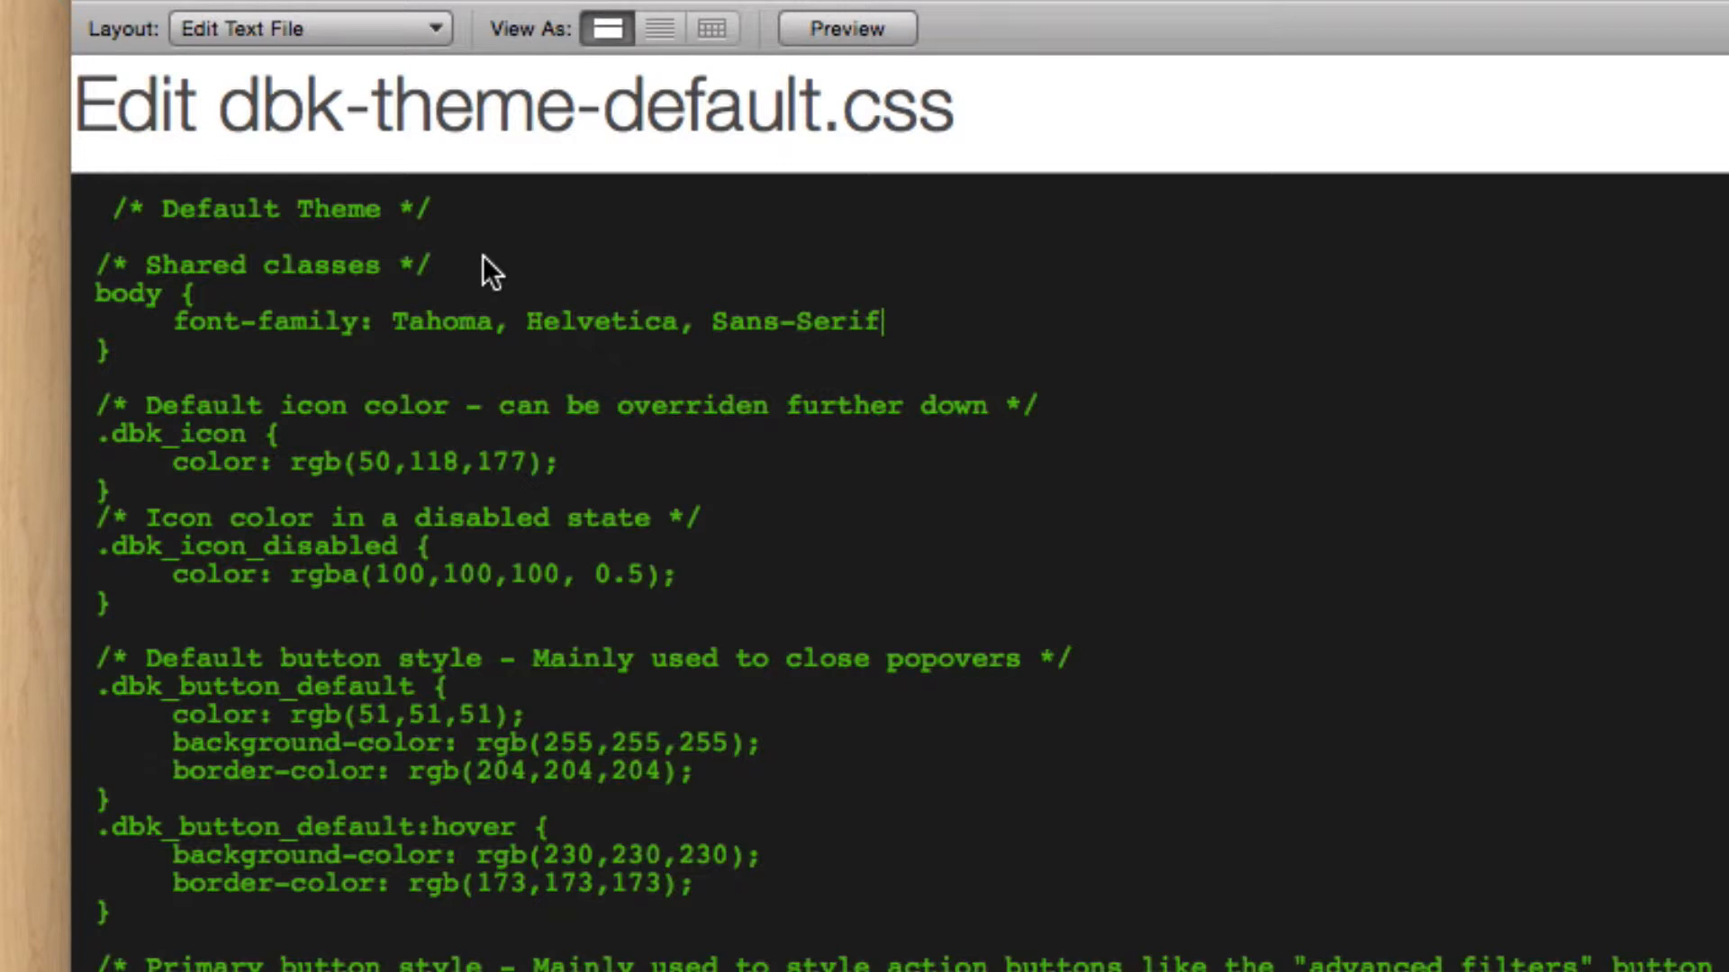
pyautogui.moveTo(399, 327)
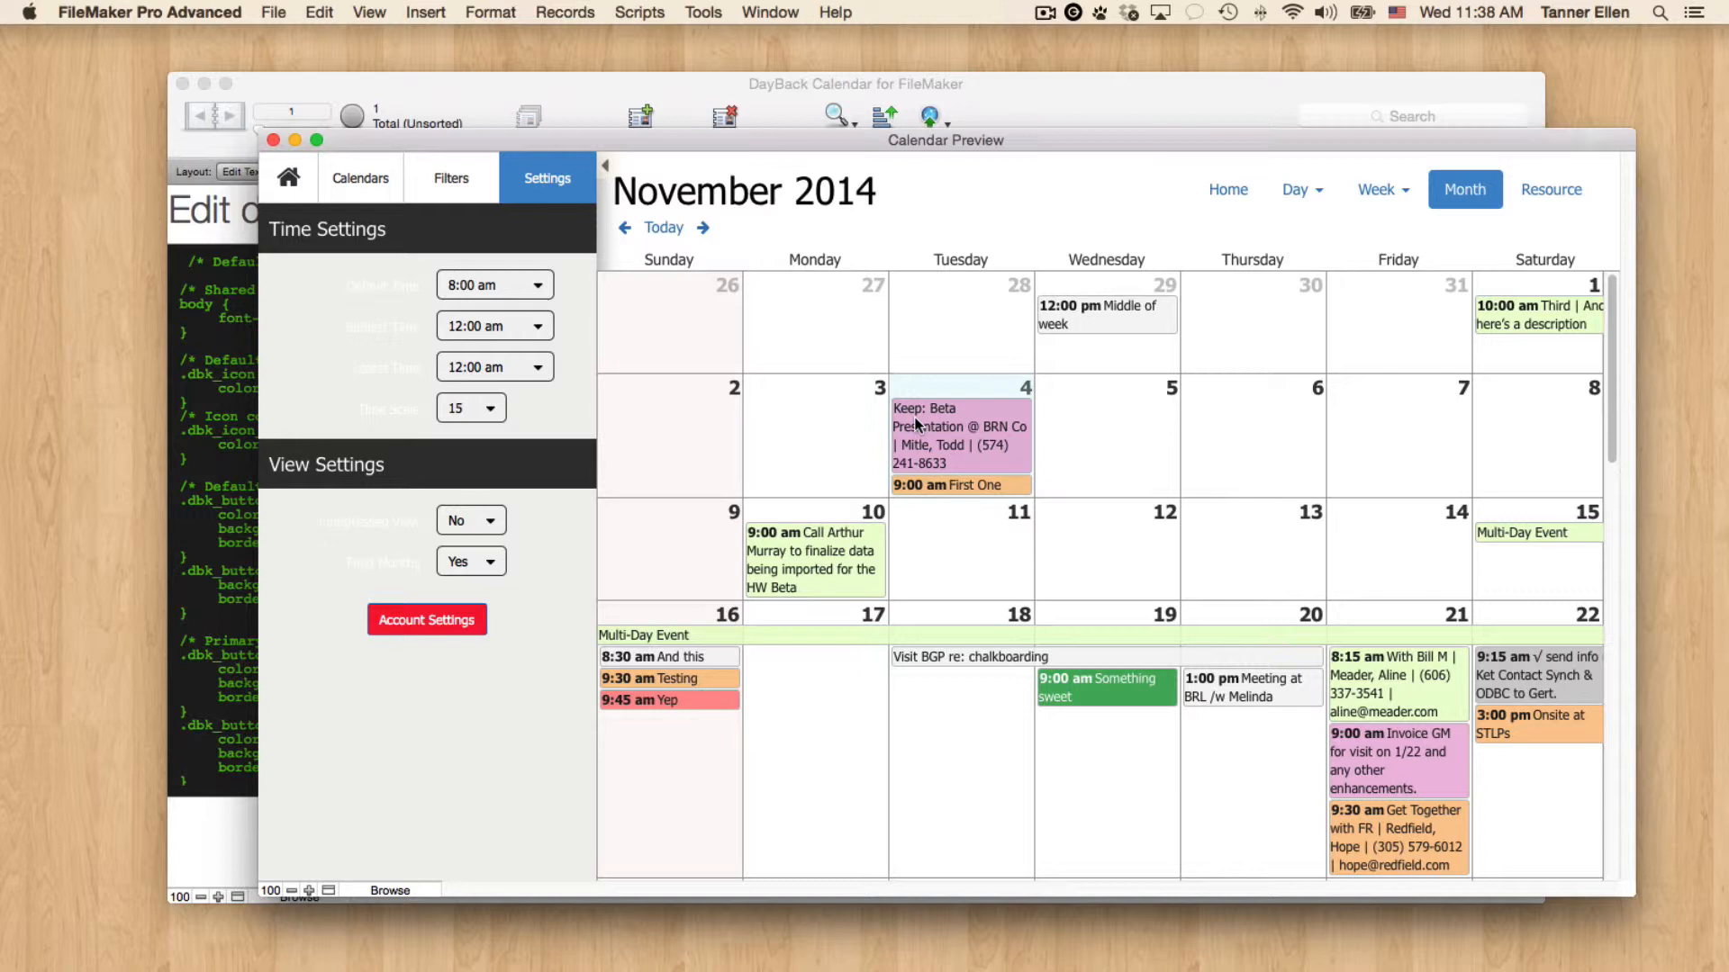
# Open the Beta Presentation @ BRN Co event on Tuesday the 4th to show its details.
pyautogui.click(948, 430)
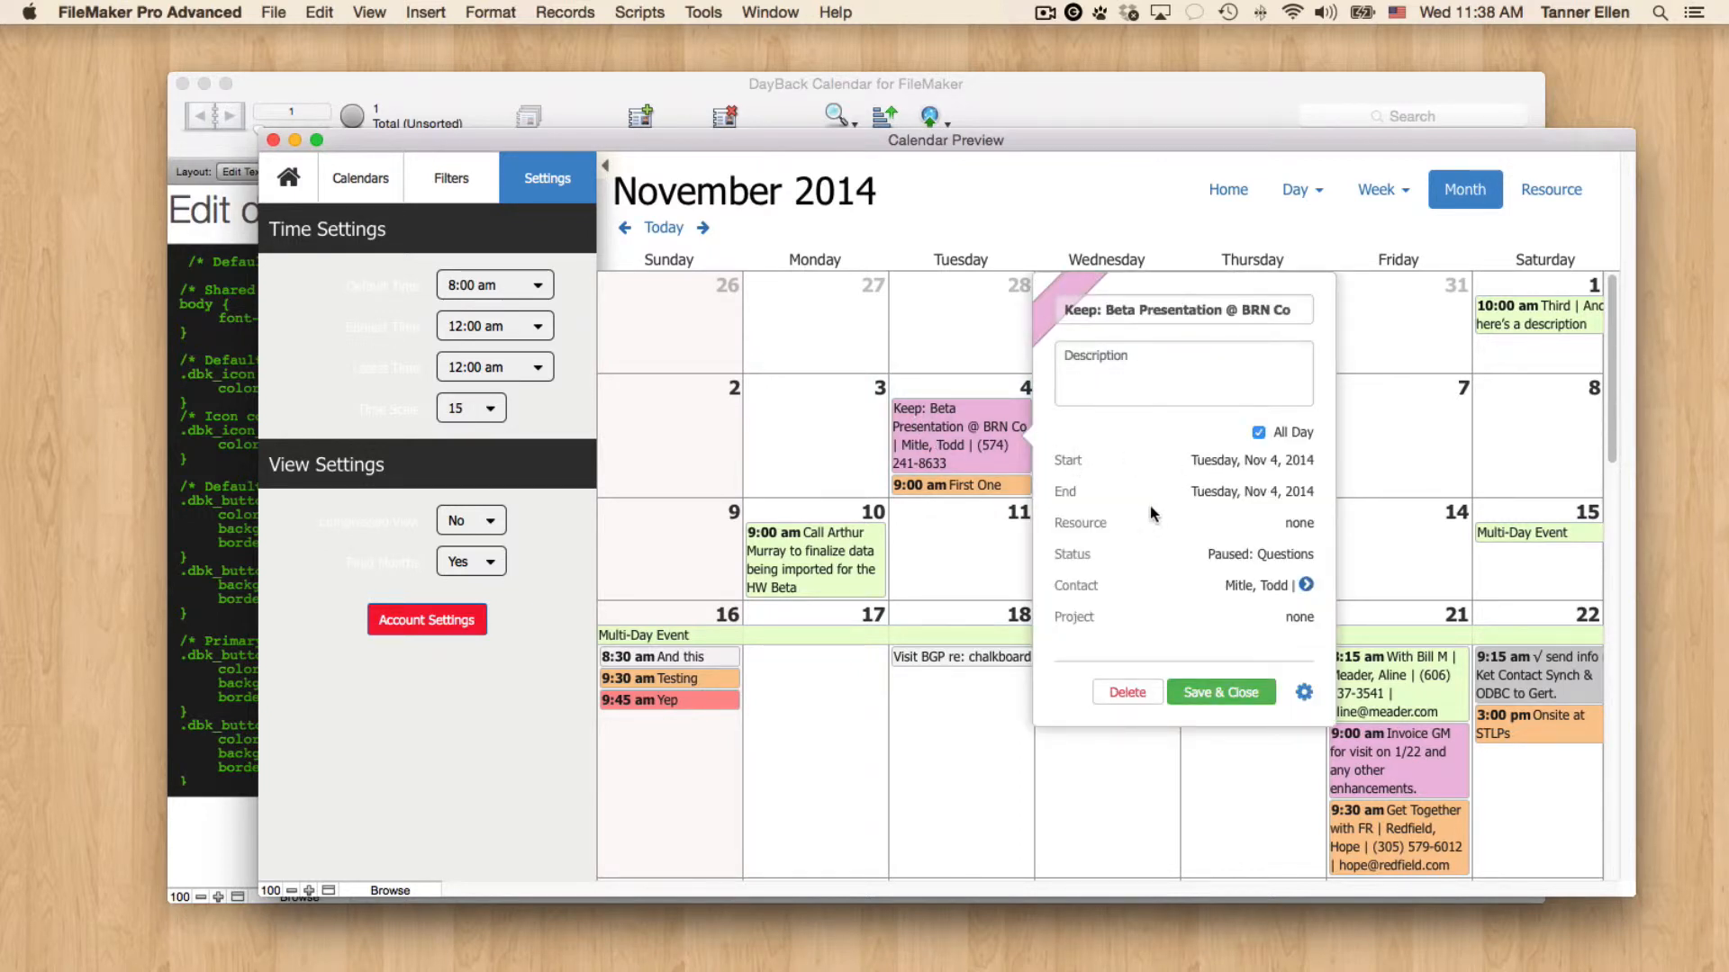
pyautogui.moveTo(417, 428)
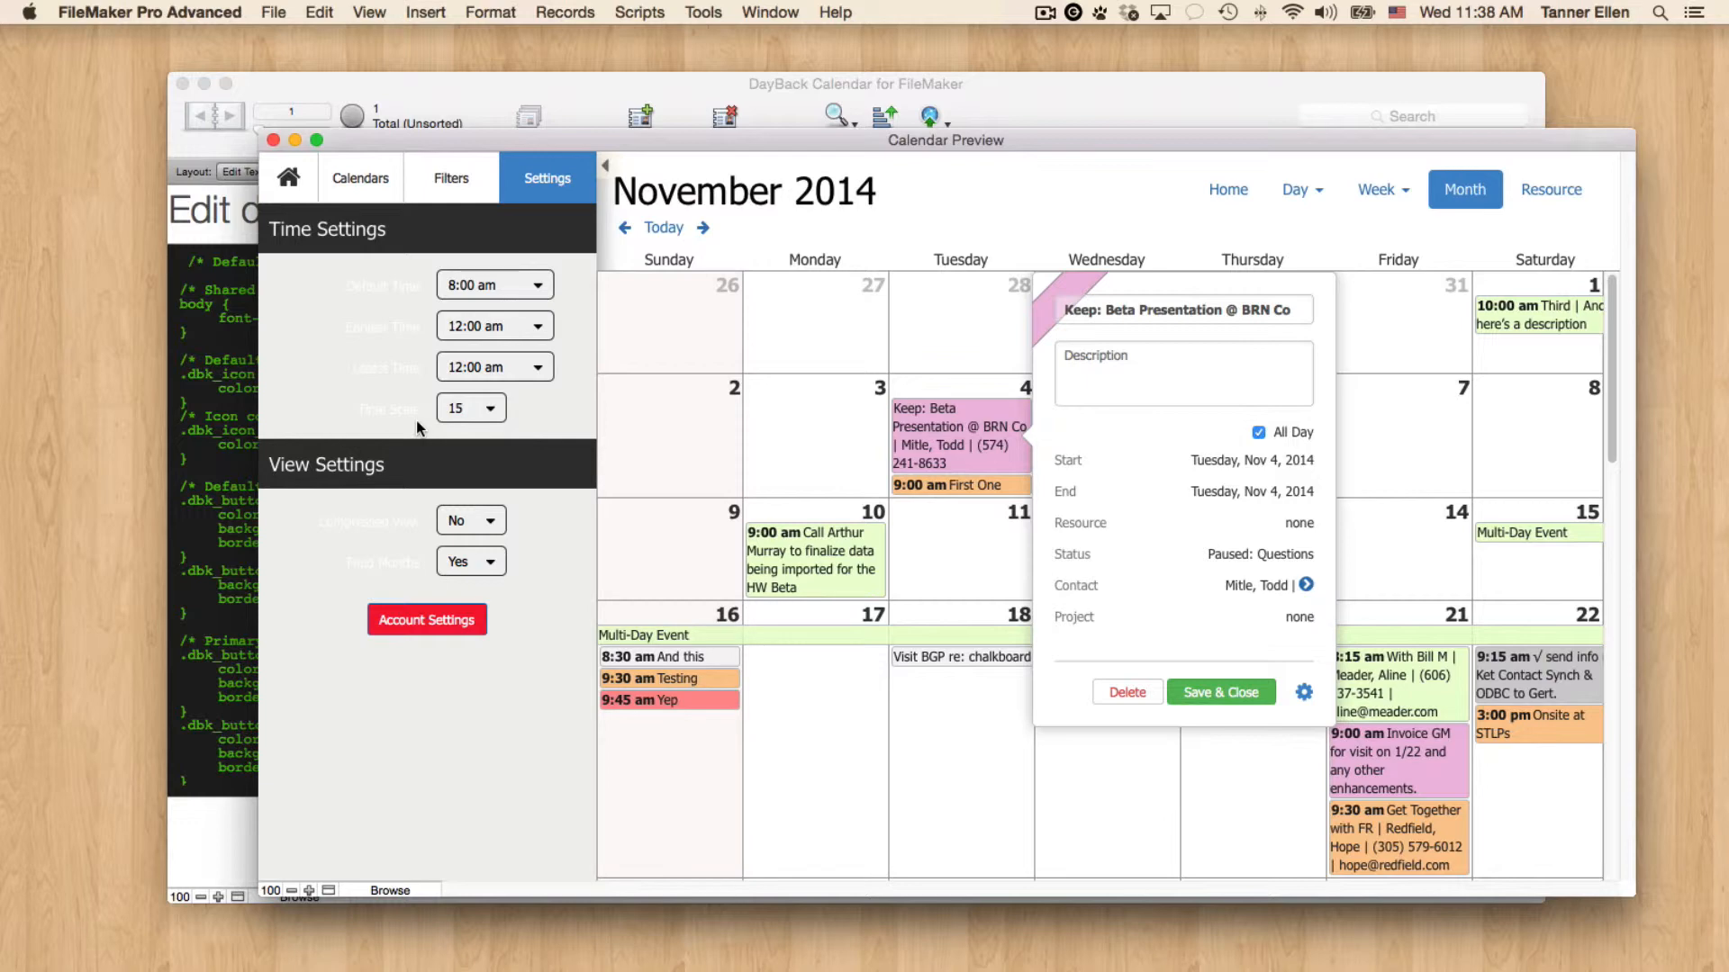
pyautogui.moveTo(990, 217)
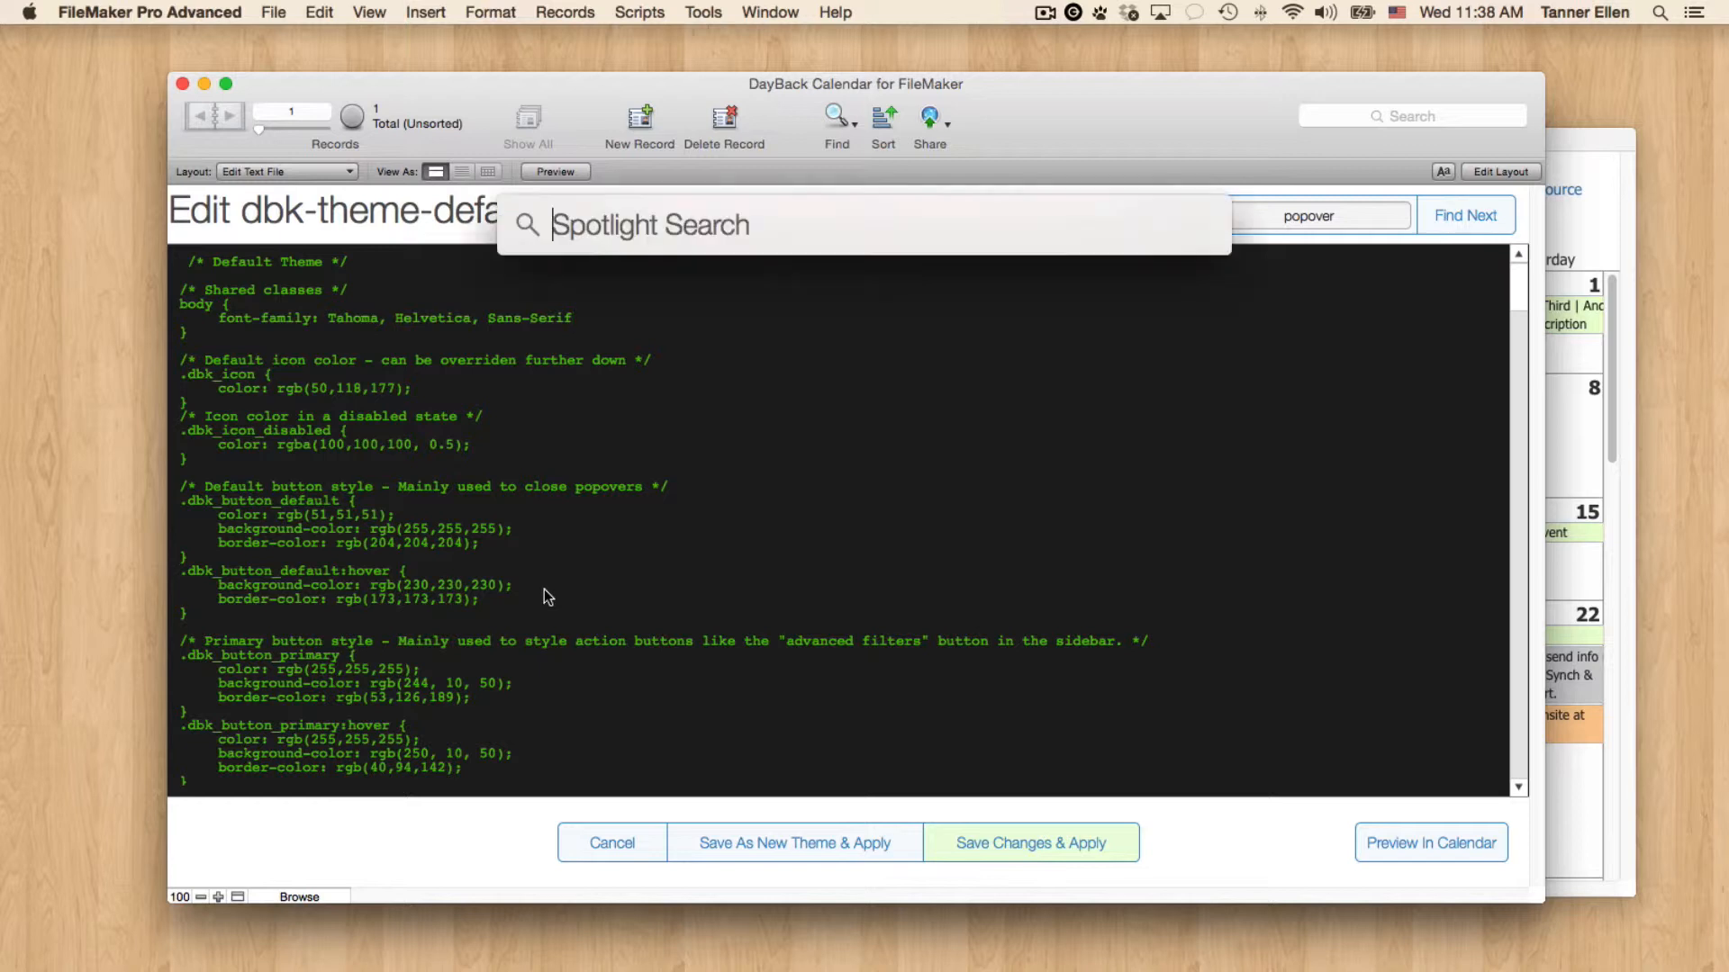
# Launch Sublime Text 2 via Spotlight and paste the copied theme CSS into an untitled file.
pyautogui.write('sublime Text 2')
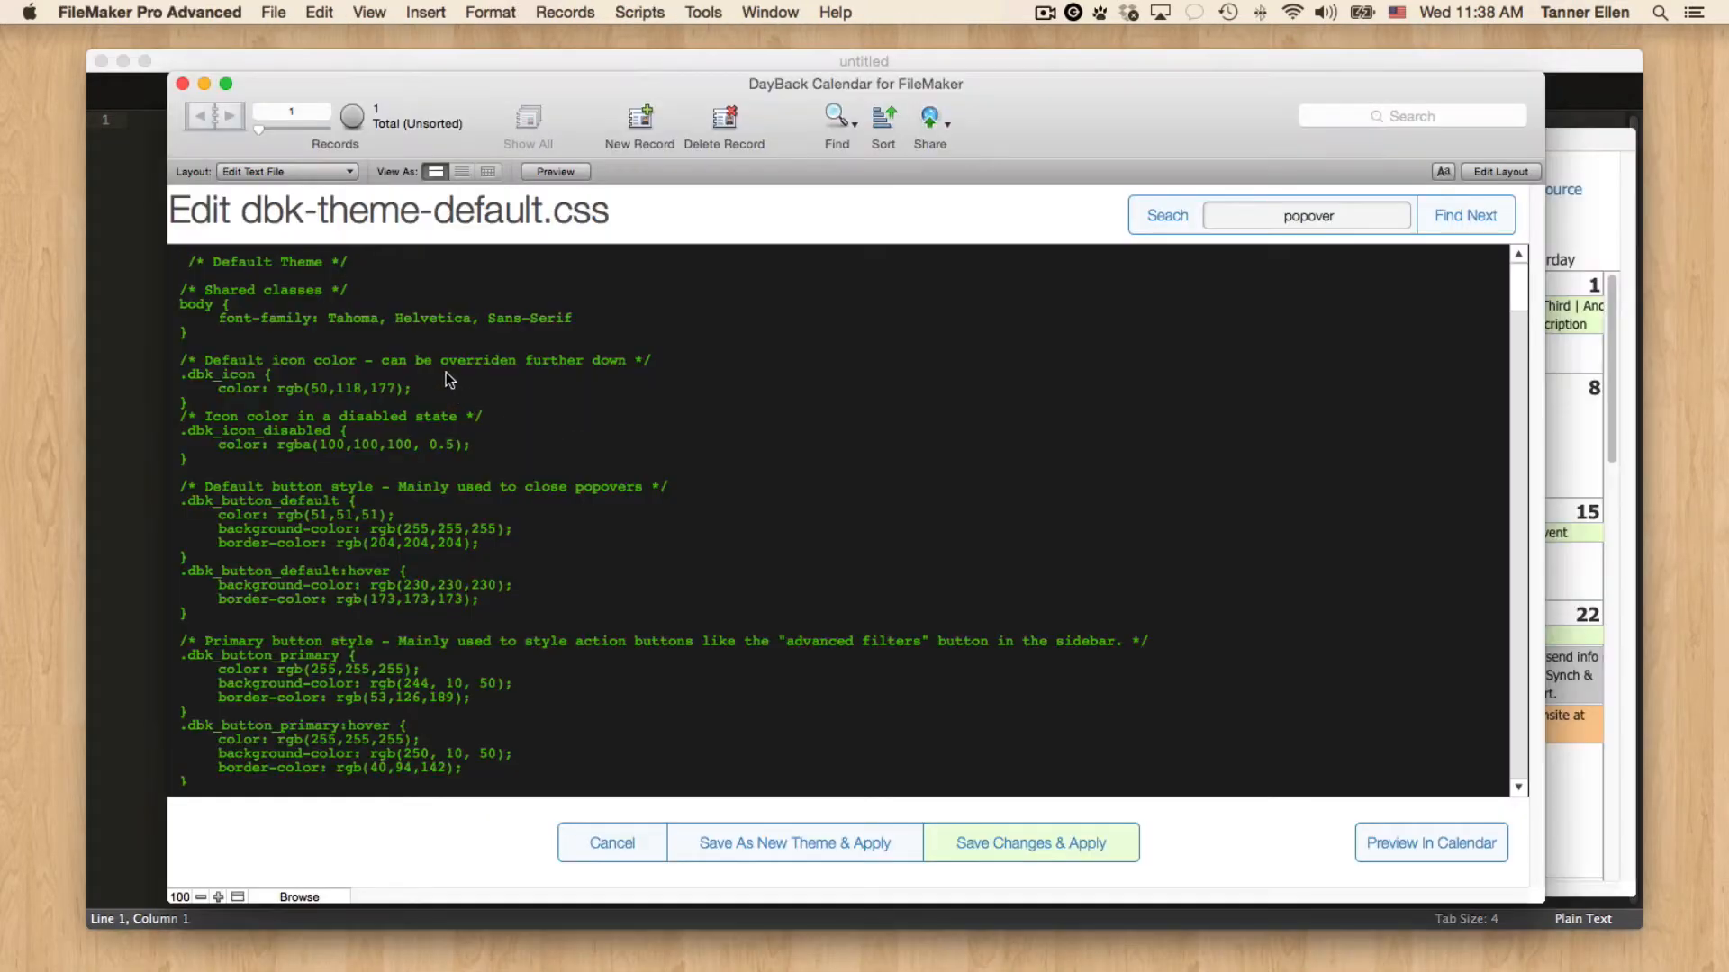
pyautogui.press('cmd+a')
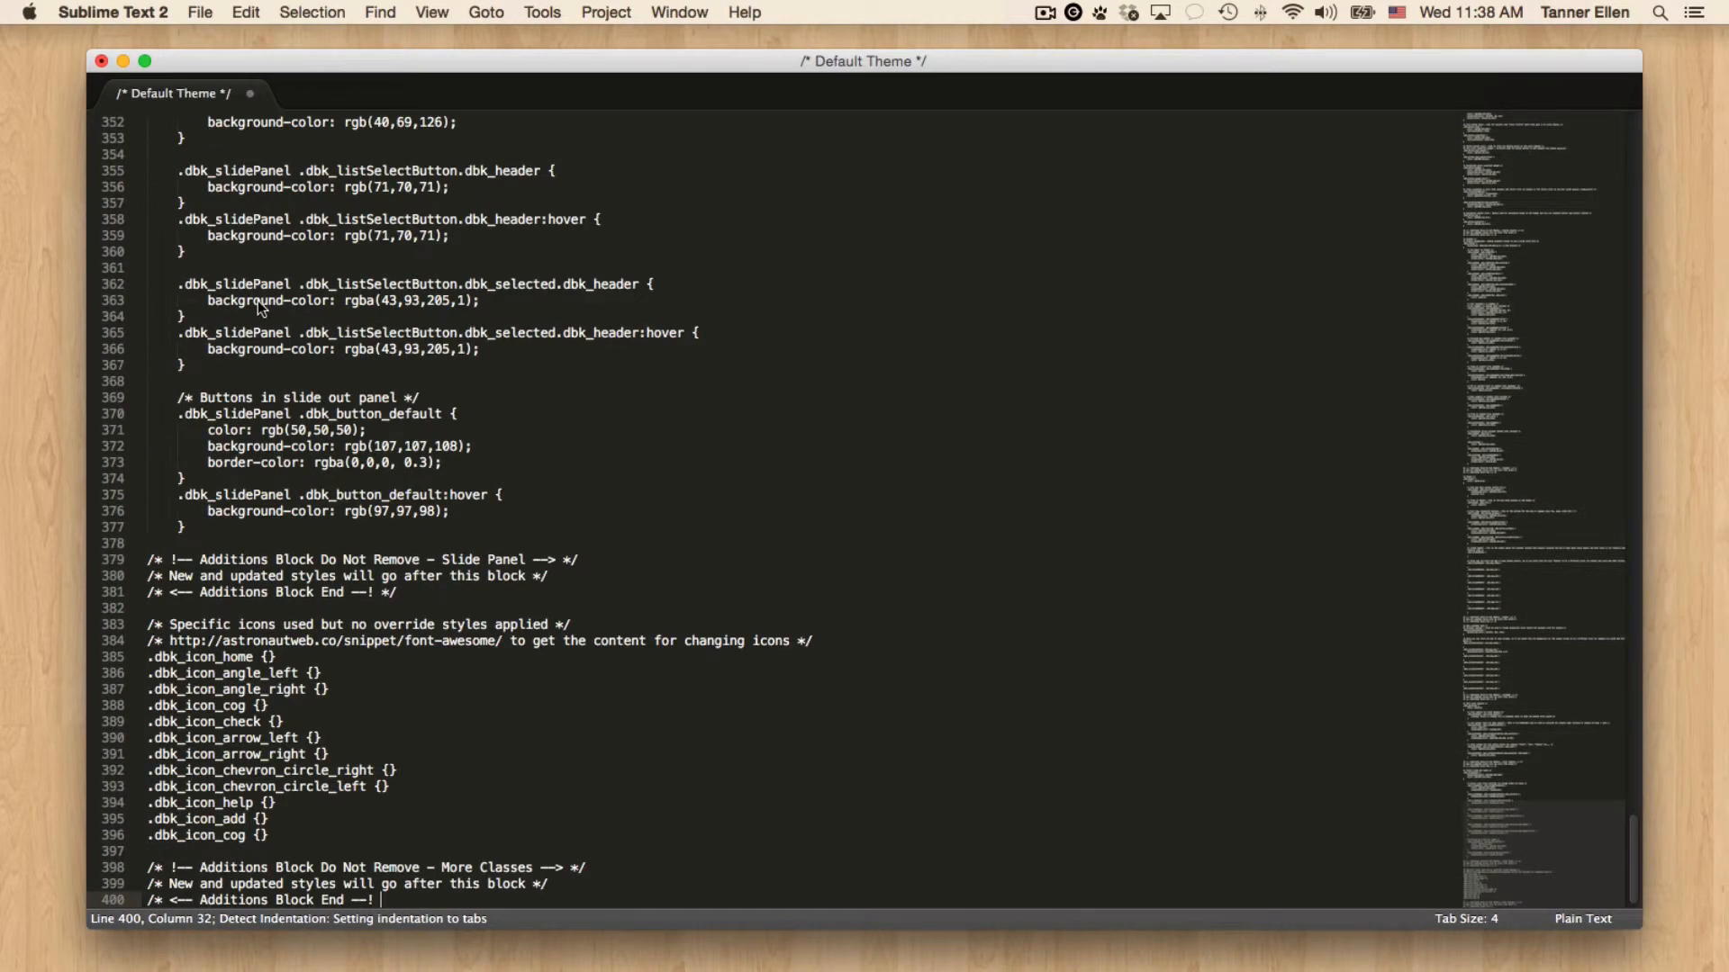
# Save the pasted CSS to the Desktop as default-theme.css.
pyautogui.scroll(3)
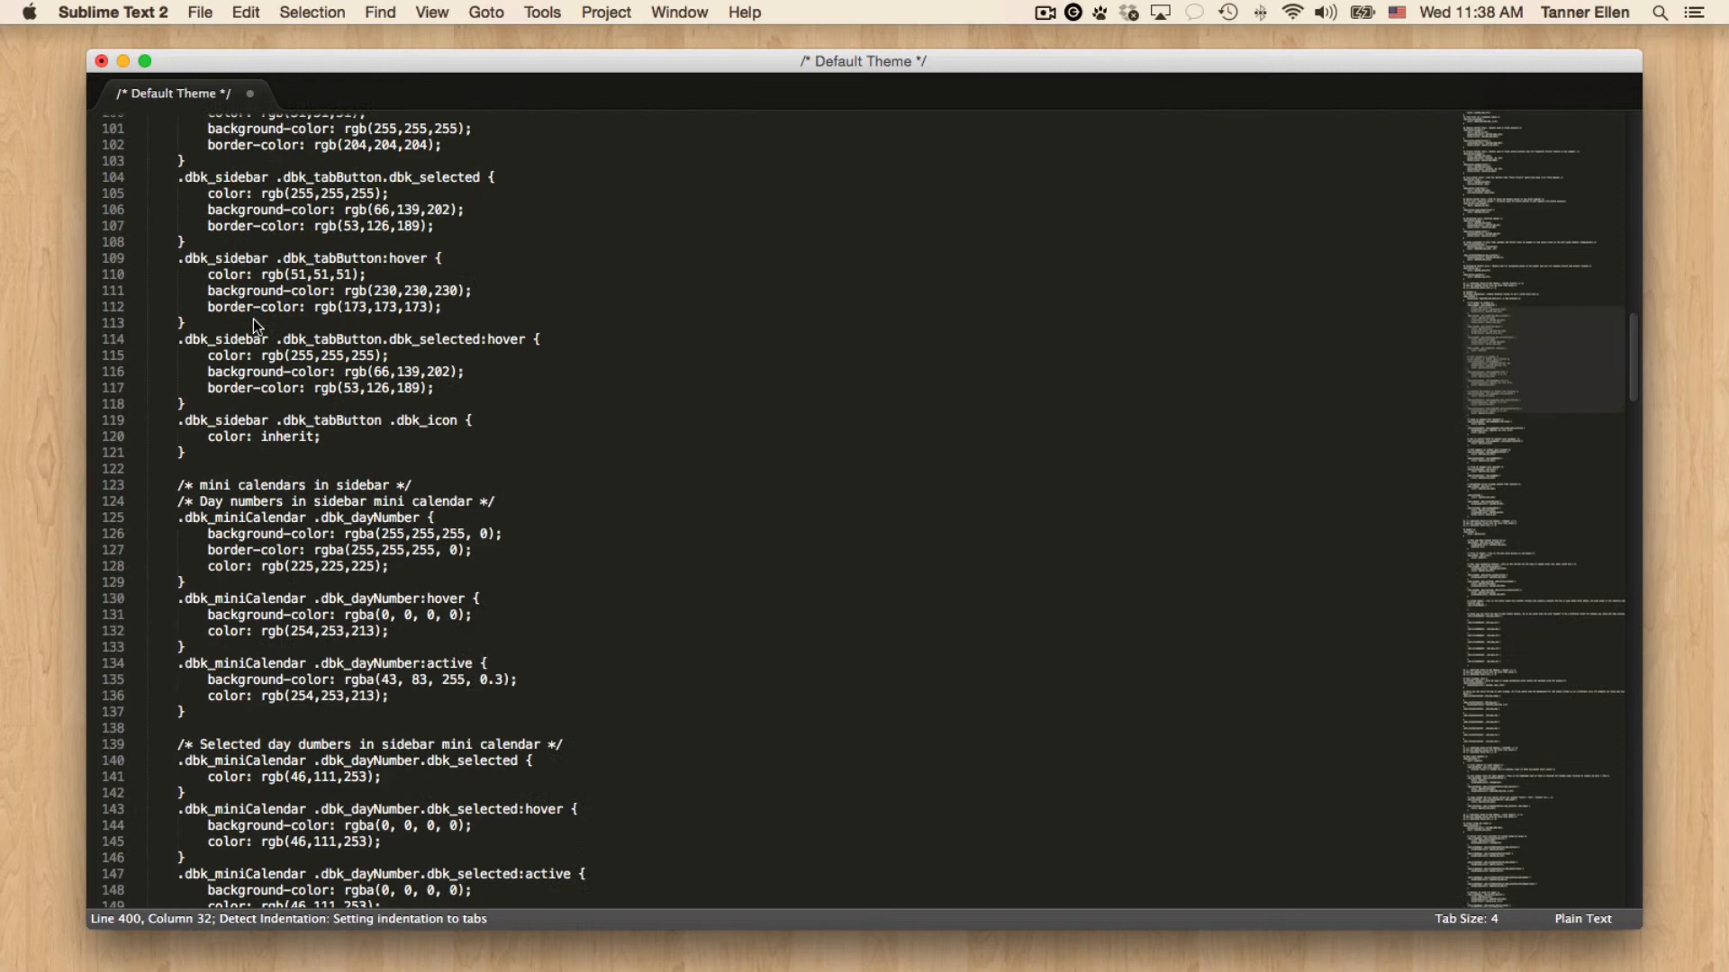
pyautogui.scroll(3)
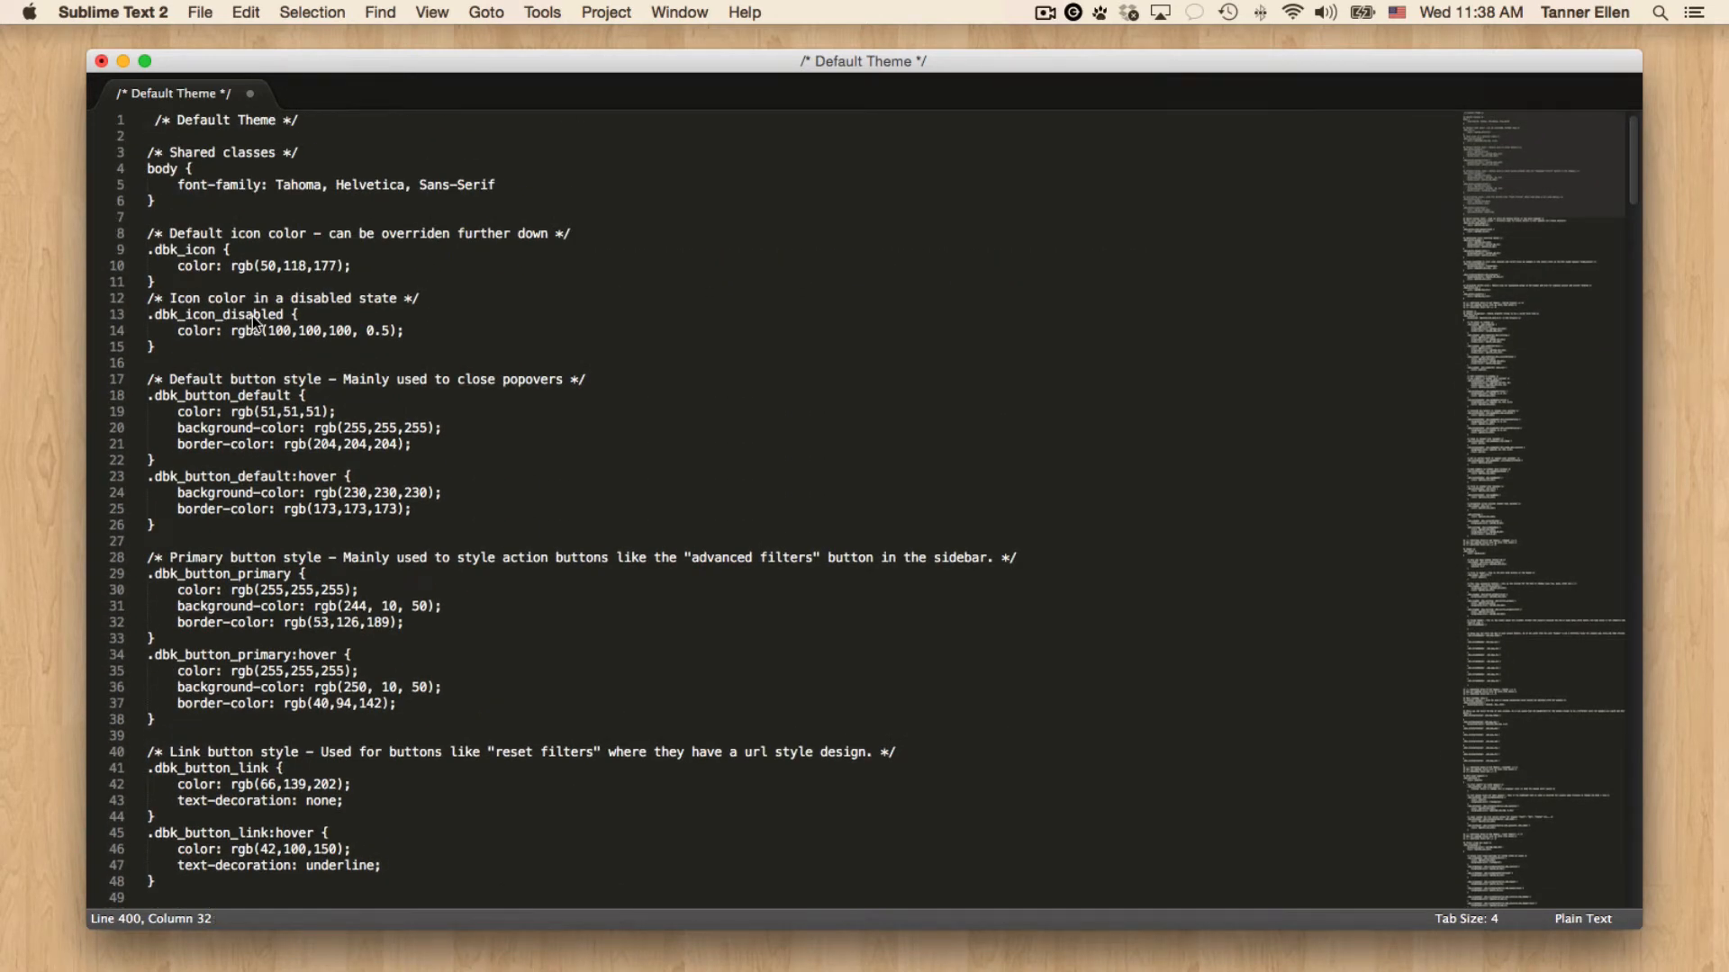
pyautogui.press('cmd+s')
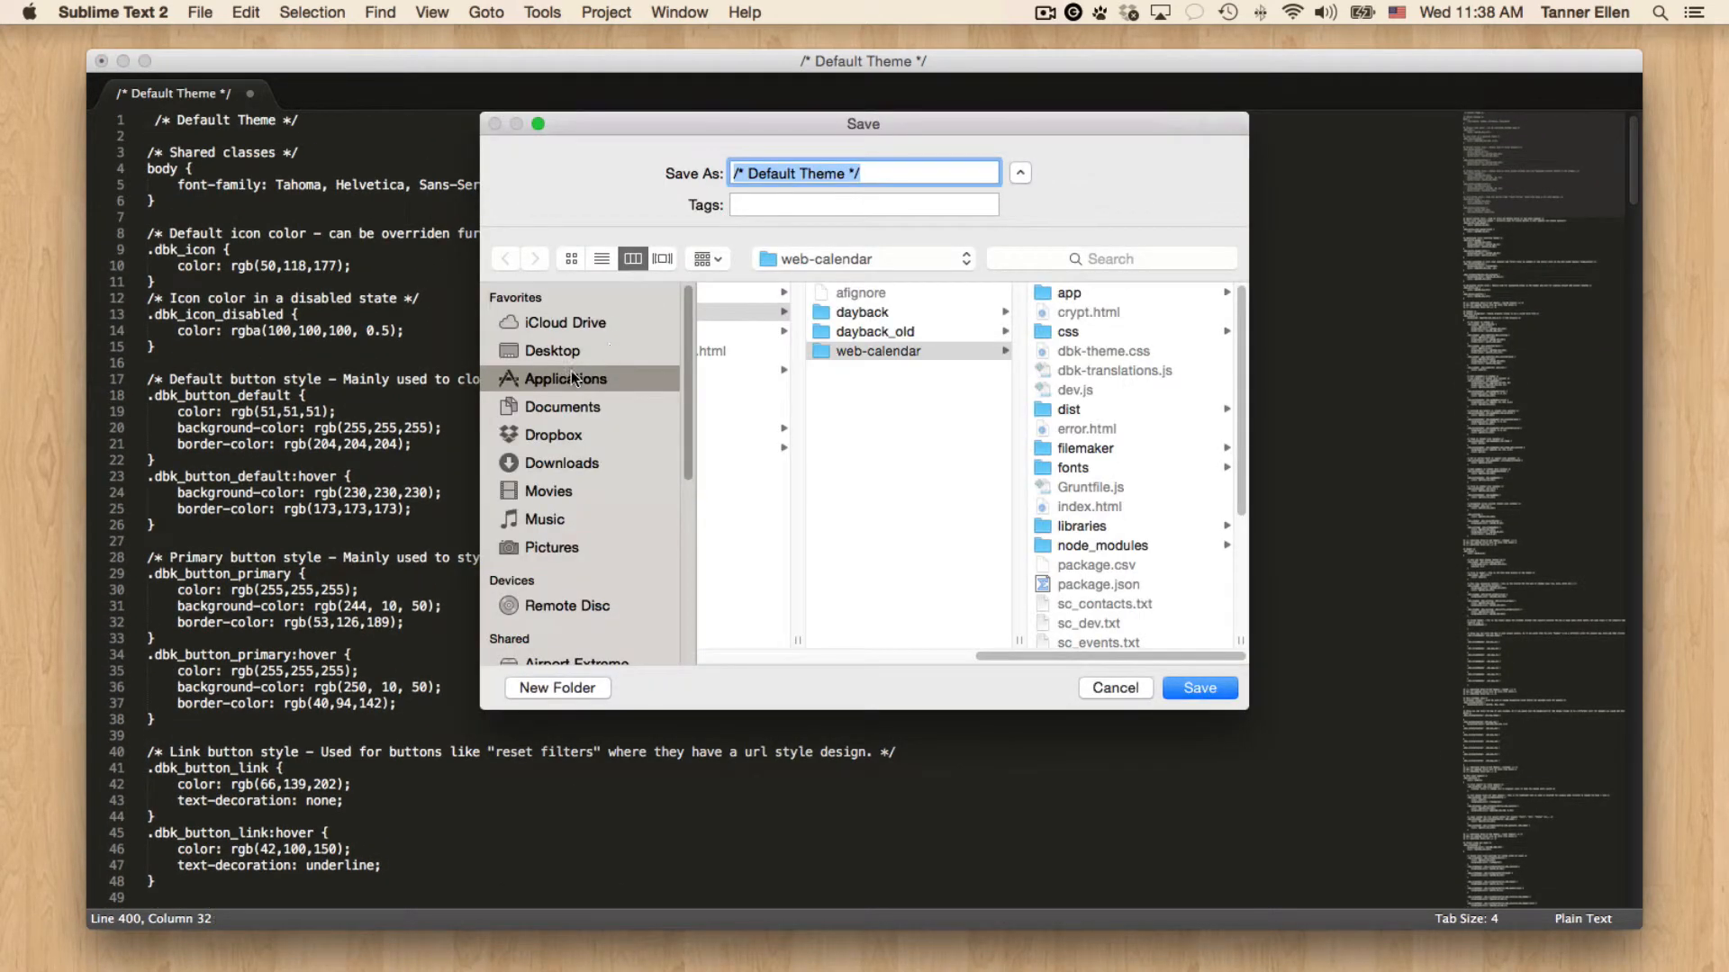
pyautogui.click(551, 350)
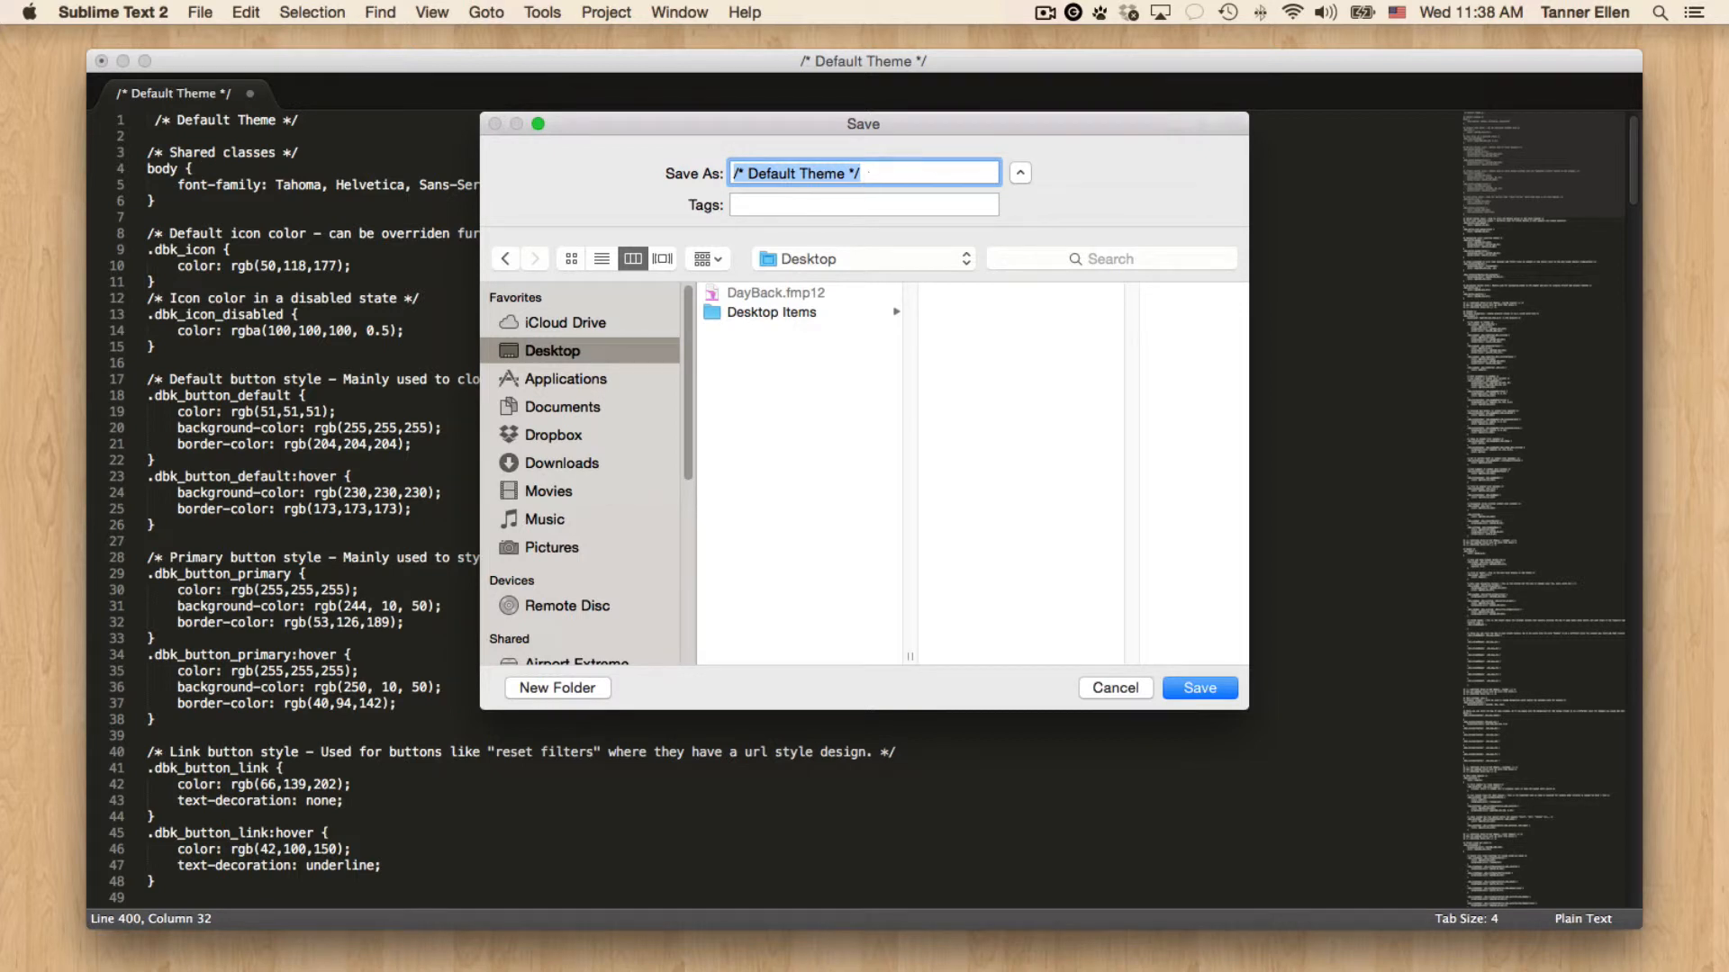
pyautogui.write('Default Them')
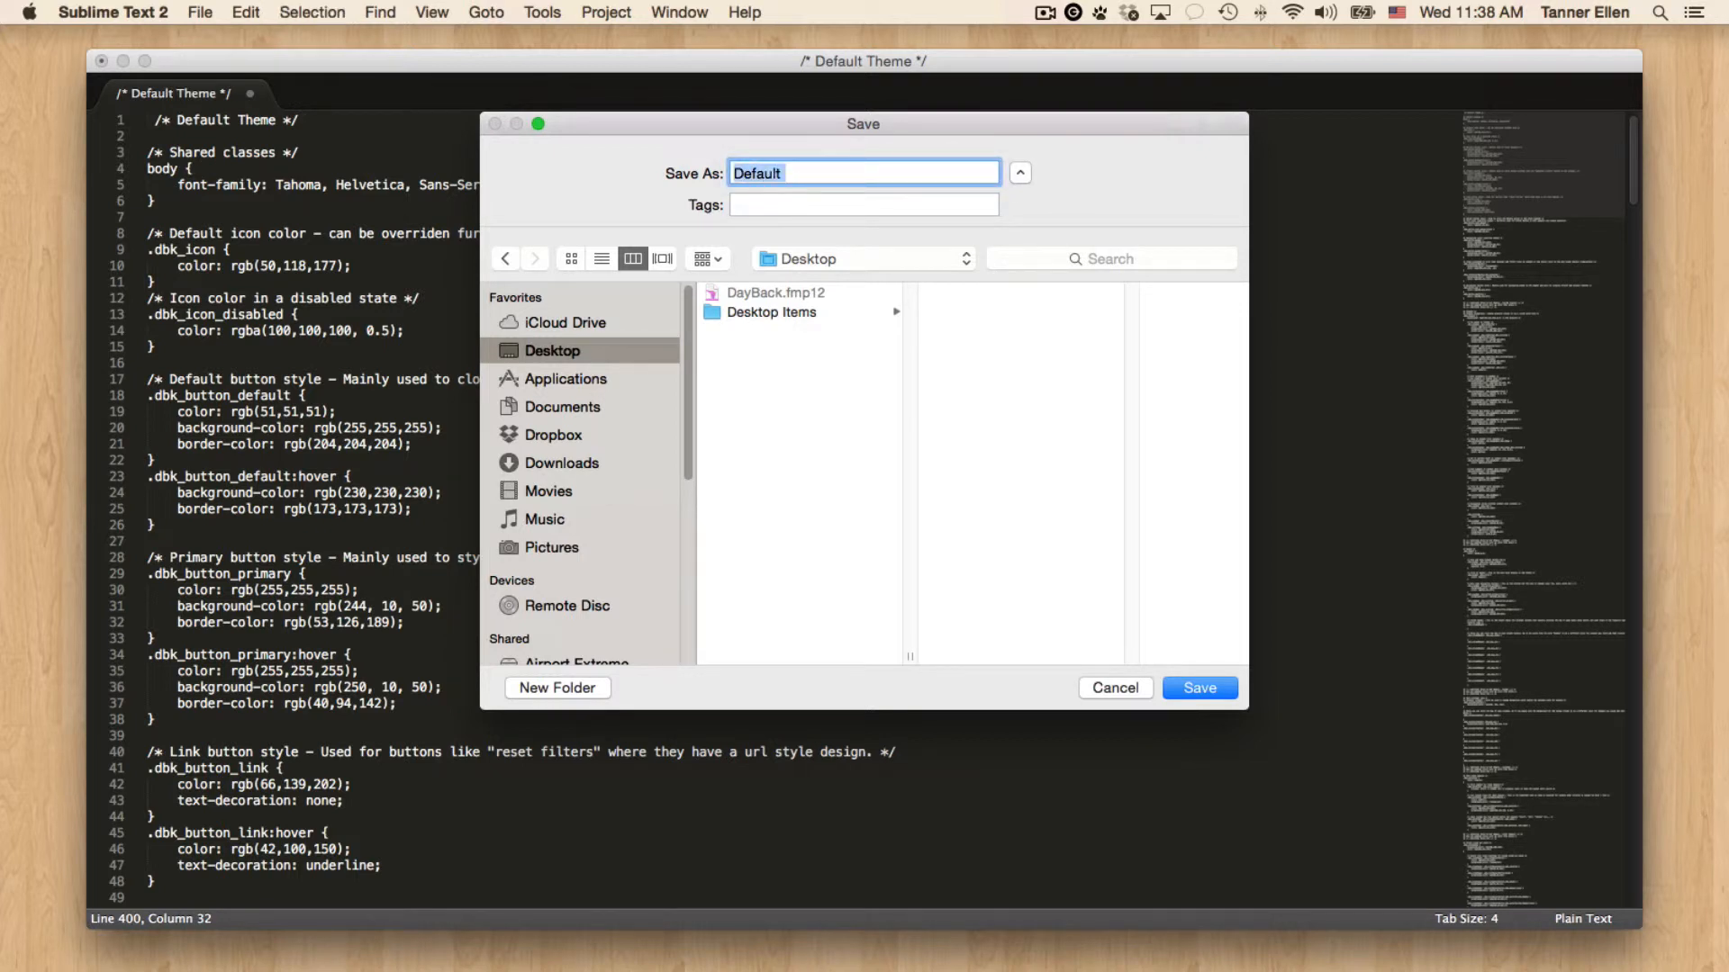
pyautogui.write('default-')
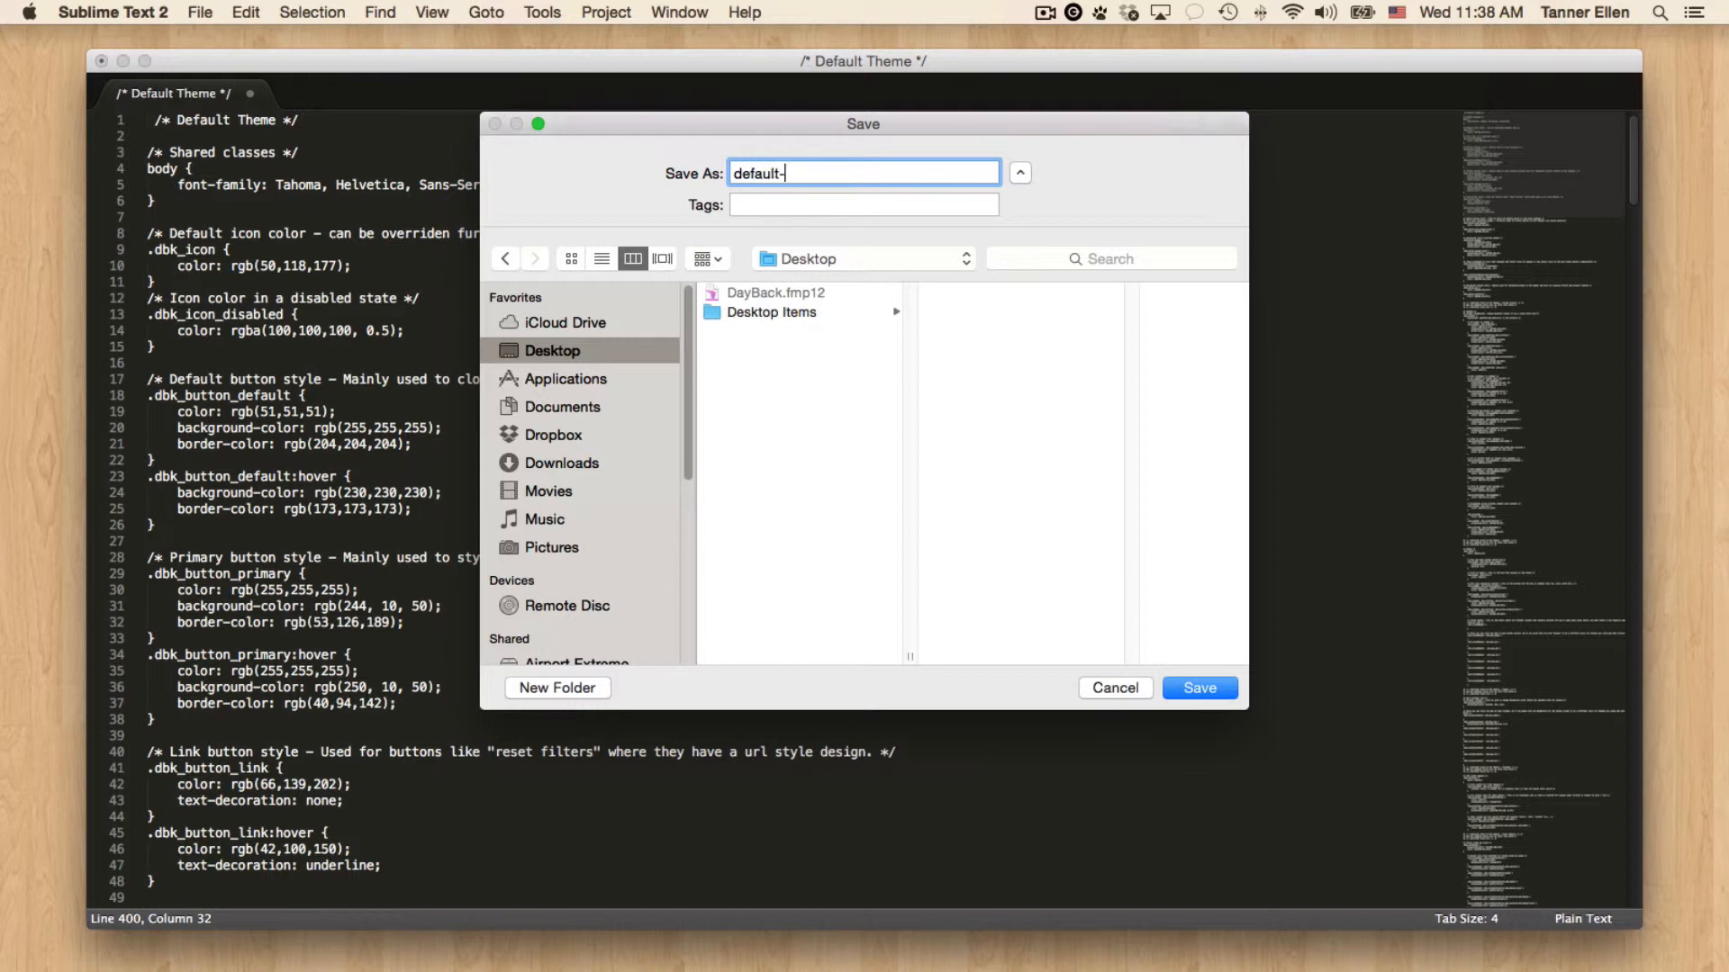
pyautogui.write('theme.css')
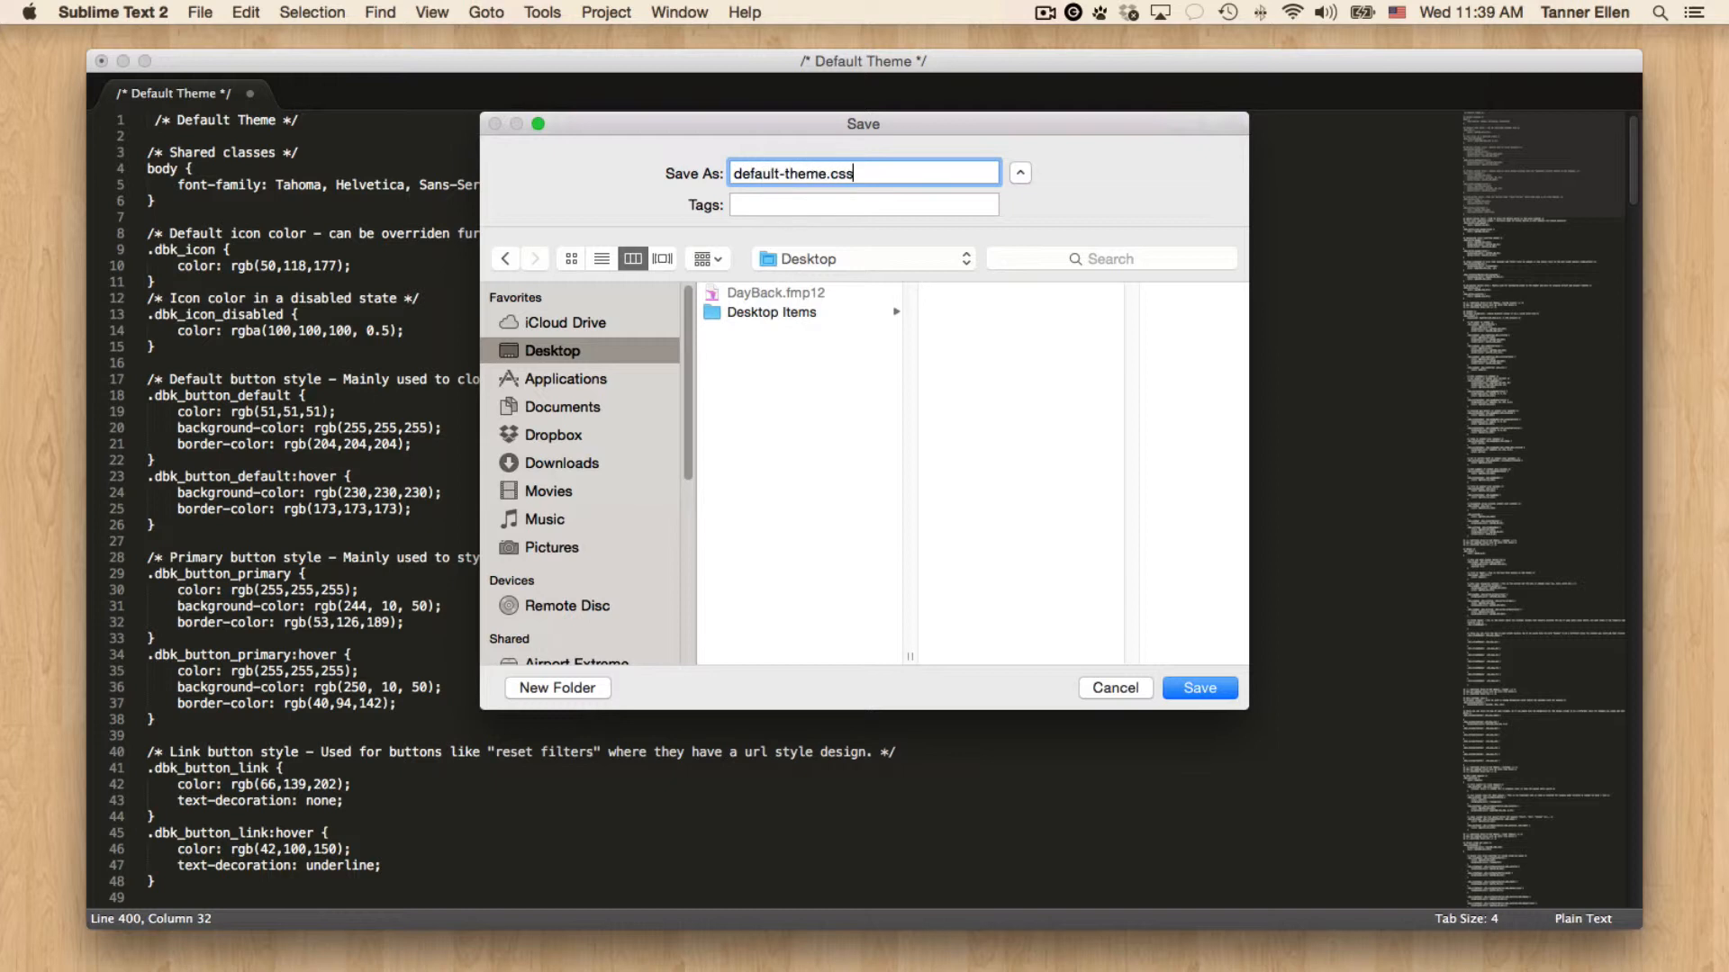
pyautogui.click(1198, 687)
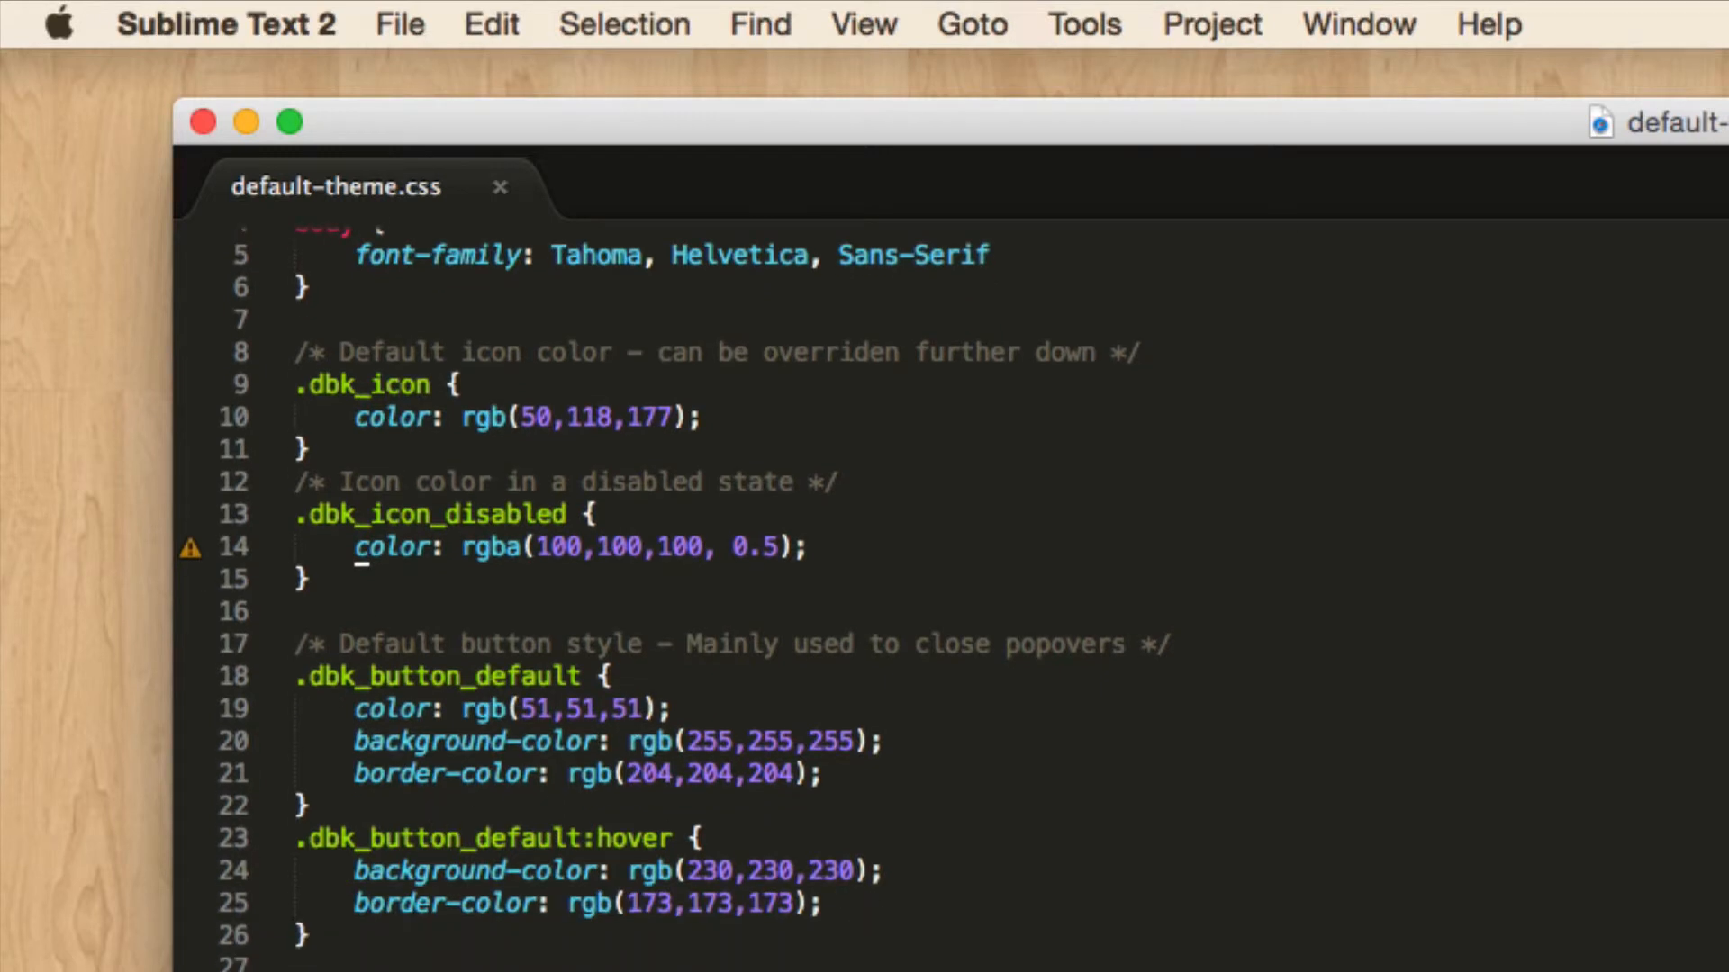
pyautogui.scroll(-3)
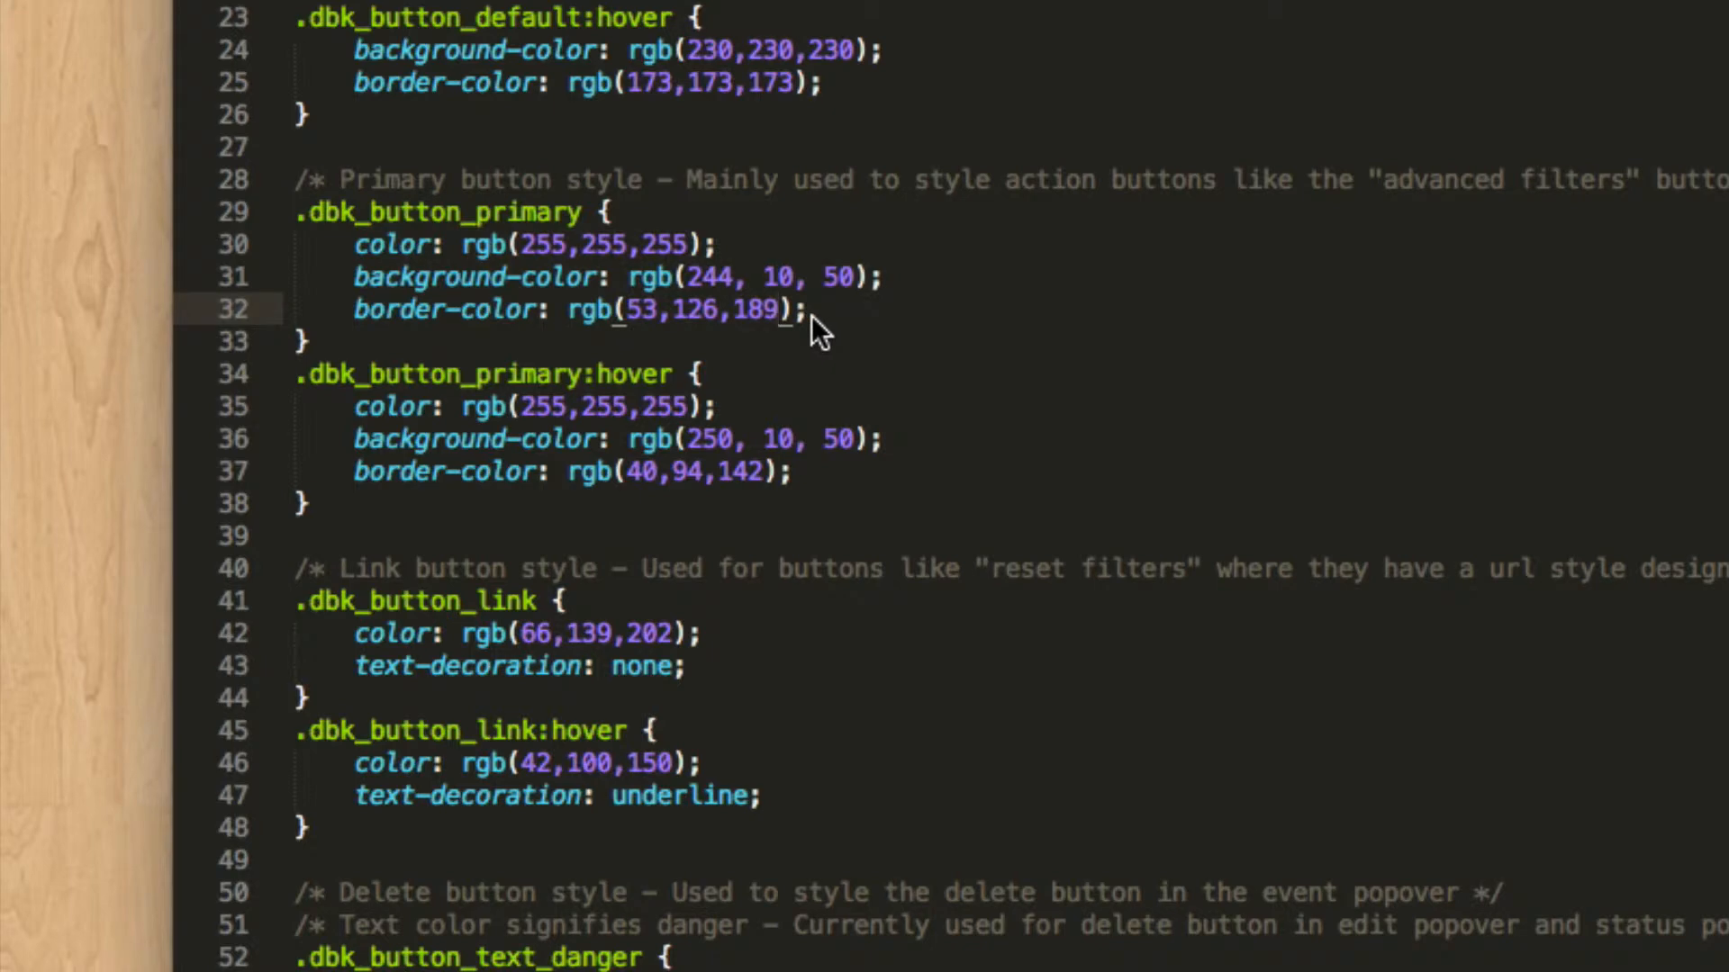
pyautogui.scroll(-3)
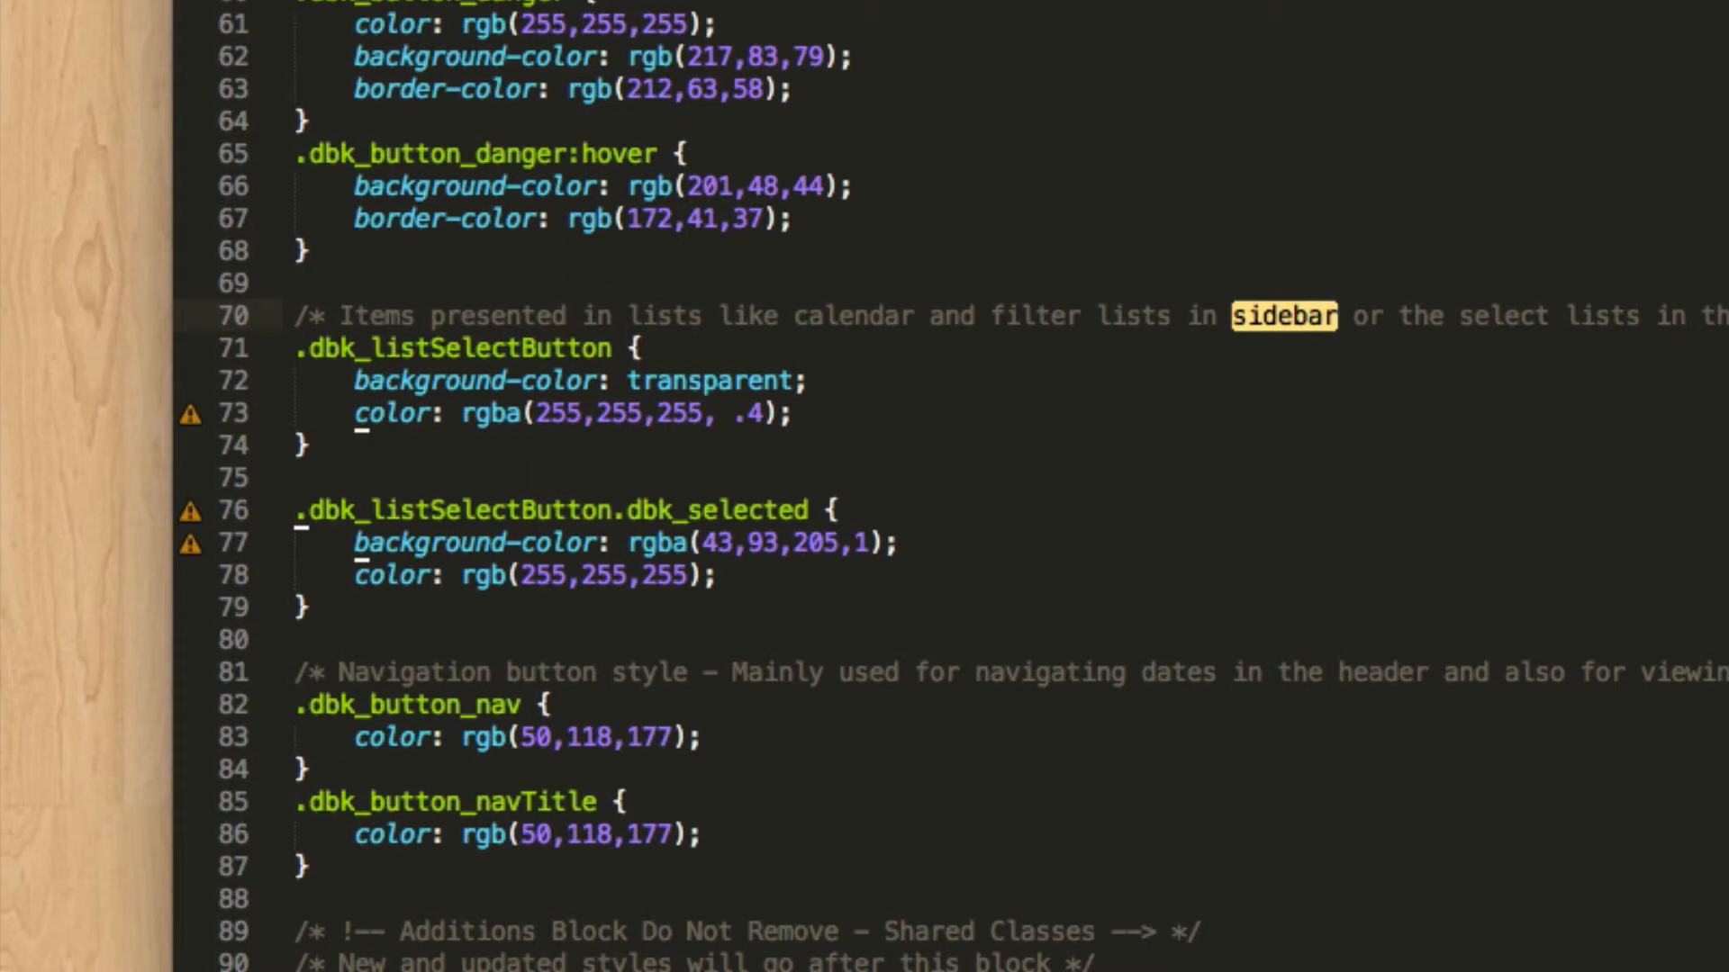
pyautogui.scroll(-3)
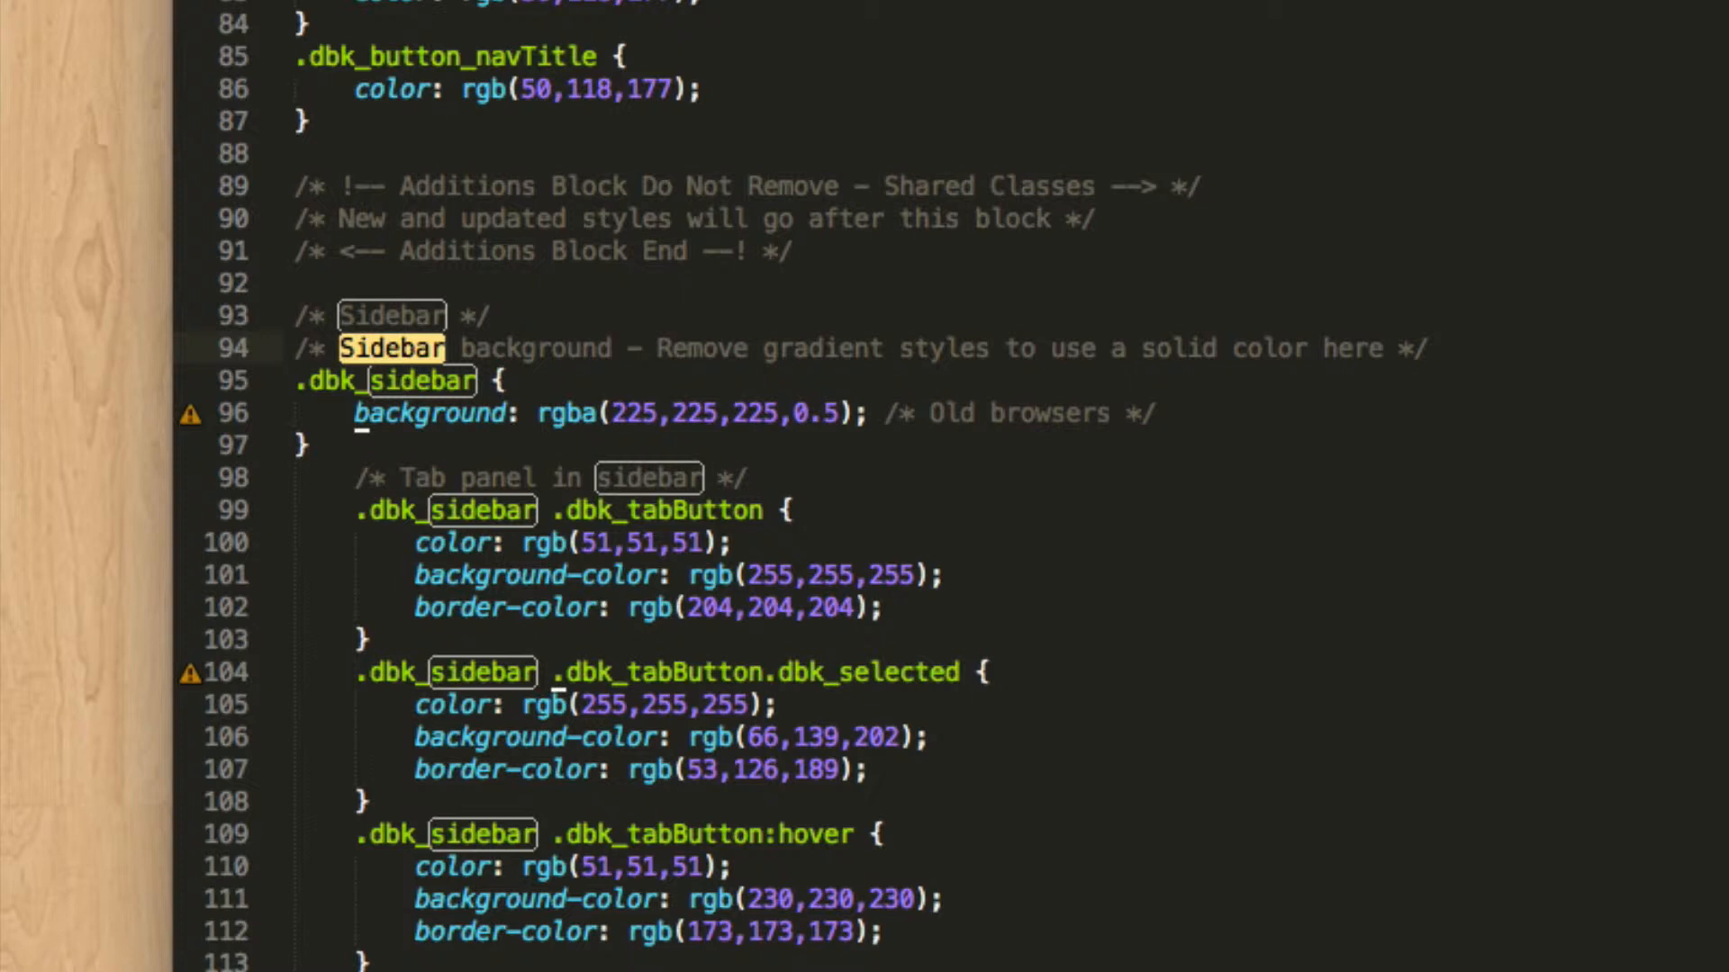
pyautogui.moveTo(546, 141)
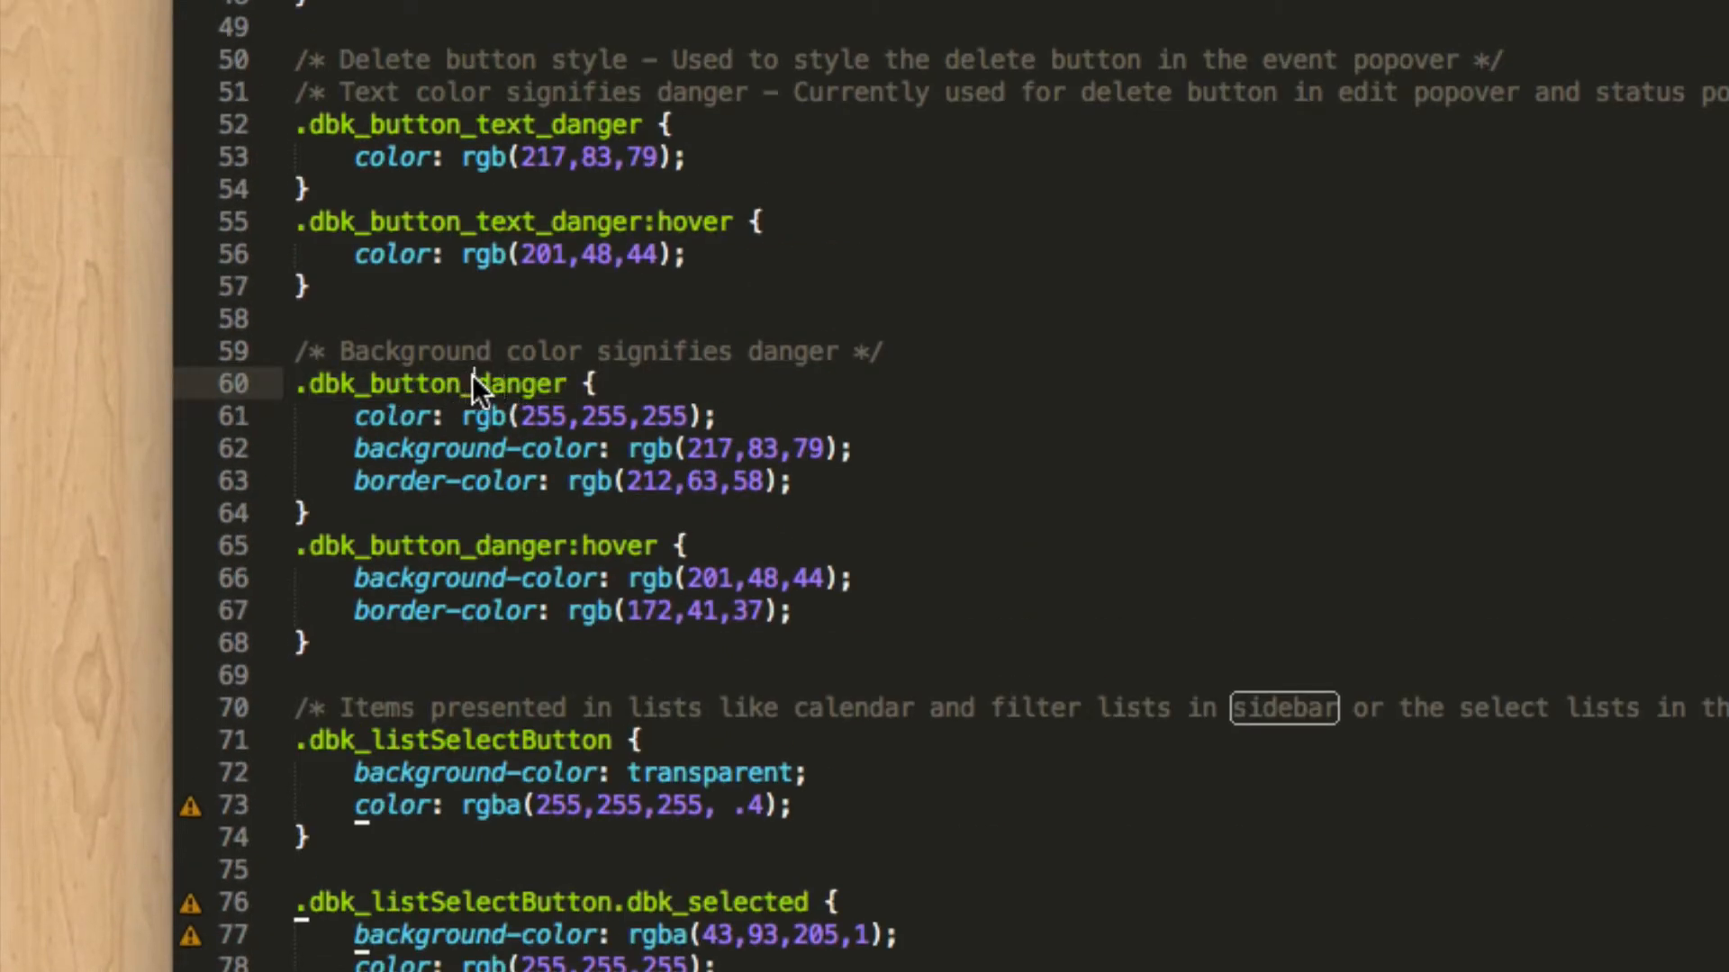
pyautogui.doubleClick(511, 384)
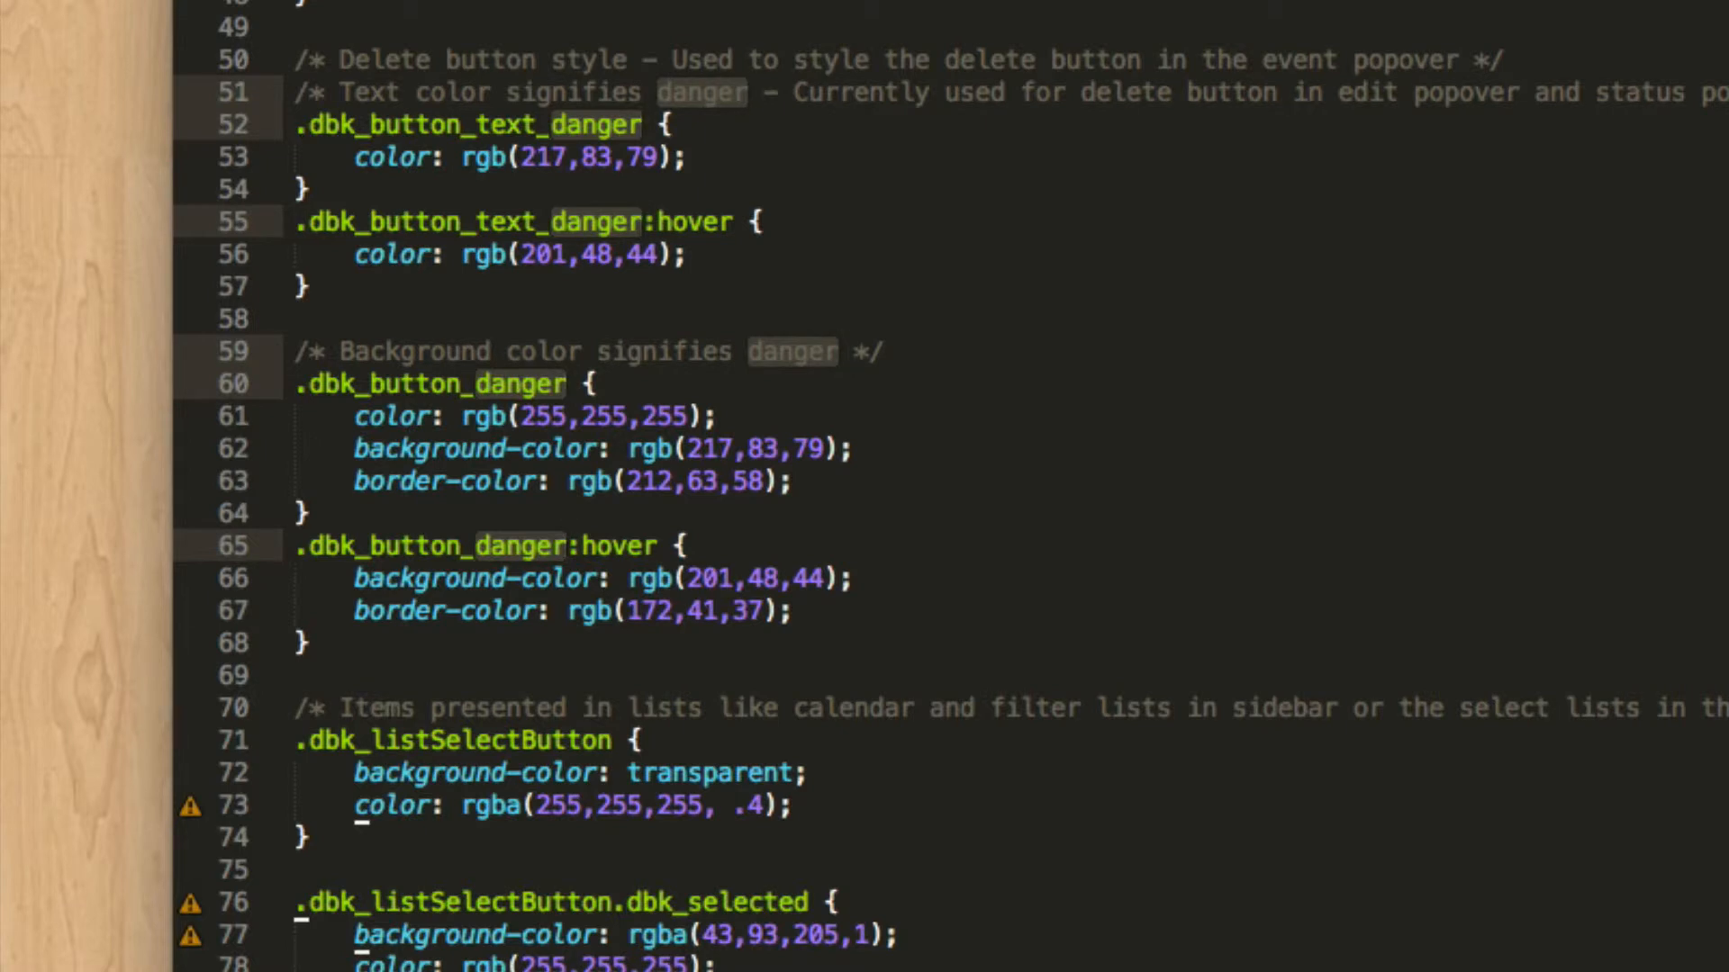
pyautogui.write('help')
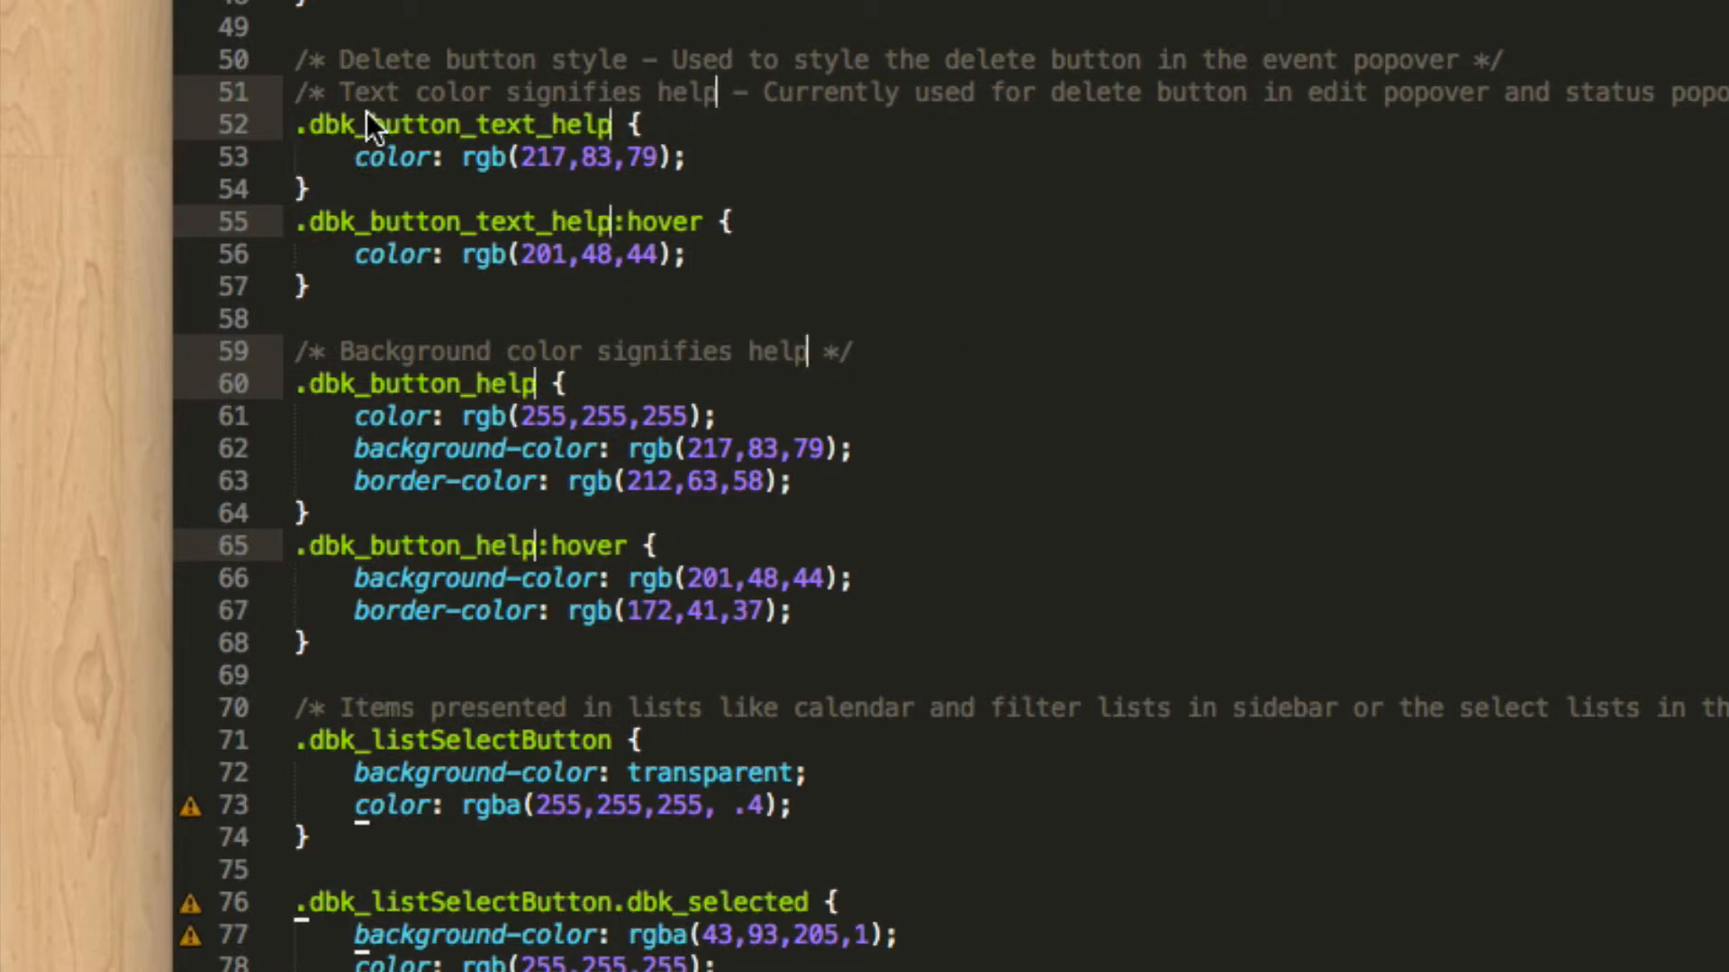
pyautogui.moveTo(757, 160)
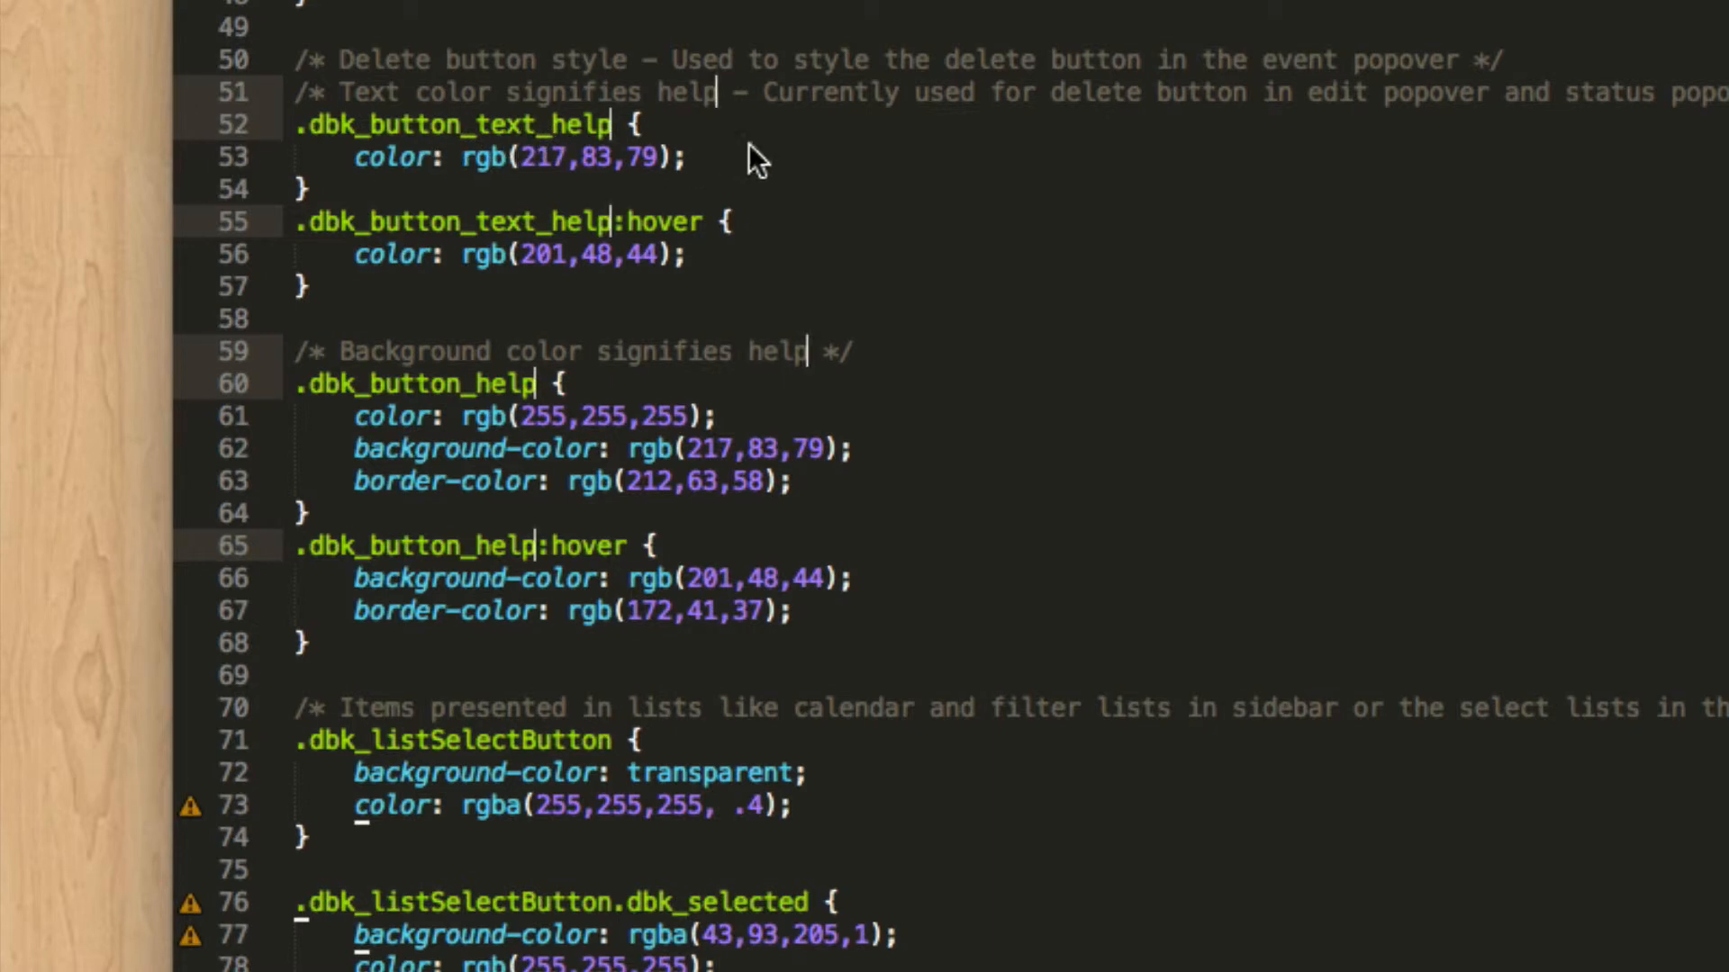
pyautogui.moveTo(927, 507)
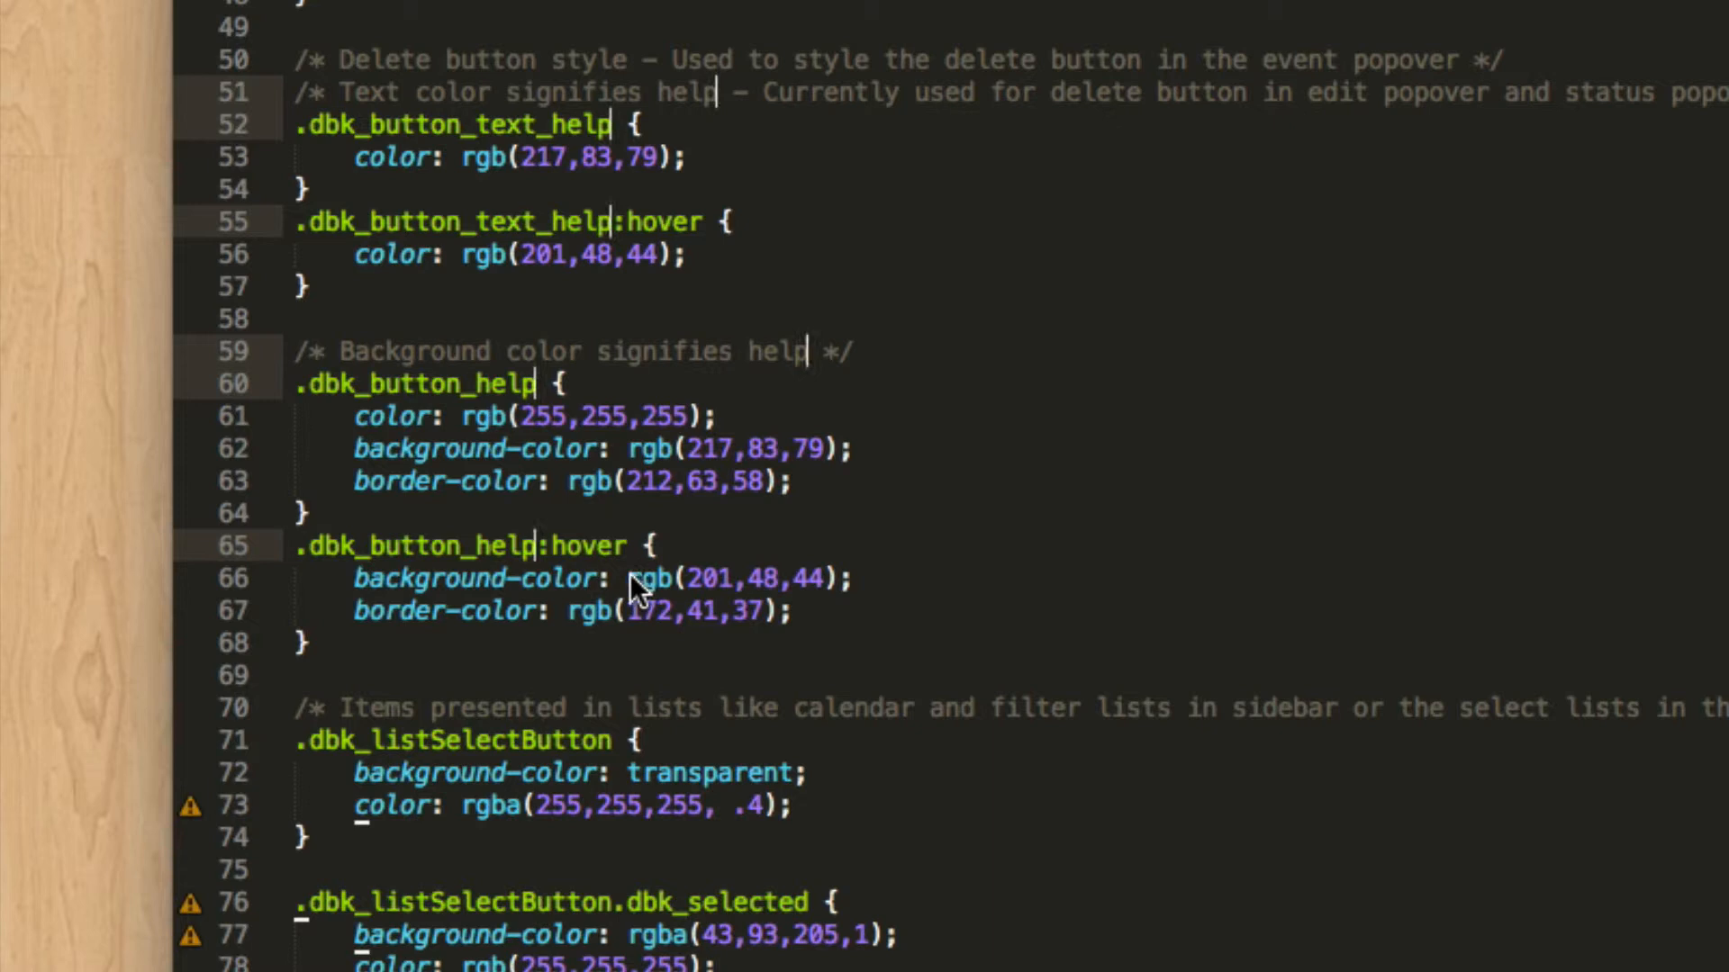
pyautogui.write('danger')
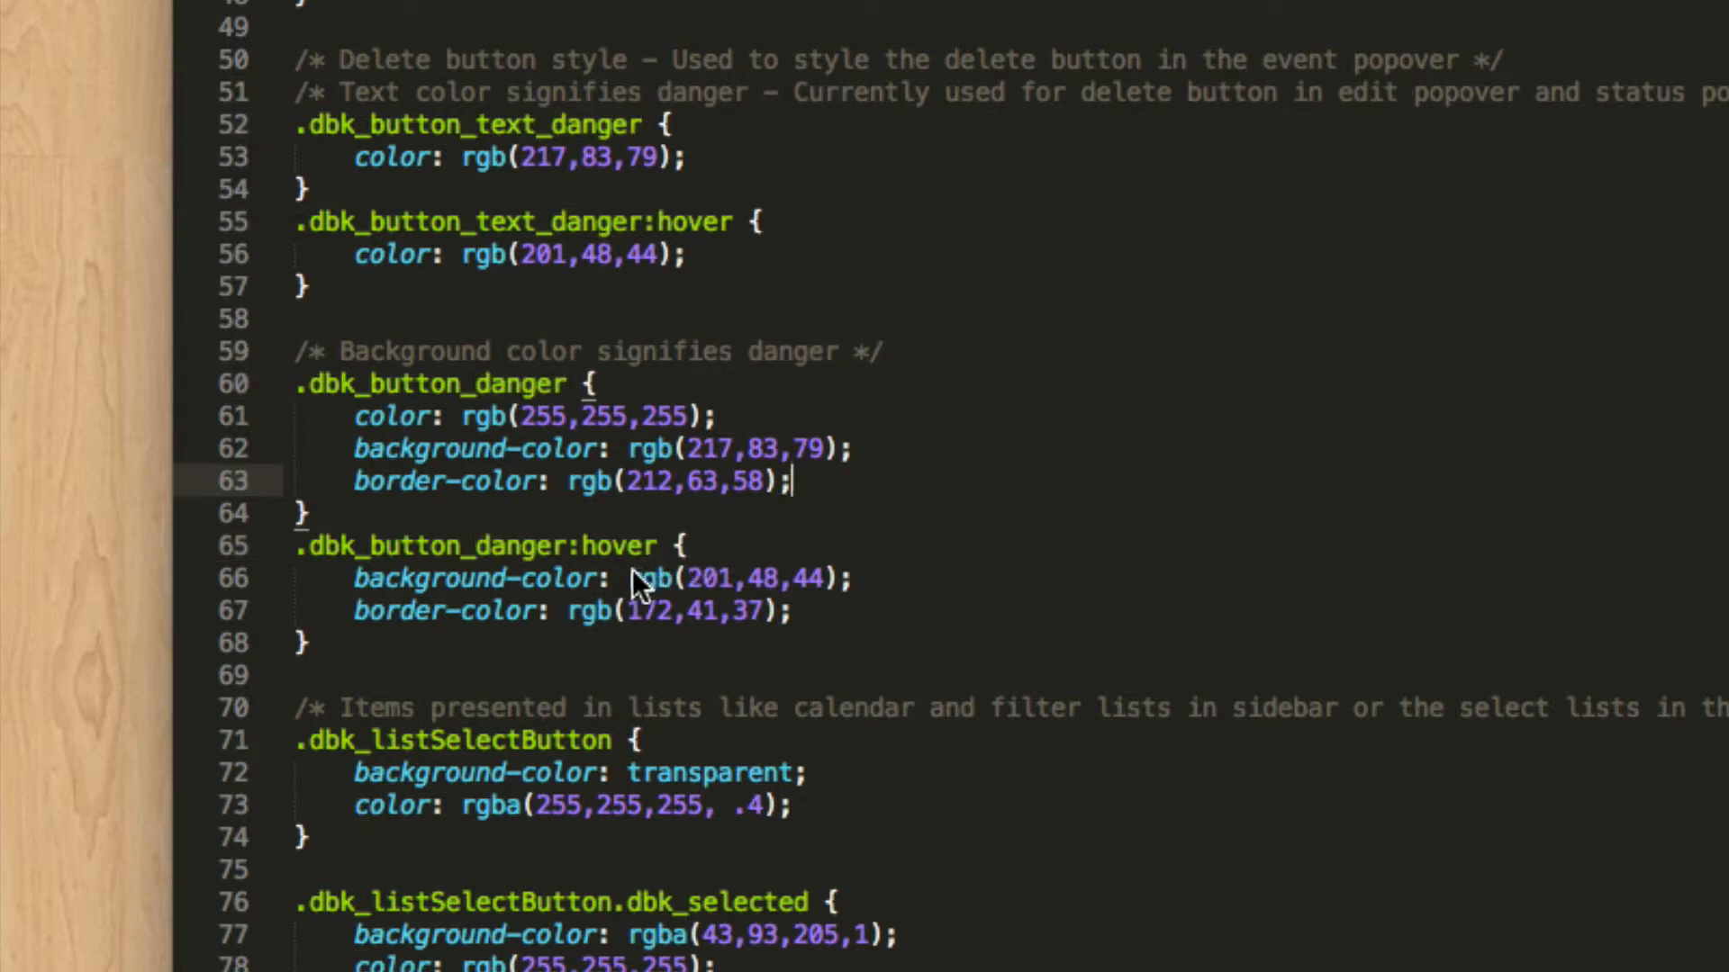
pyautogui.doubleClick(722, 578)
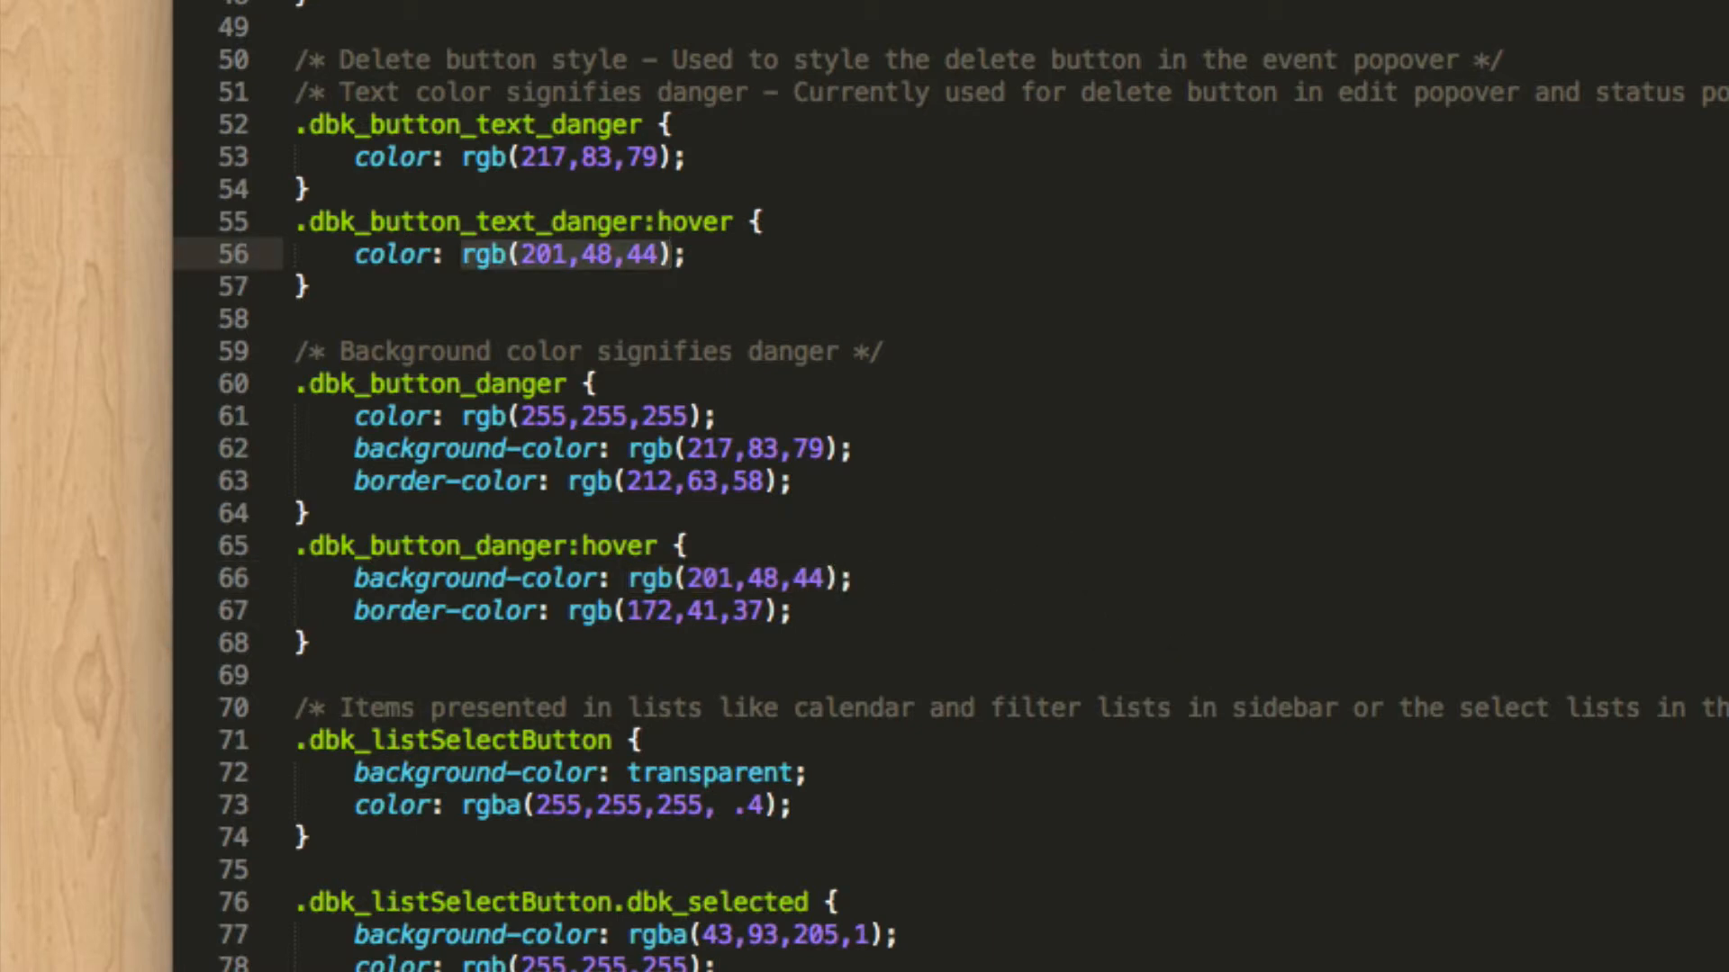
# Replace the line 56 danger hover colour values with 10,10,10.
pyautogui.press('Delete')
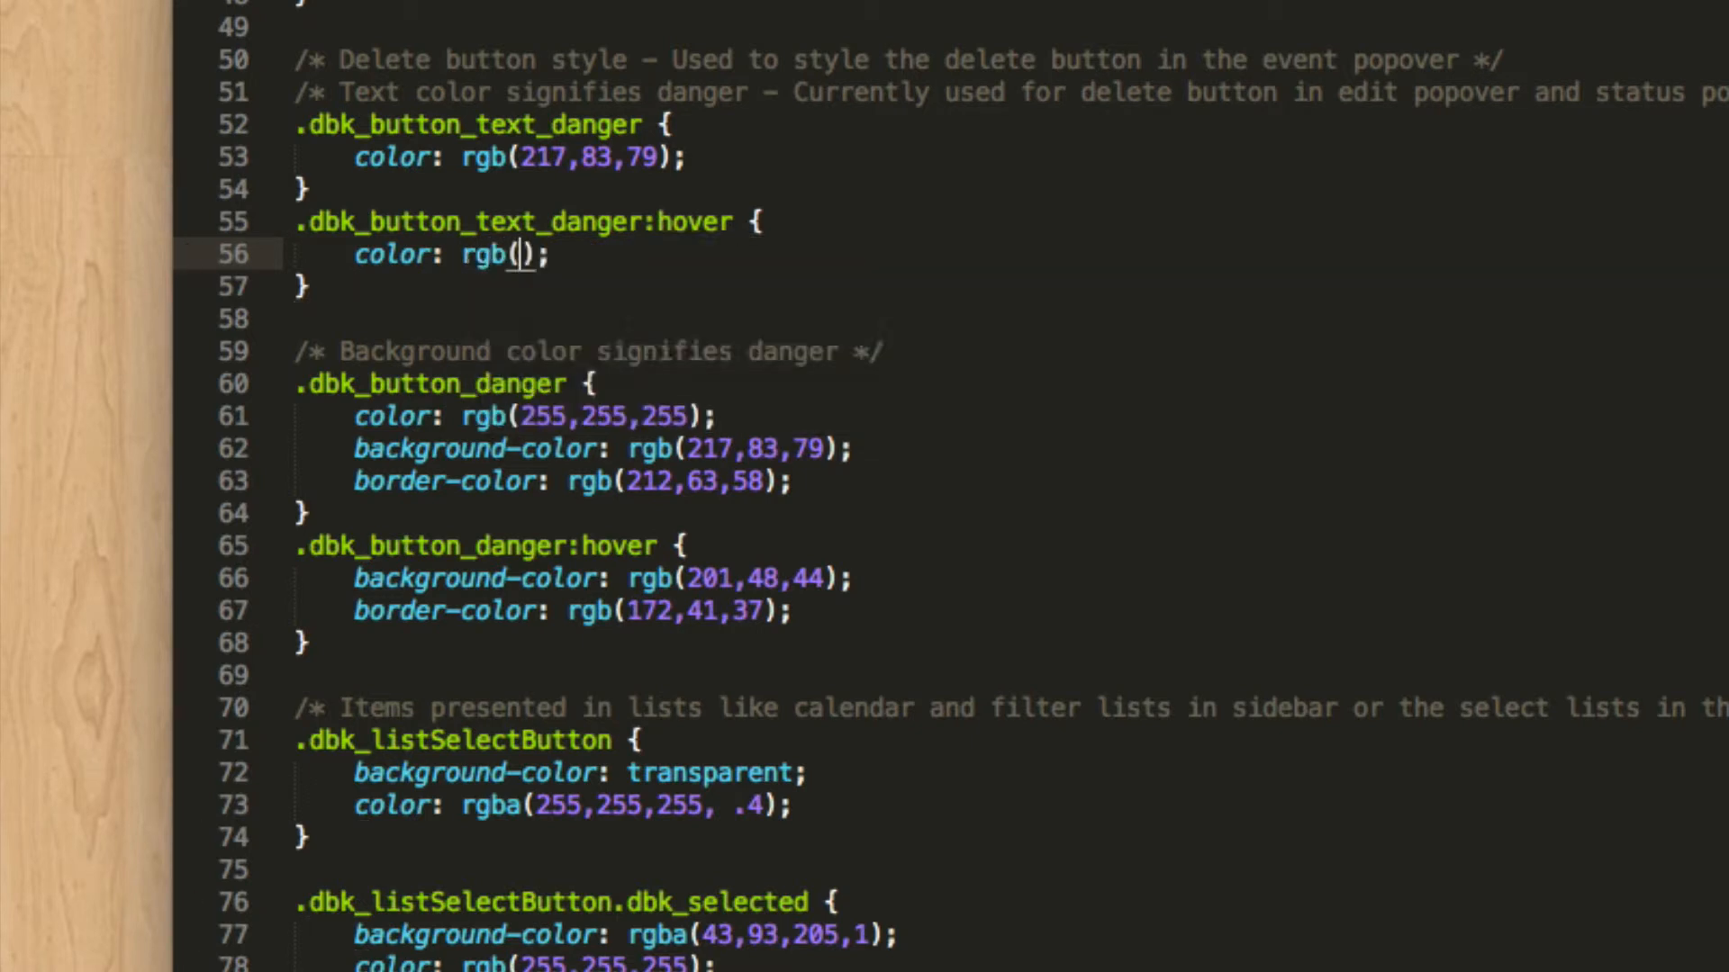
pyautogui.write('10,')
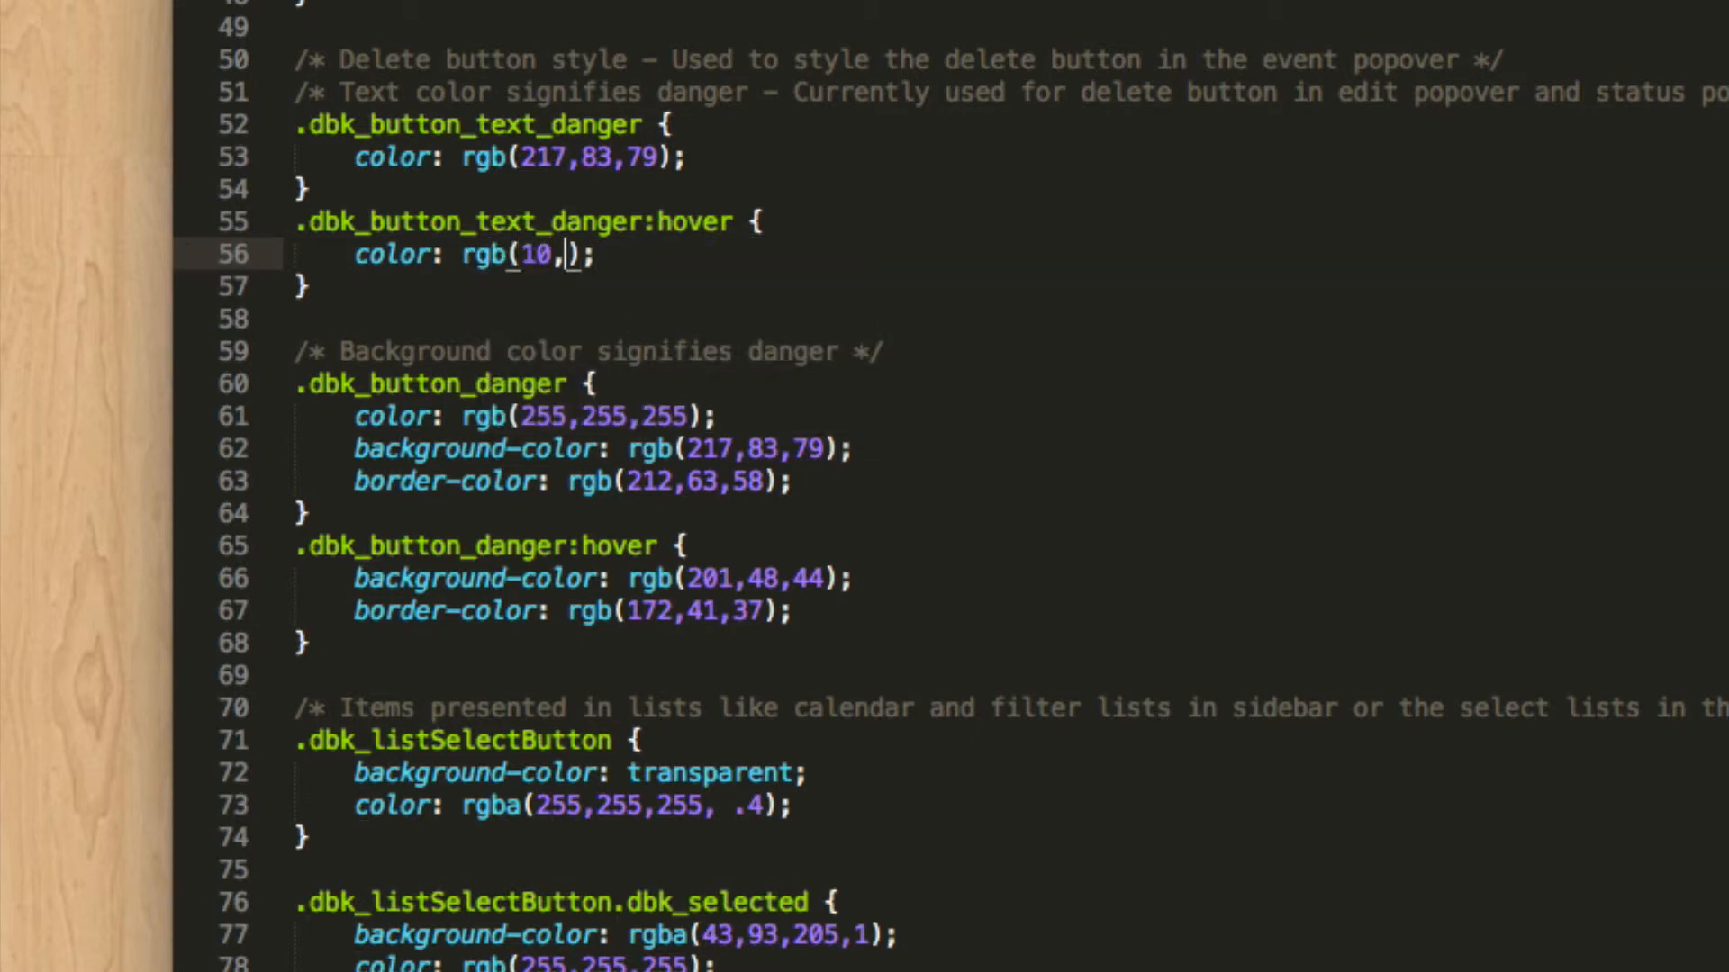
pyautogui.write('10,10')
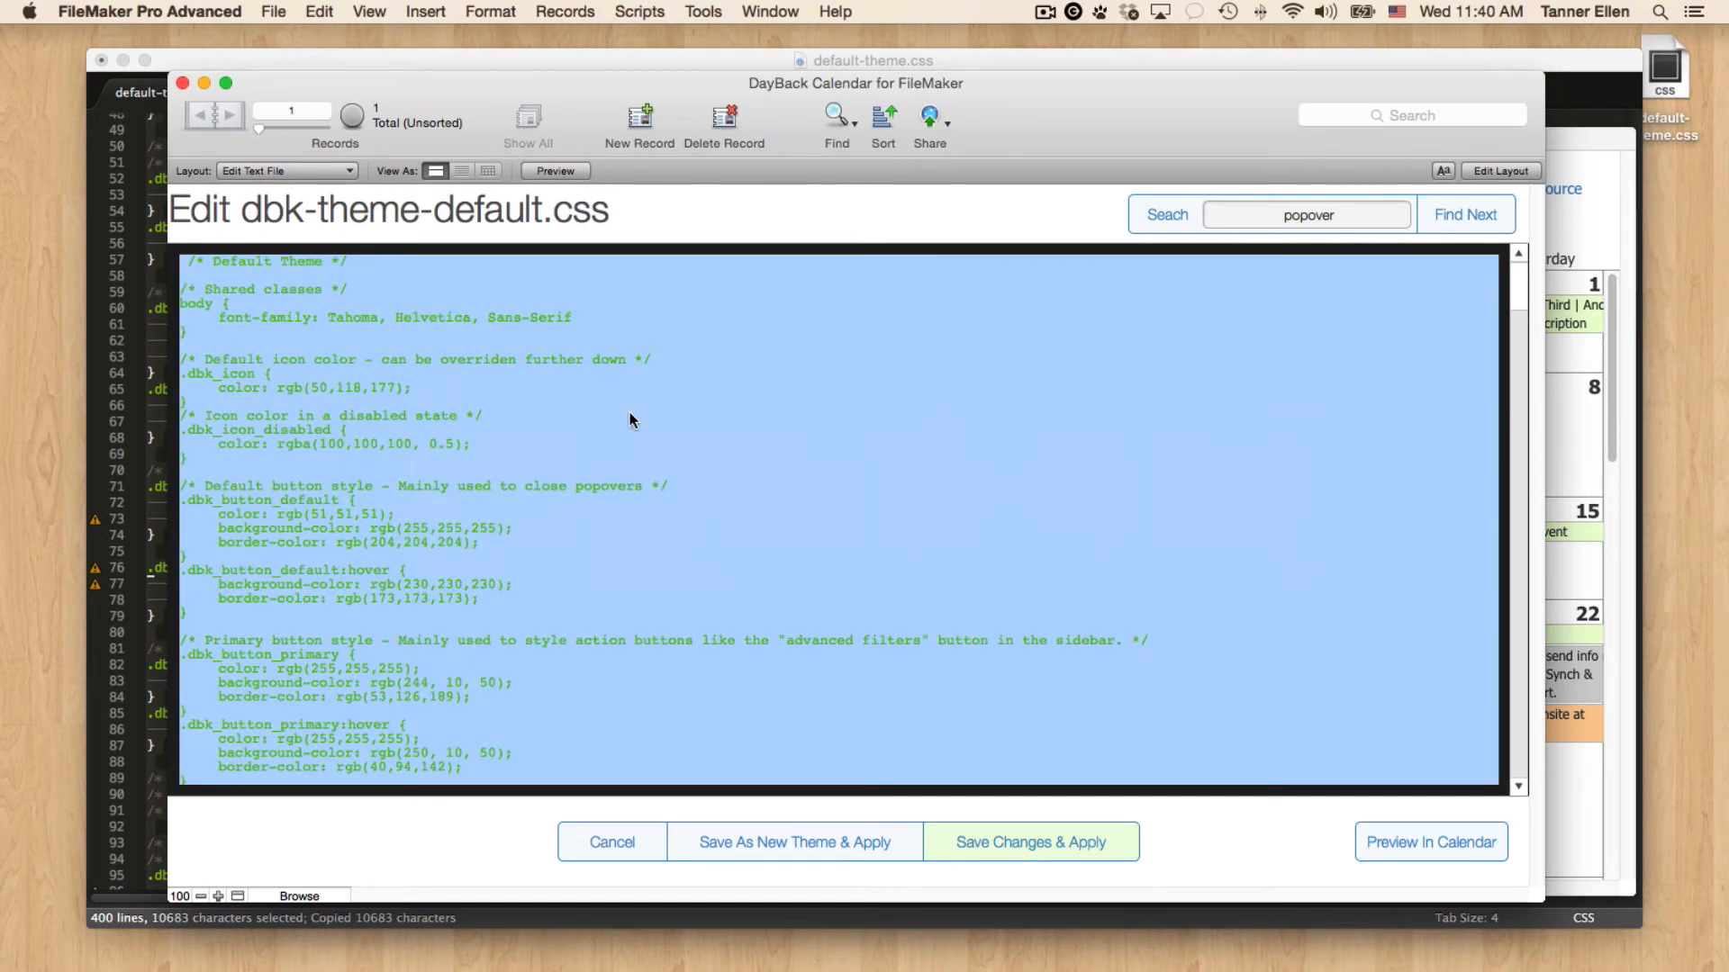
# Start saving the pasted CSS as a new theme and enter the name 'tanner'.
pyautogui.scroll(-3)
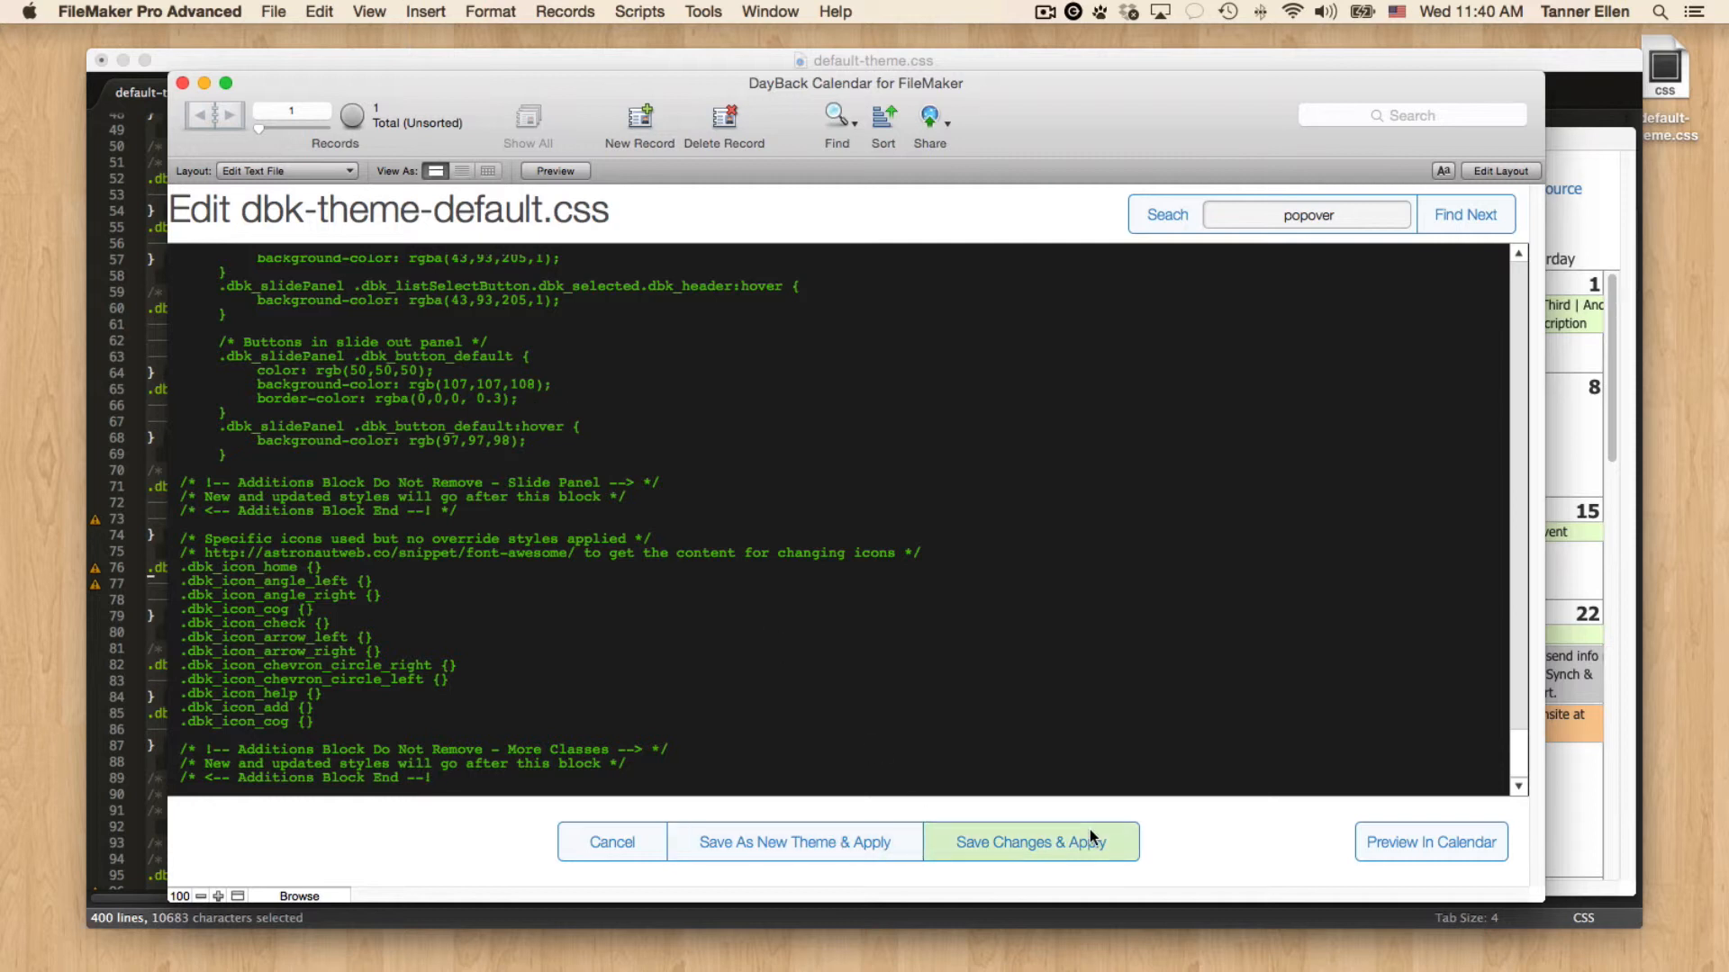
pyautogui.moveTo(792, 843)
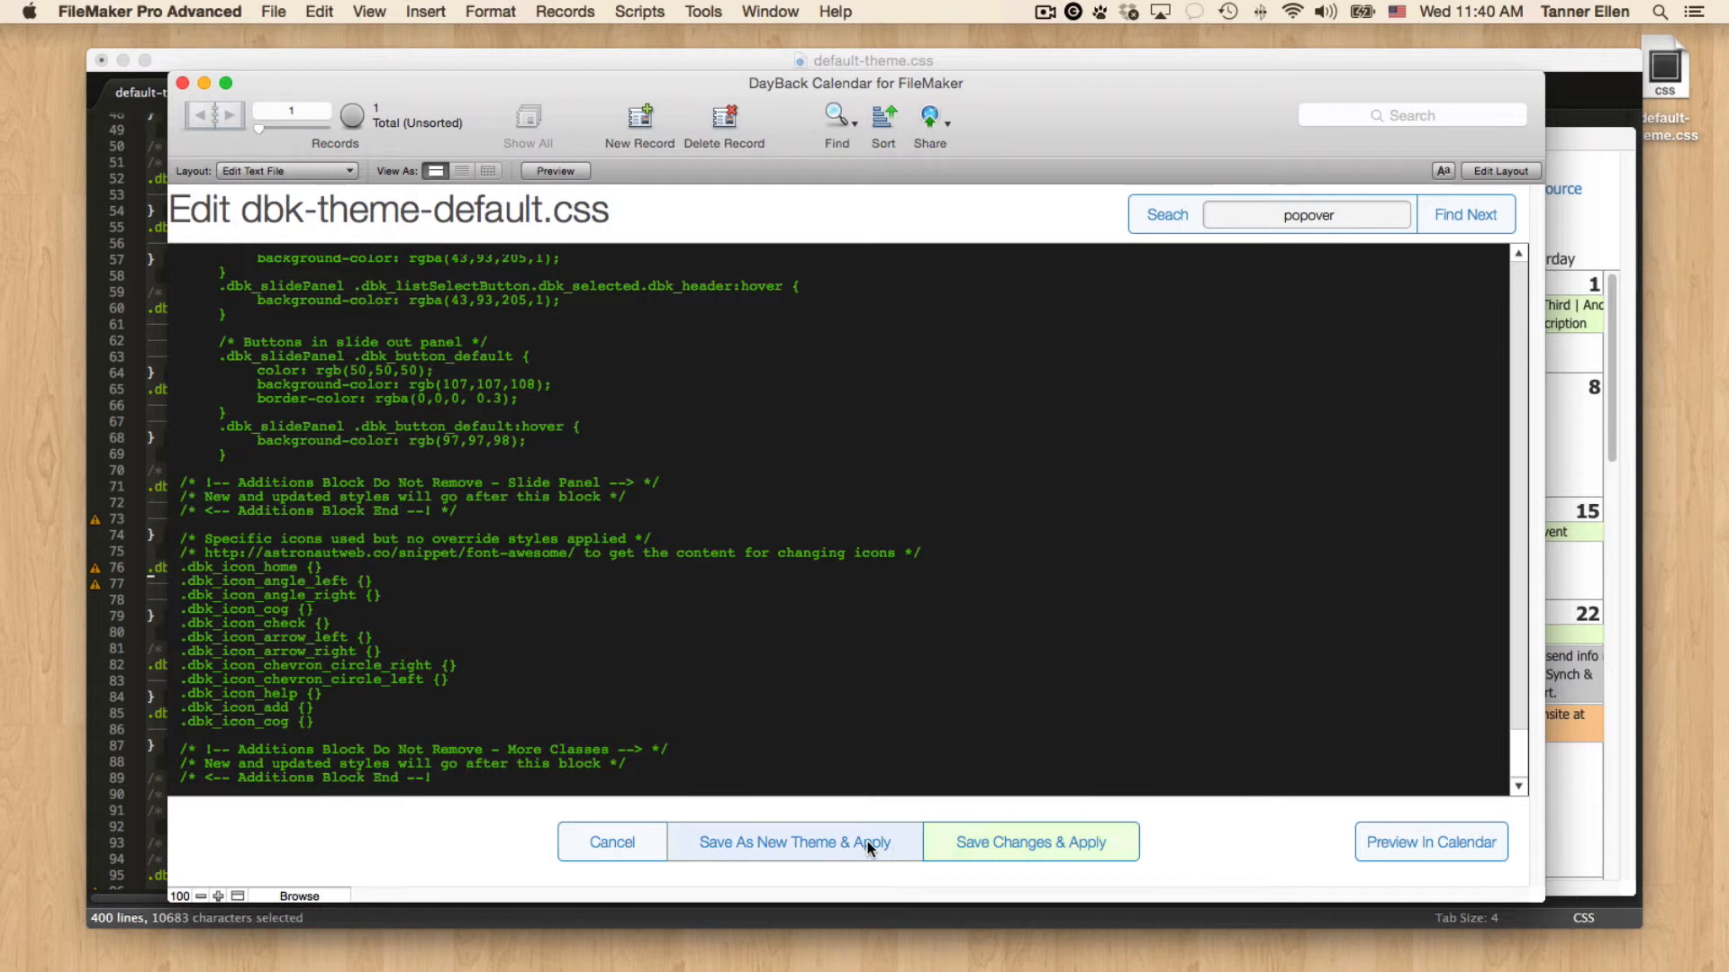
pyautogui.click(791, 843)
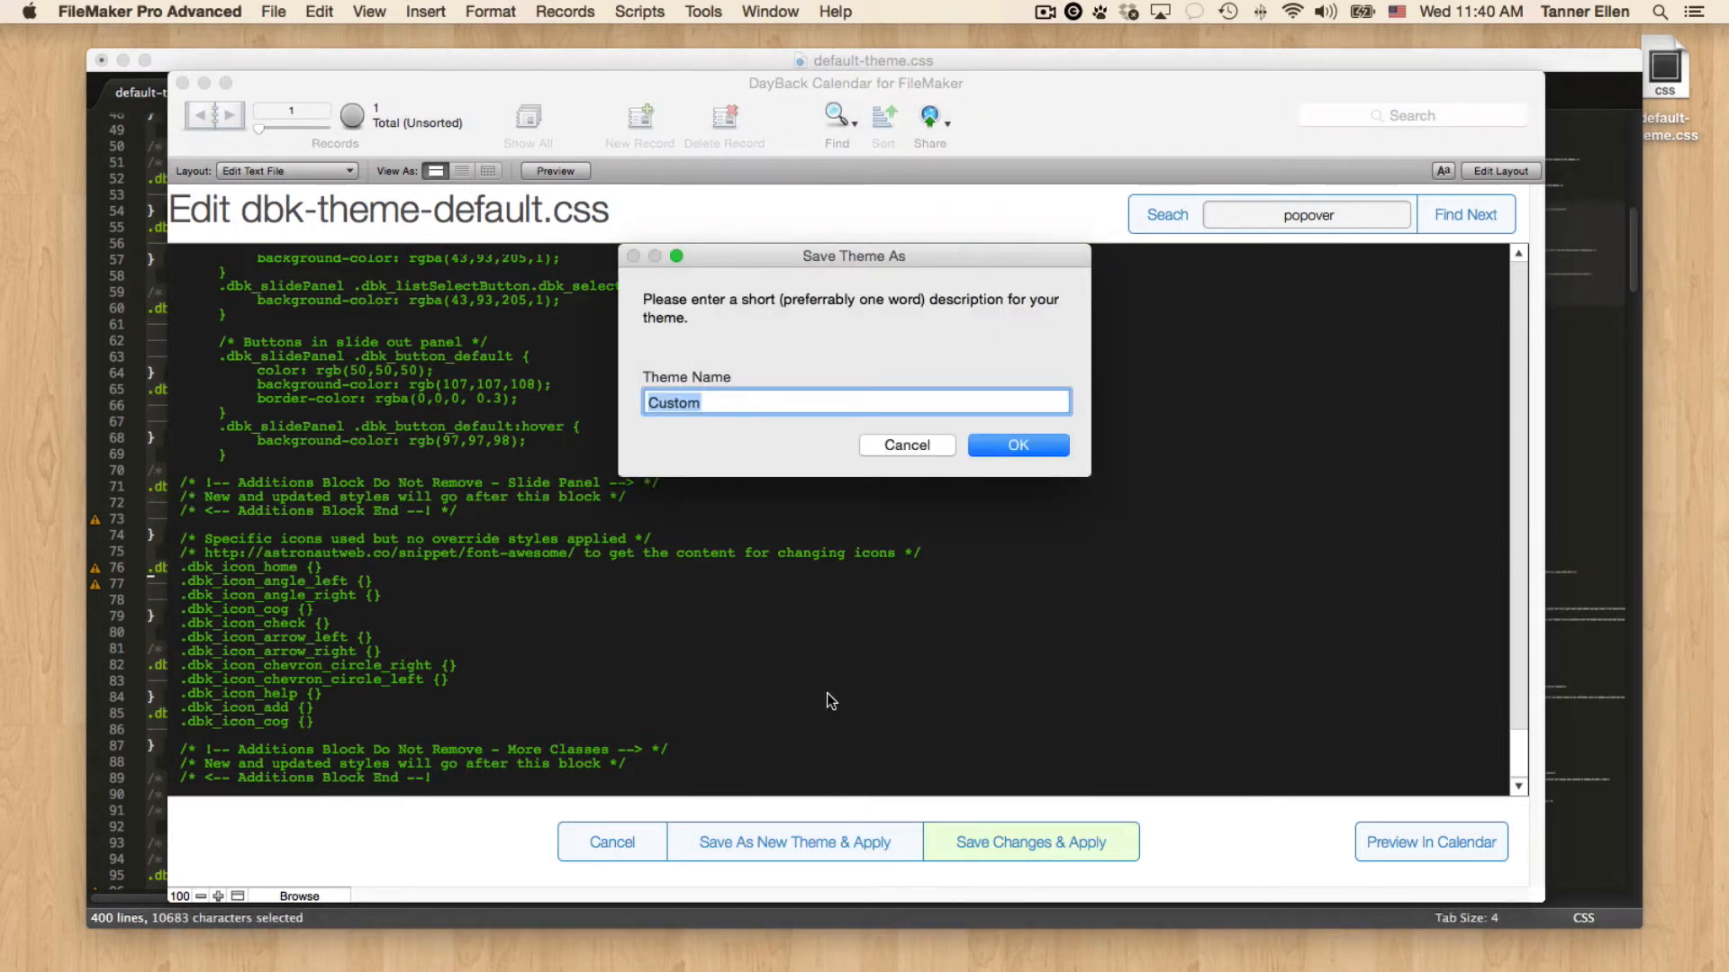
pyautogui.write('tanner')
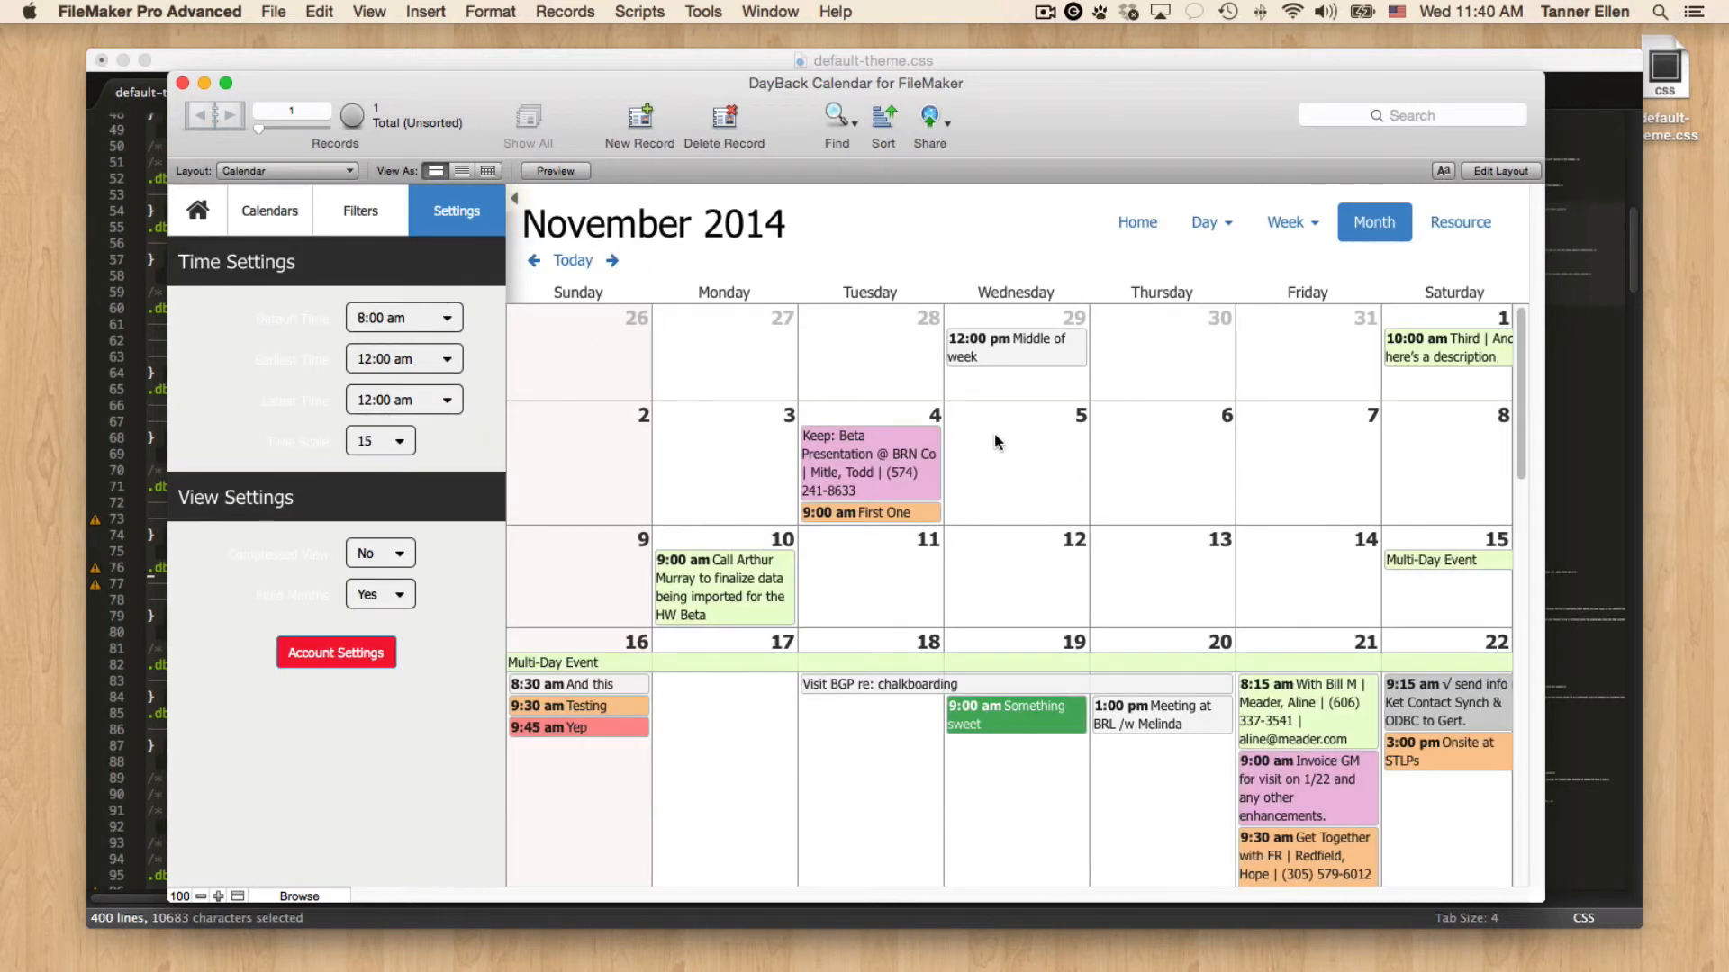
pyautogui.moveTo(893, 374)
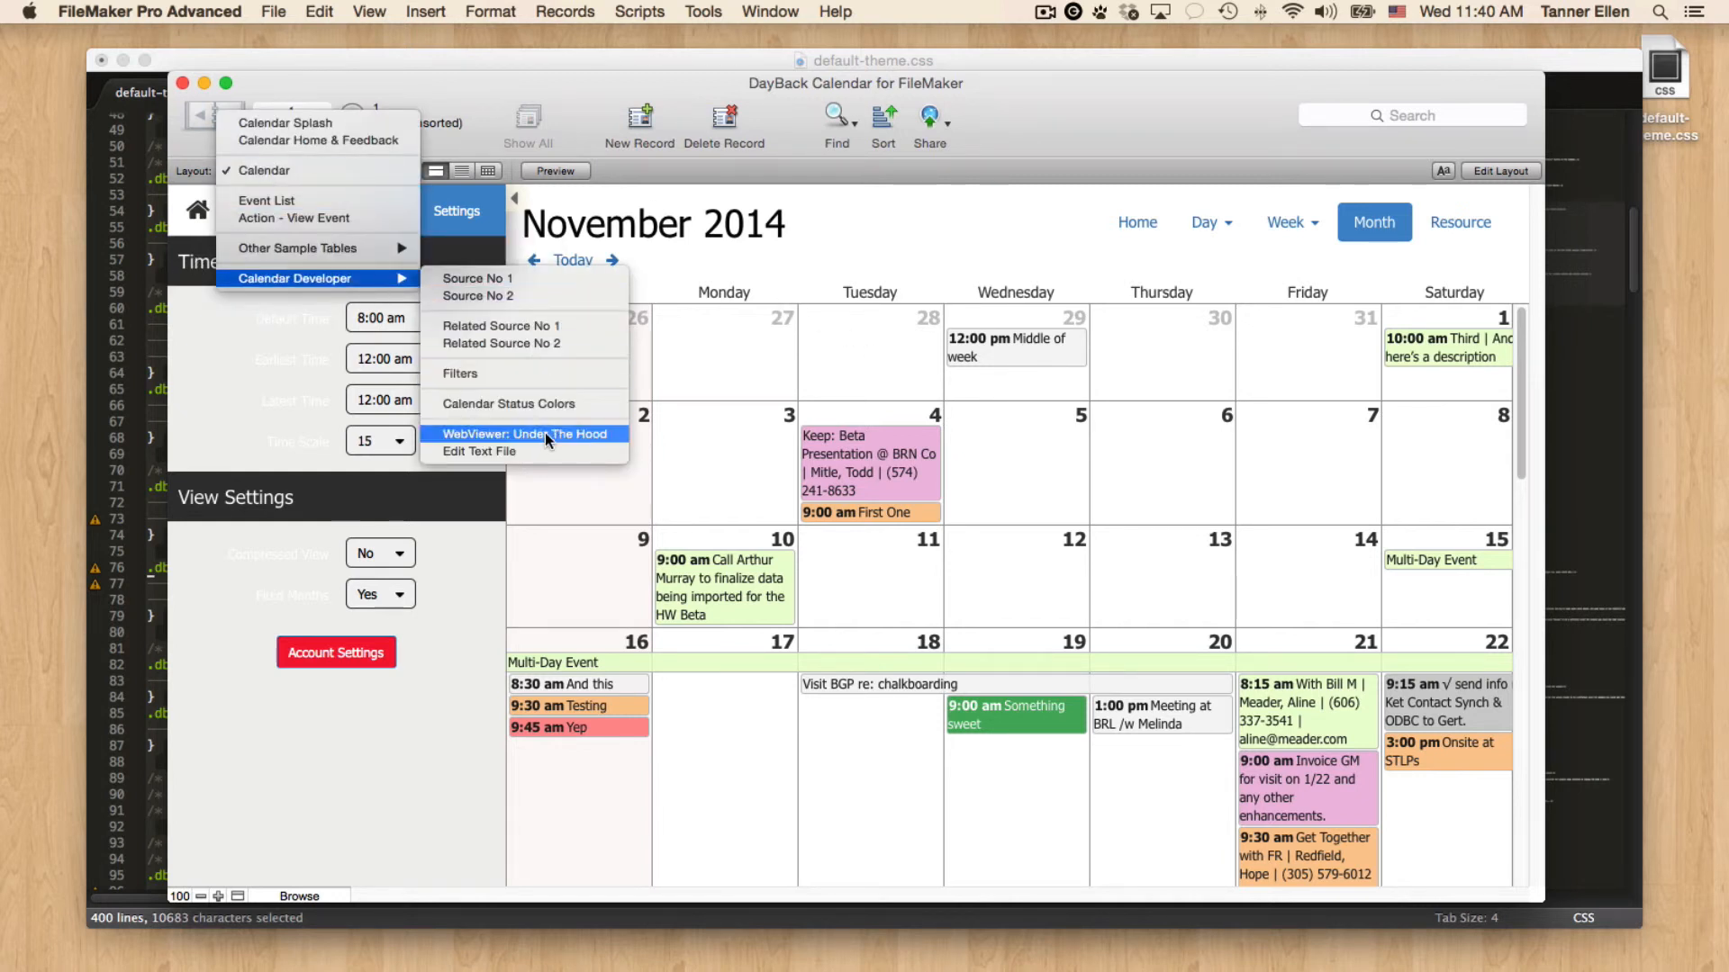
# Go to the WebViewer: Under The Hood layout to check the saved themes.
pyautogui.click(524, 433)
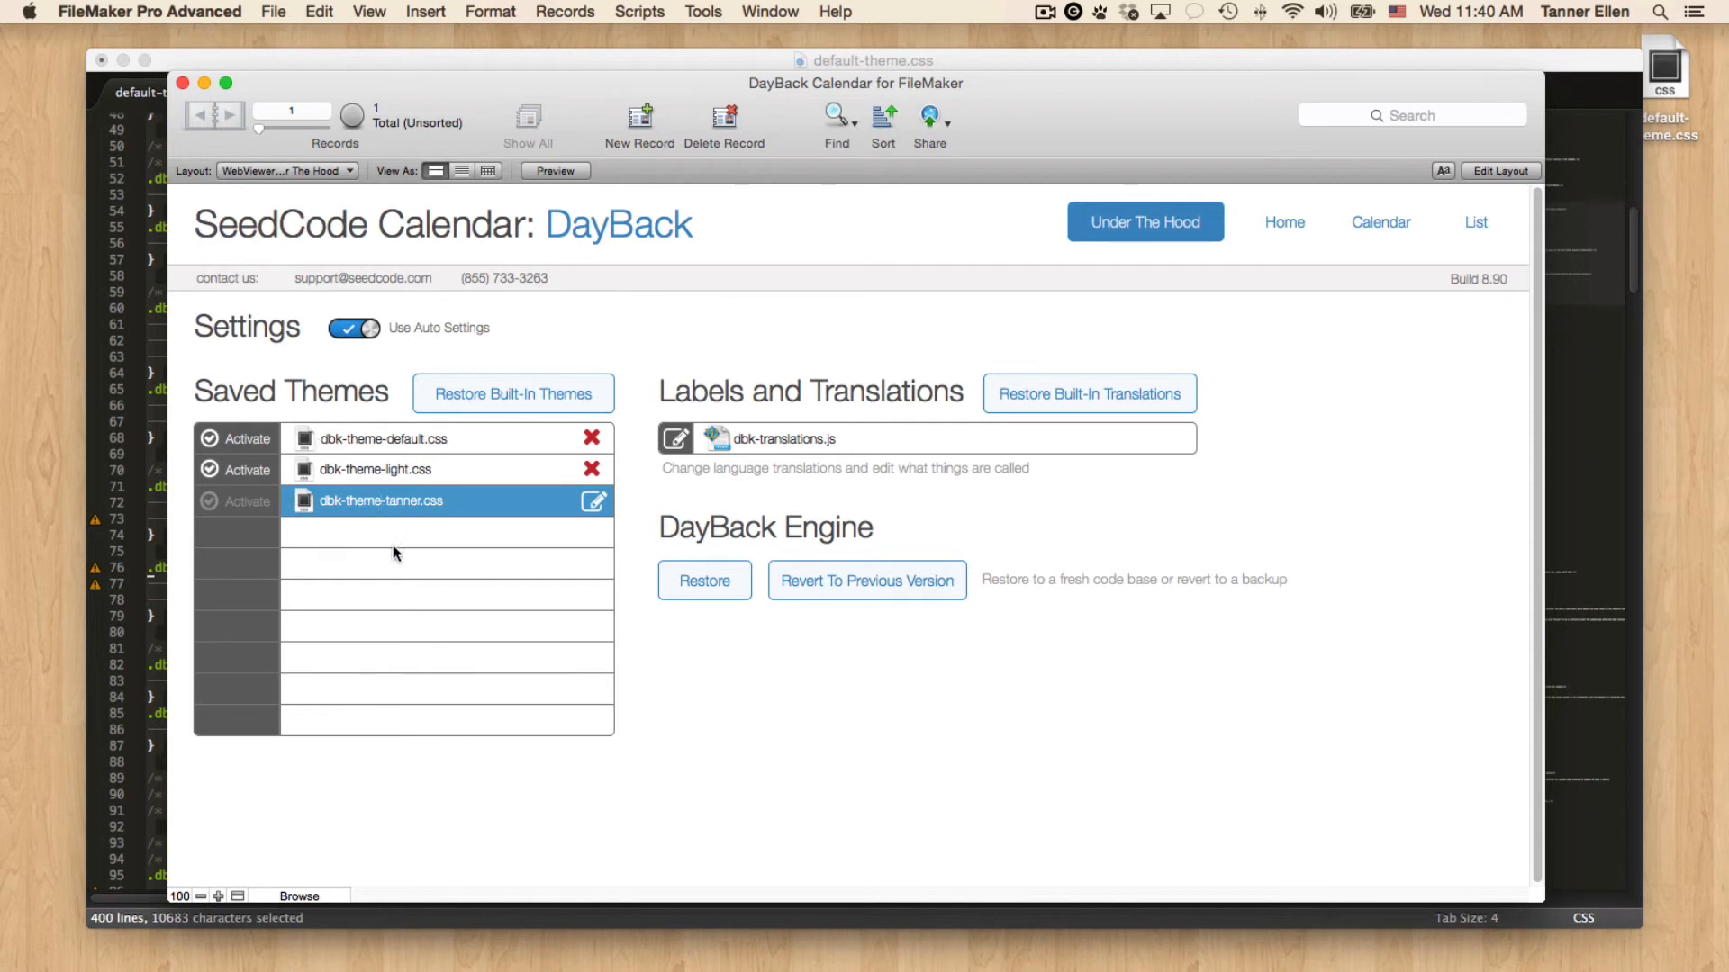
pyautogui.moveTo(401, 714)
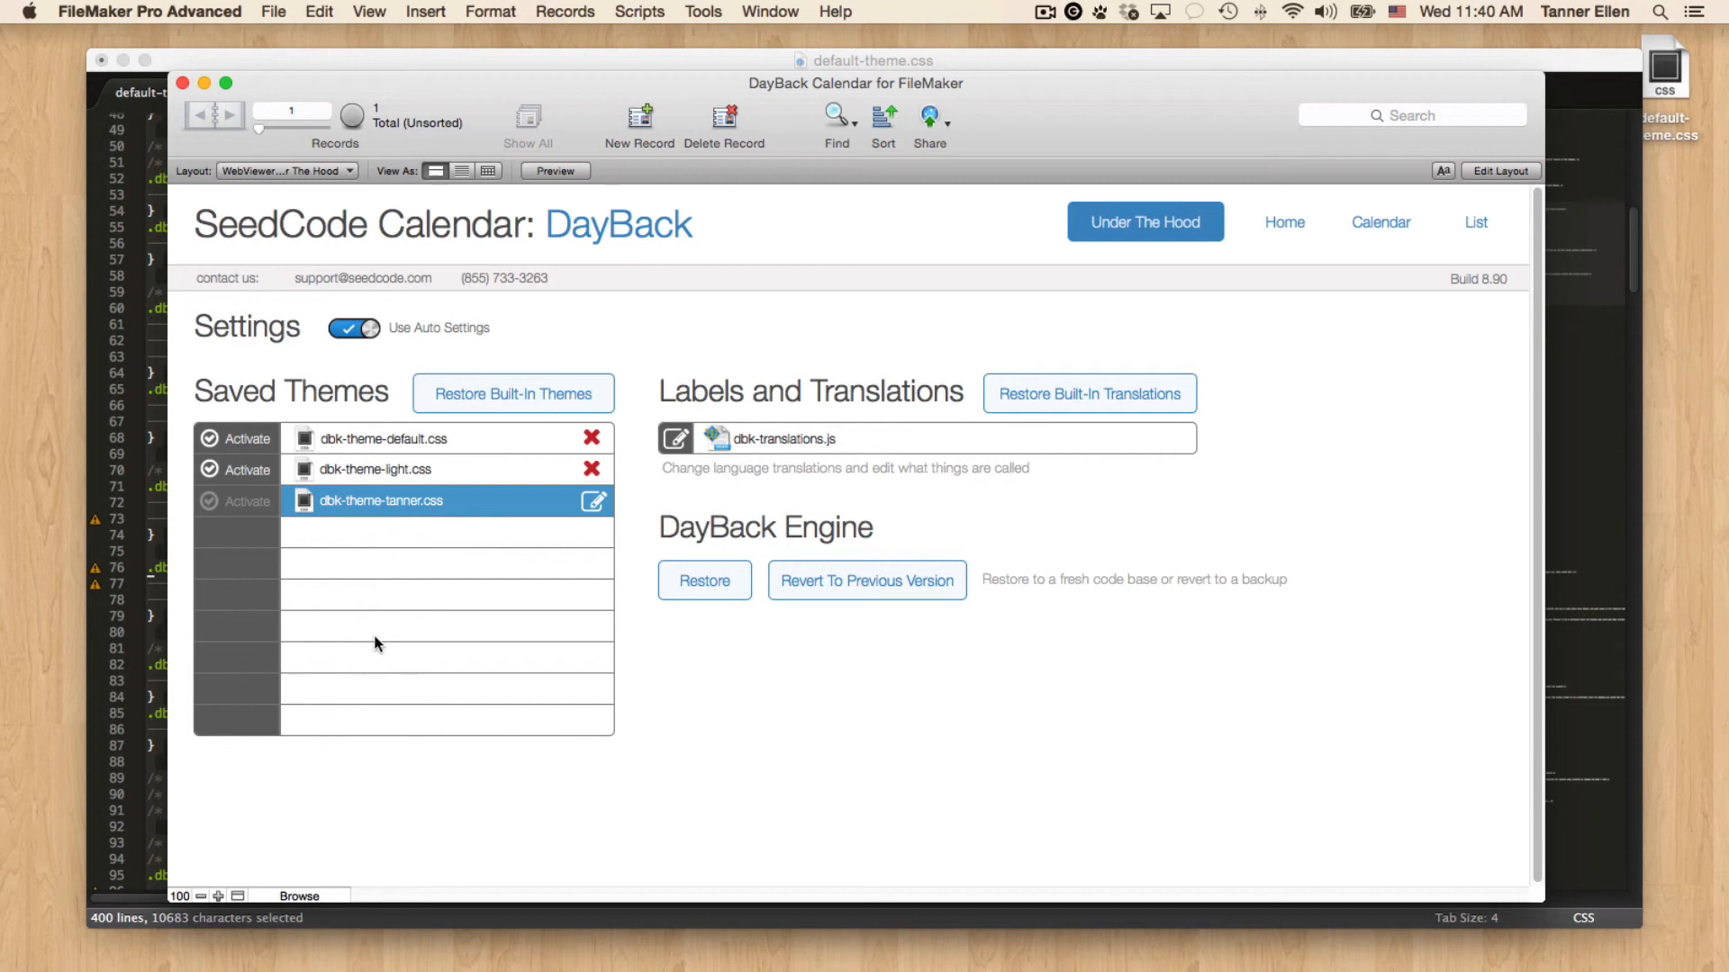
pyautogui.moveTo(394, 687)
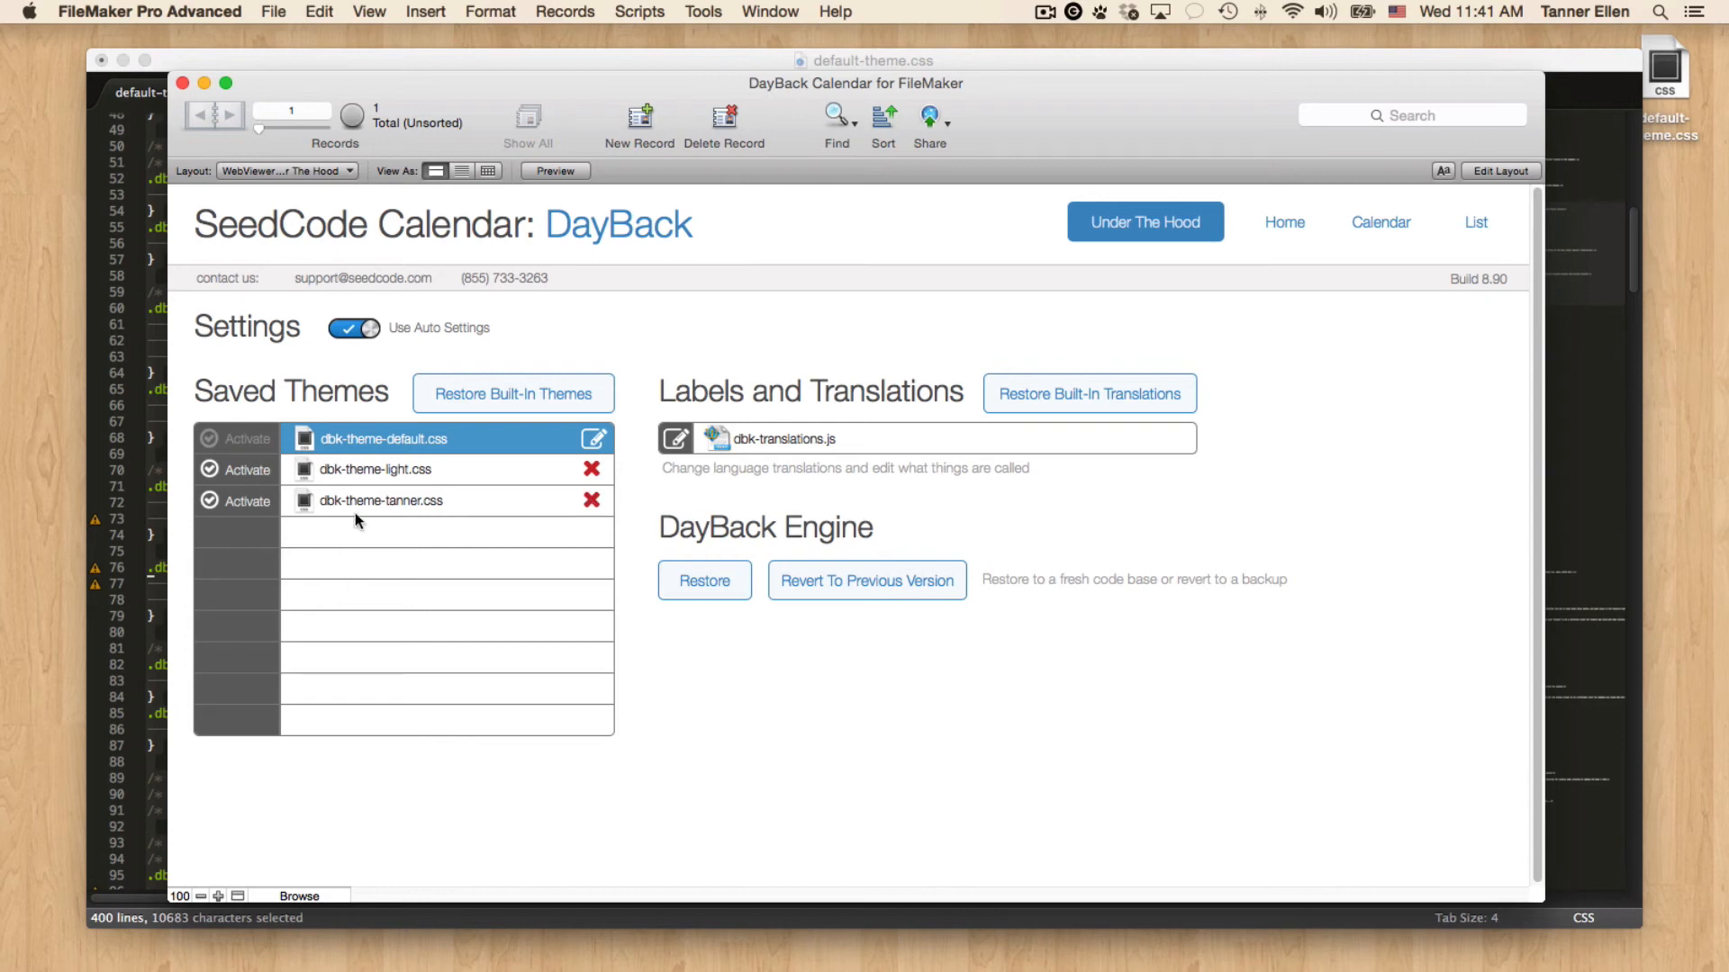
# Open dbk-theme-tanner.css from the Saved Themes list in the CSS editor.
pyautogui.click(380, 501)
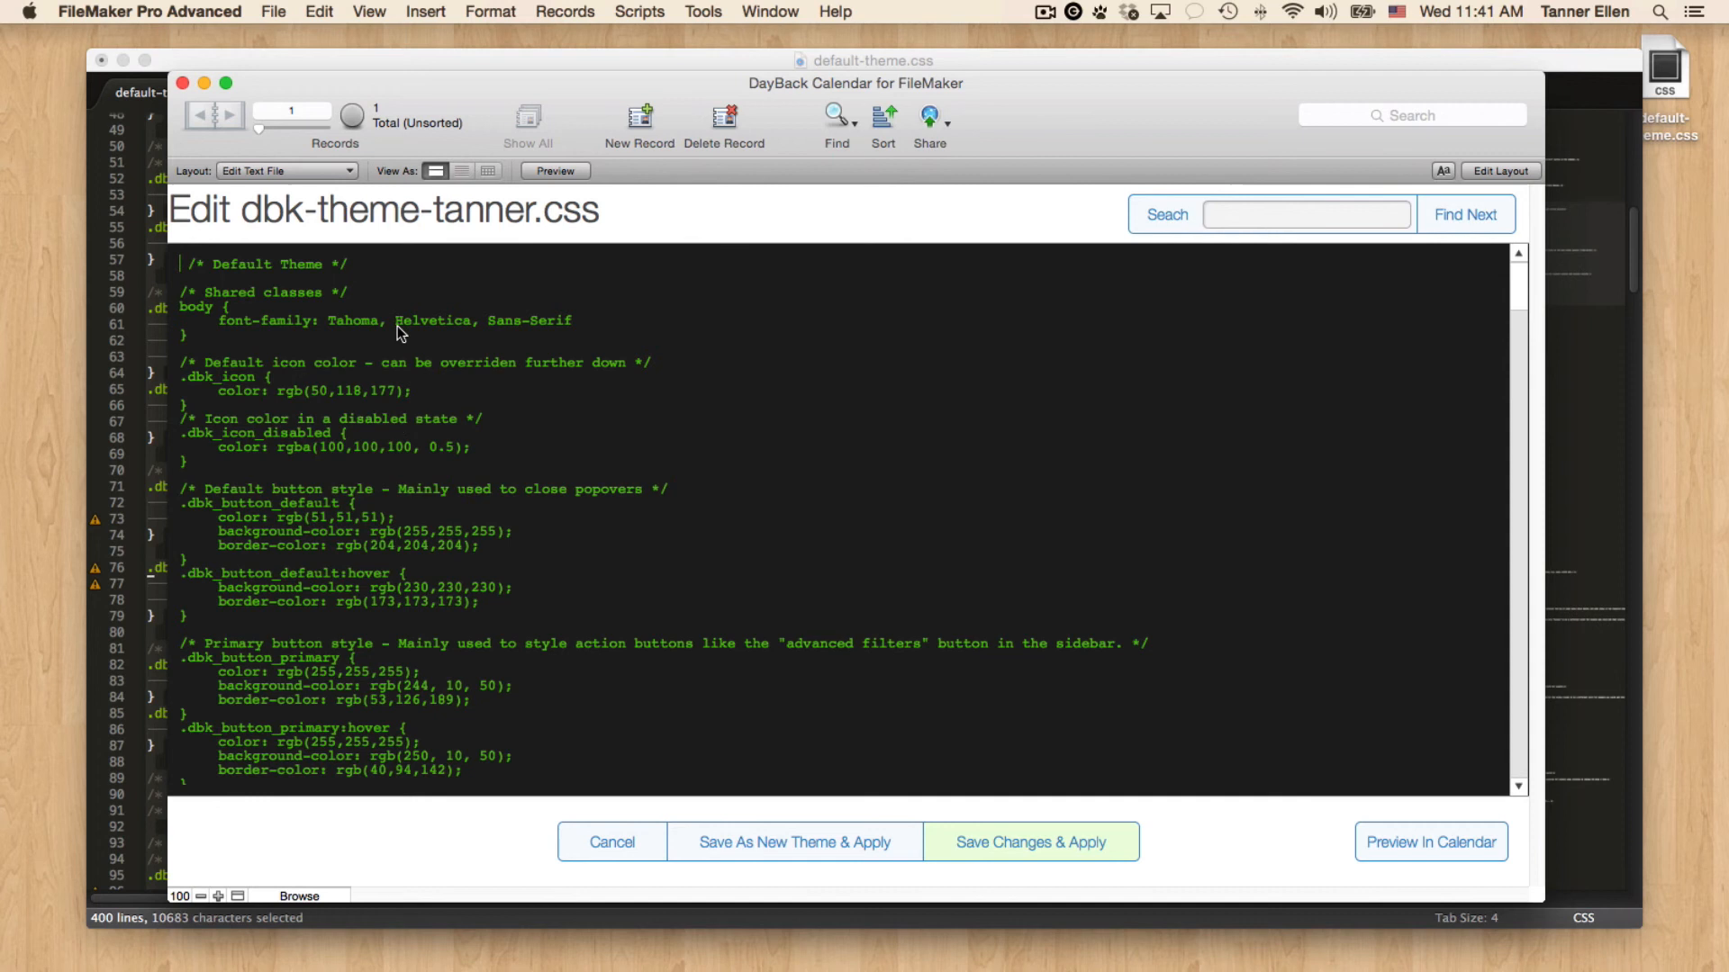
pyautogui.moveTo(441, 363)
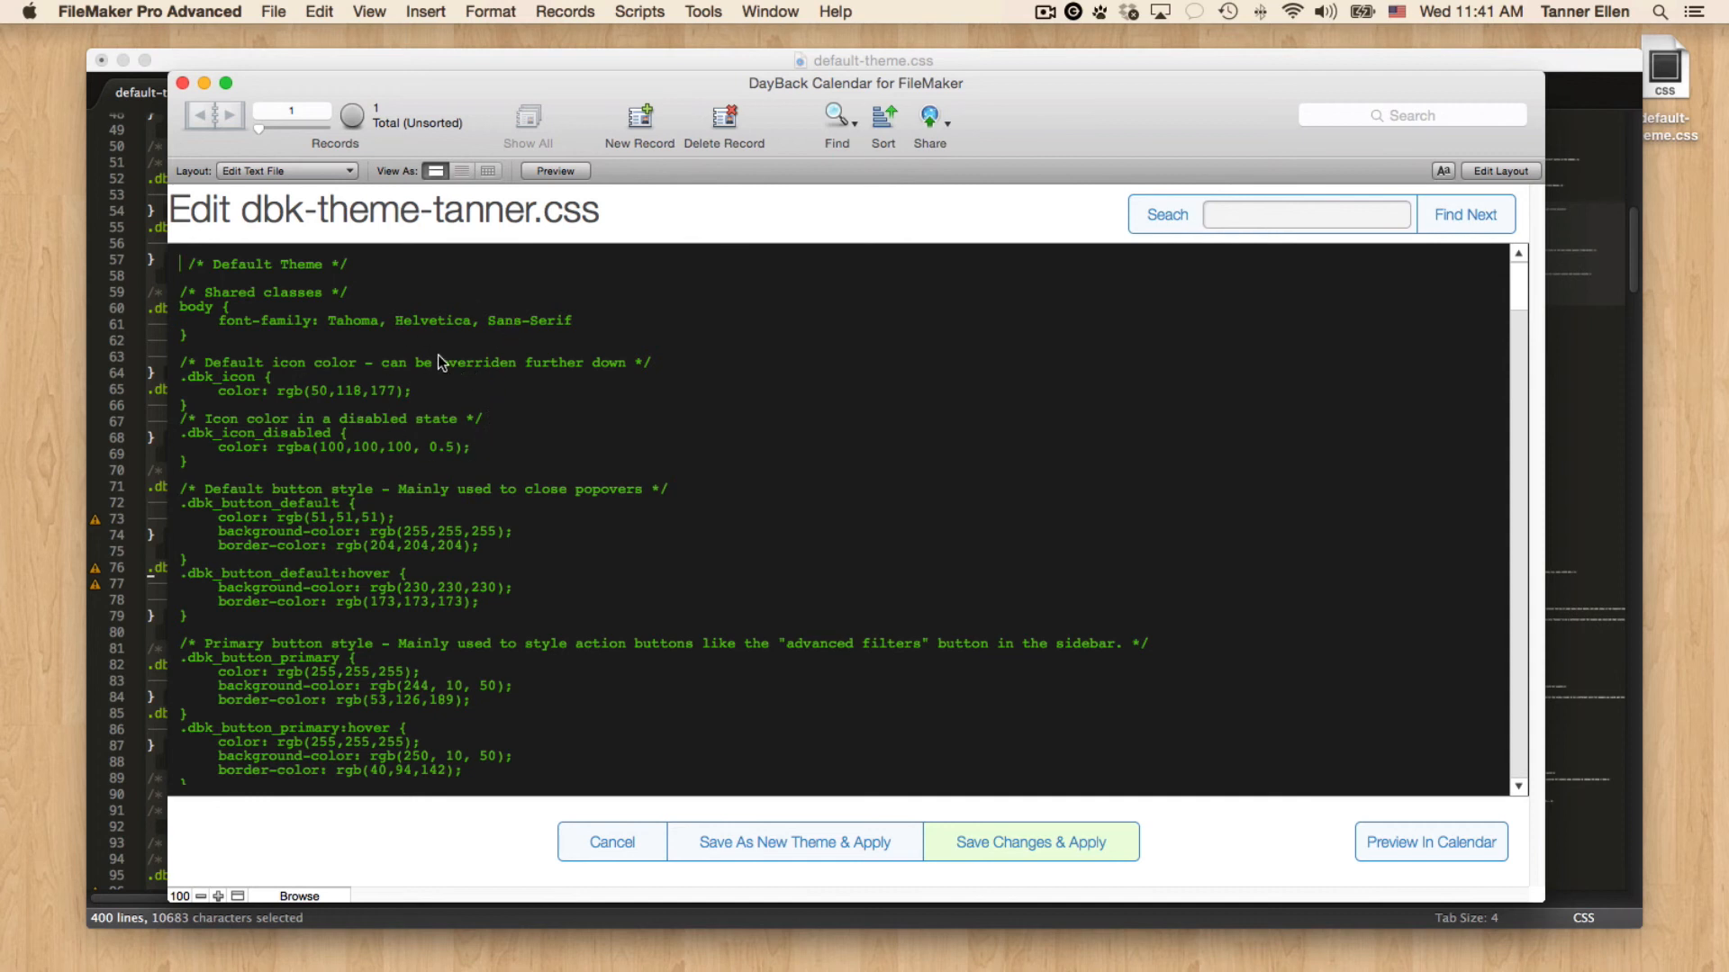
pyautogui.moveTo(336, 446)
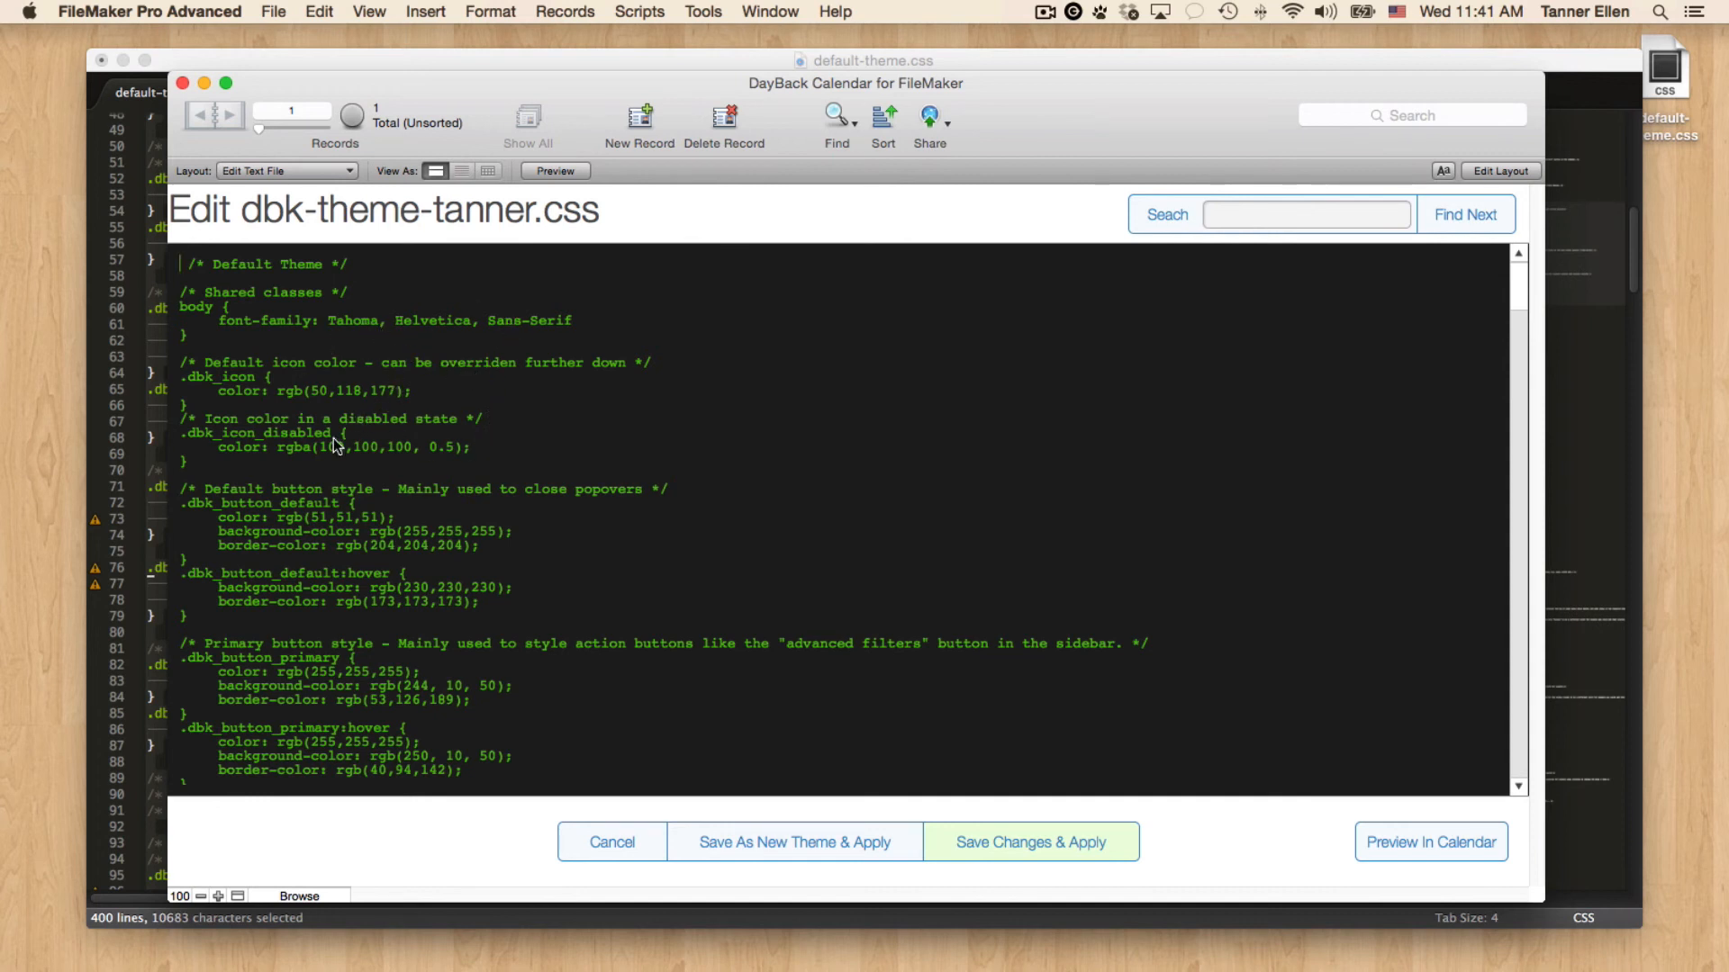
pyautogui.moveTo(433, 492)
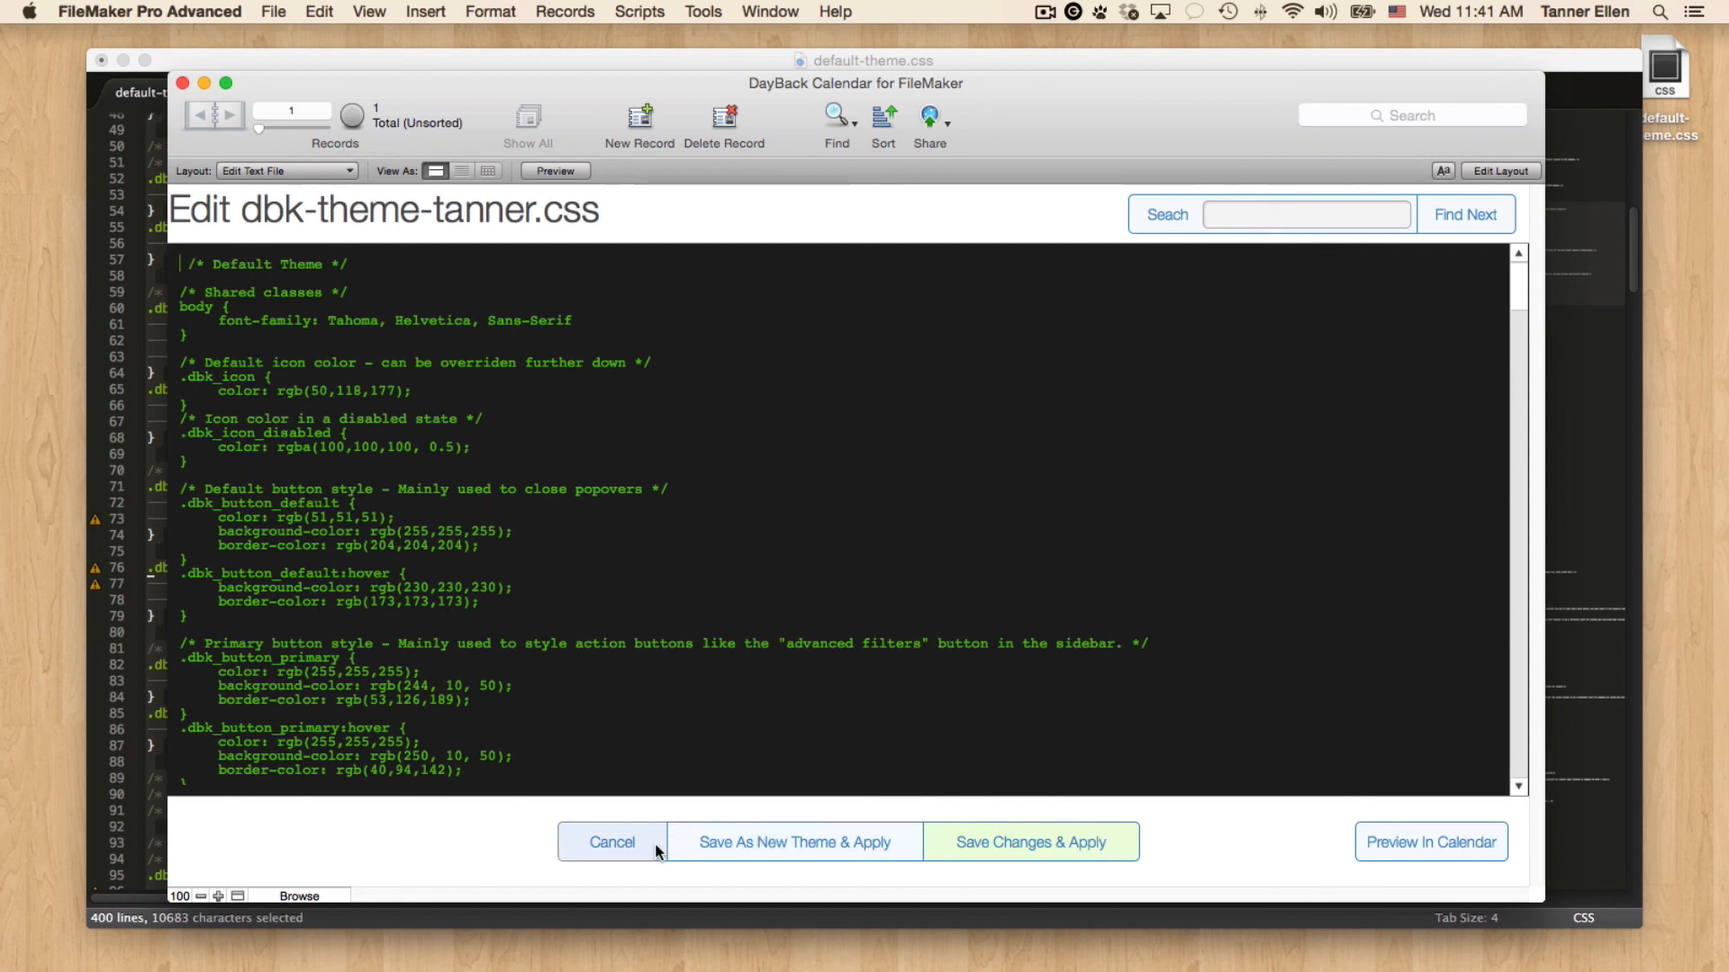
pyautogui.moveTo(648, 849)
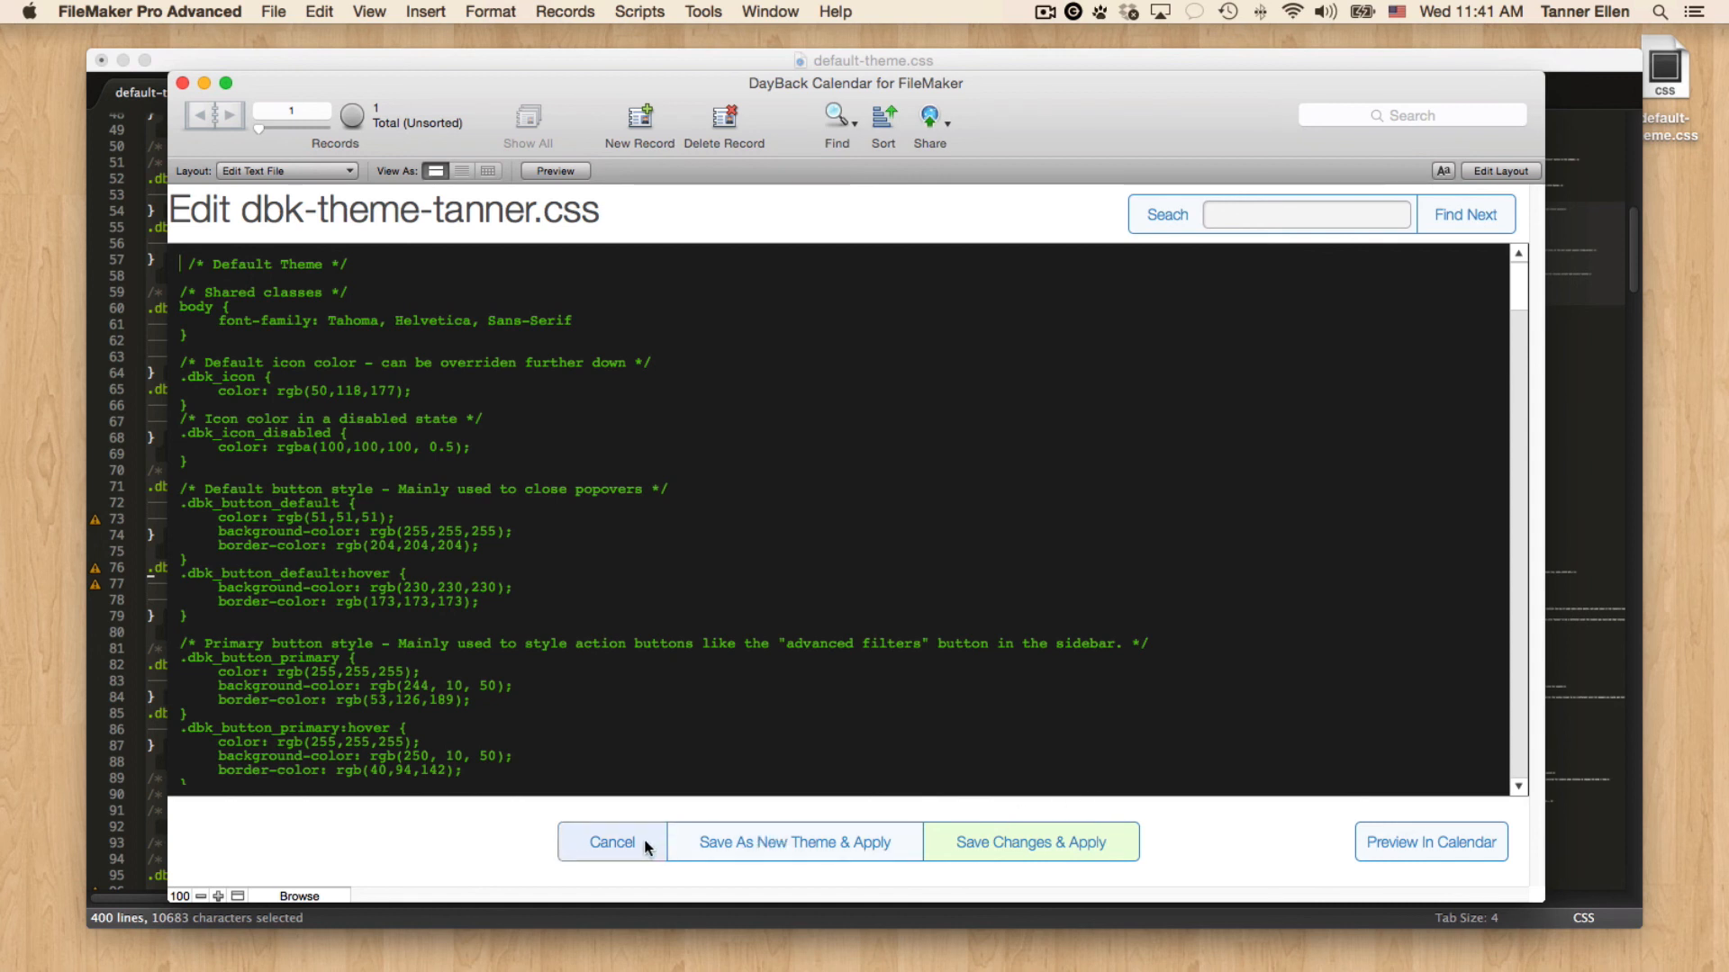